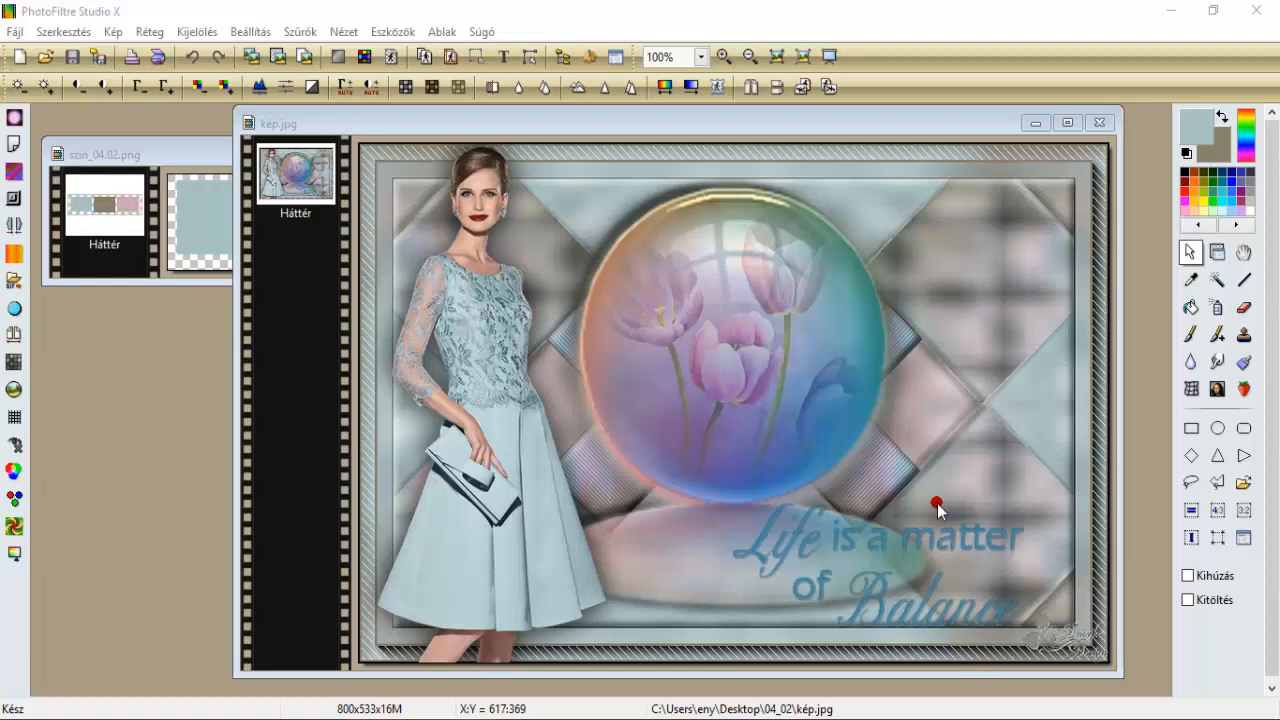
pyautogui.moveTo(462, 378)
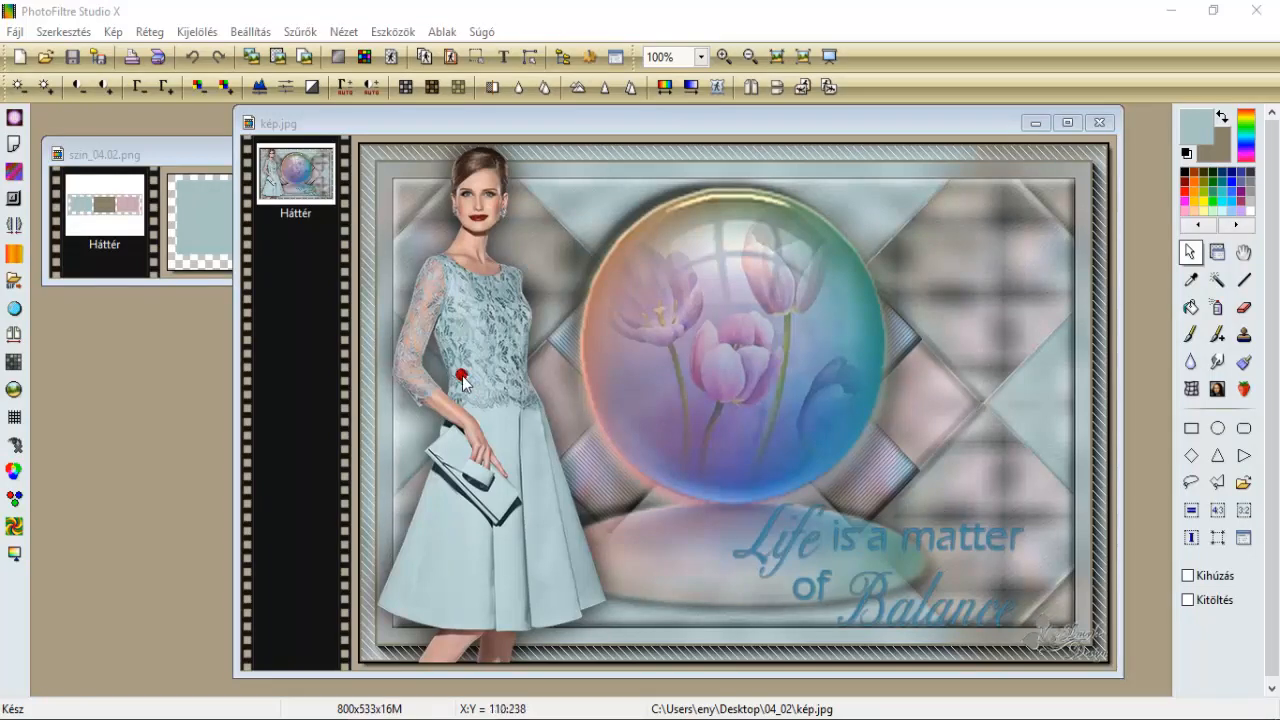
# Make the palette's brown the background colour, then close szin_04.02.png and kép.jpg.
pyautogui.click(197, 155)
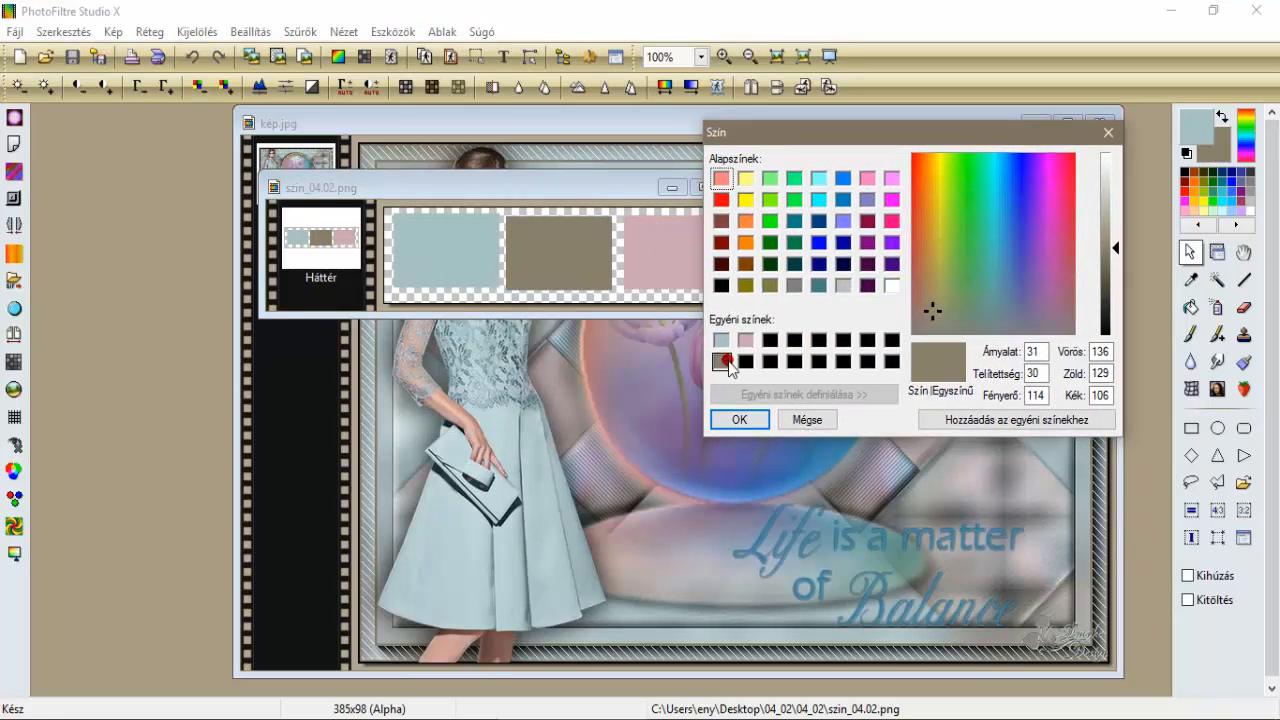
pyautogui.click(722, 360)
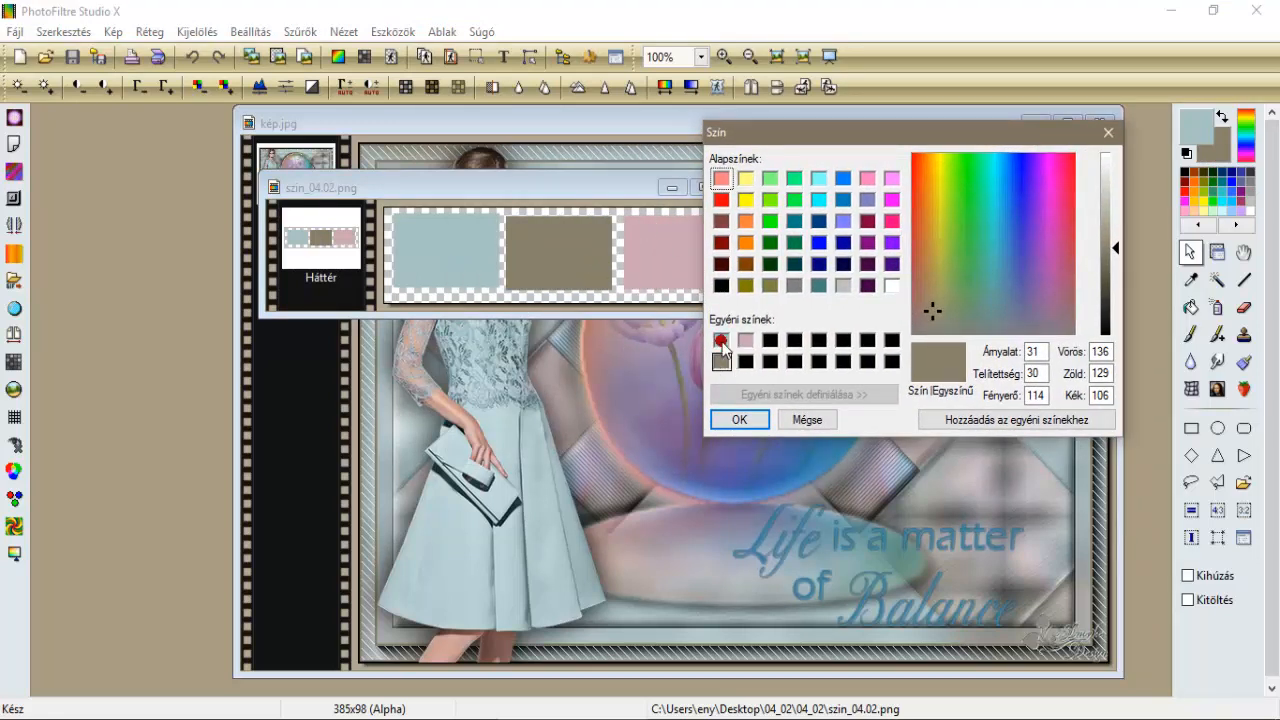
pyautogui.click(738, 419)
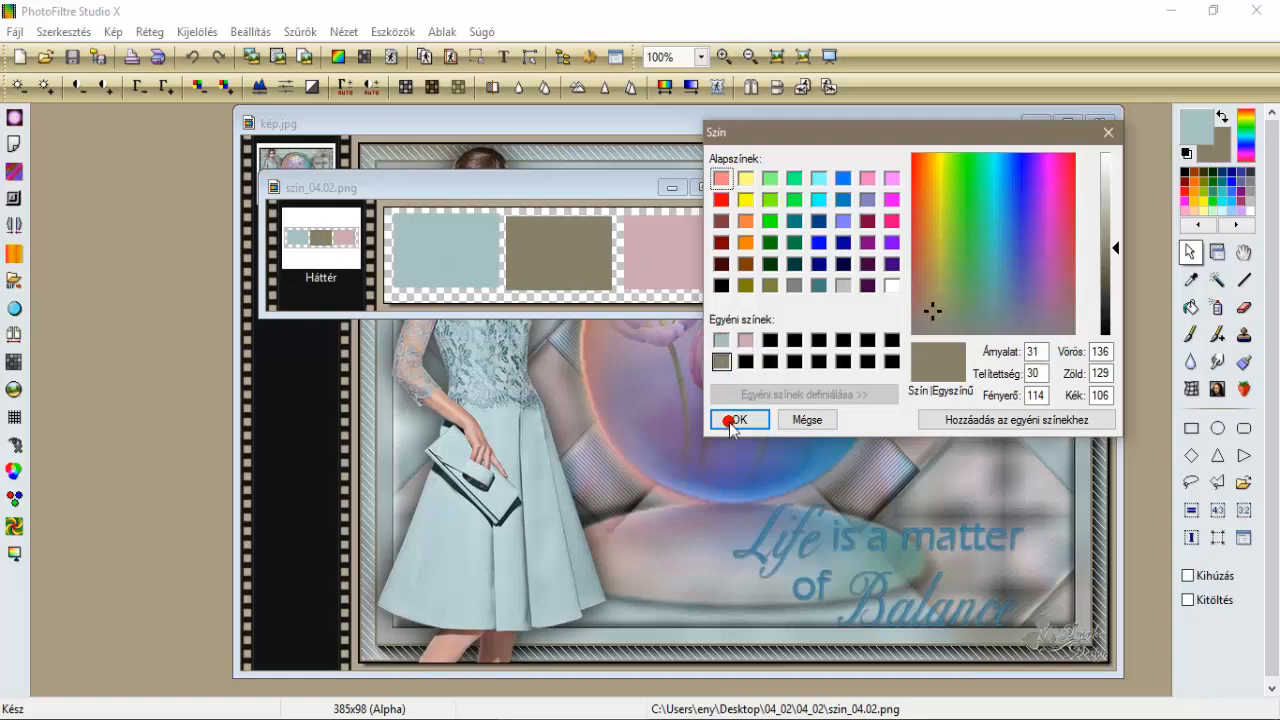
pyautogui.click(738, 419)
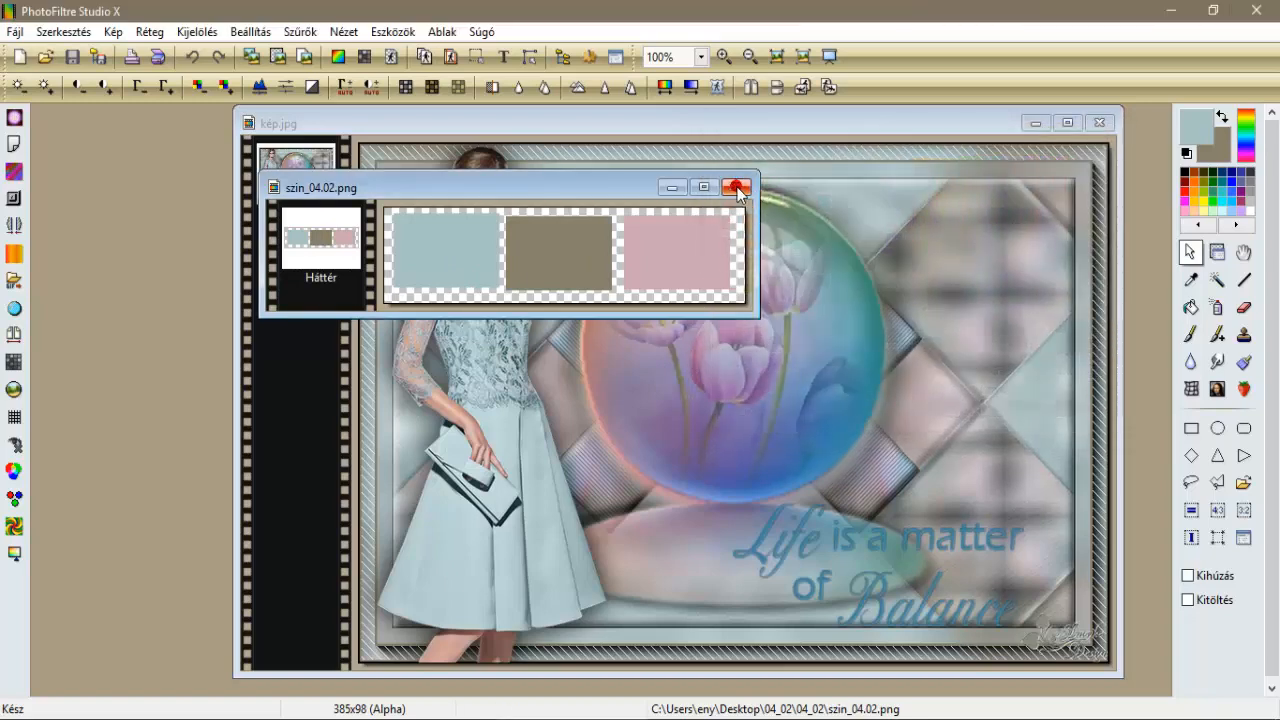
pyautogui.click(737, 187)
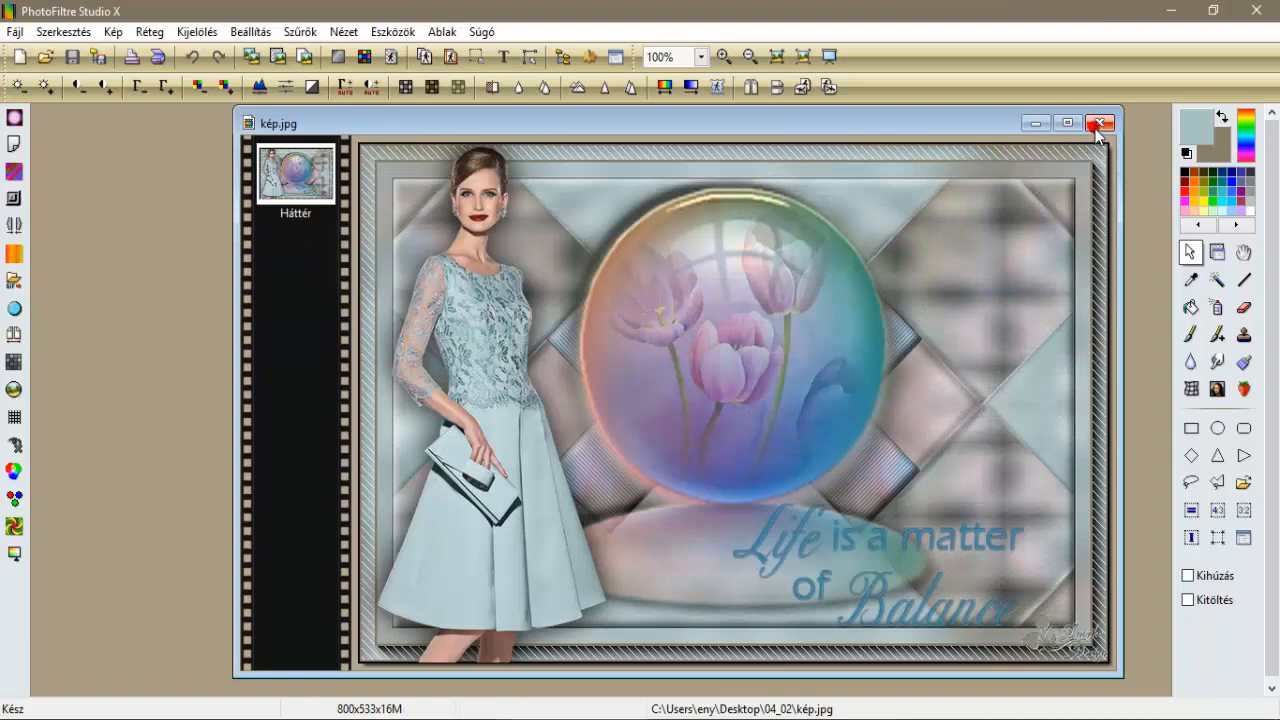
pyautogui.click(1100, 123)
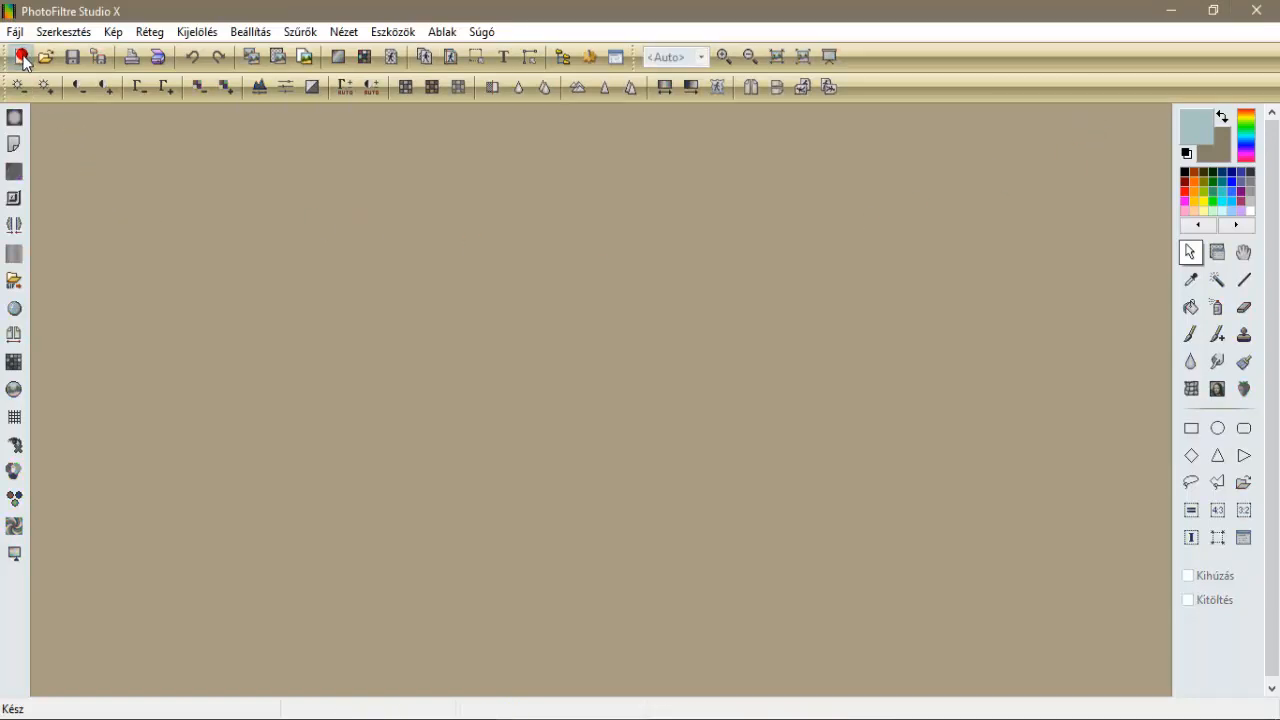
# Create a 900×600 image filled with a radial Wavy Lab 1.1 gradient at frequency 5.
pyautogui.click(20, 56)
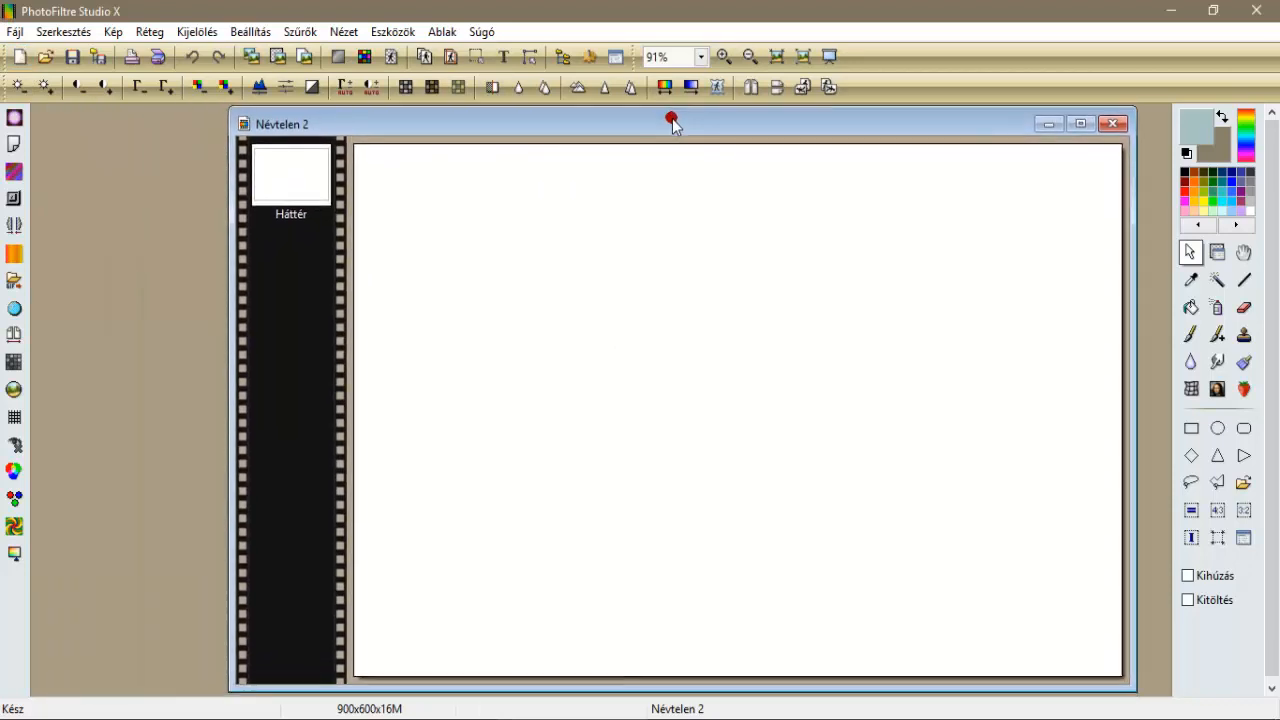
pyautogui.click(300, 31)
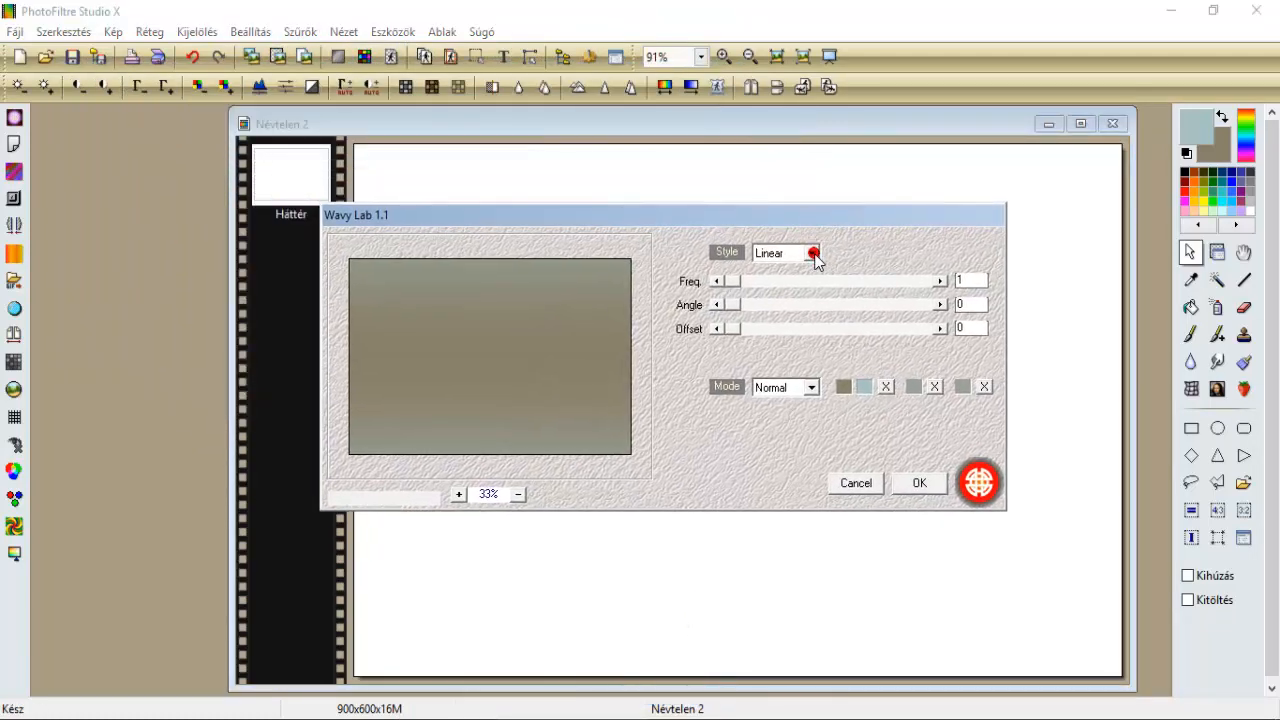
pyautogui.click(812, 252)
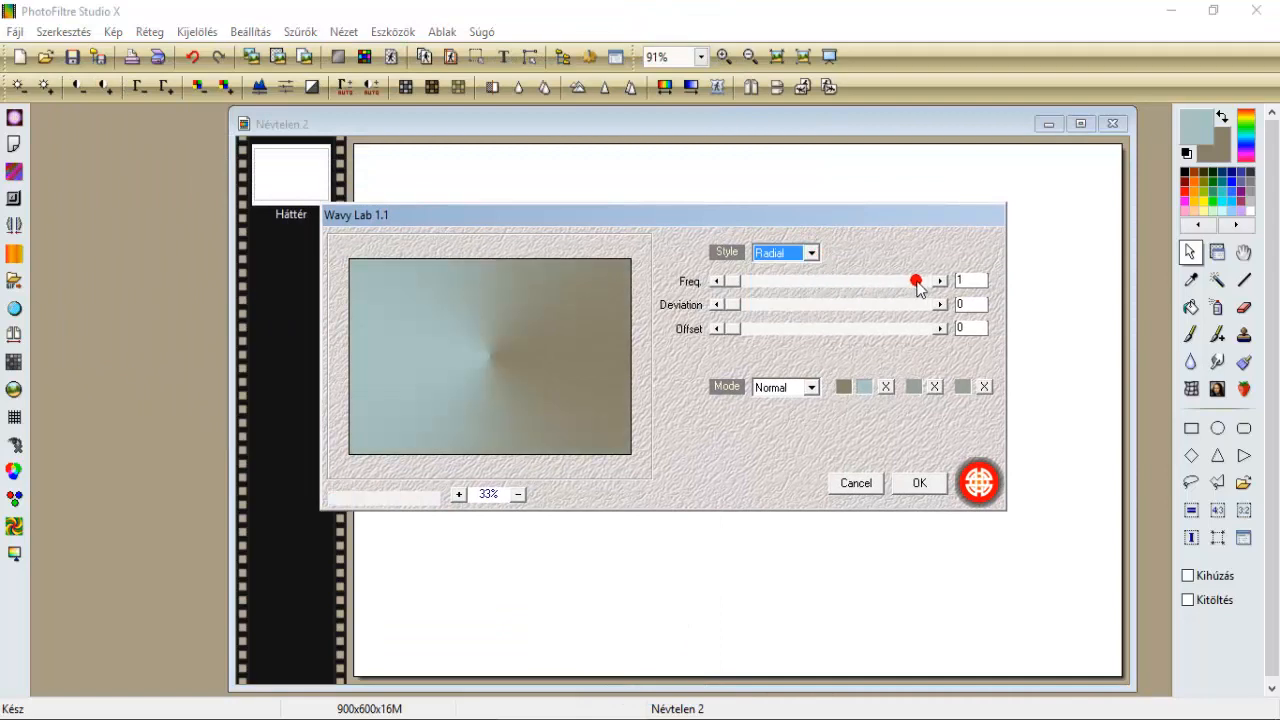
pyautogui.moveTo(915, 281); pyautogui.dragTo(940, 281)
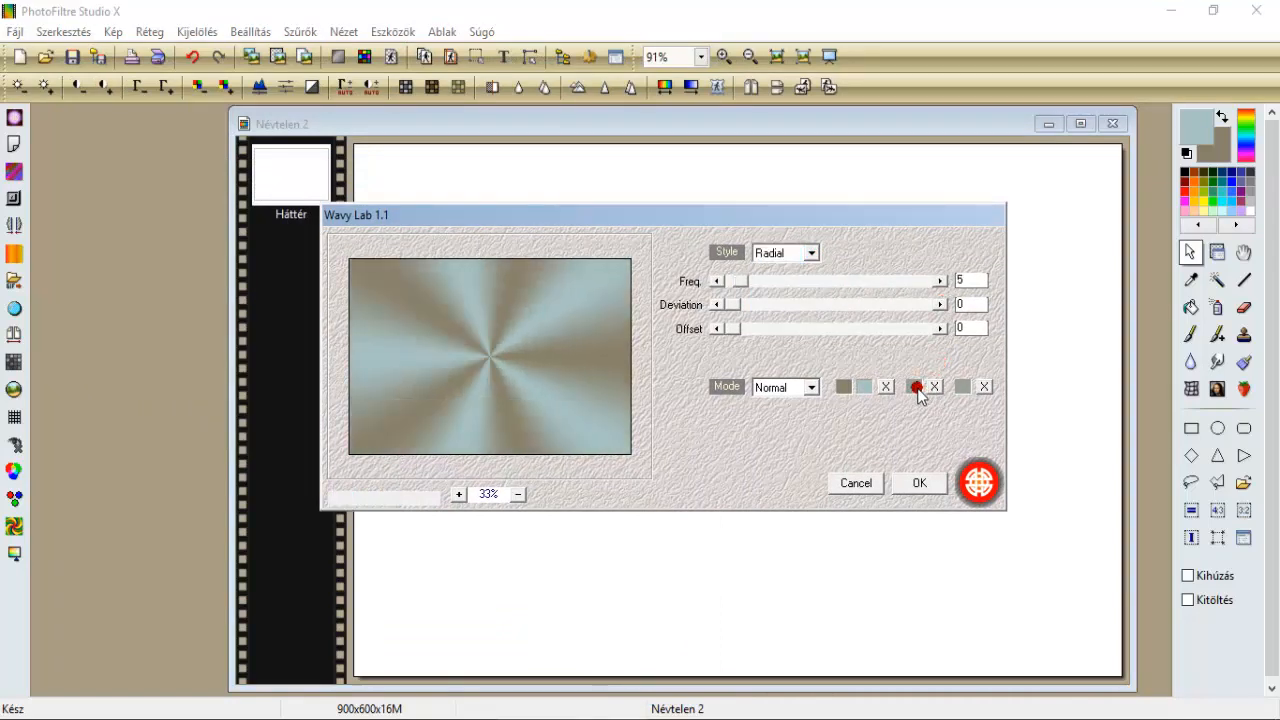
pyautogui.click(916, 387)
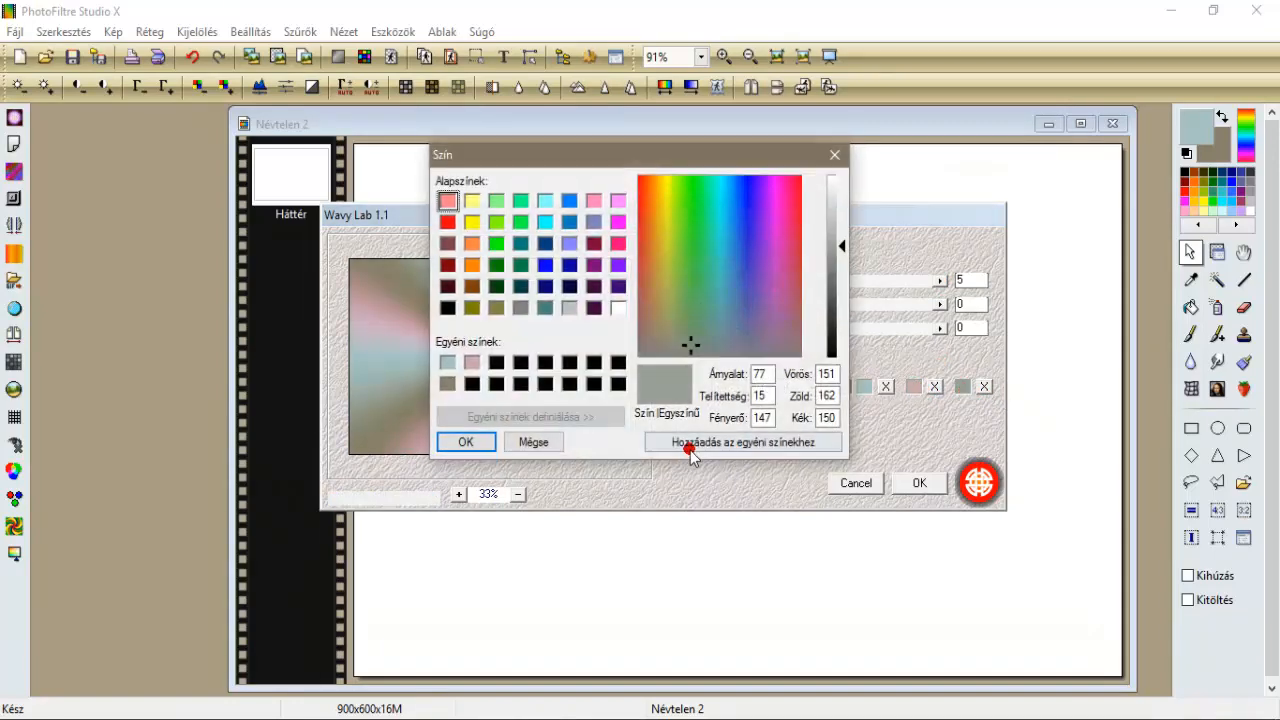
pyautogui.click(465, 442)
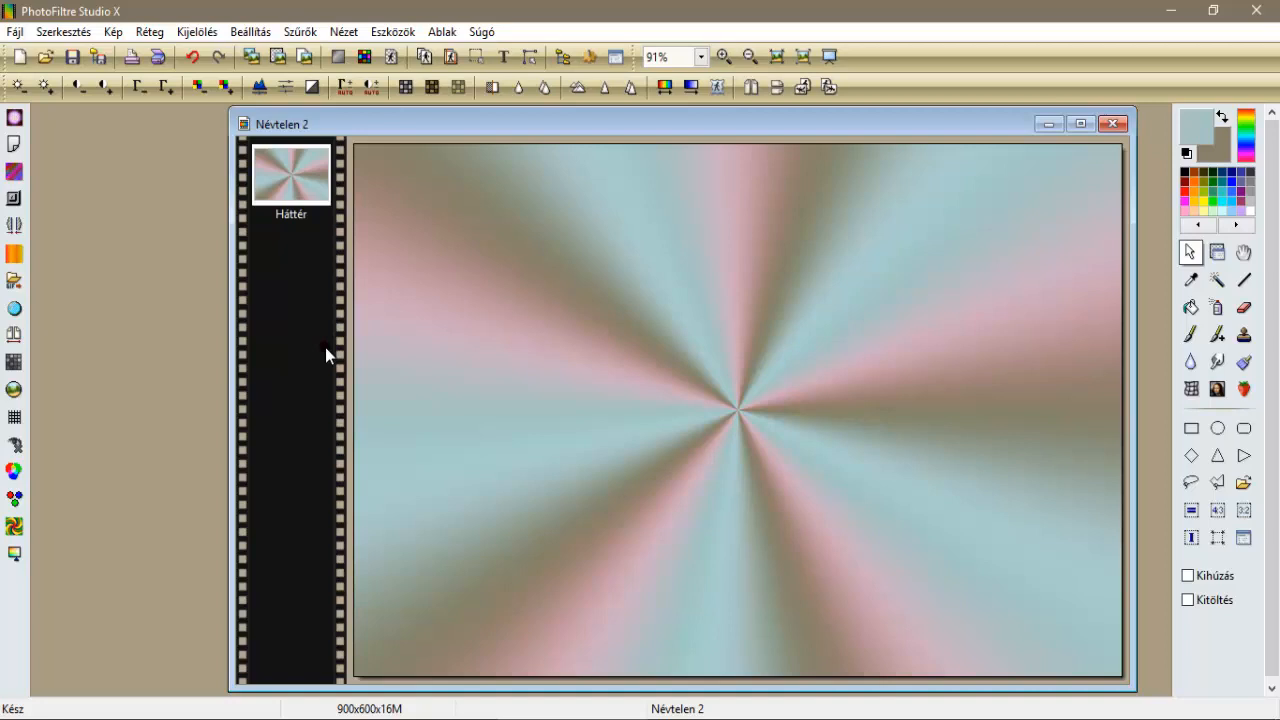
pyautogui.moveTo(302, 372)
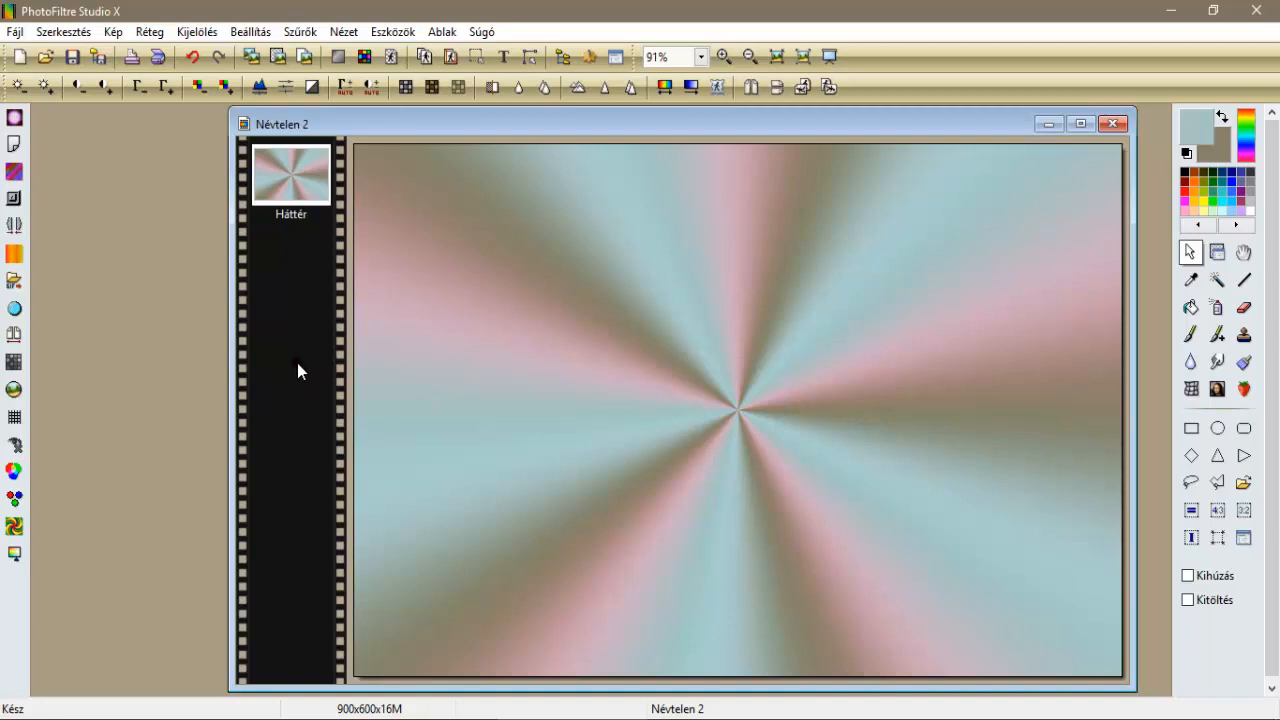
pyautogui.moveTo(300, 31)
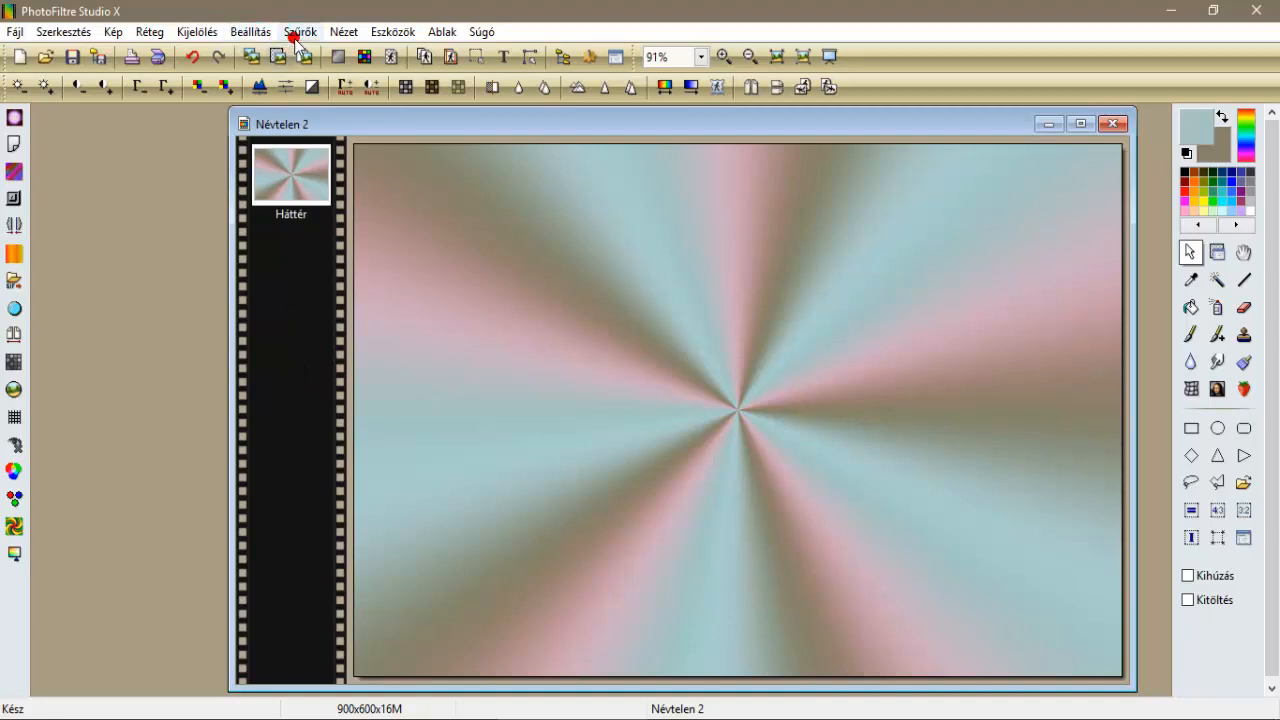
# Apply Sorting Tiles with block range 300-500 in crossed mode.
pyautogui.click(300, 31)
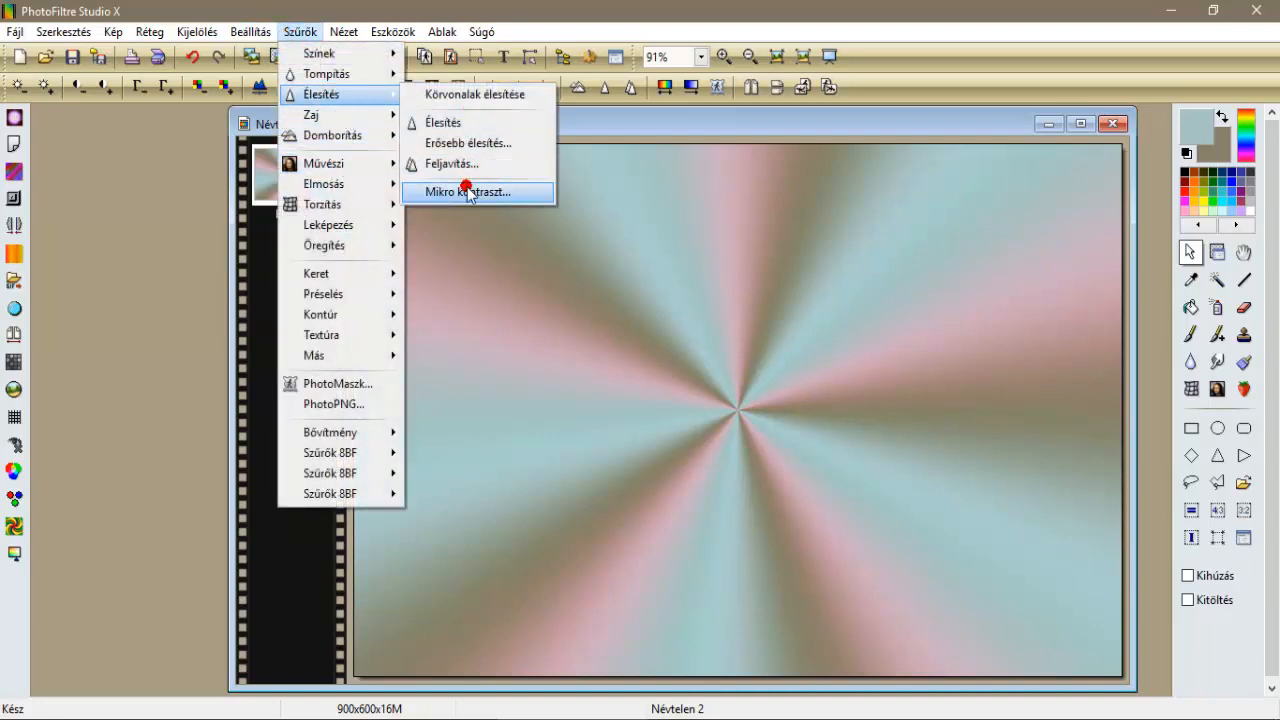
pyautogui.click(468, 191)
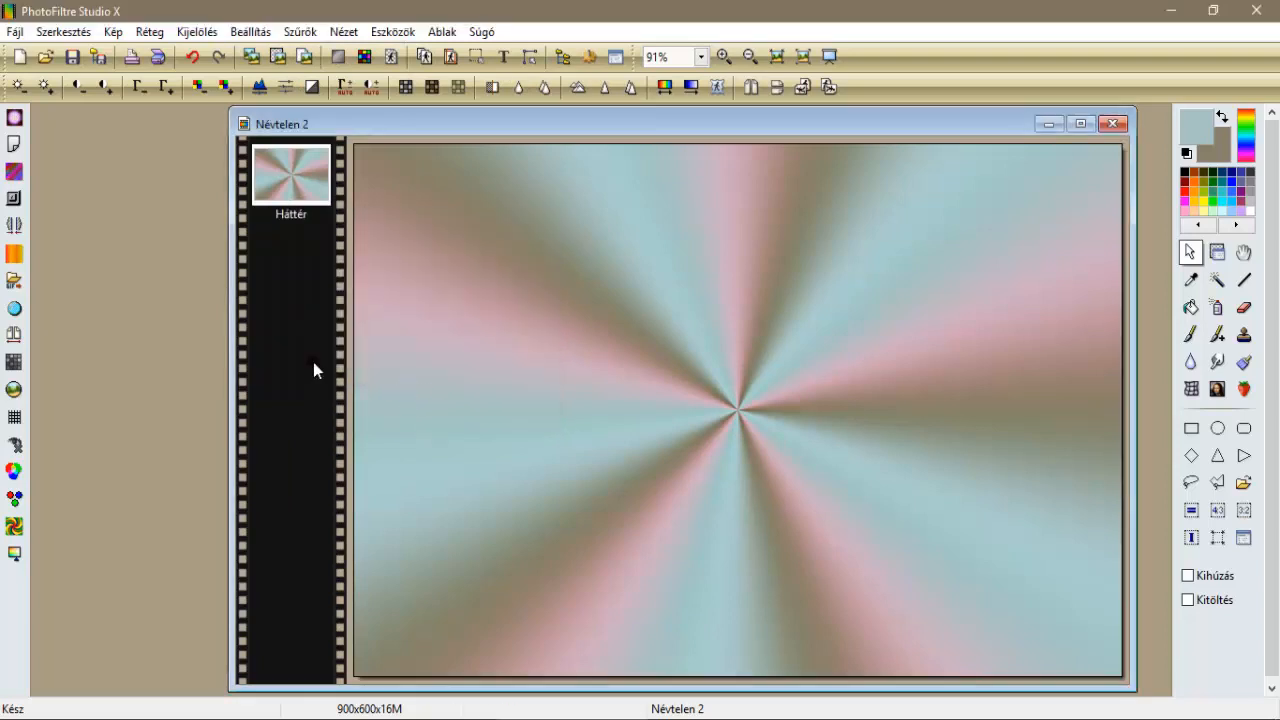
pyautogui.click(300, 31)
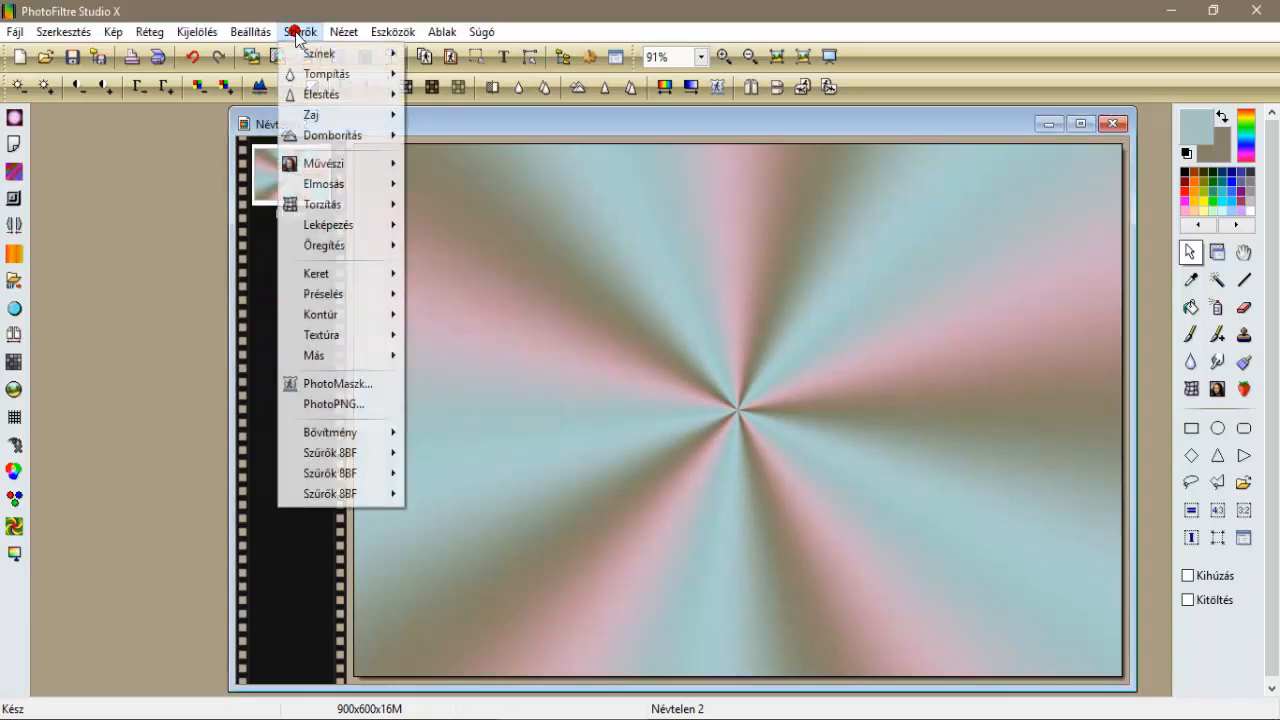
pyautogui.moveTo(330, 473)
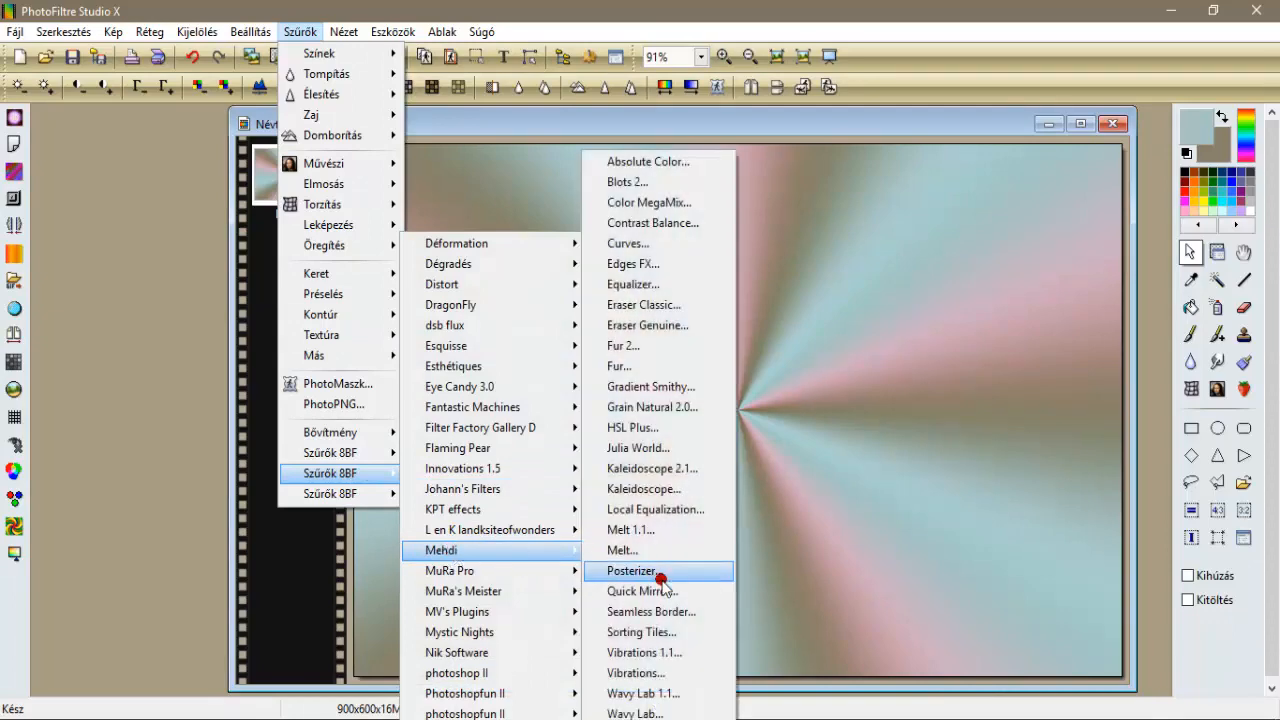
pyautogui.click(641, 631)
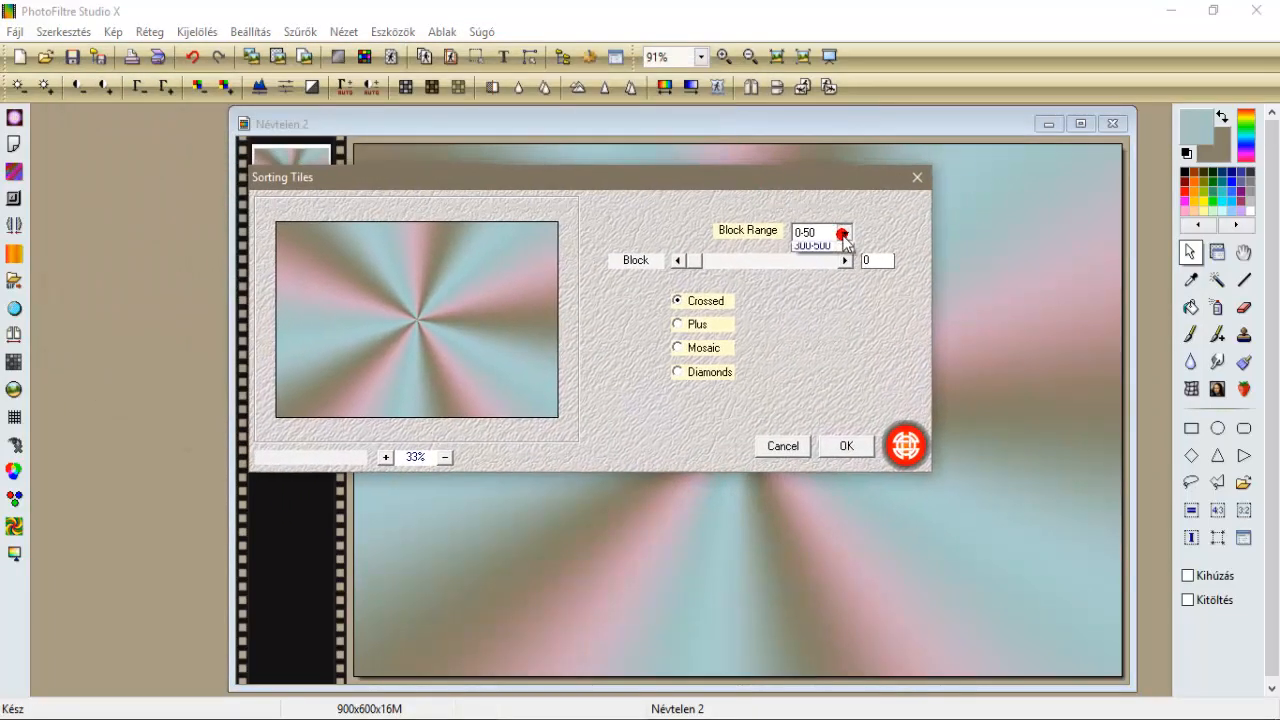
pyautogui.click(843, 232)
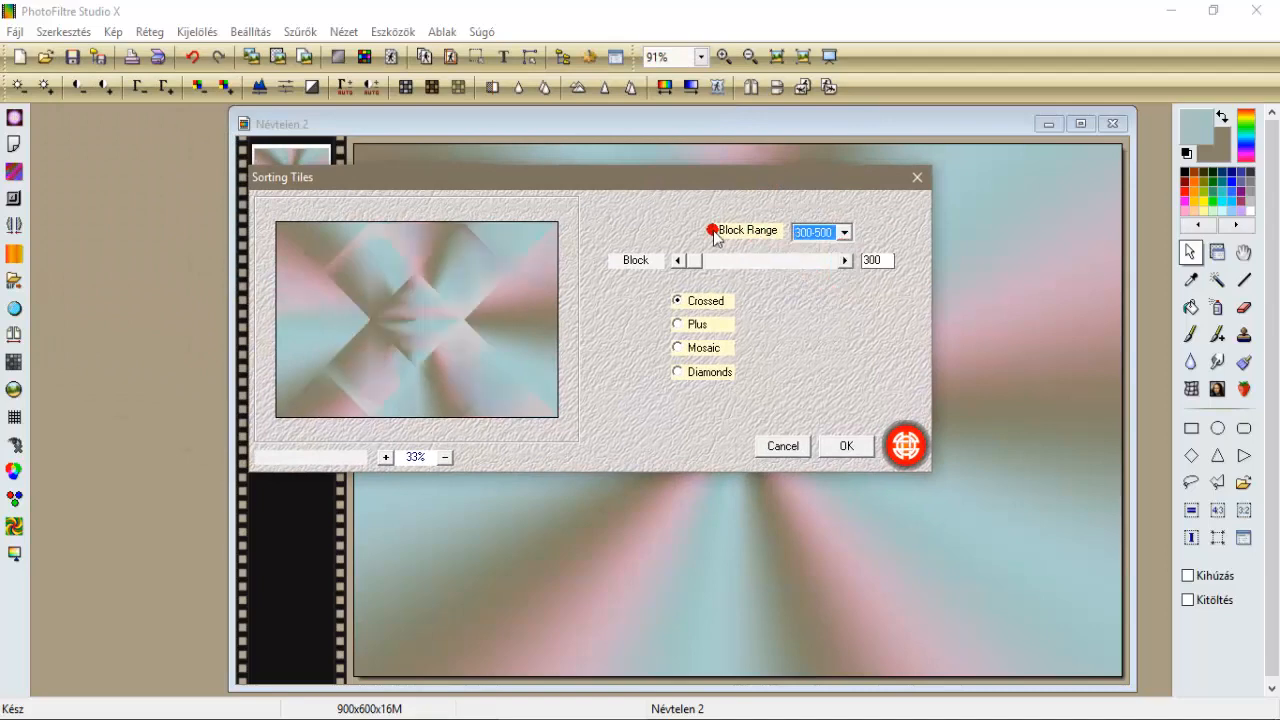
pyautogui.click(846, 445)
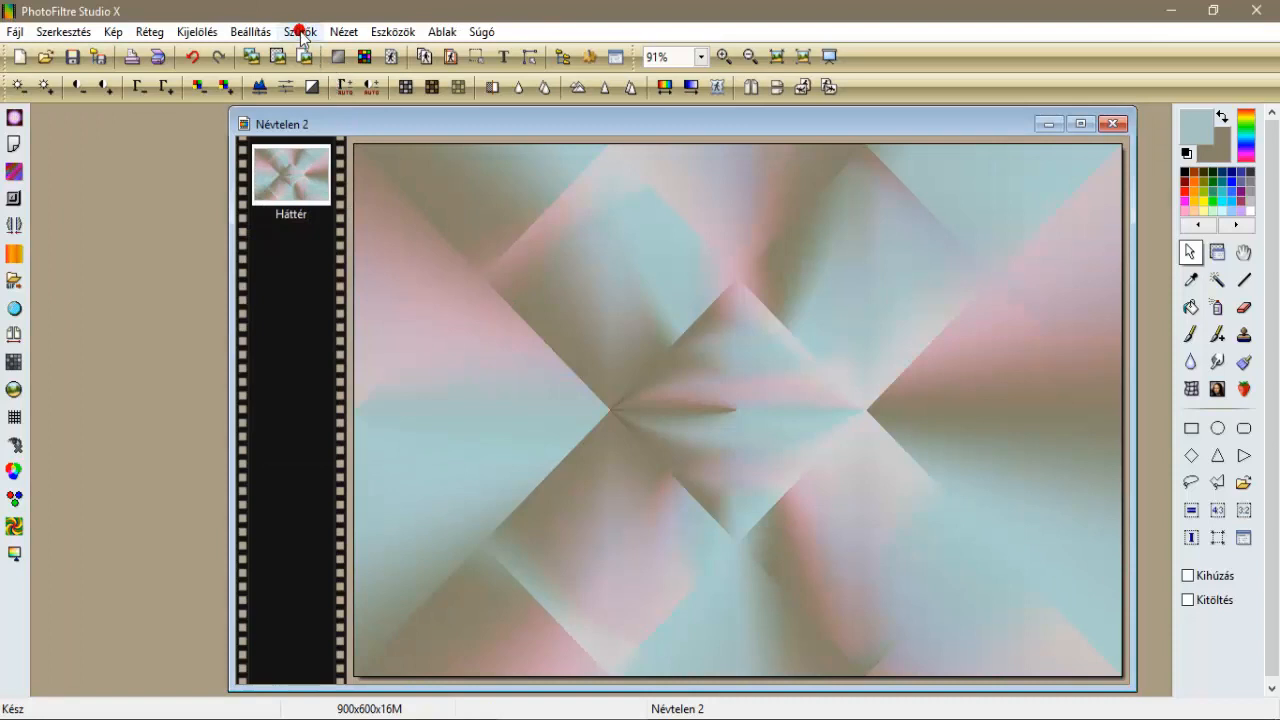
# Sharpen the tiled pattern with the Micro Contrast filter.
pyautogui.click(300, 31)
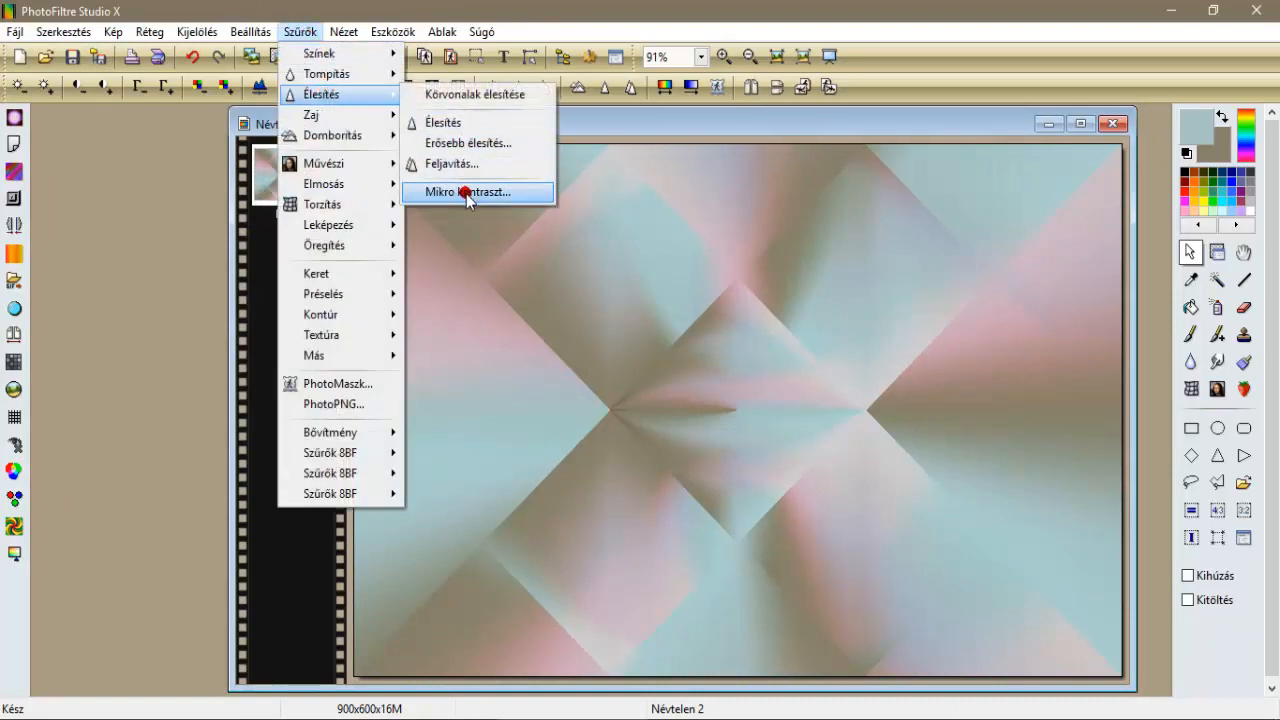
pyautogui.click(467, 191)
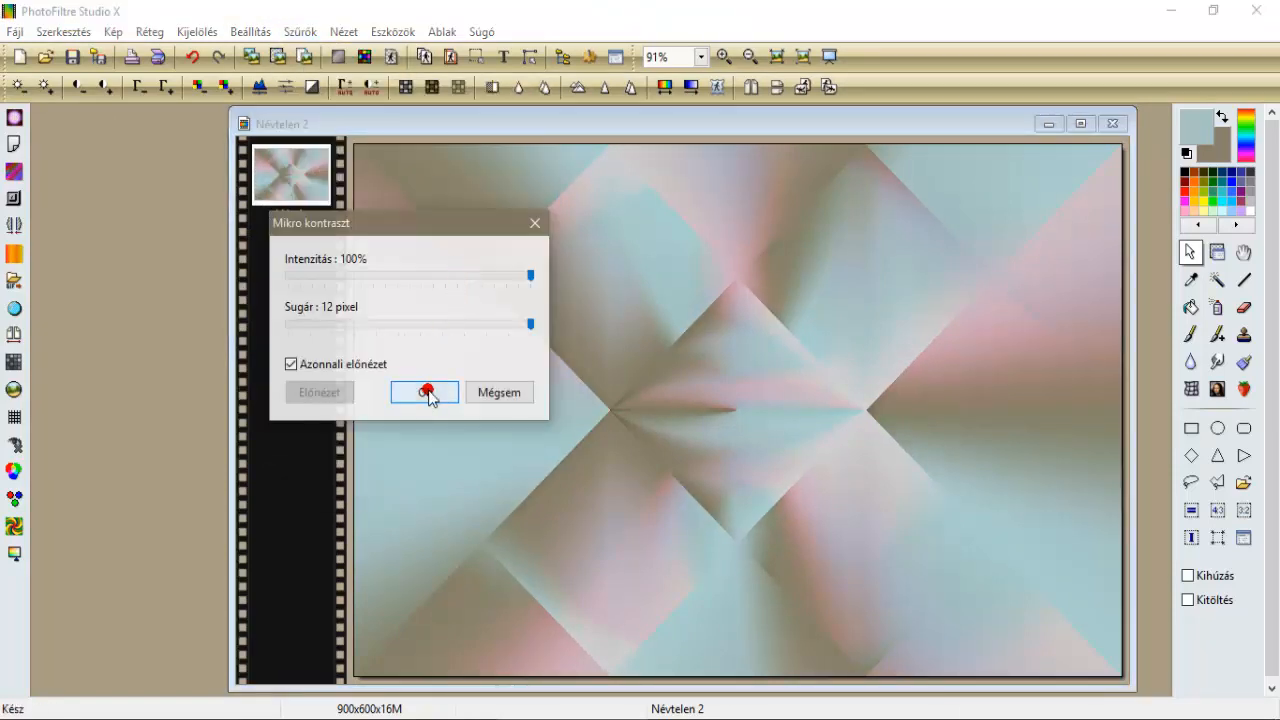
pyautogui.click(300, 31)
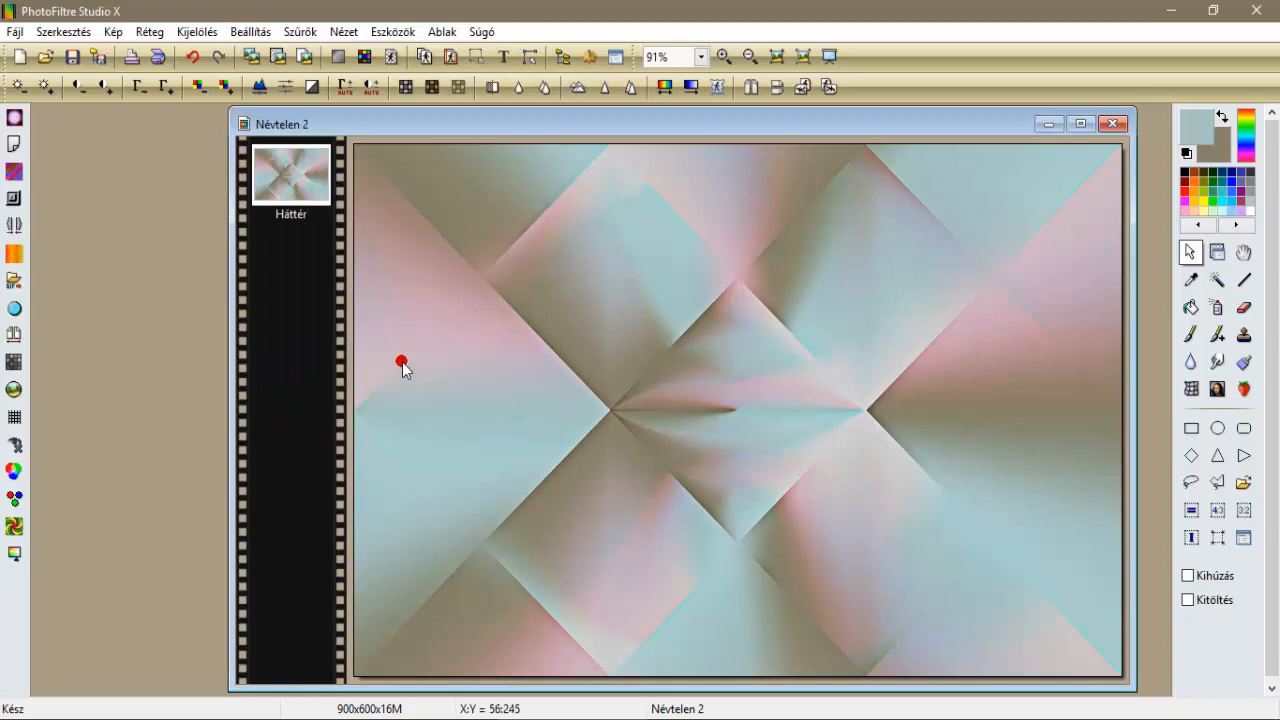
# Duplicate the background layer and apply Mirror Offset at 128 horizontal, 128 vertical.
pyautogui.rightClick(291, 175)
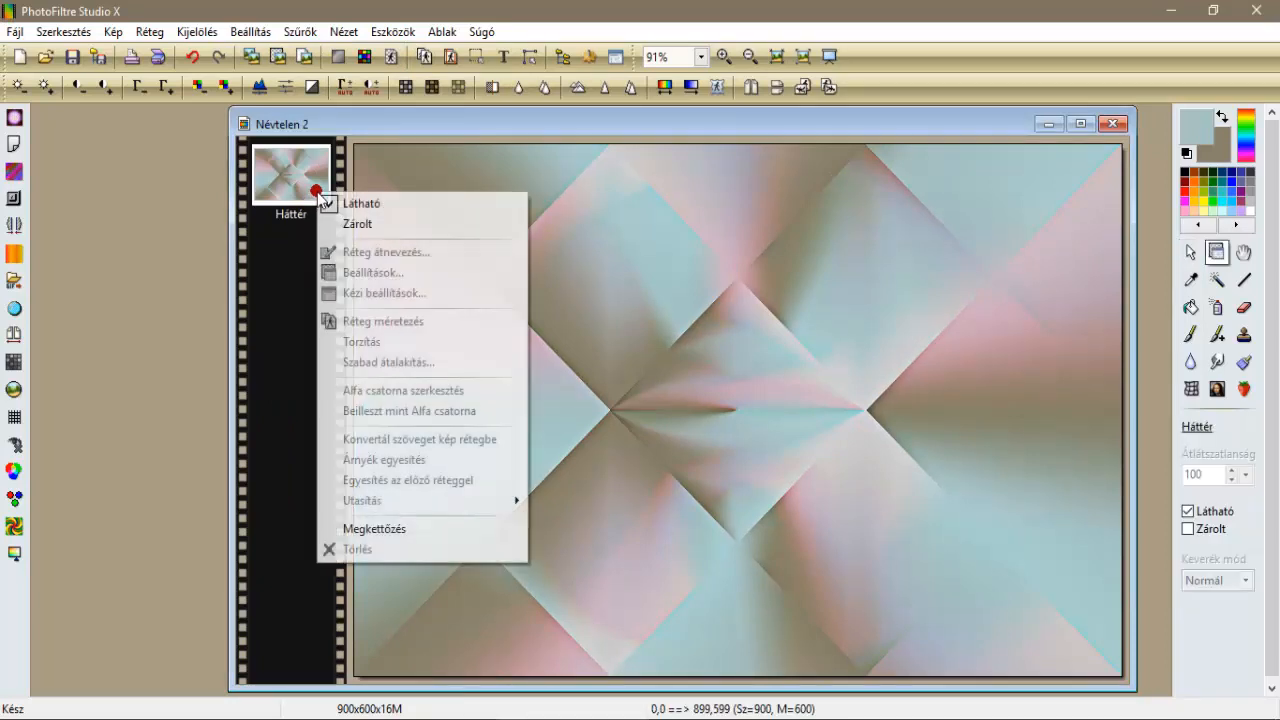
pyautogui.click(375, 528)
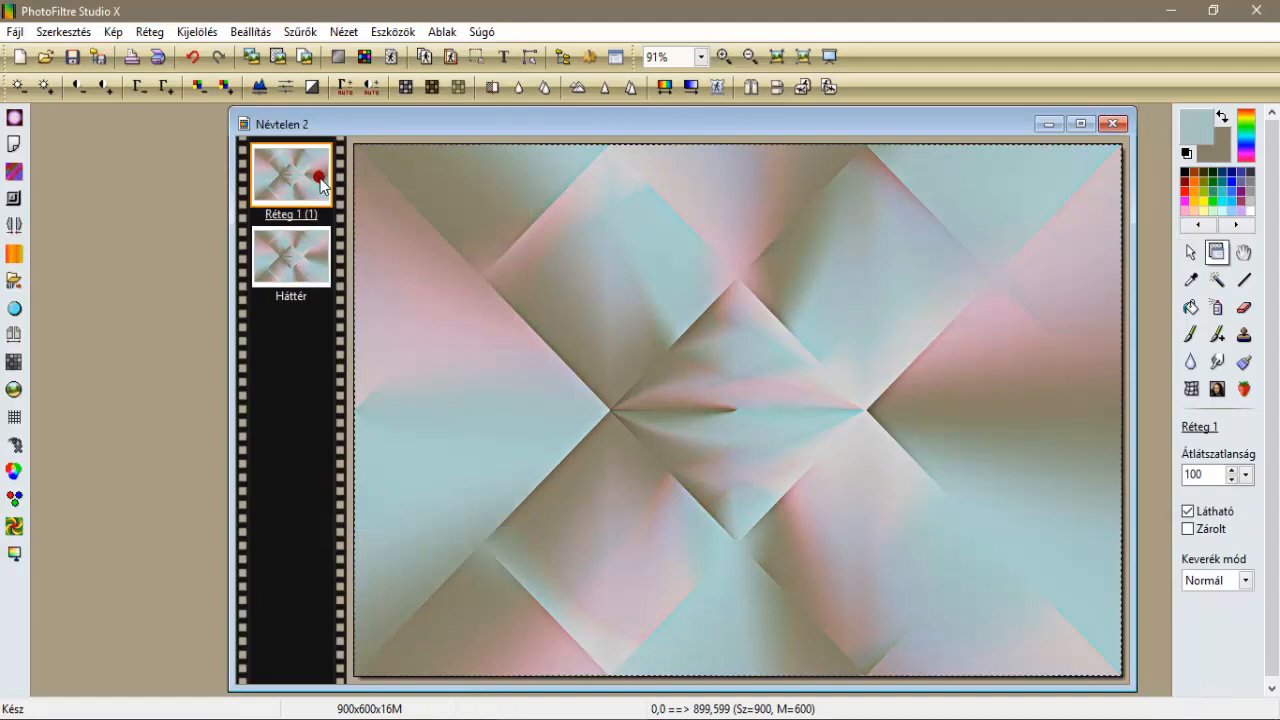
pyautogui.click(300, 31)
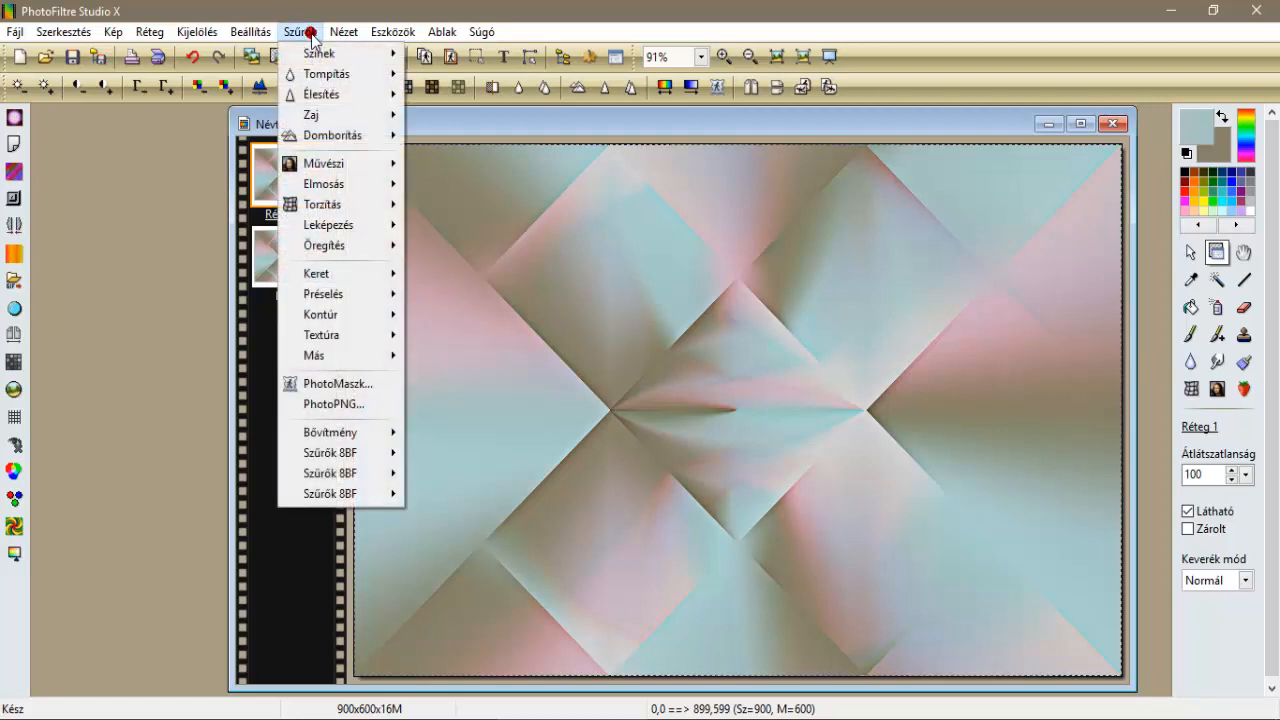
pyautogui.moveTo(340, 453)
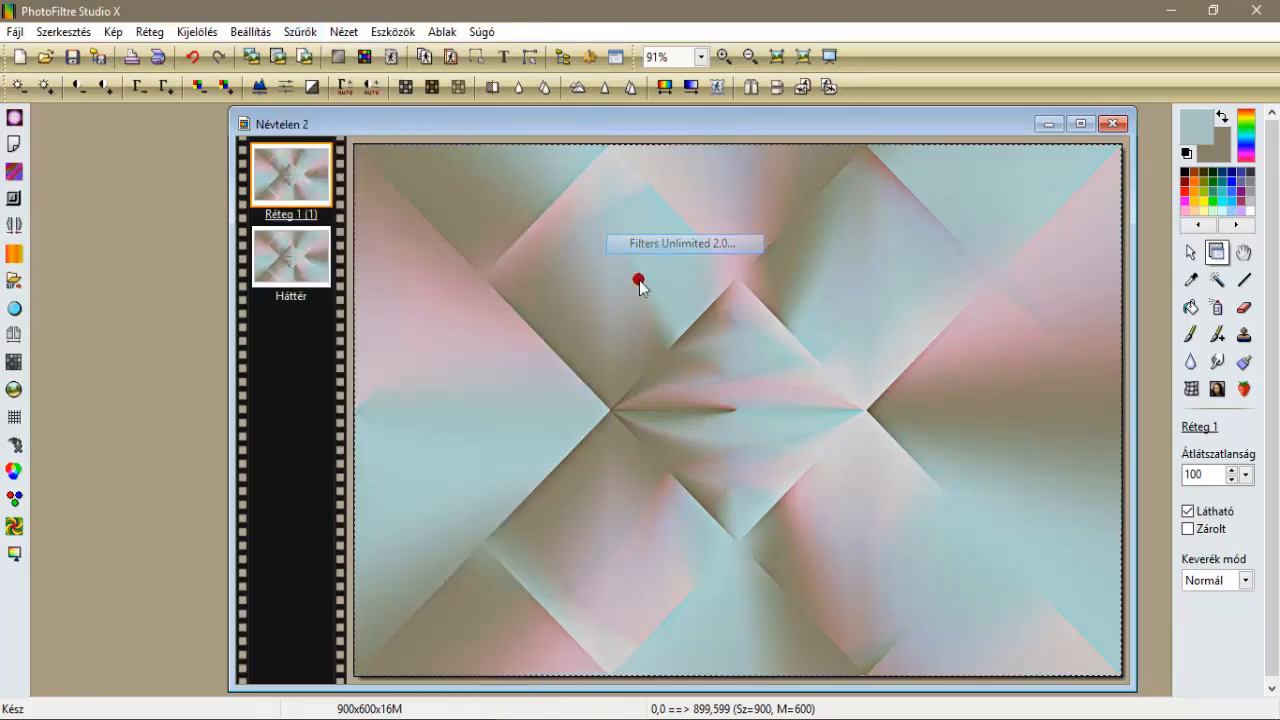
pyautogui.click(684, 243)
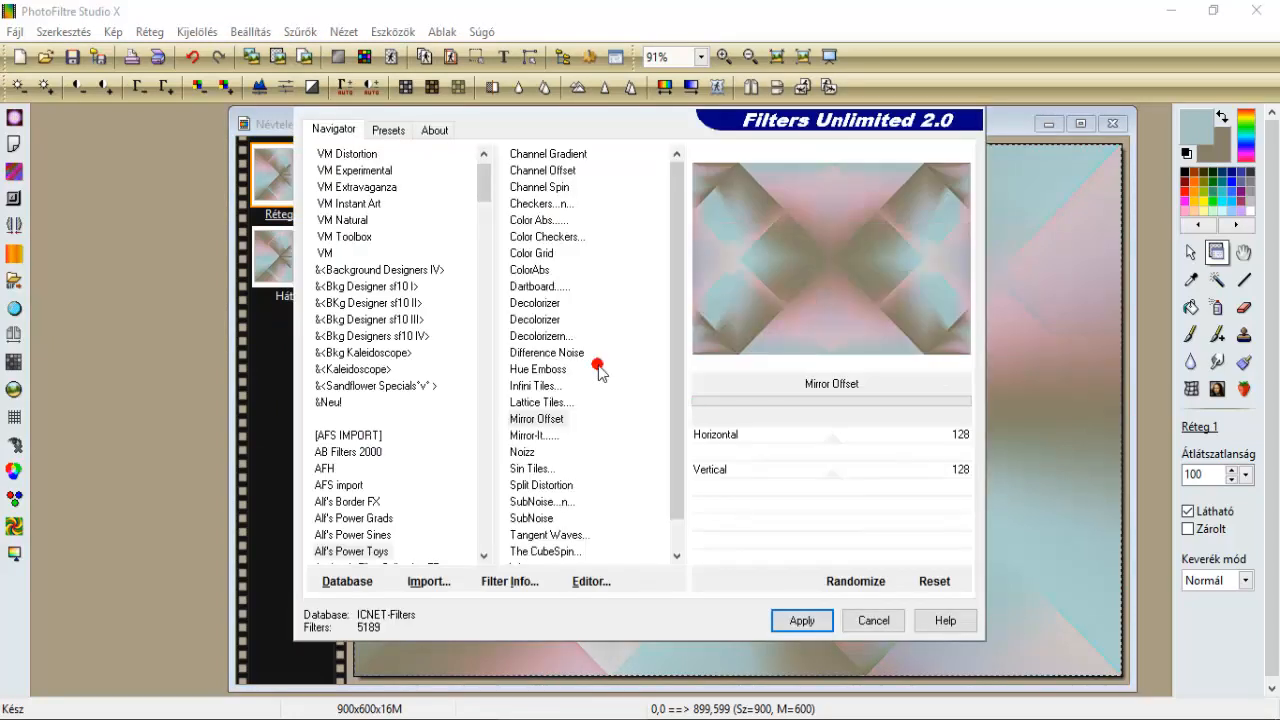
pyautogui.click(351, 551)
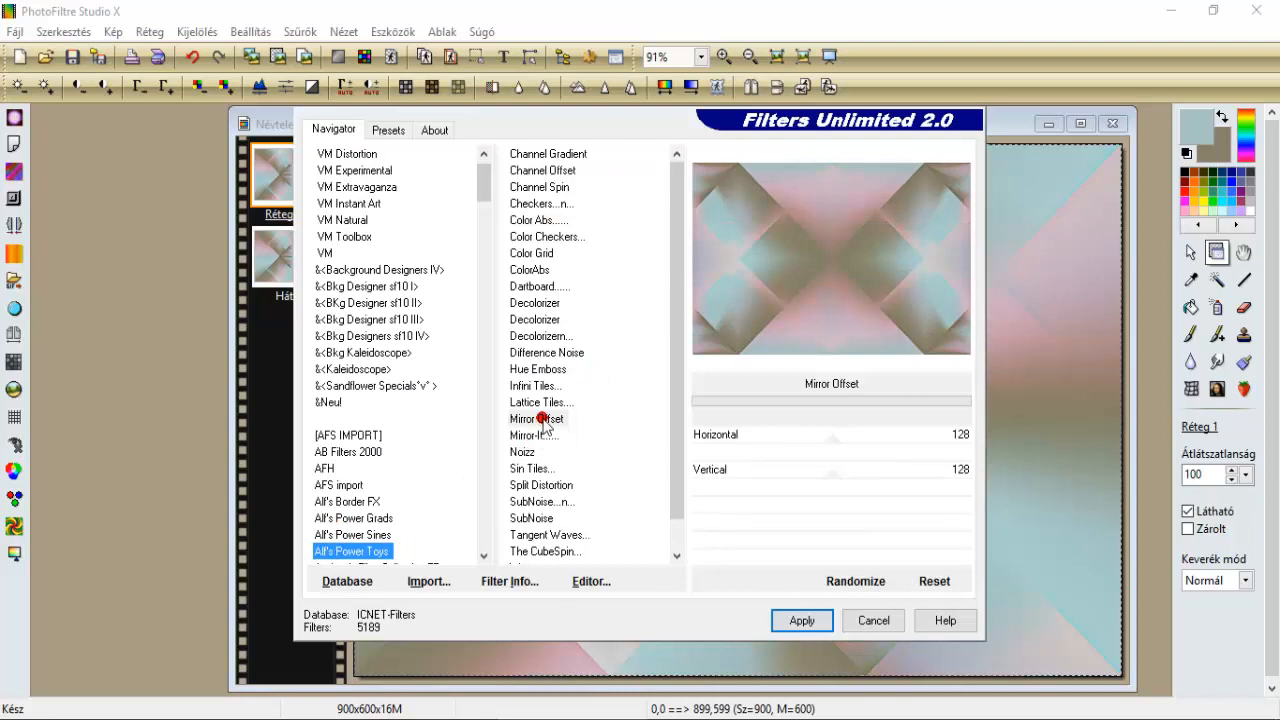
pyautogui.click(537, 418)
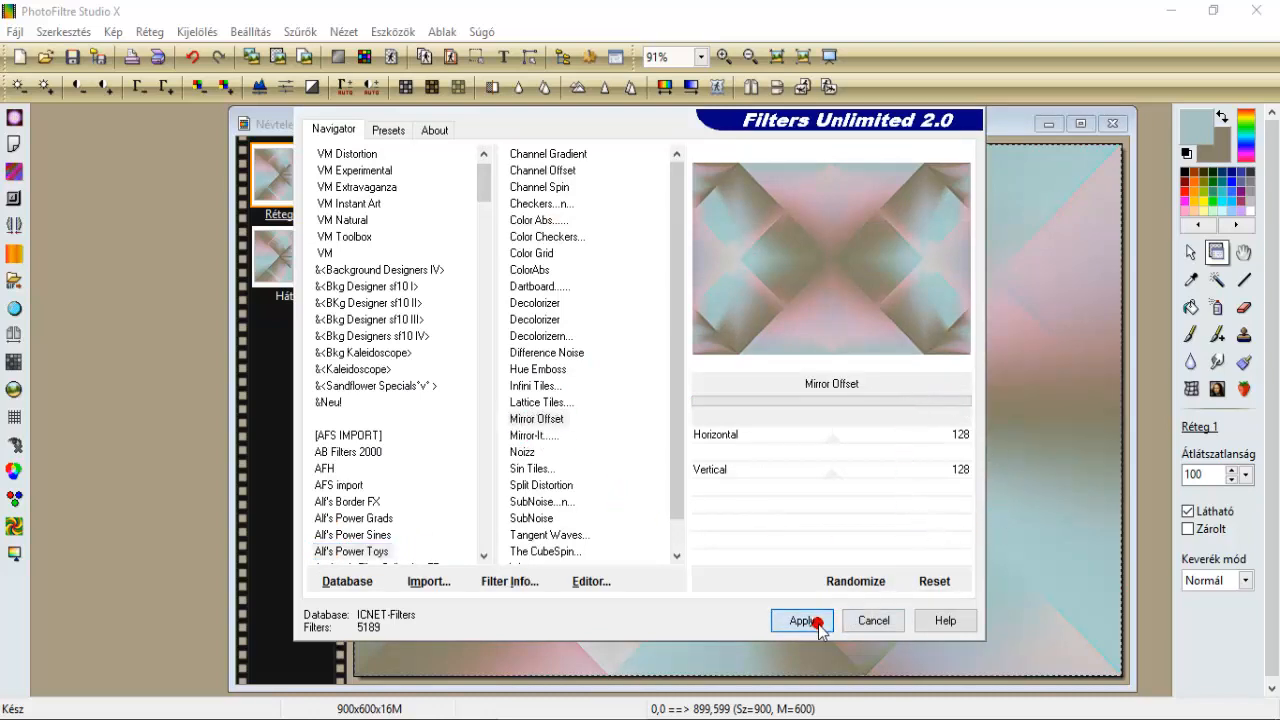
pyautogui.click(801, 620)
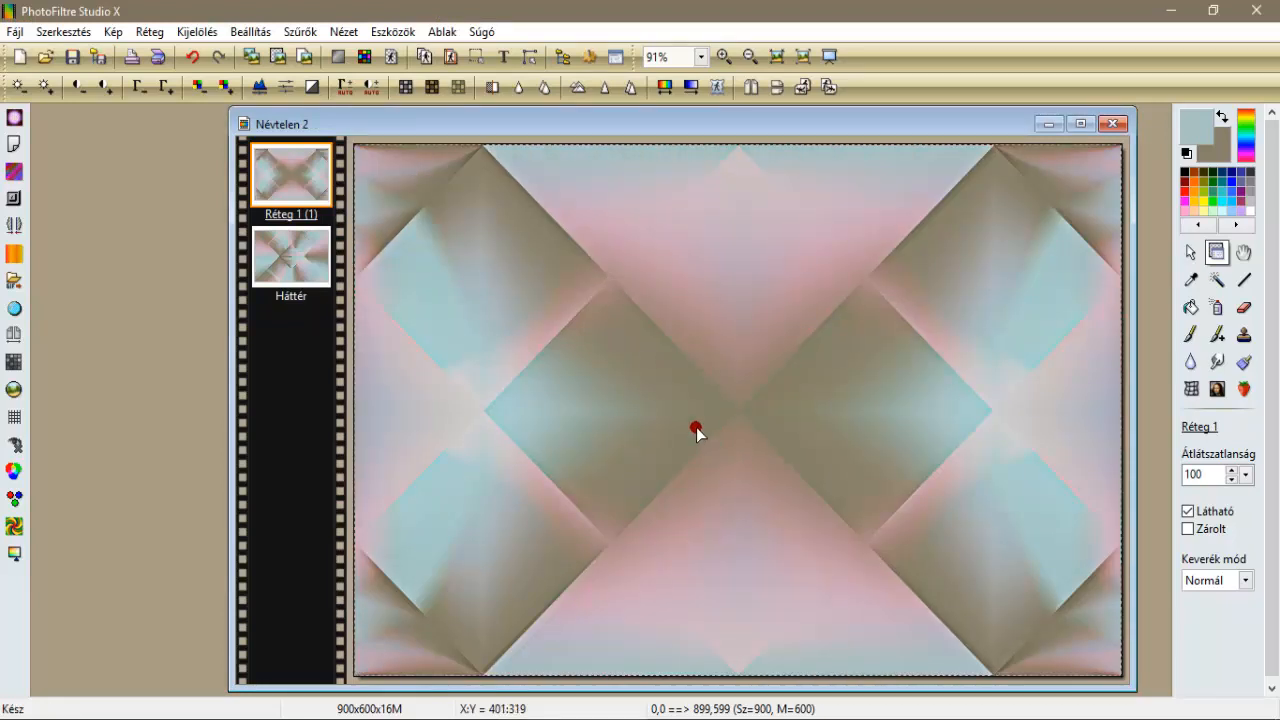
pyautogui.moveTo(1190, 255)
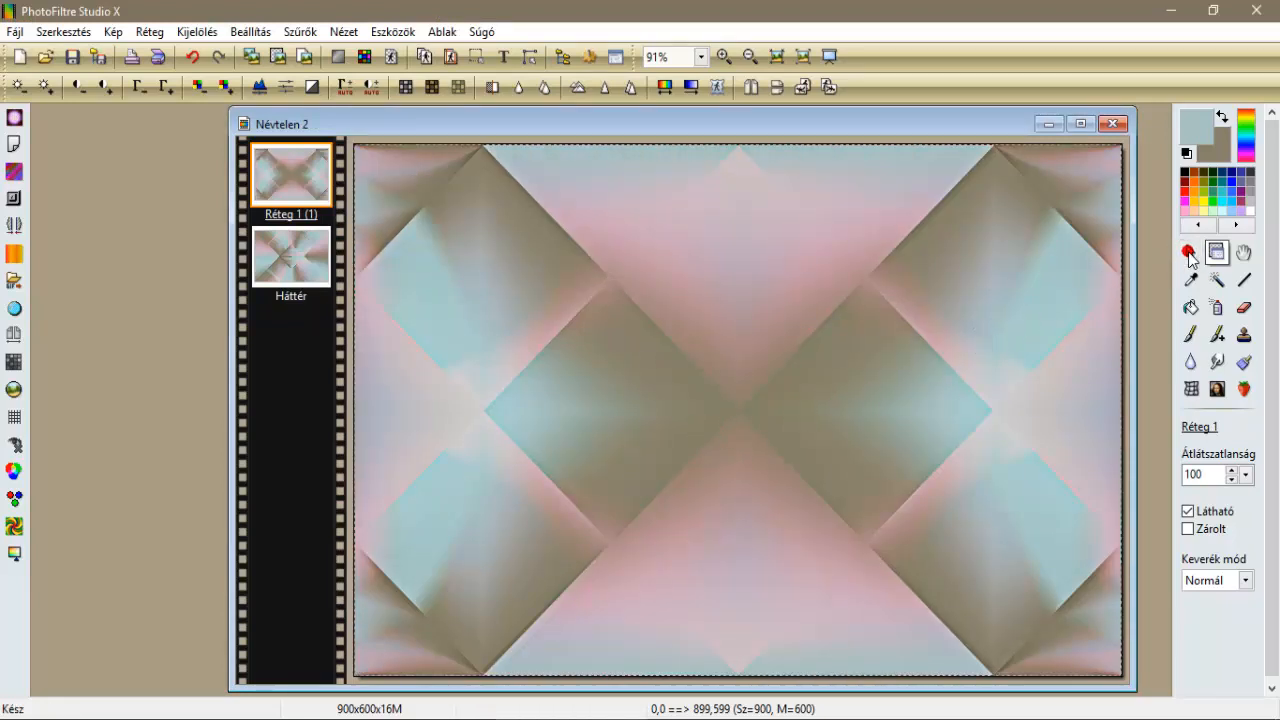
# Draw a 303×303 px square selection in the canvas's top-left corner.
pyautogui.click(1189, 252)
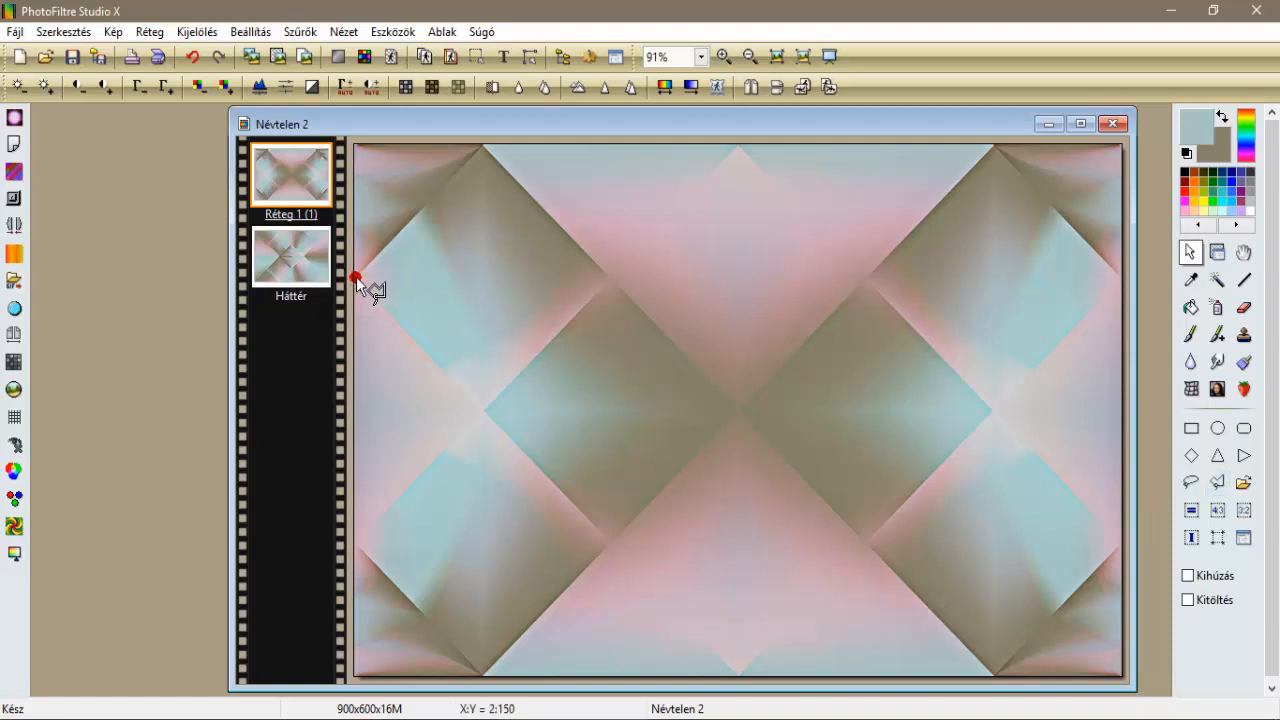
pyautogui.moveTo(355, 277); pyautogui.dragTo(440, 200)
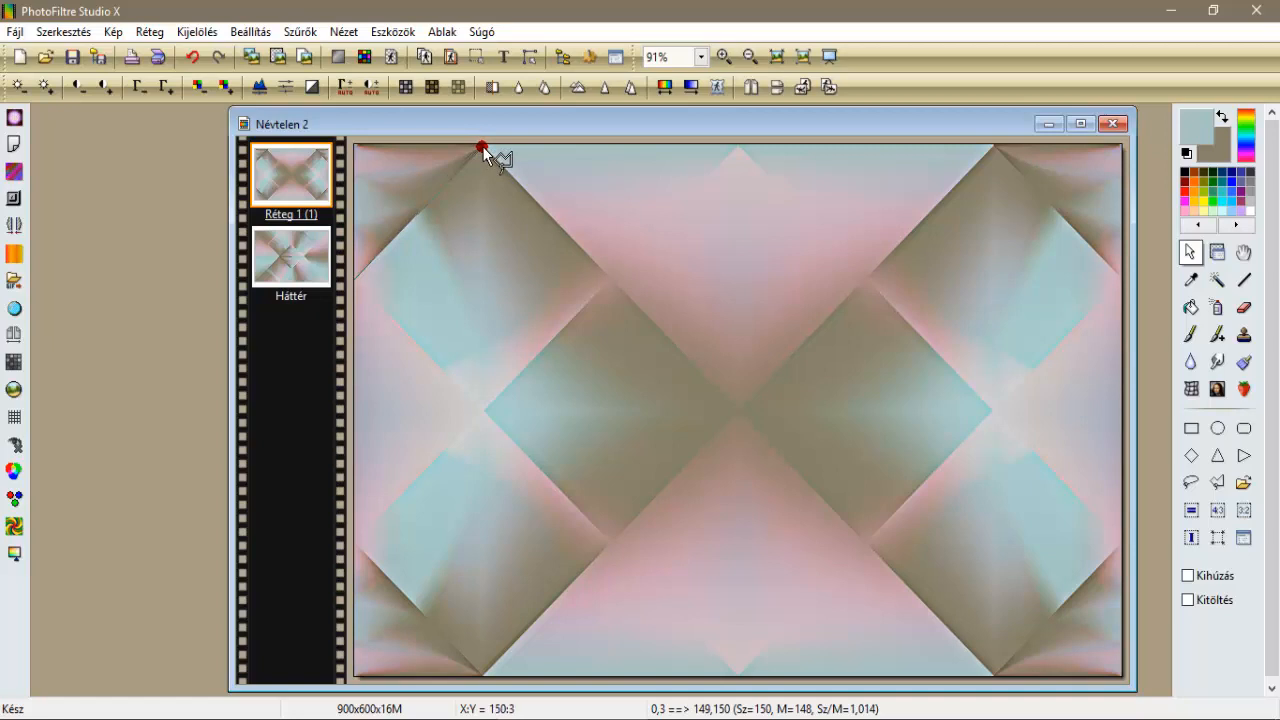
pyautogui.moveTo(488, 152)
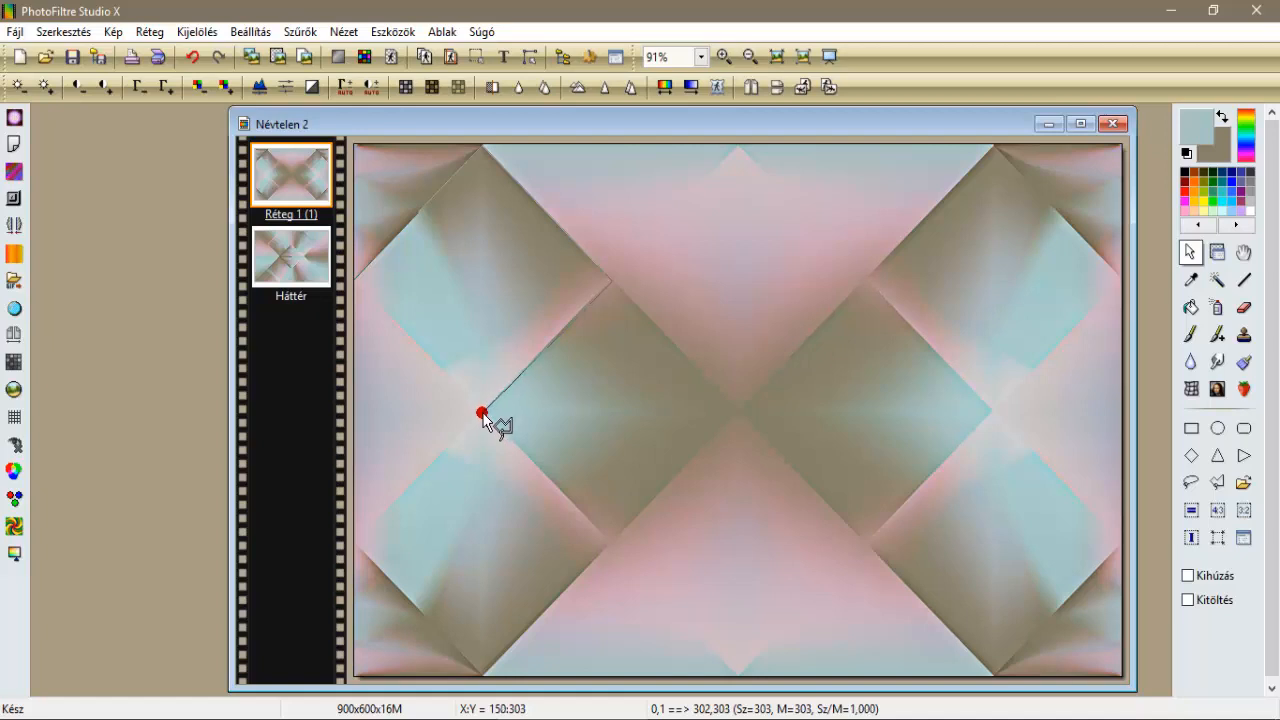
pyautogui.moveTo(483, 413); pyautogui.dragTo(357, 279)
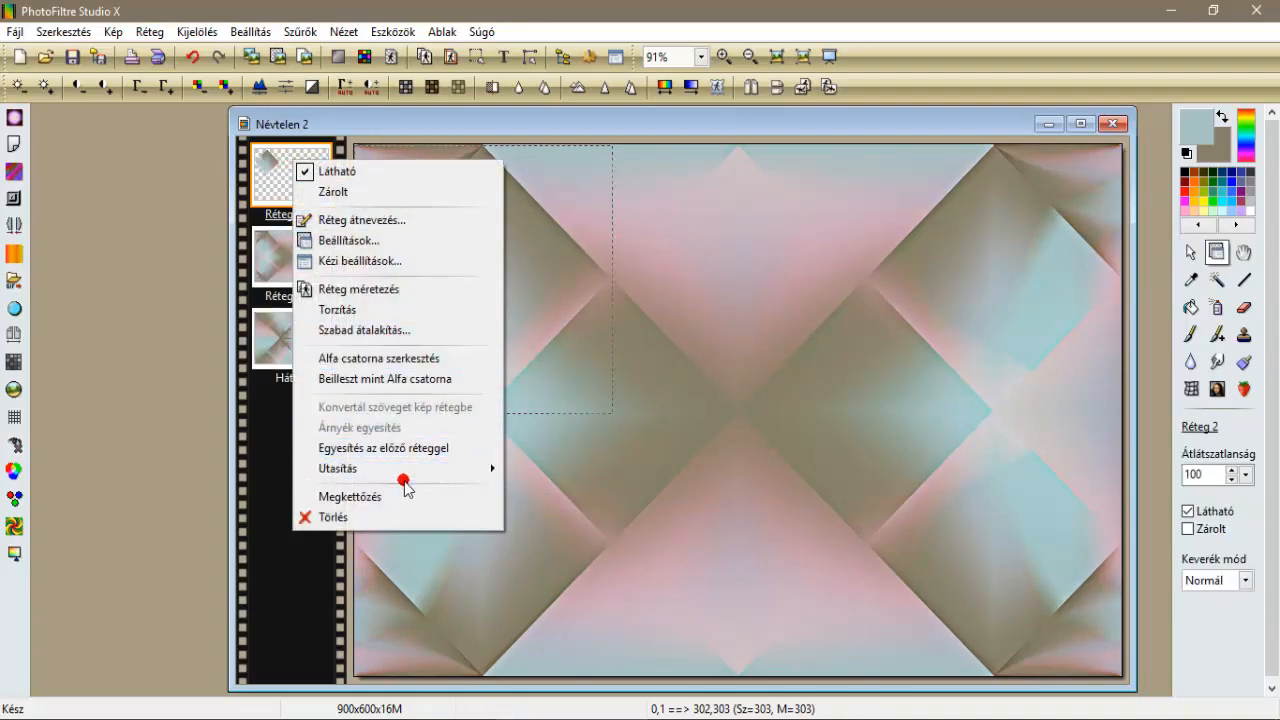
# Duplicate the corner piece, flip it horizontally, and place it top-right.
pyautogui.click(350, 496)
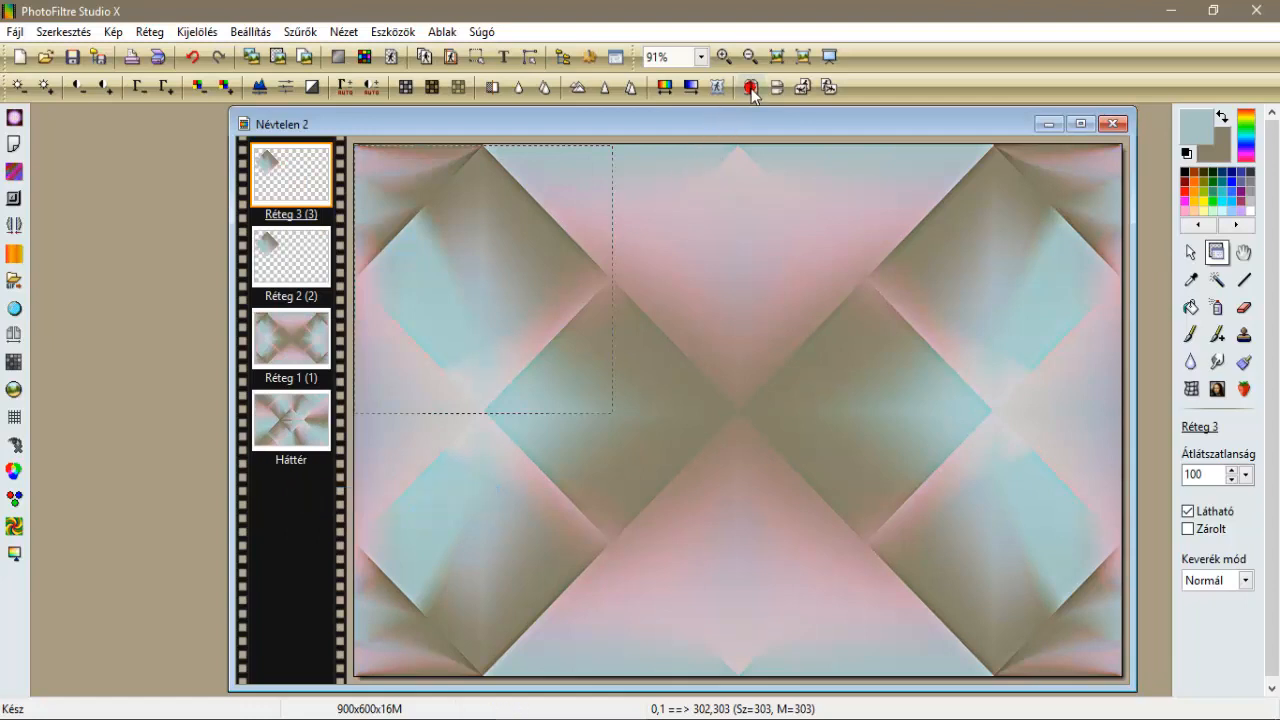
pyautogui.click(750, 87)
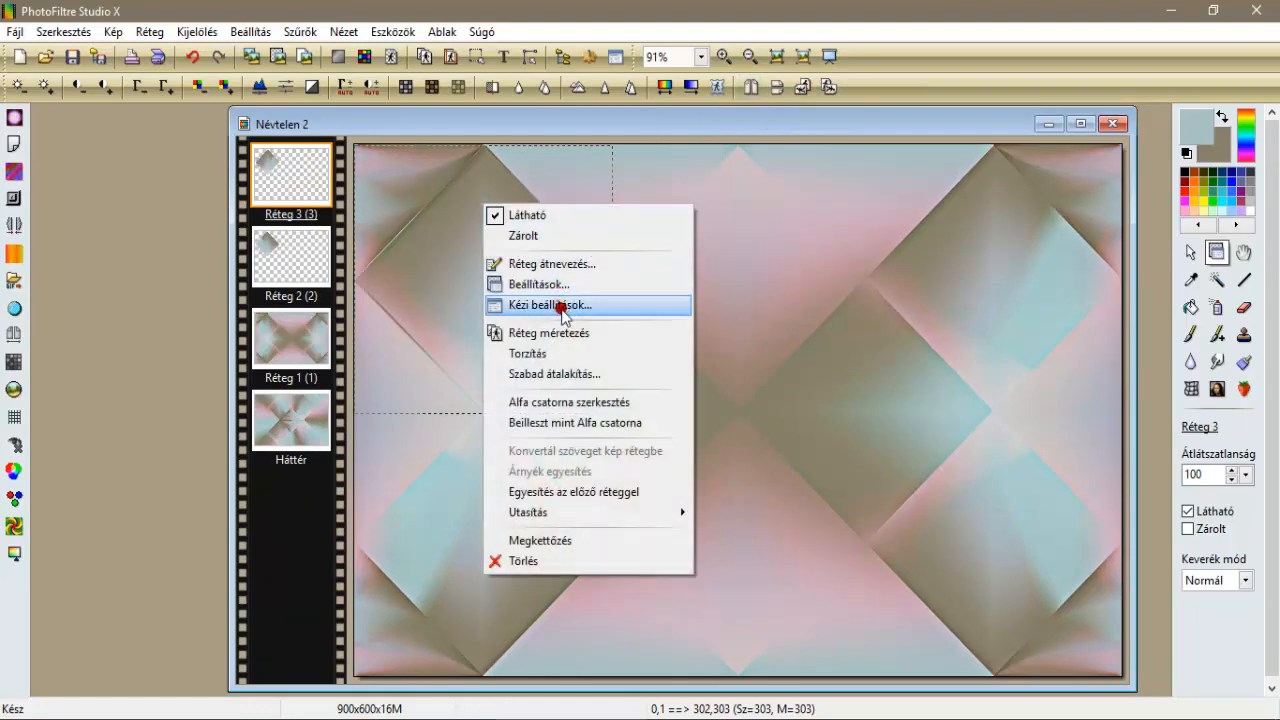
pyautogui.click(548, 304)
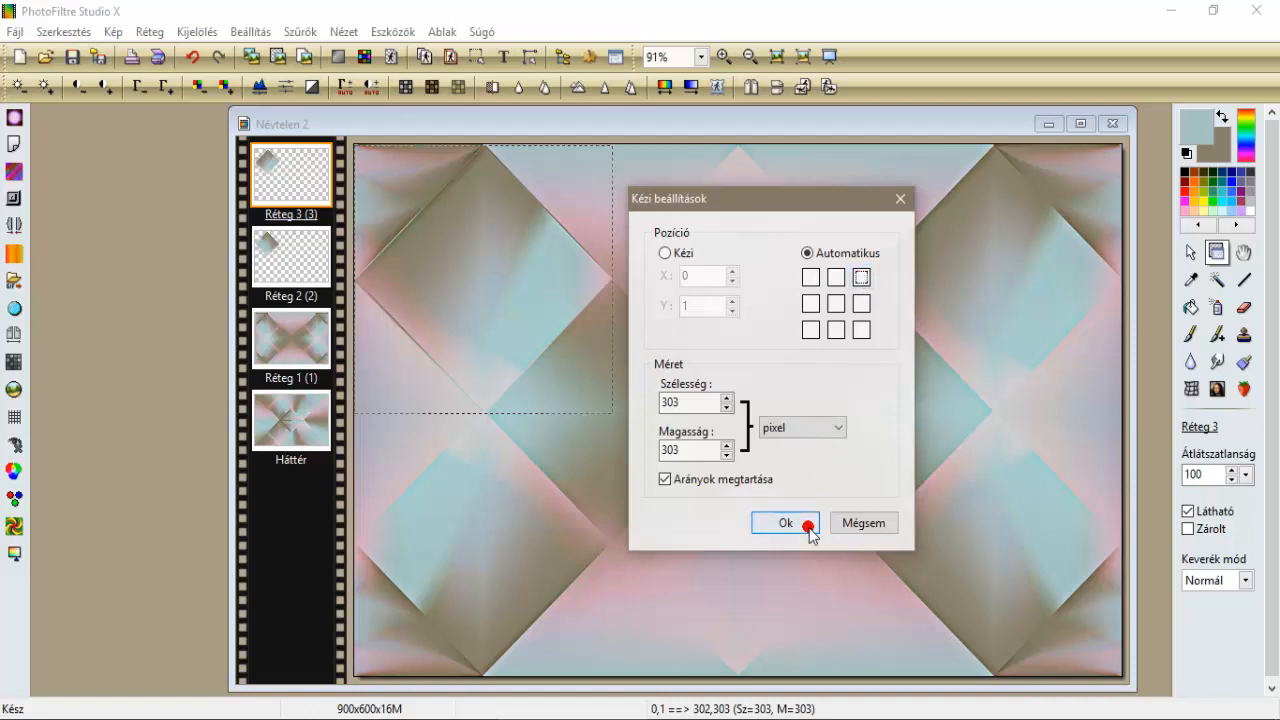
pyautogui.click(786, 523)
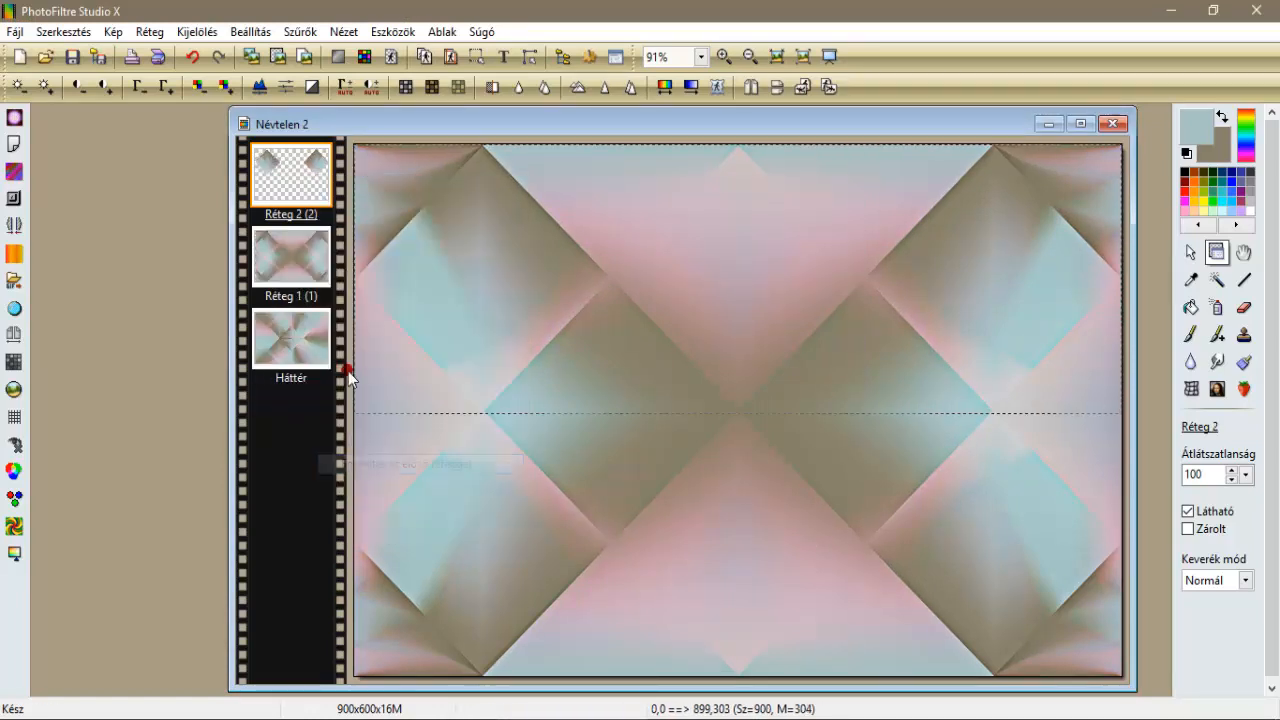
# Duplicate the top corner layer, flip it vertically, and move it to the bottom edge.
pyautogui.rightClick(291, 175)
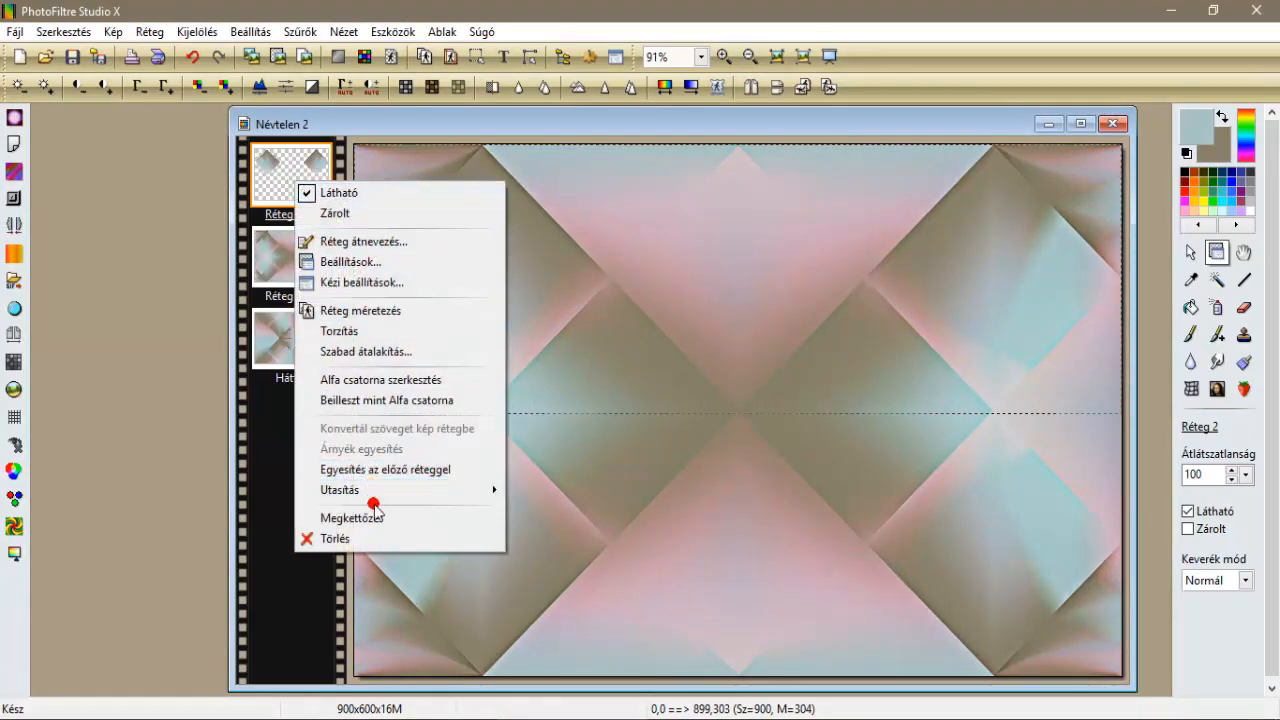
pyautogui.click(352, 517)
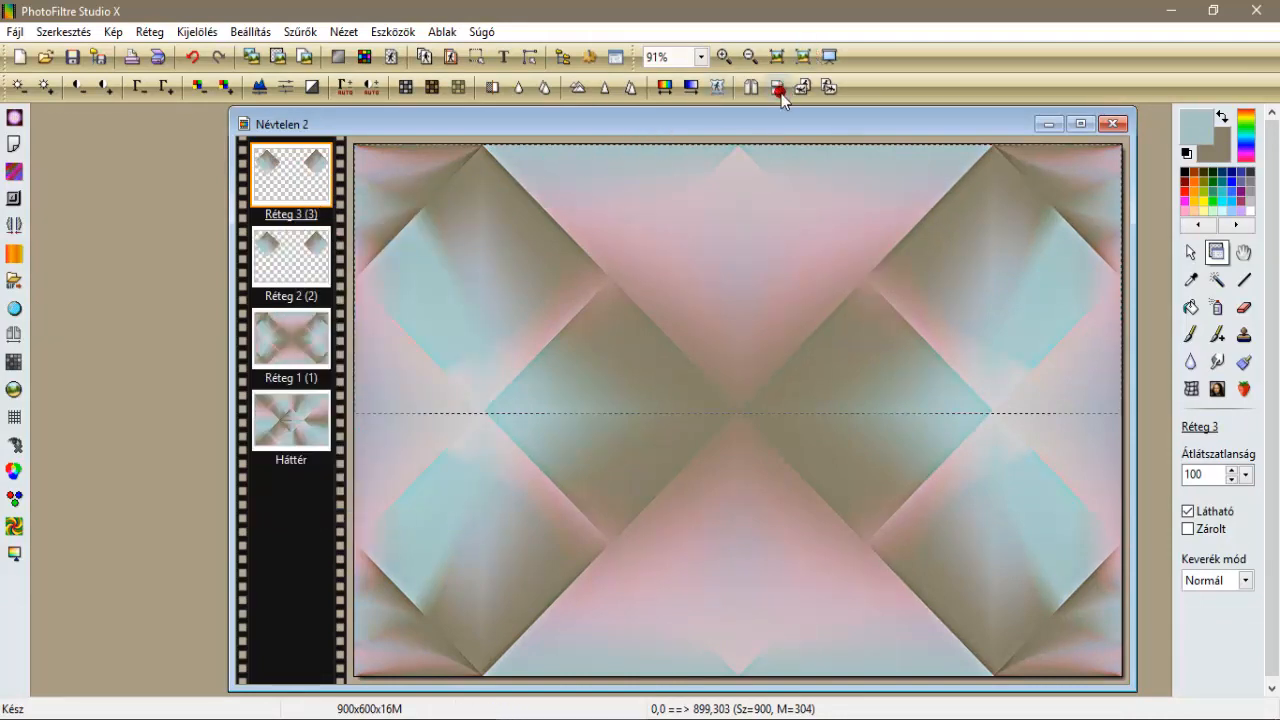
pyautogui.click(777, 87)
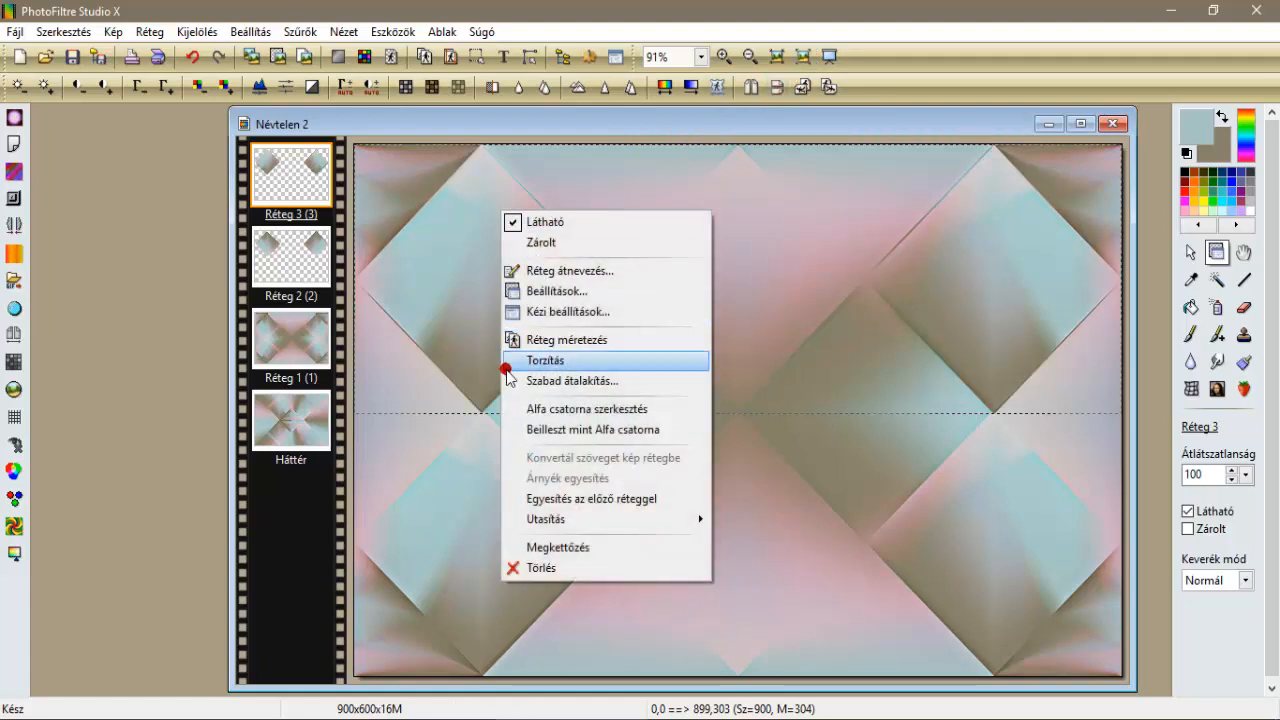
pyautogui.moveTo(567, 311)
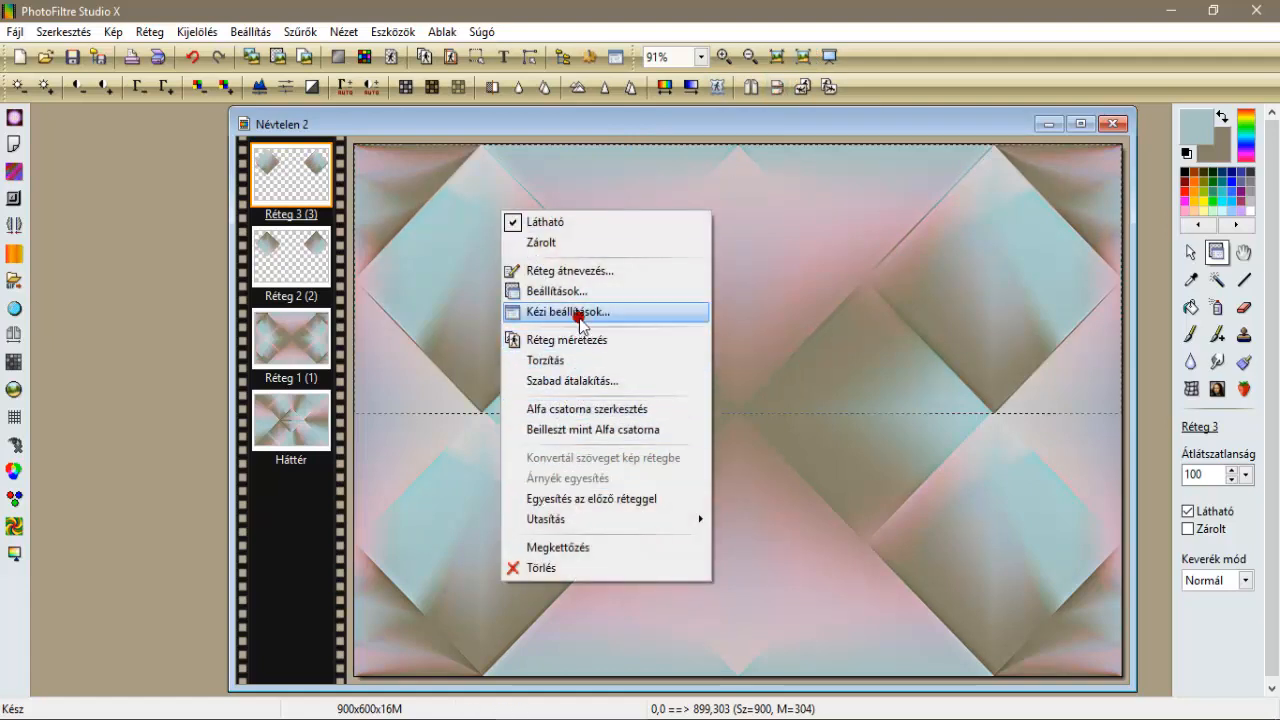
pyautogui.click(568, 311)
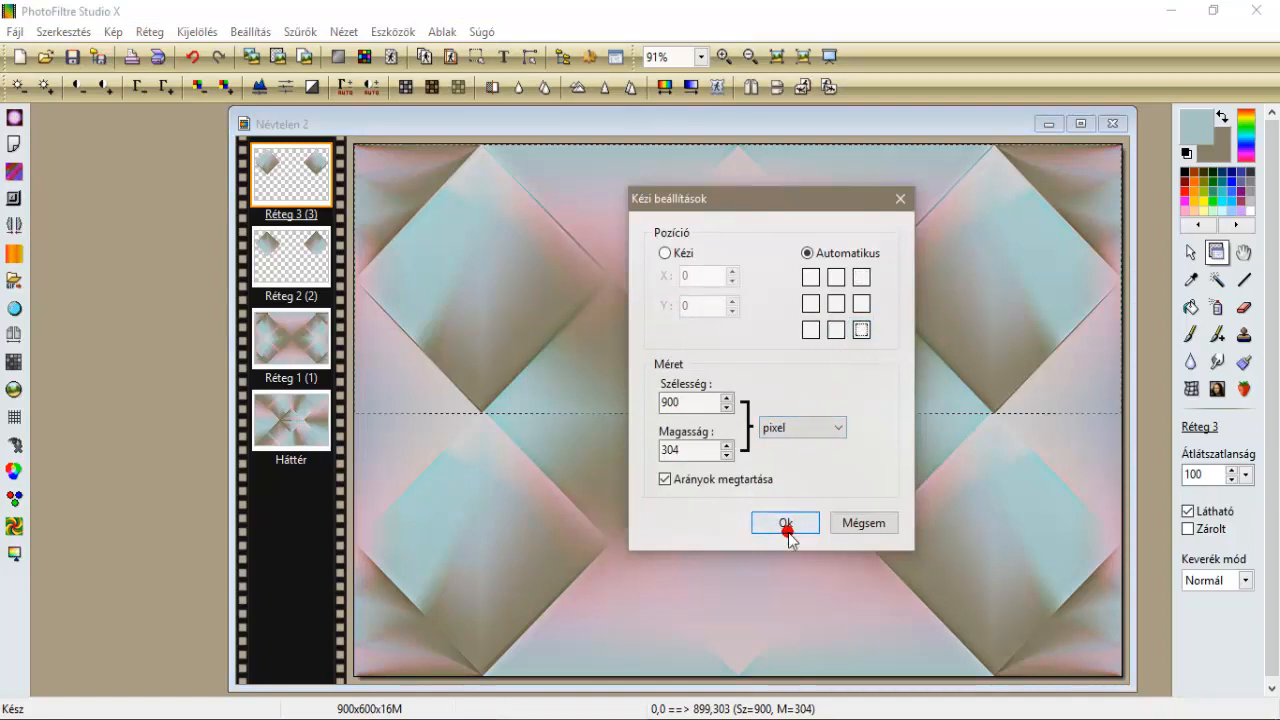
pyautogui.click(785, 523)
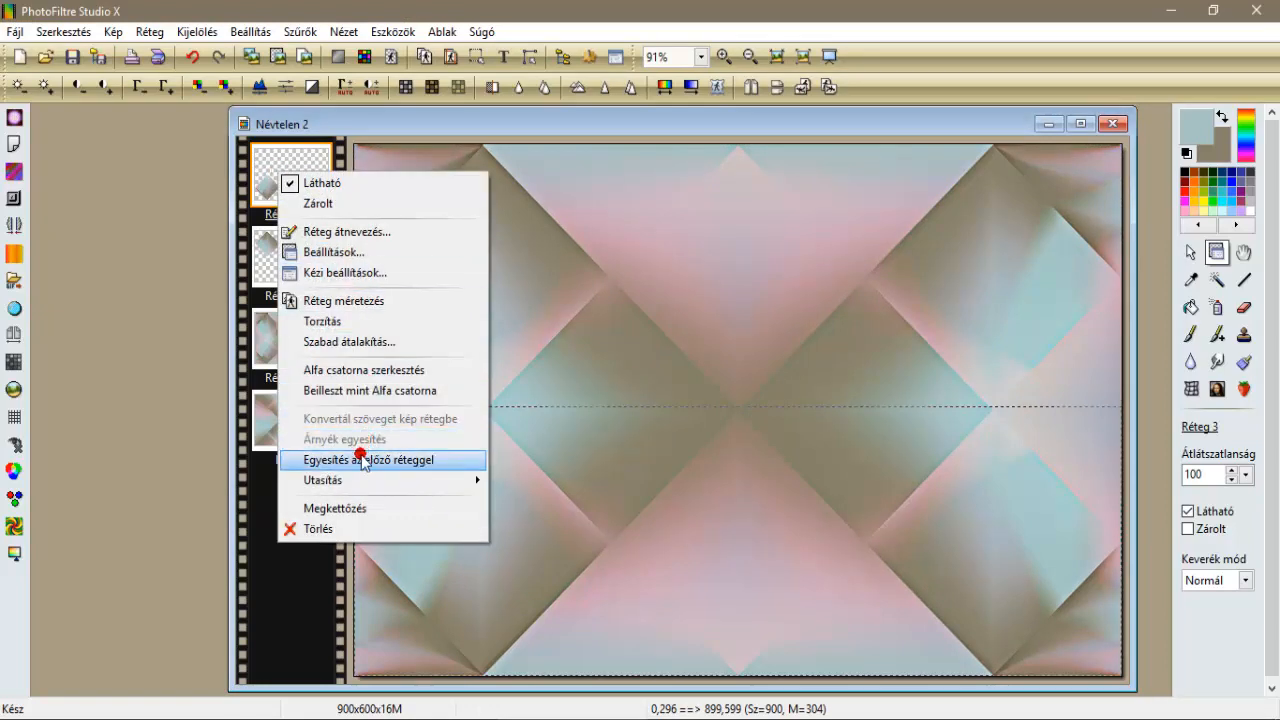
# Merge the bottom pieces into Layer 2, then Gaussian-blur Réteg 1 twice.
pyautogui.click(370, 459)
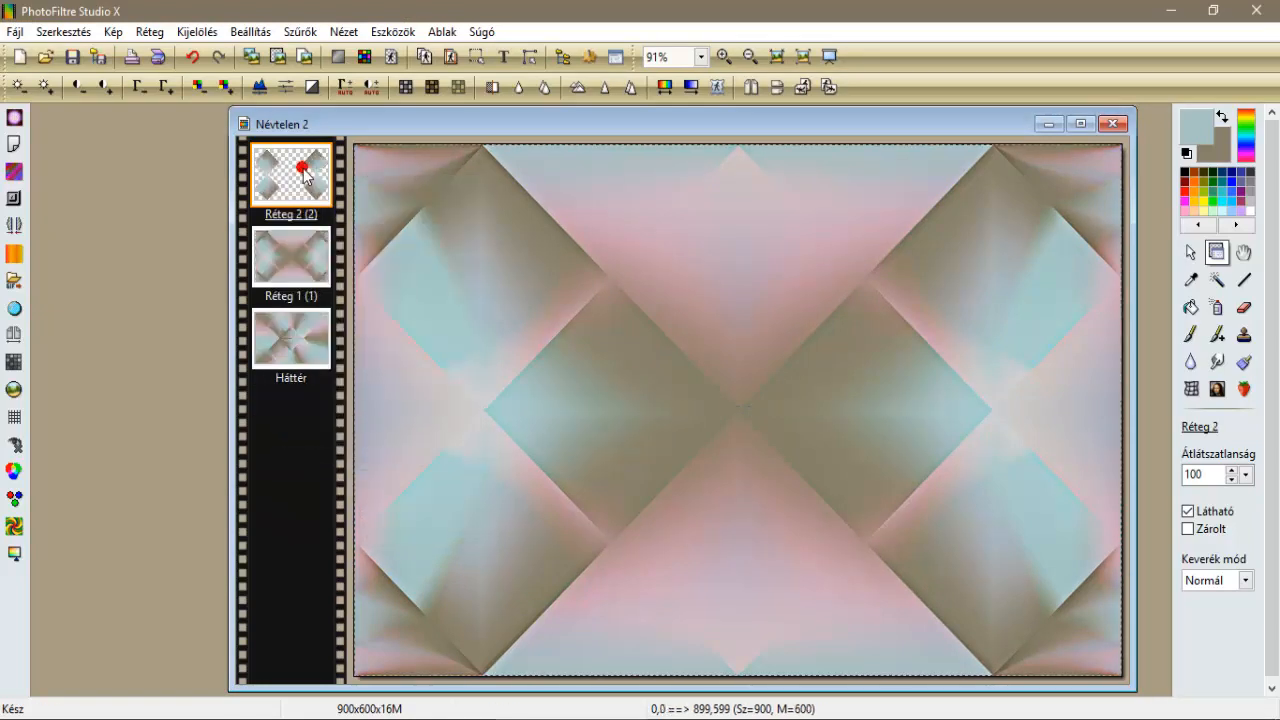
pyautogui.click(290, 255)
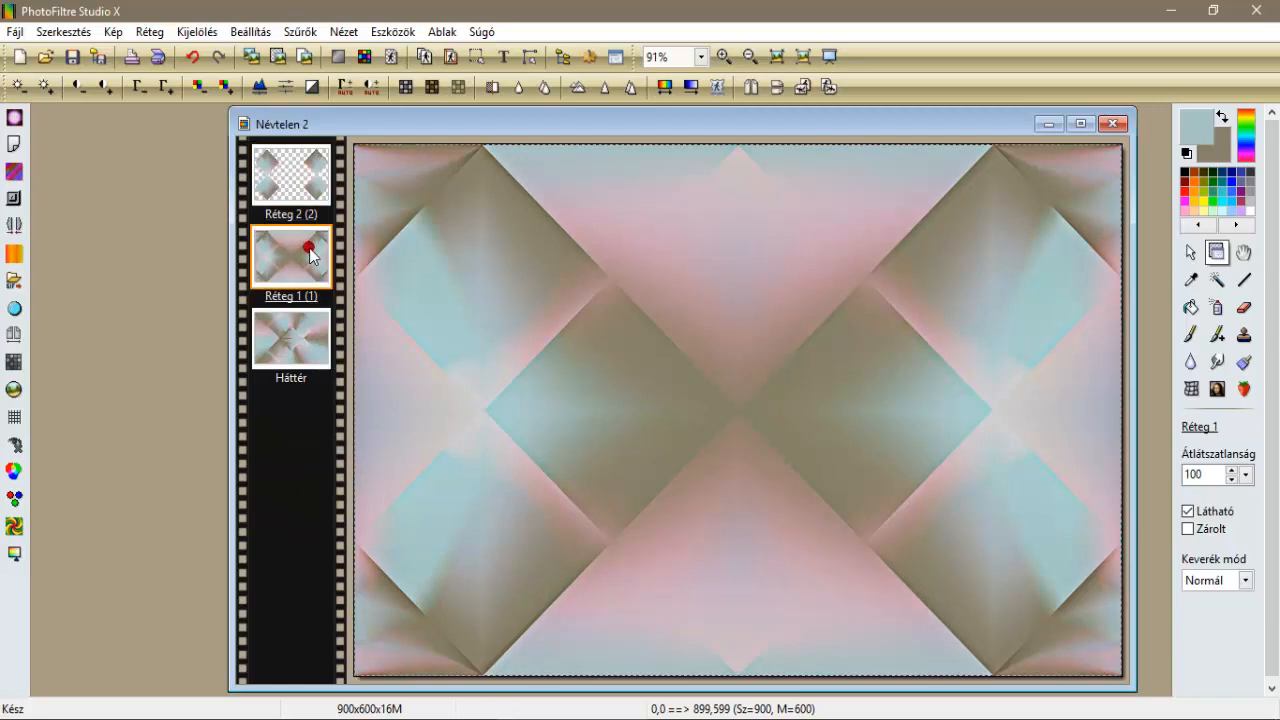
pyautogui.click(300, 31)
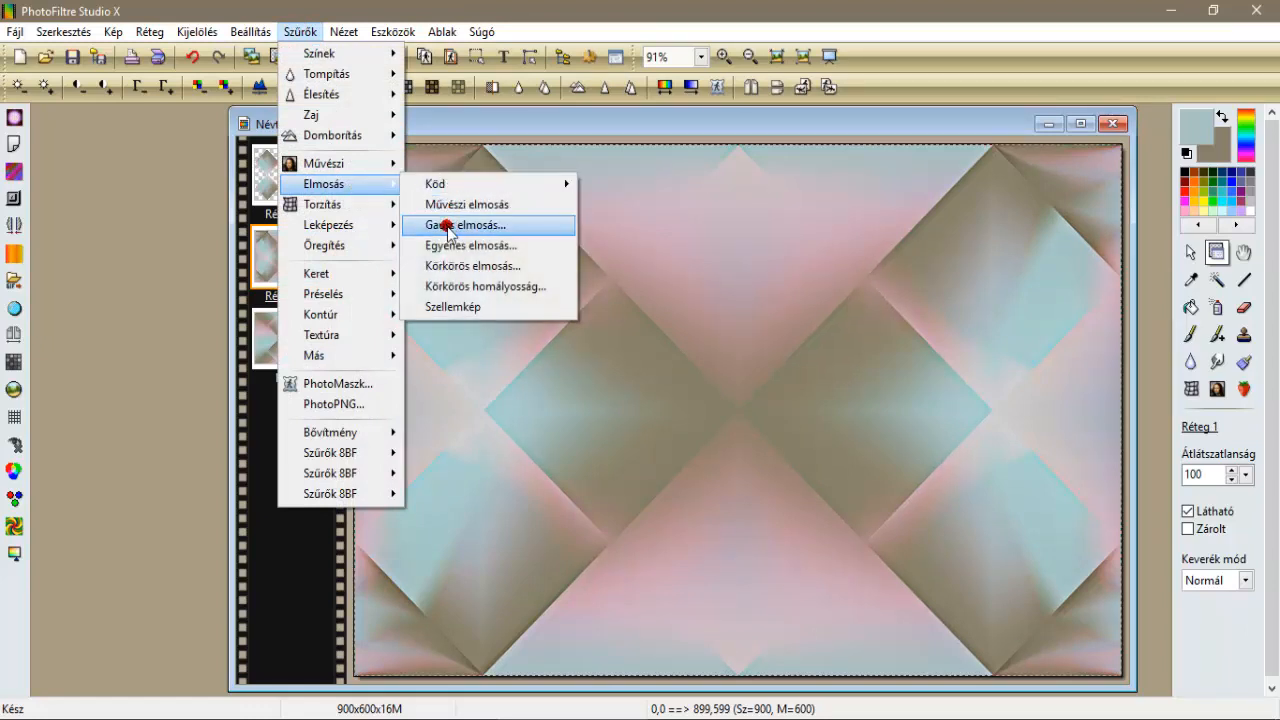
pyautogui.click(466, 224)
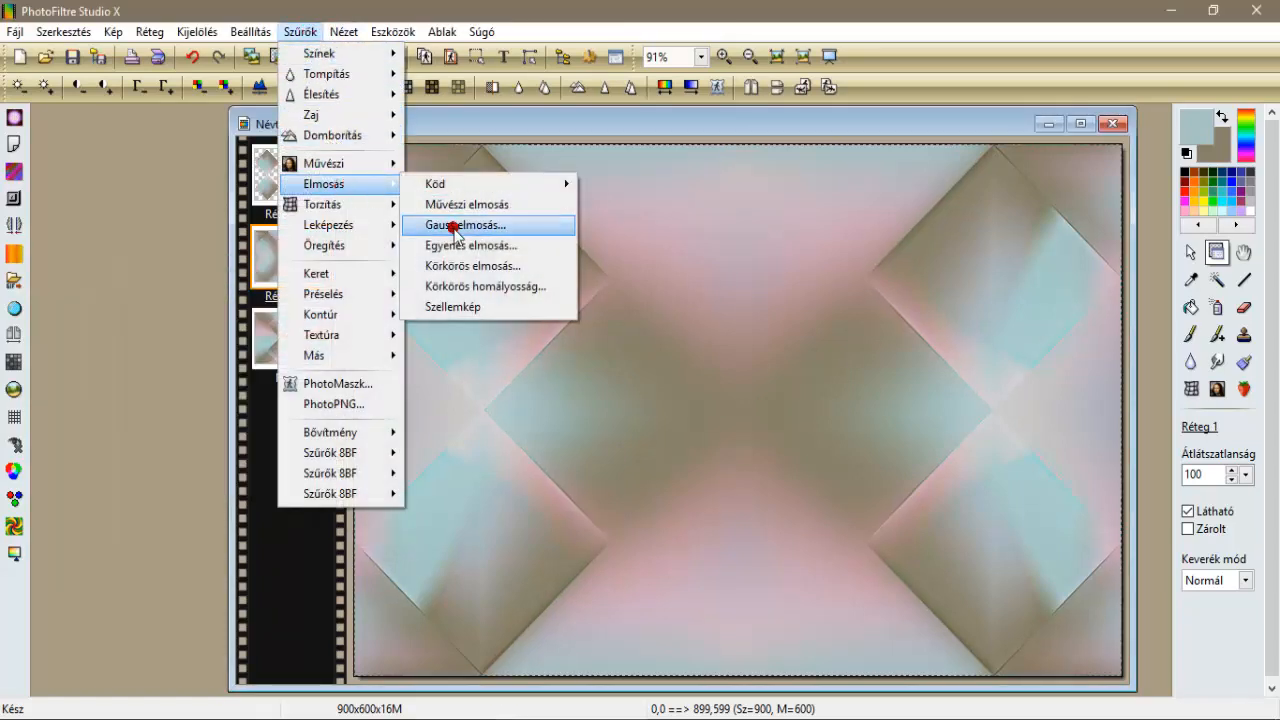
pyautogui.click(464, 224)
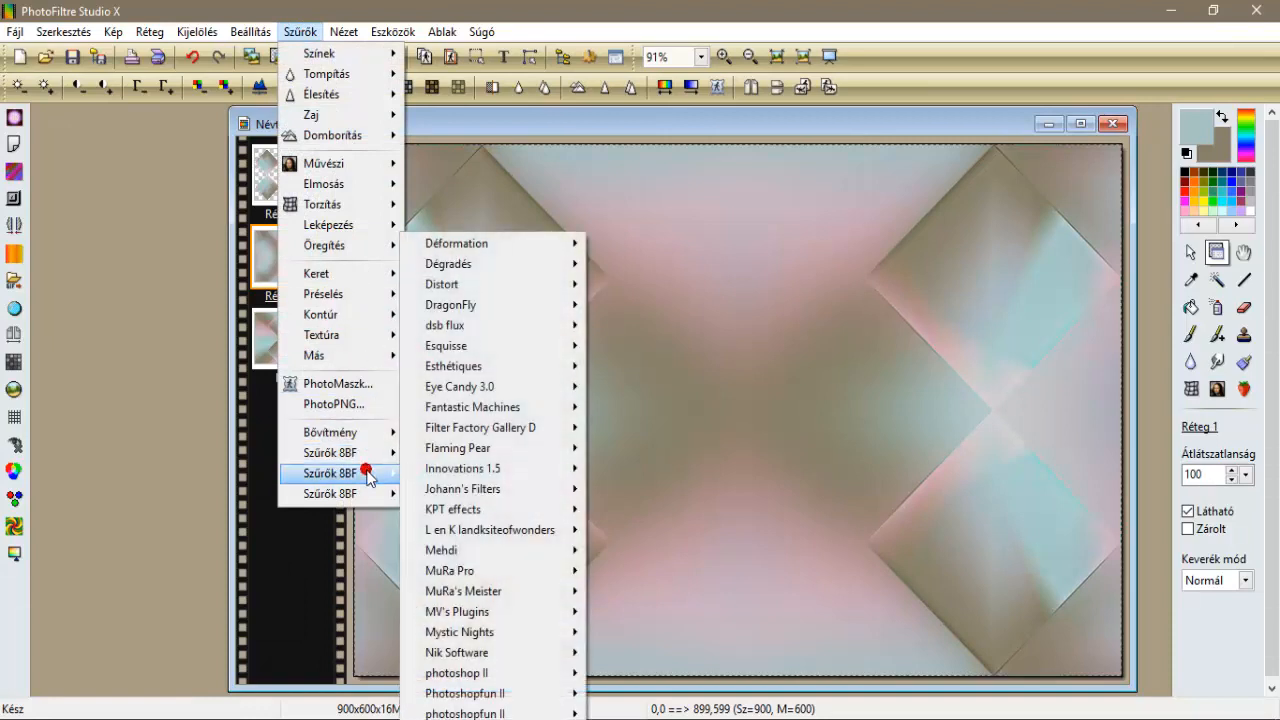
pyautogui.moveTo(463, 489)
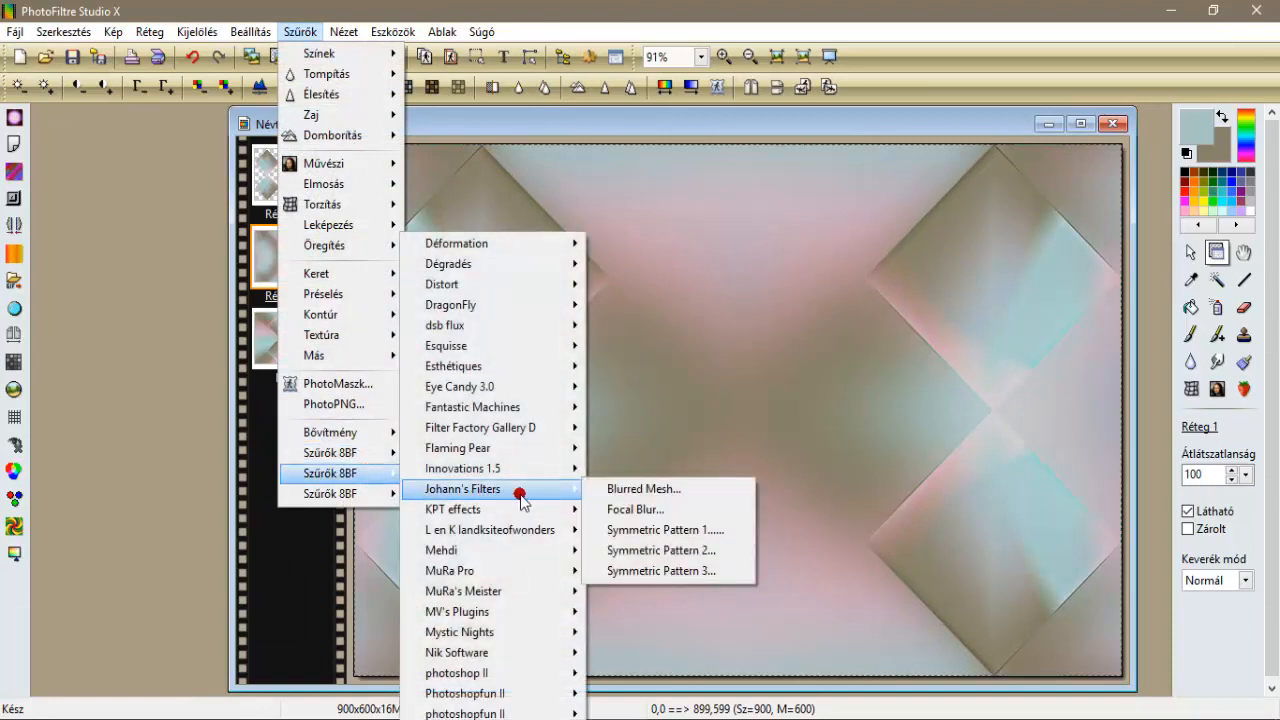
pyautogui.moveTo(665, 530)
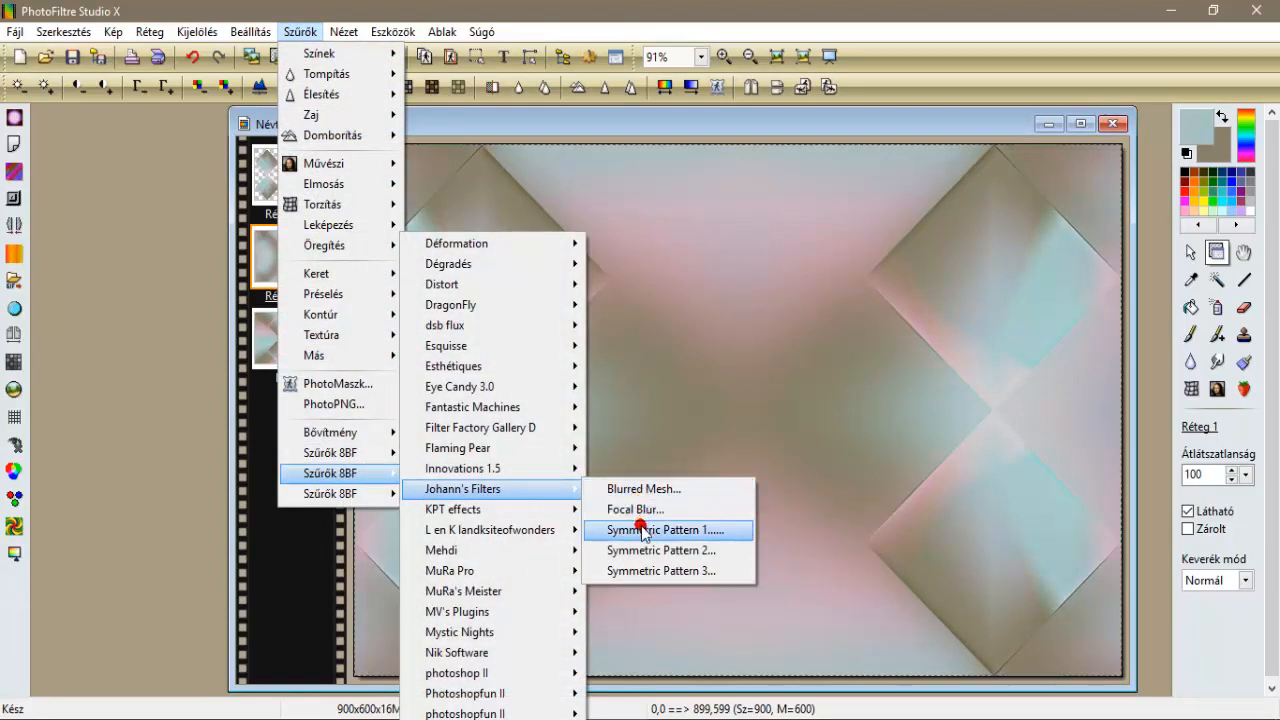
# Apply Symmetric Pattern 1 with modifiers 42 and 184, RGB 43, 72, 161.
pyautogui.click(663, 530)
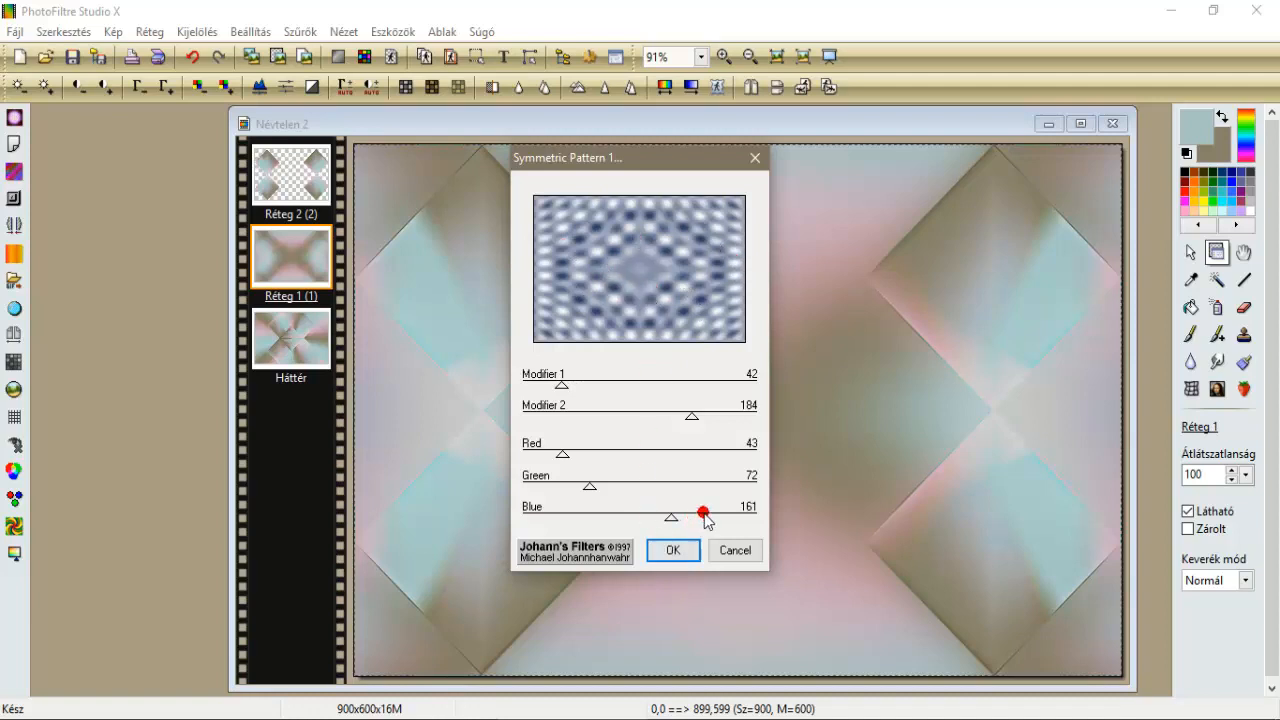
pyautogui.moveTo(703, 512); pyautogui.dragTo(743, 510)
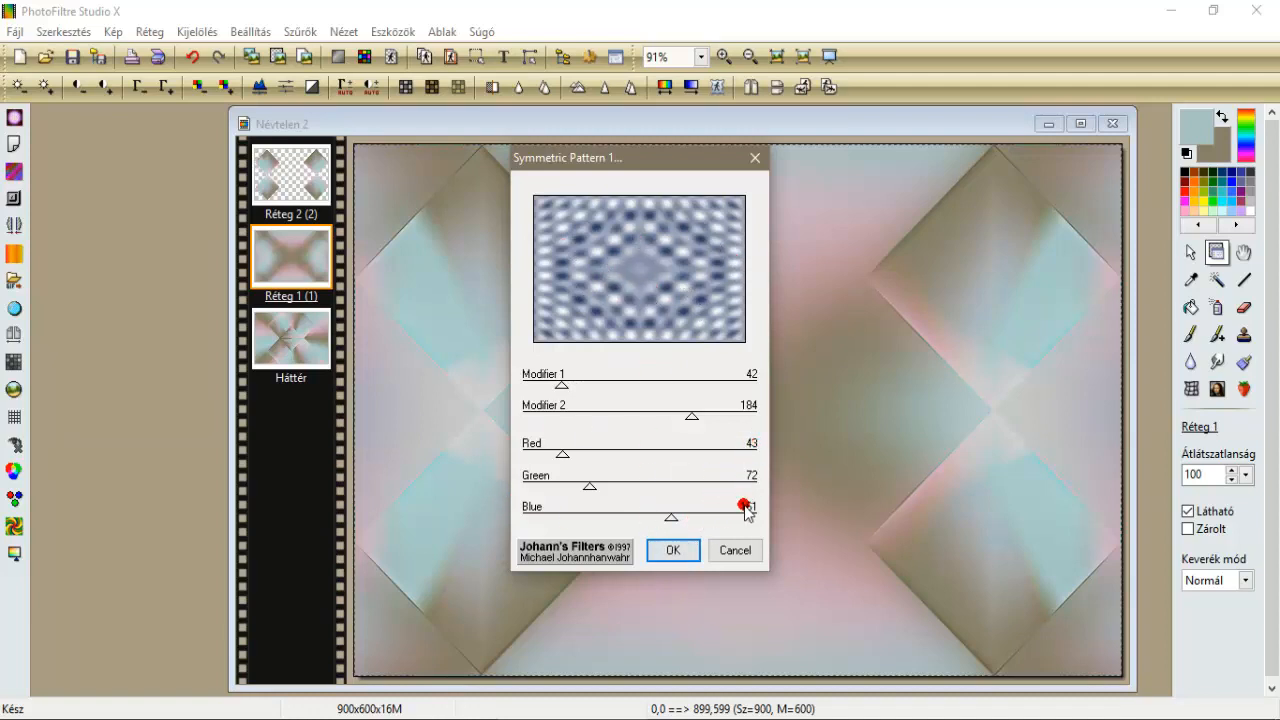
pyautogui.click(672, 550)
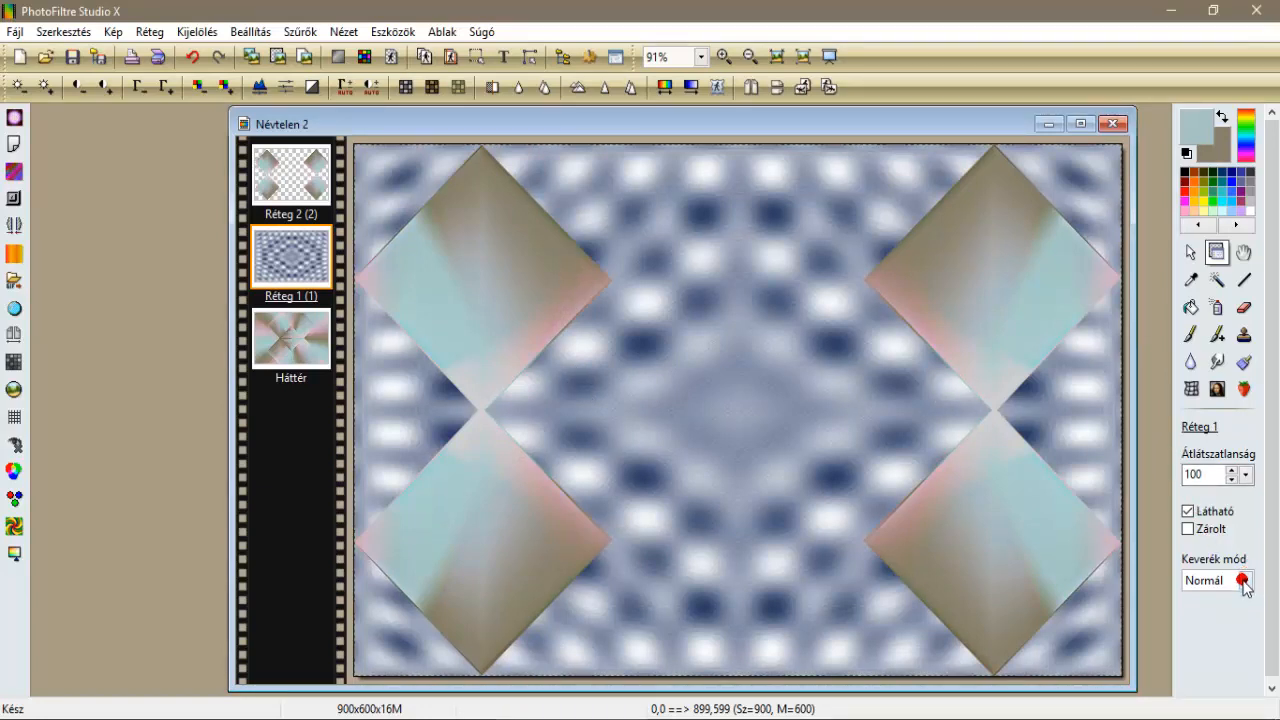
# Browse the View and Filters menus, then set Réteg 1's opacity to 60%.
pyautogui.click(1245, 474)
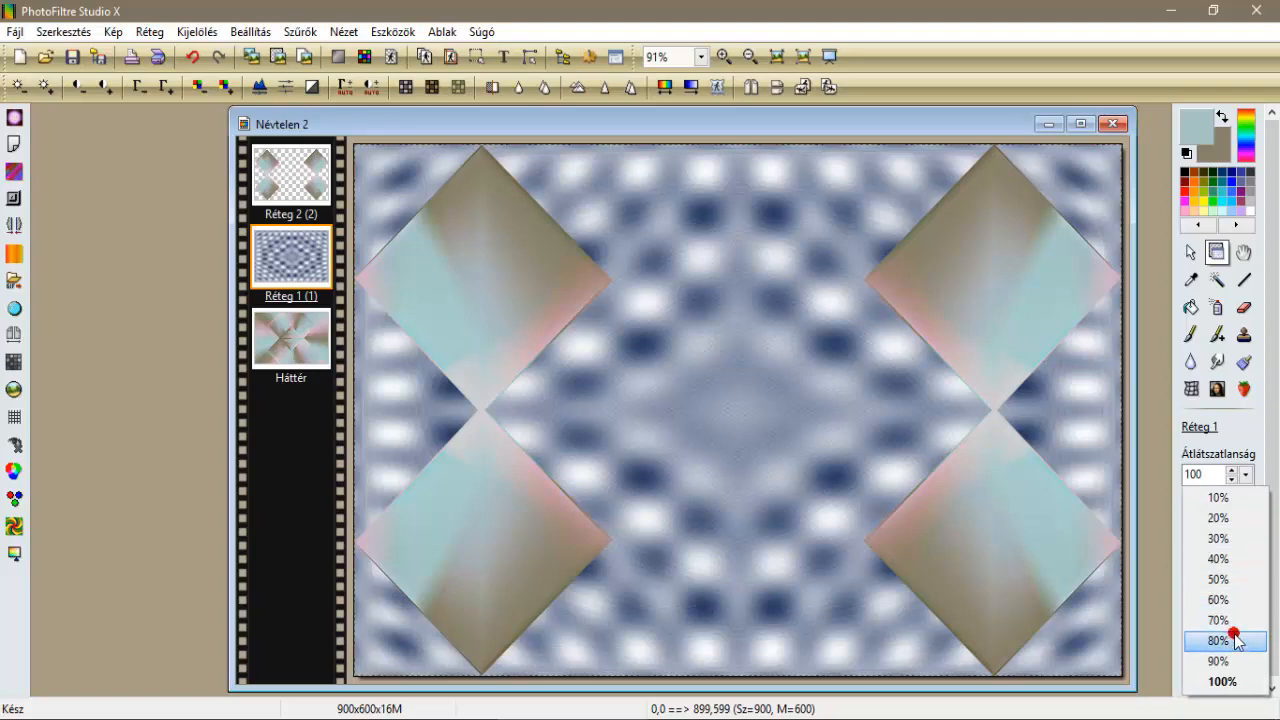
pyautogui.click(1218, 620)
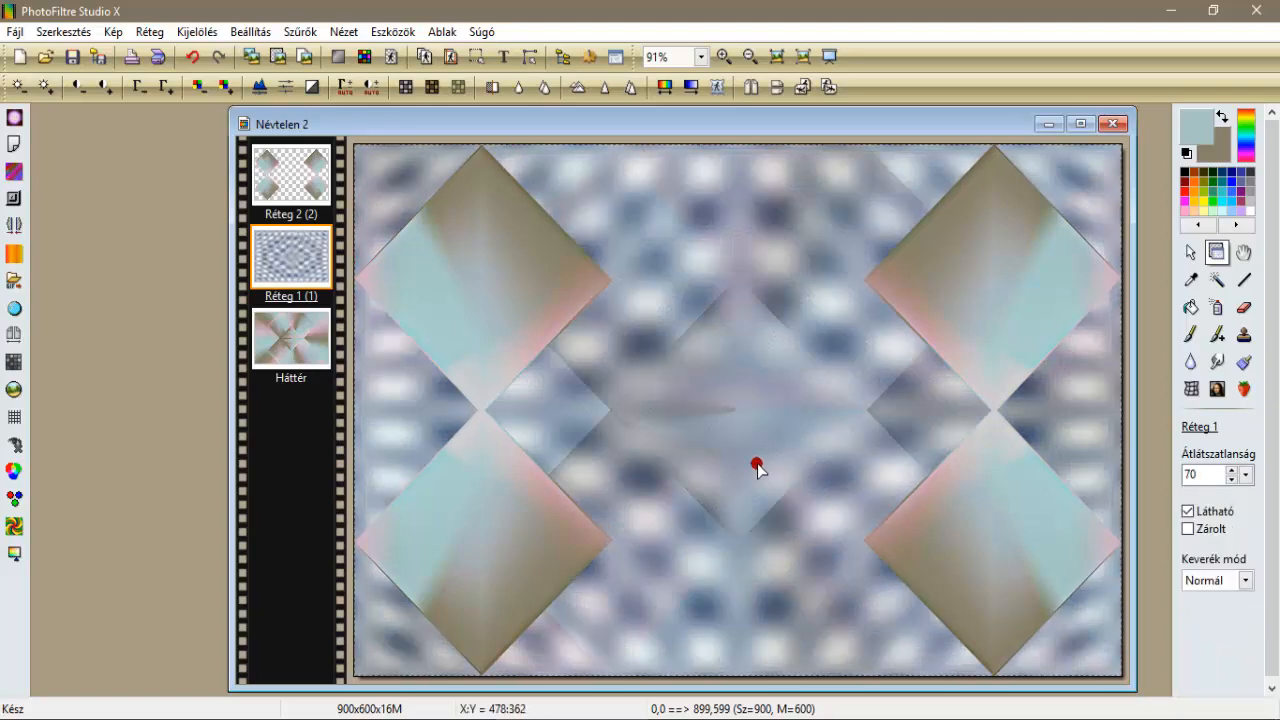
pyautogui.click(343, 31)
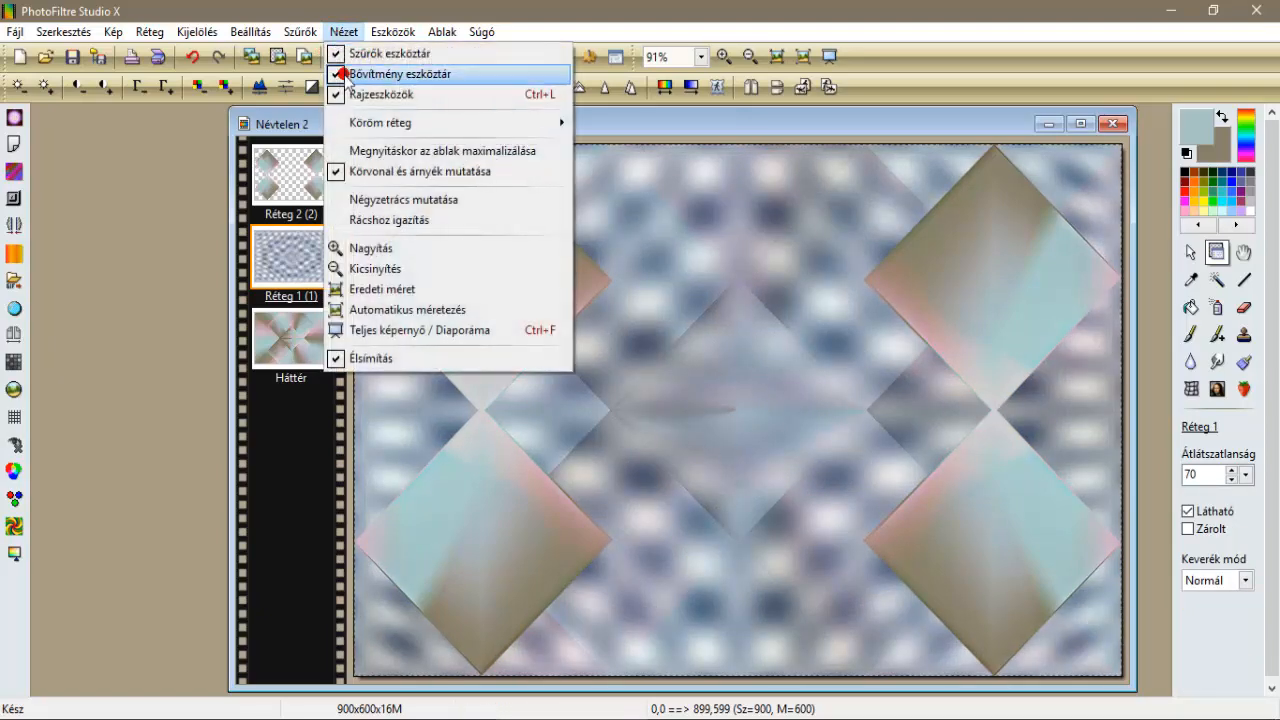
pyautogui.click(300, 31)
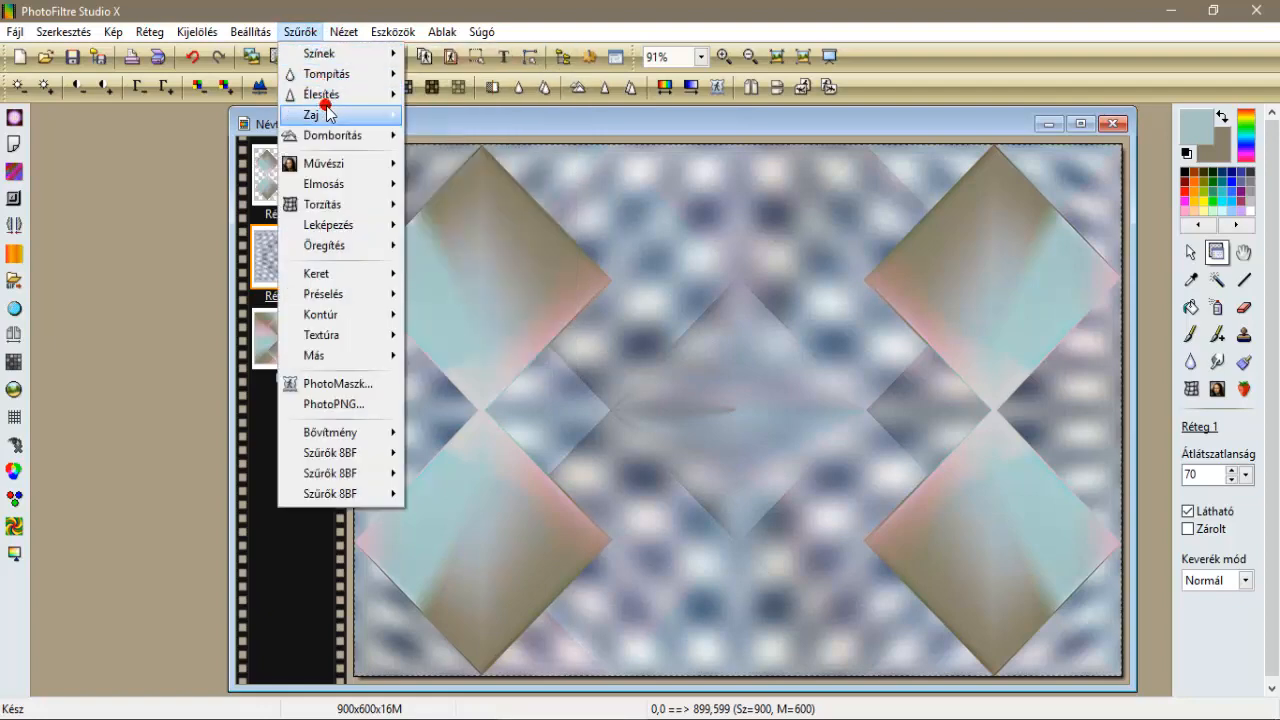
pyautogui.click(311, 114)
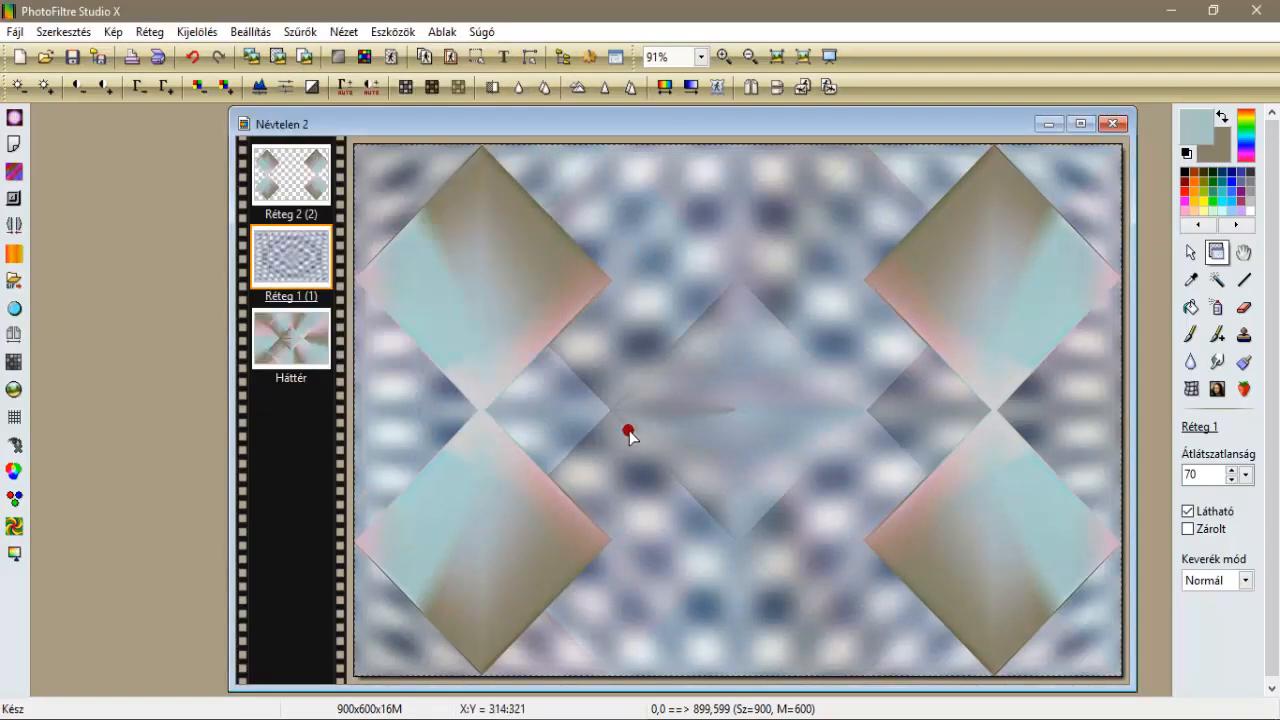
pyautogui.moveTo(1248, 477)
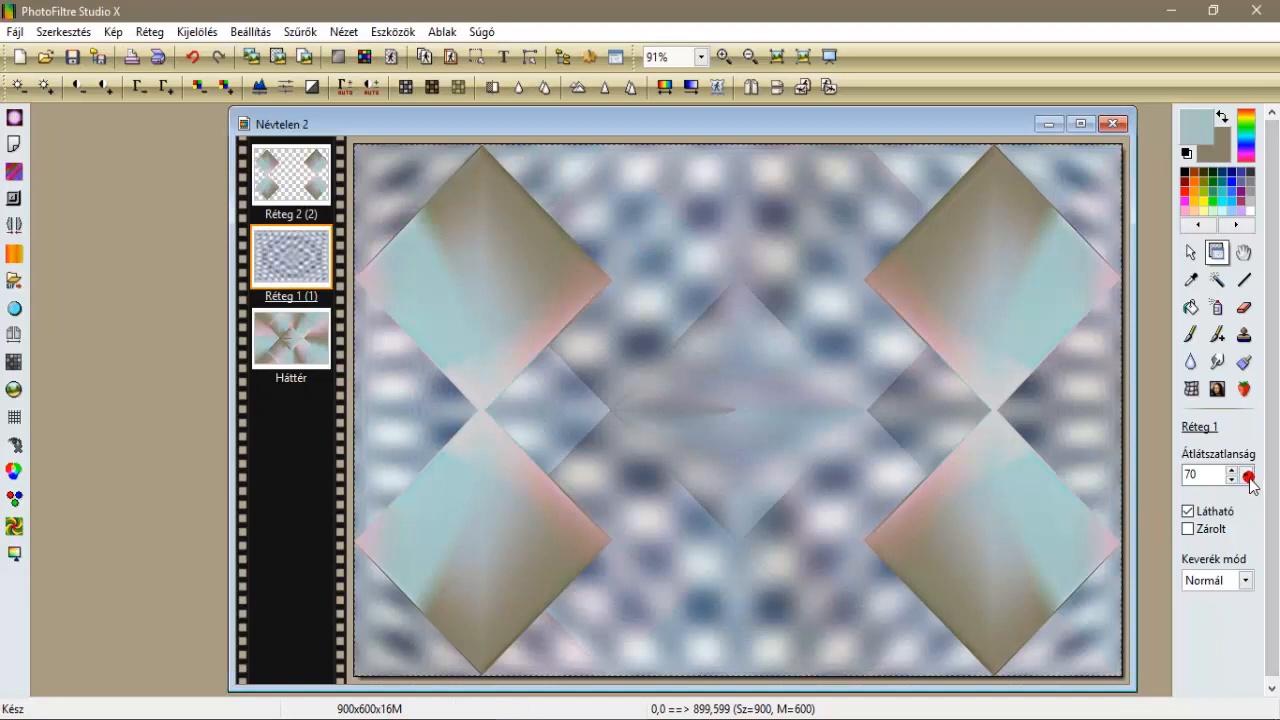
pyautogui.click(1246, 475)
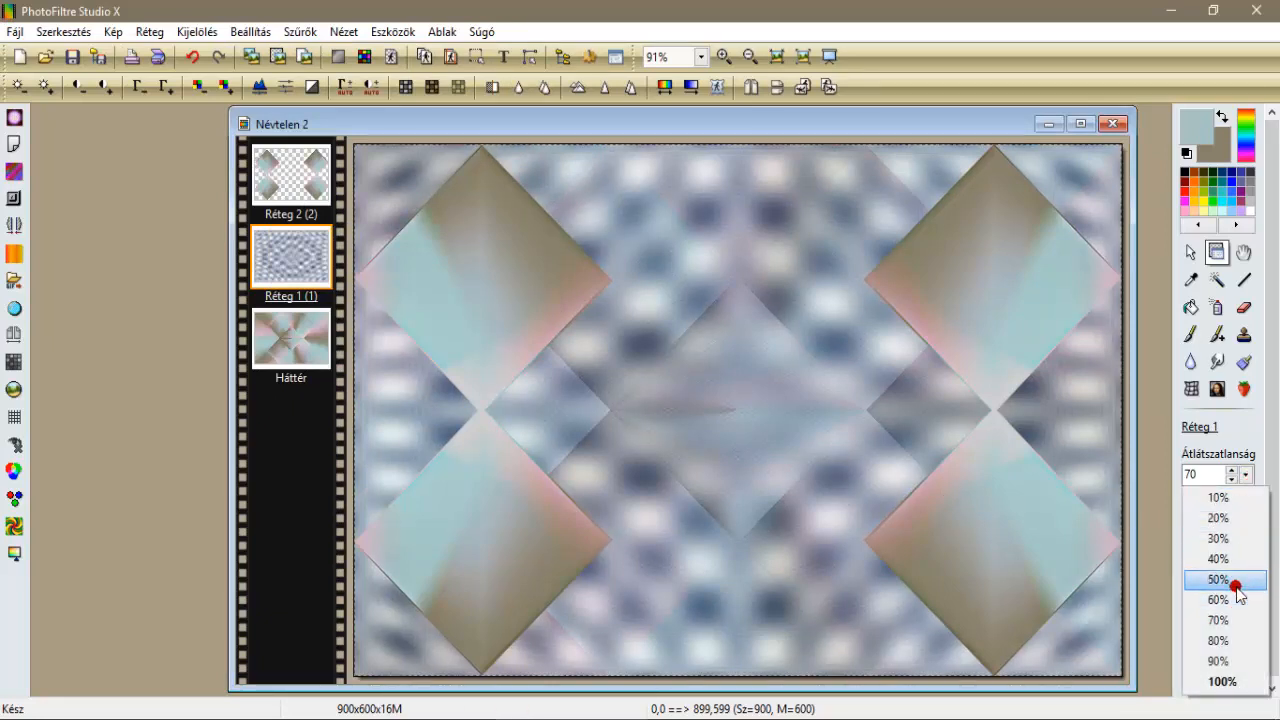
pyautogui.click(1217, 599)
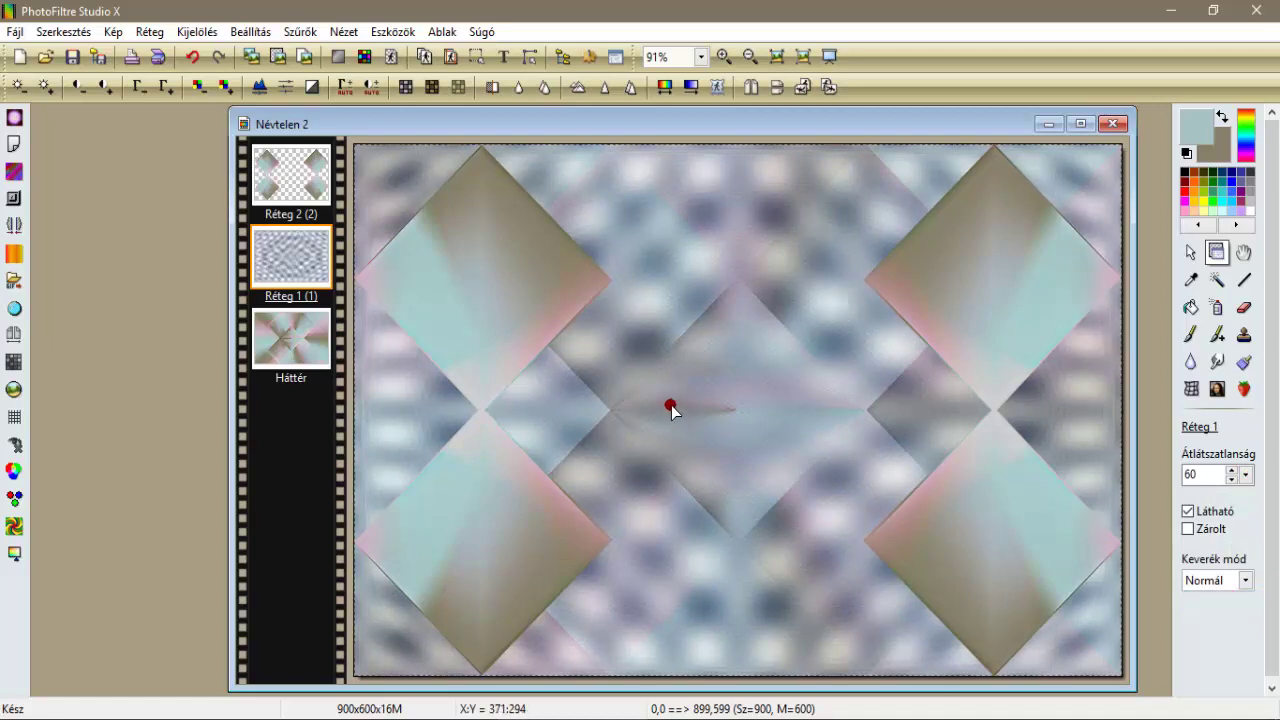
pyautogui.moveTo(352, 350)
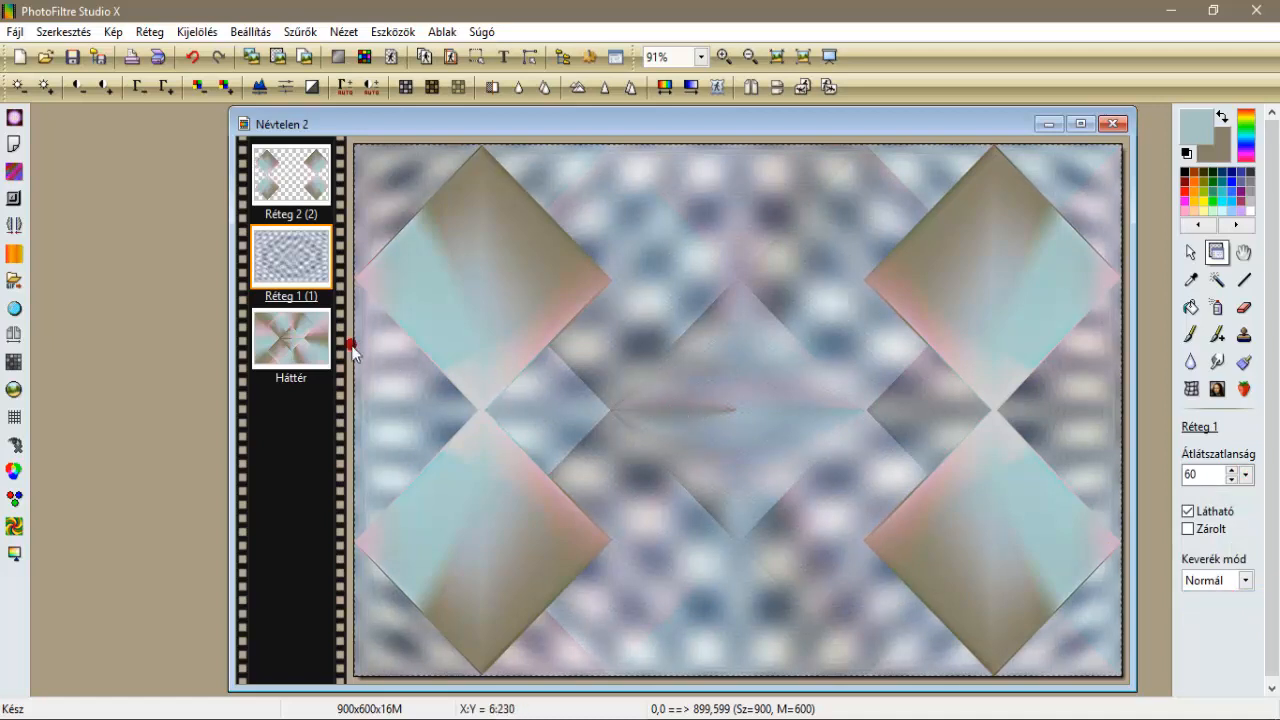
# Merge Réteg 1 into Háttér, then duplicate Háttér as Réteg 3.
pyautogui.rightClick(290, 255)
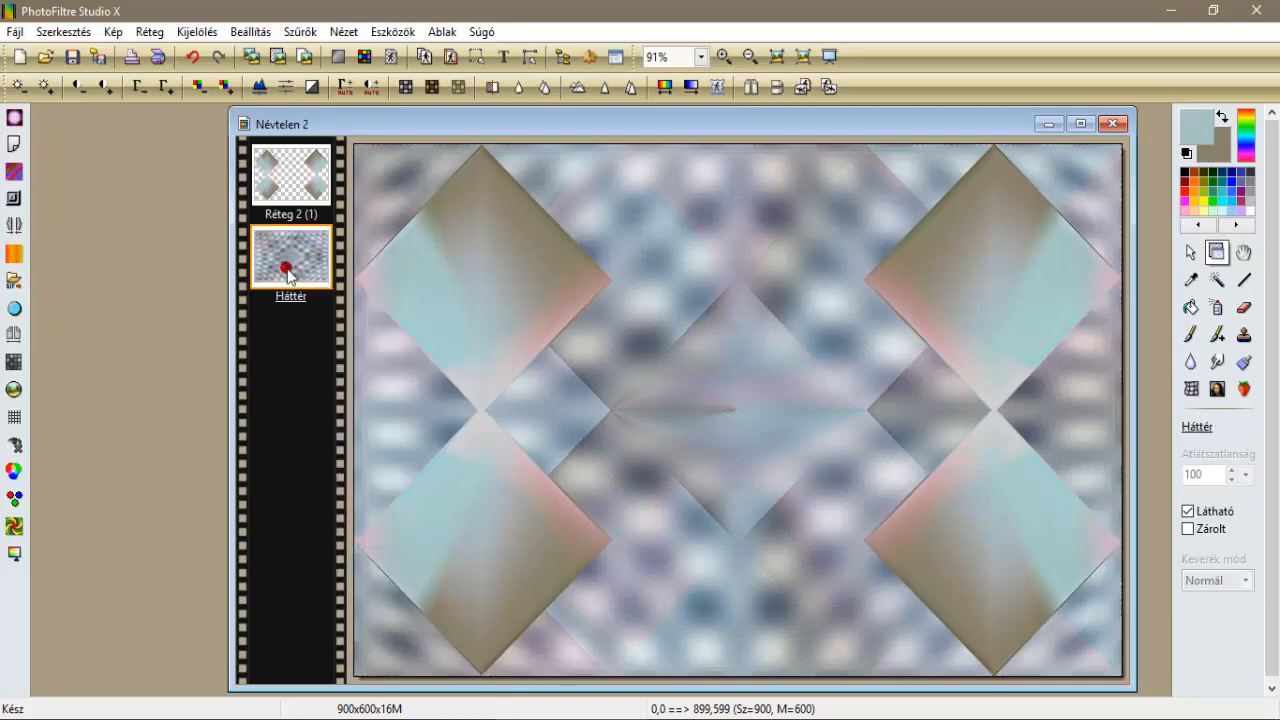
pyautogui.rightClick(290, 260)
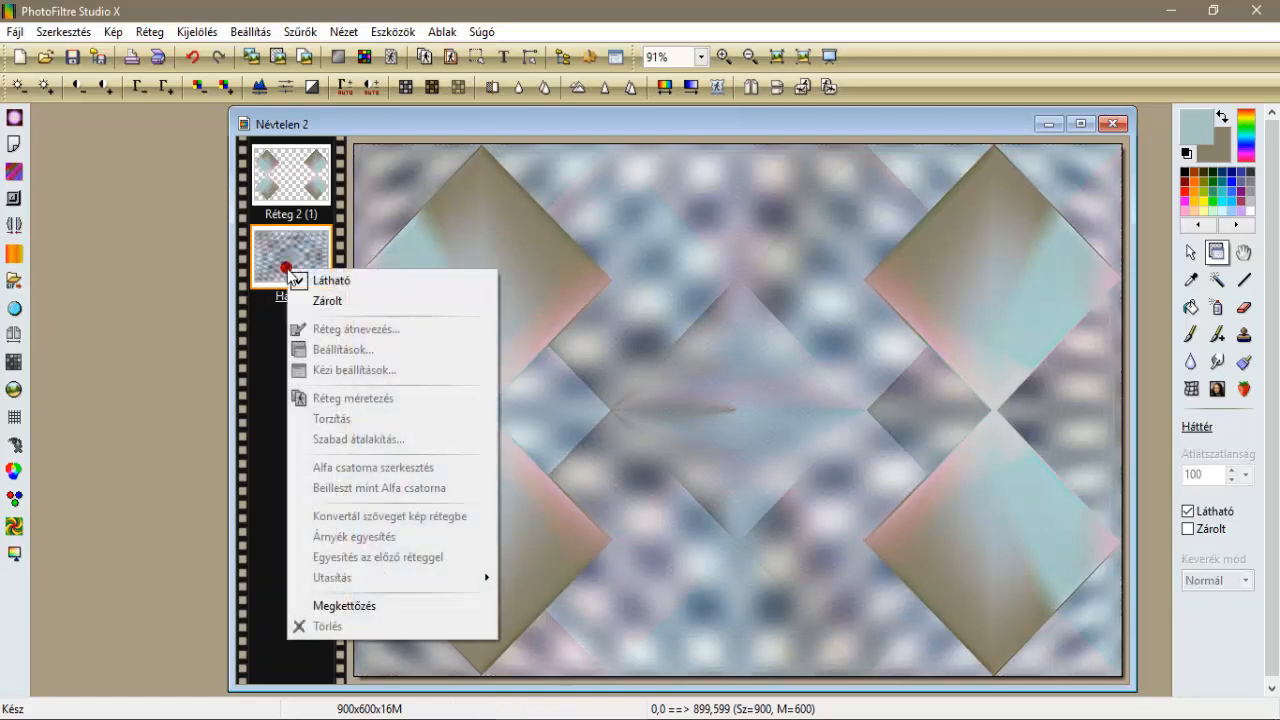
pyautogui.click(344, 605)
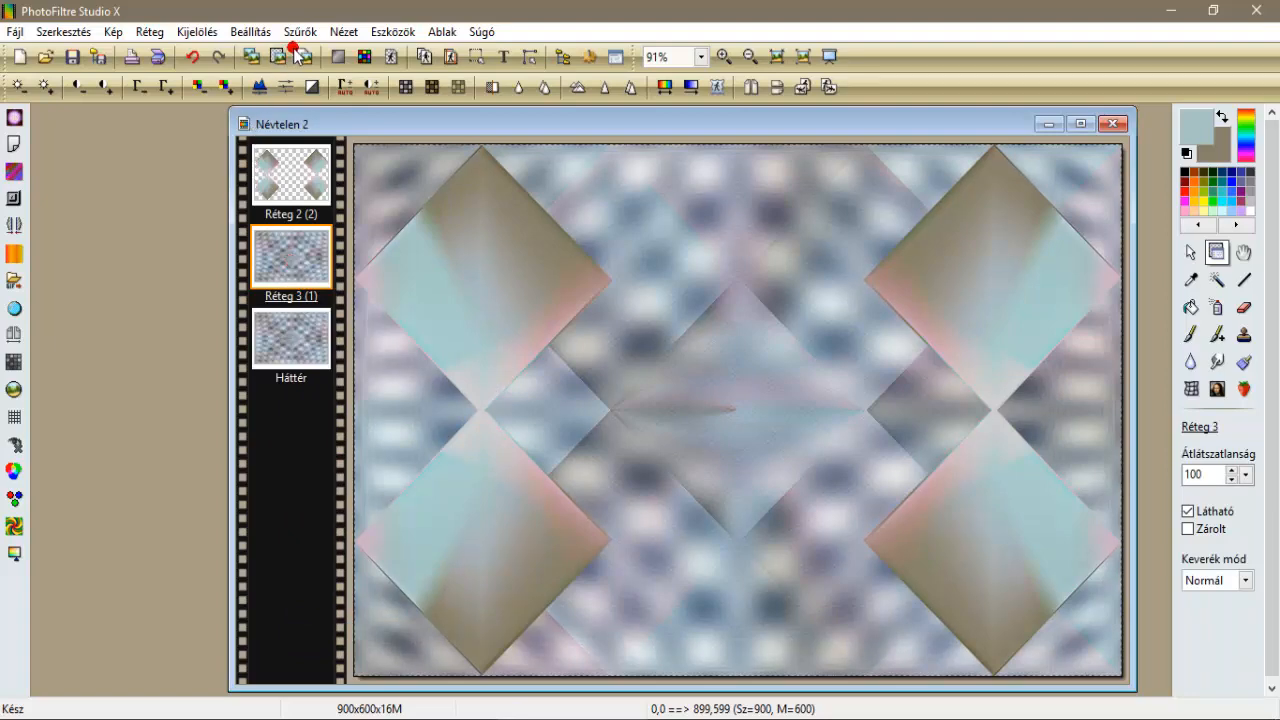
# Apply the AAA Frames Transparent Frame filter with width 30 and stroke 0.
pyautogui.click(300, 31)
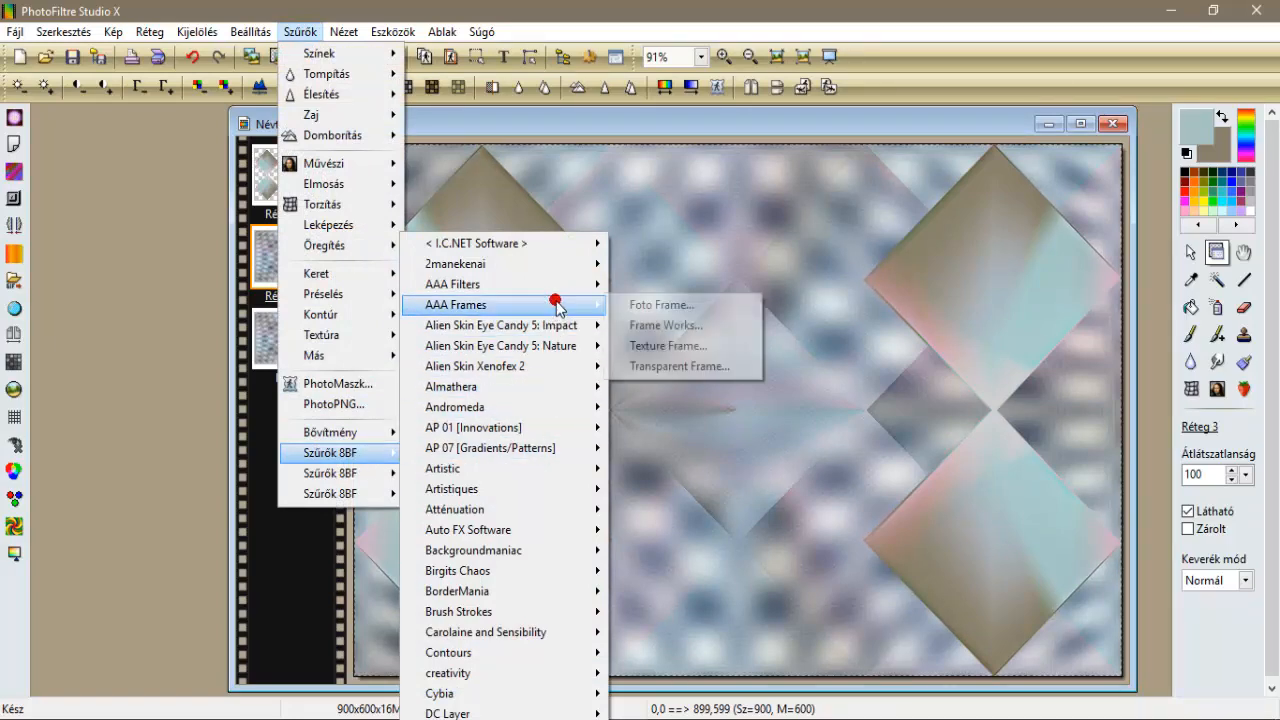
pyautogui.click(680, 366)
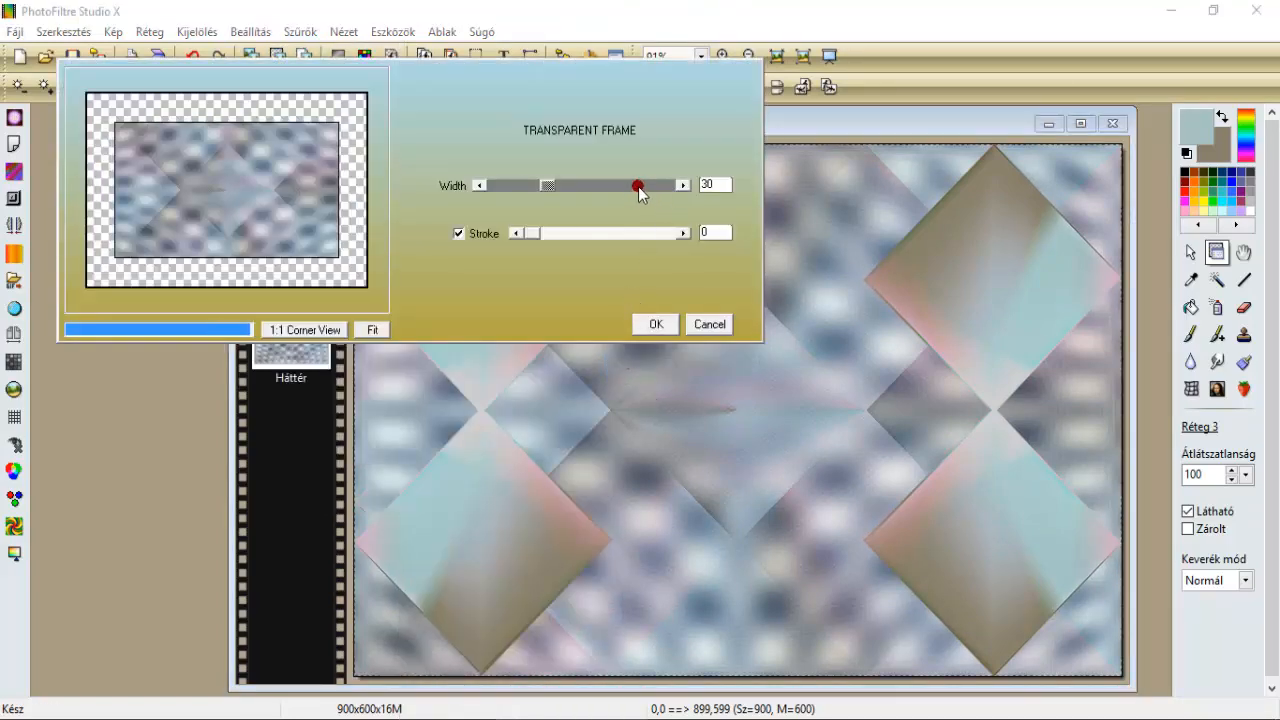
pyautogui.click(655, 324)
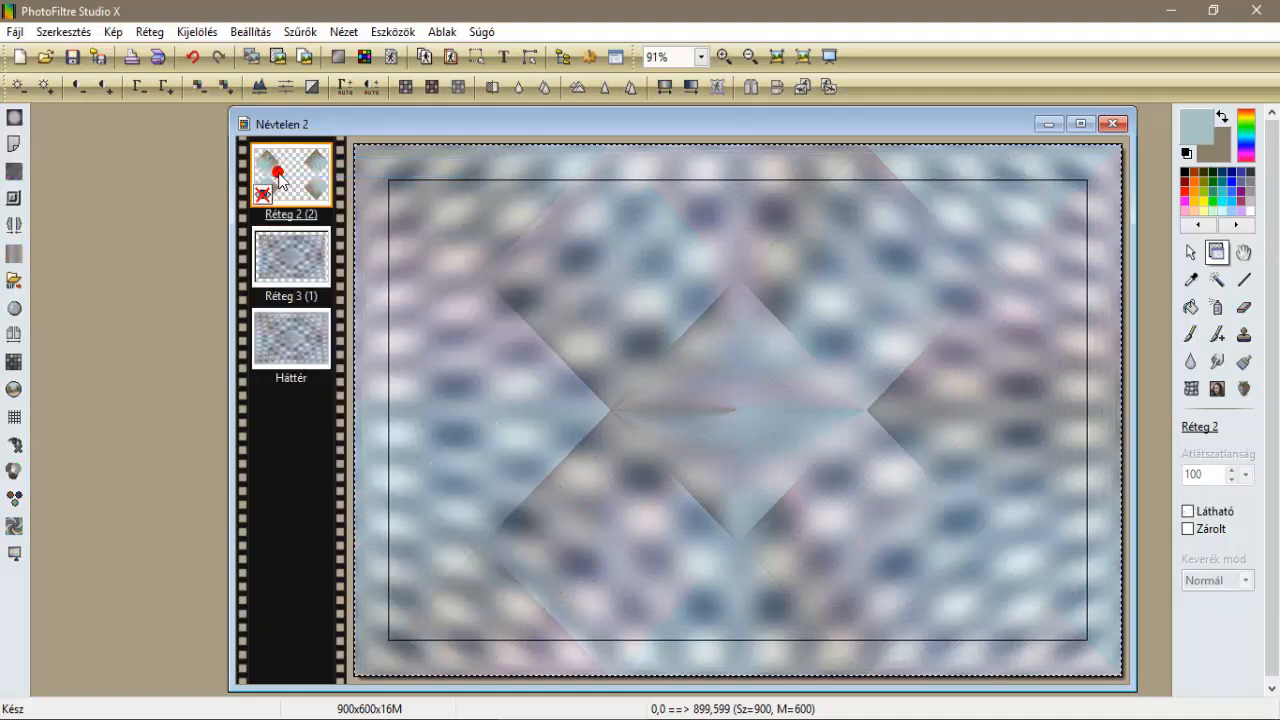
# Hide Réteg 2 and contract the background selection by 40 pixels.
pyautogui.click(290, 340)
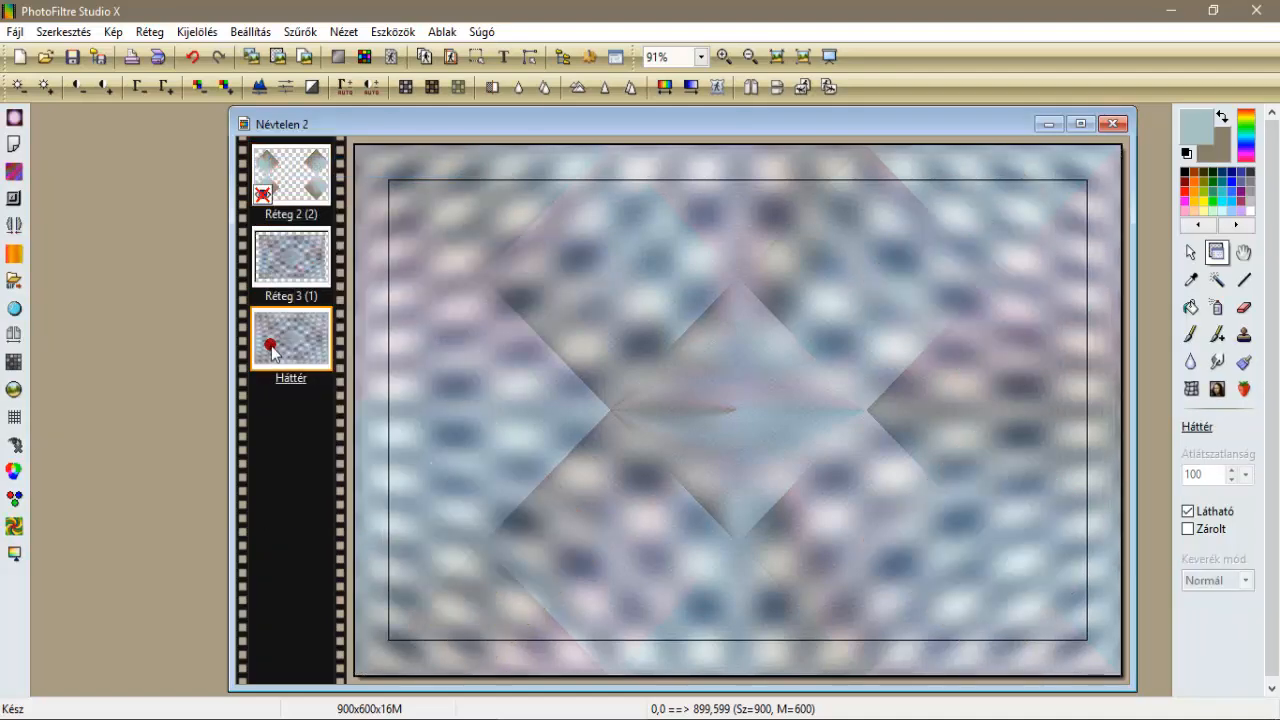
pyautogui.click(197, 31)
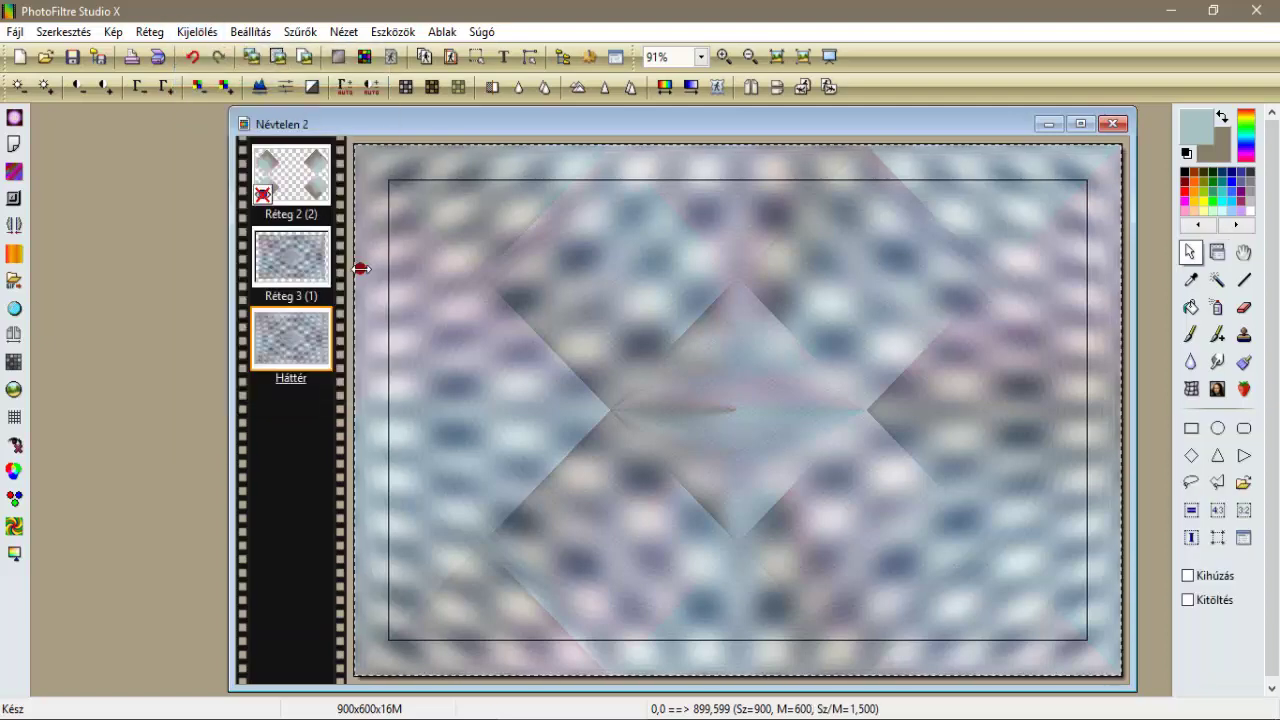
pyautogui.click(196, 31)
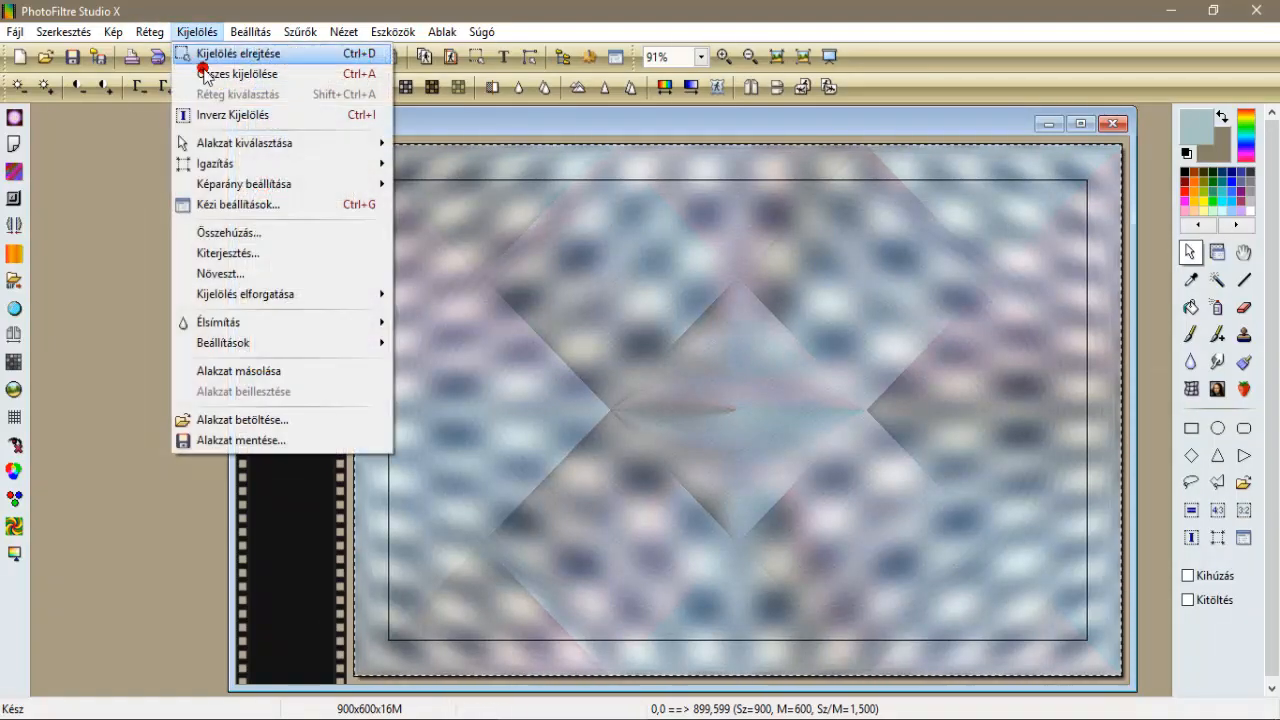
pyautogui.click(229, 232)
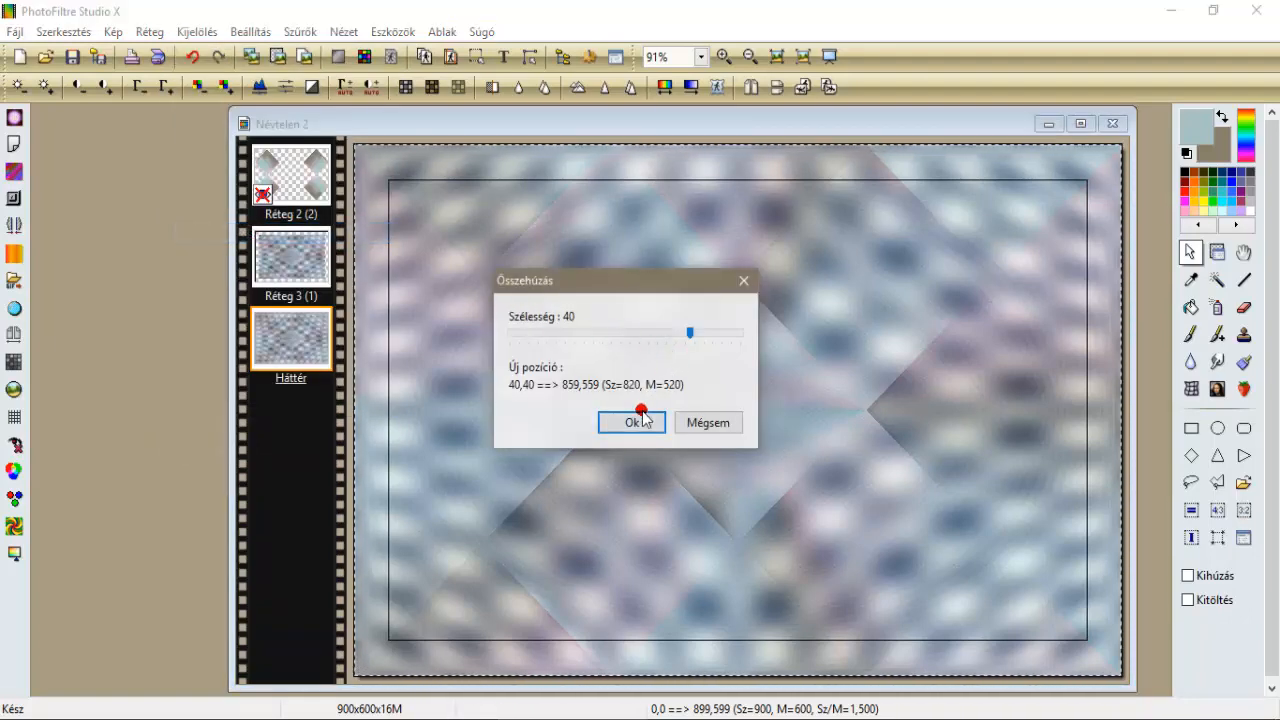
pyautogui.click(631, 422)
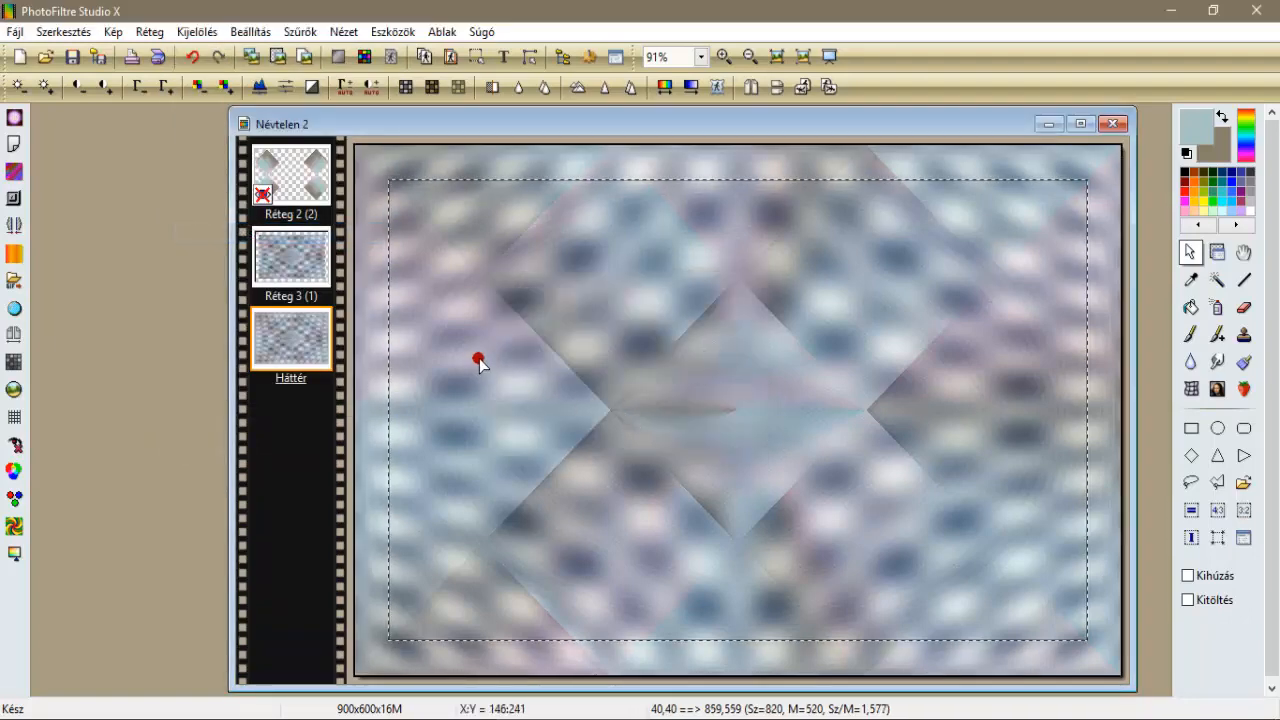
pyautogui.moveTo(448, 323)
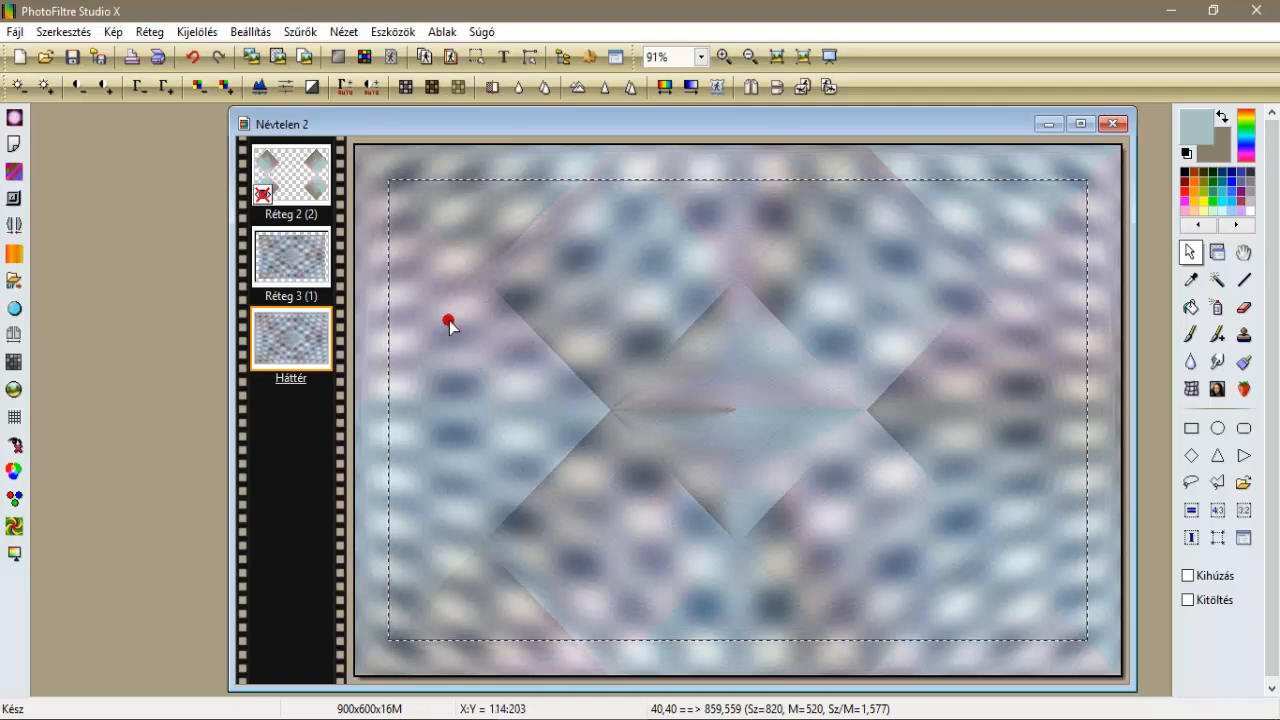
# Run Kontúr 3D with width 3 and opacity 80 on Réteg 3.
pyautogui.click(300, 31)
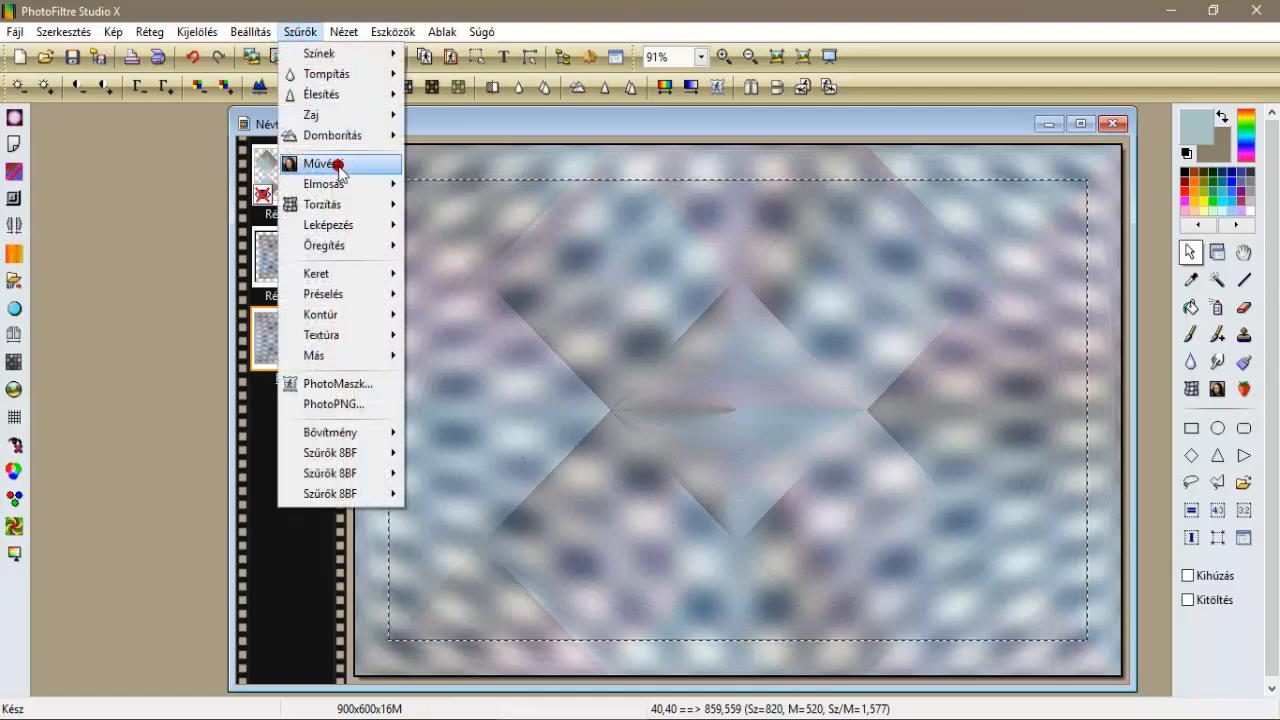
pyautogui.moveTo(328, 224)
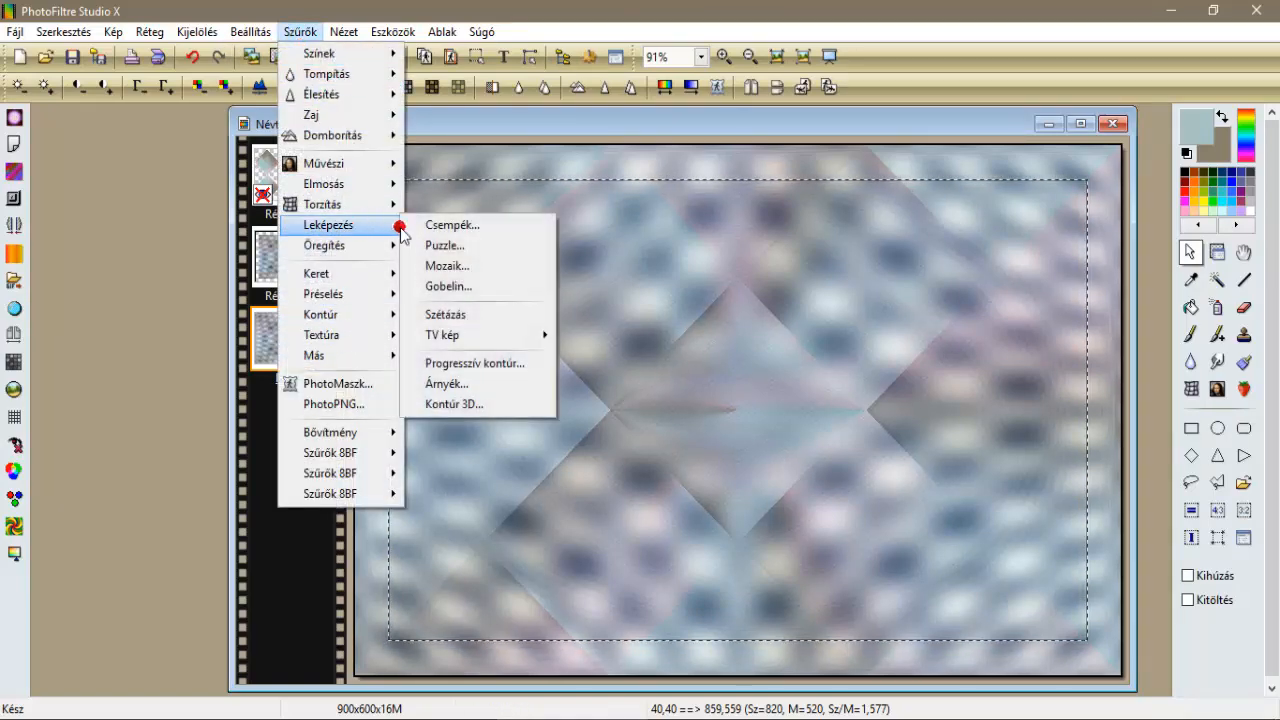
pyautogui.click(453, 404)
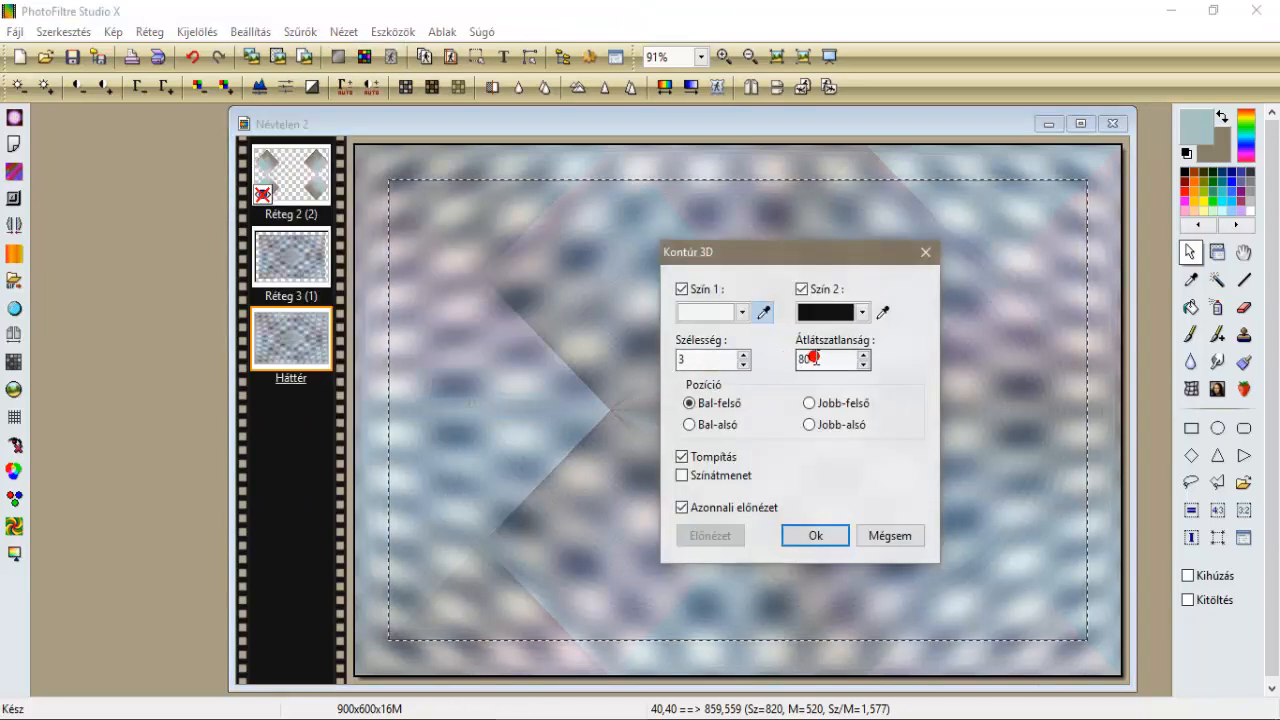
pyautogui.click(815, 535)
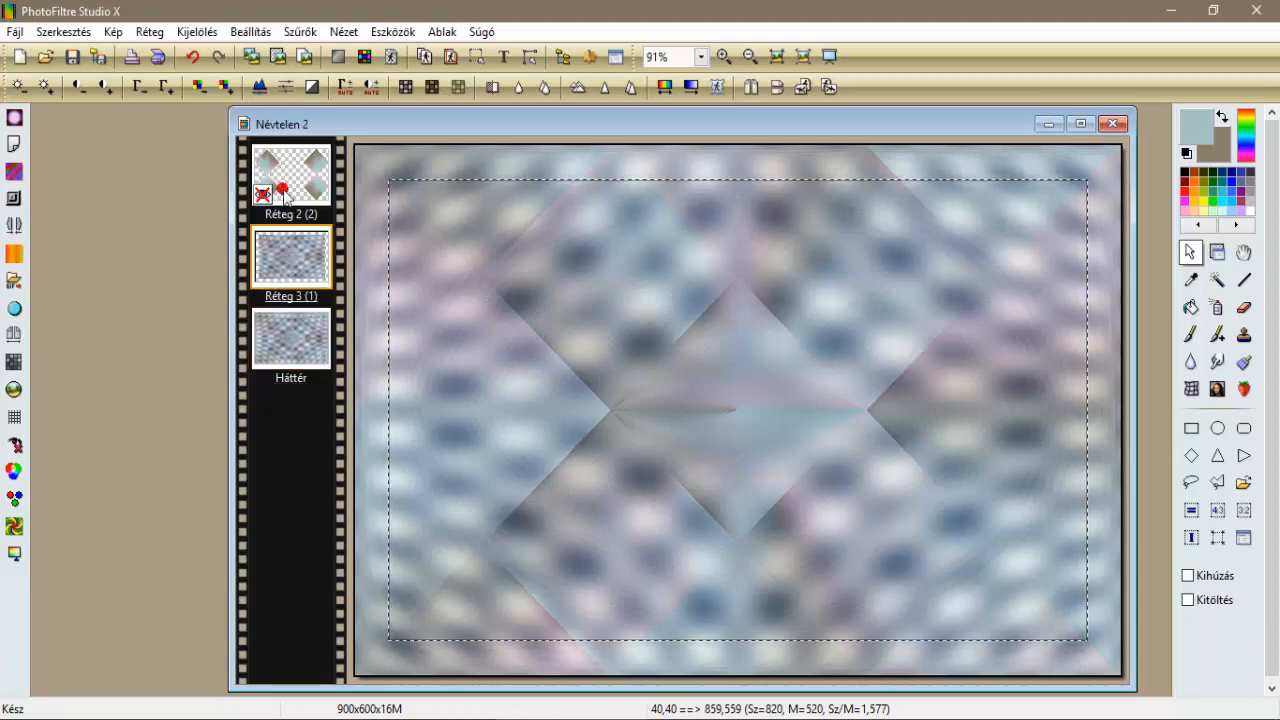
pyautogui.click(300, 31)
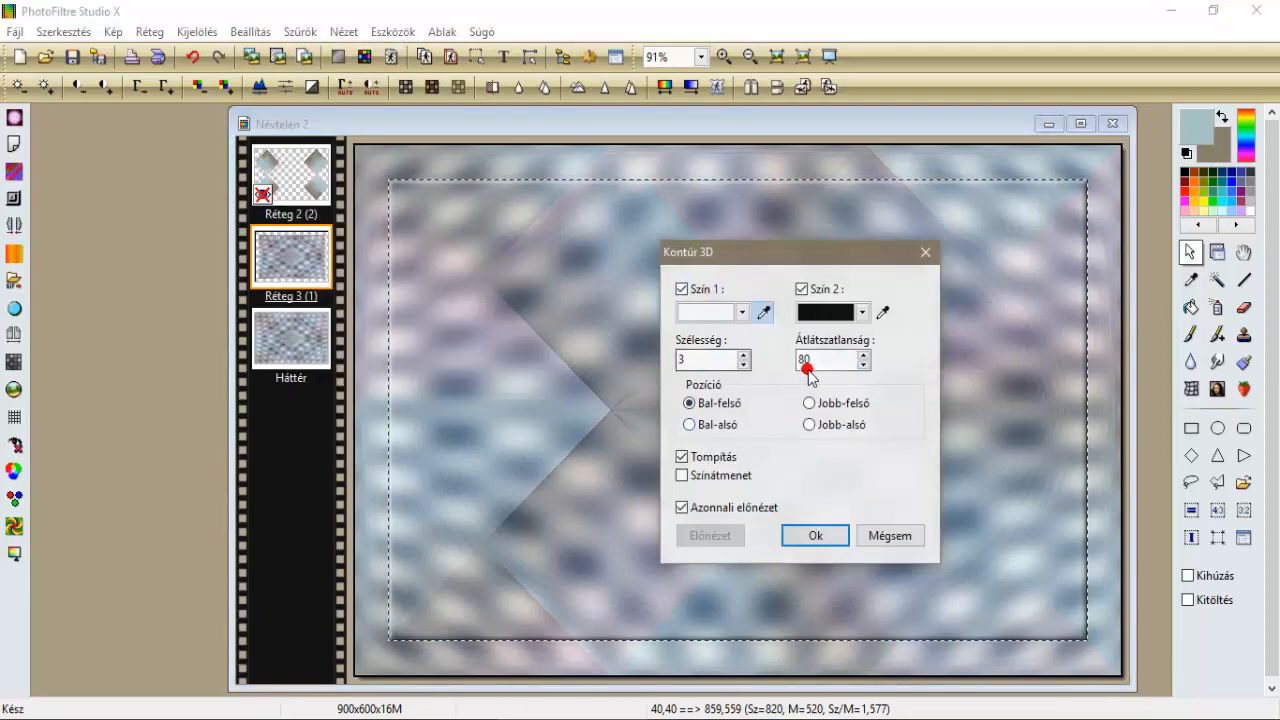
pyautogui.click(815, 535)
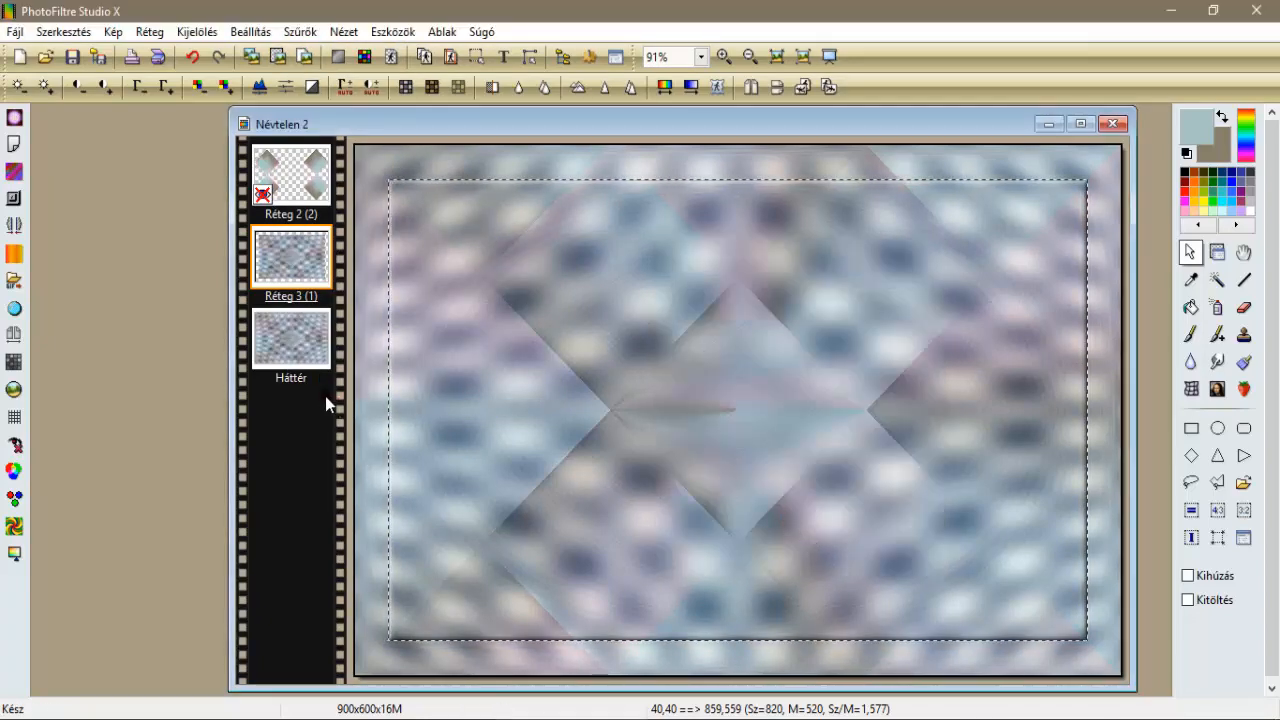
# Apply a black external Progresszív kontúr, width 5, 50% opacity, Elmosás style.
pyautogui.click(300, 31)
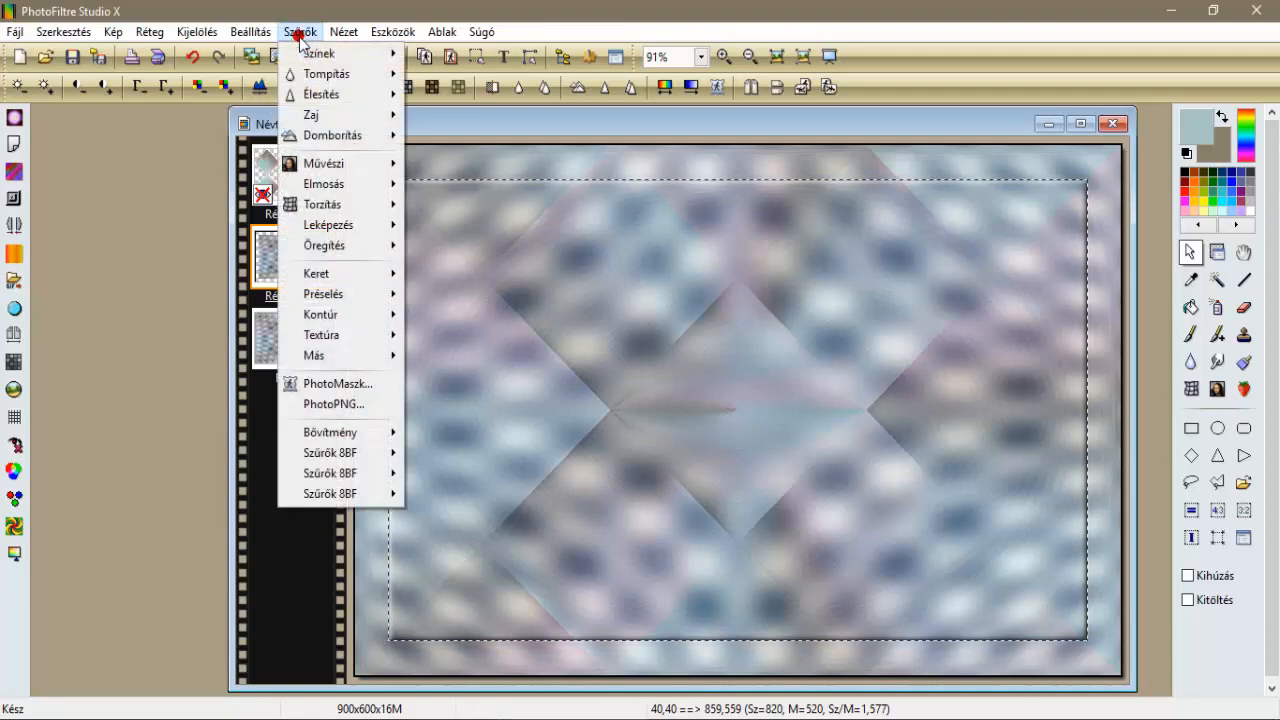
pyautogui.moveTo(328, 224)
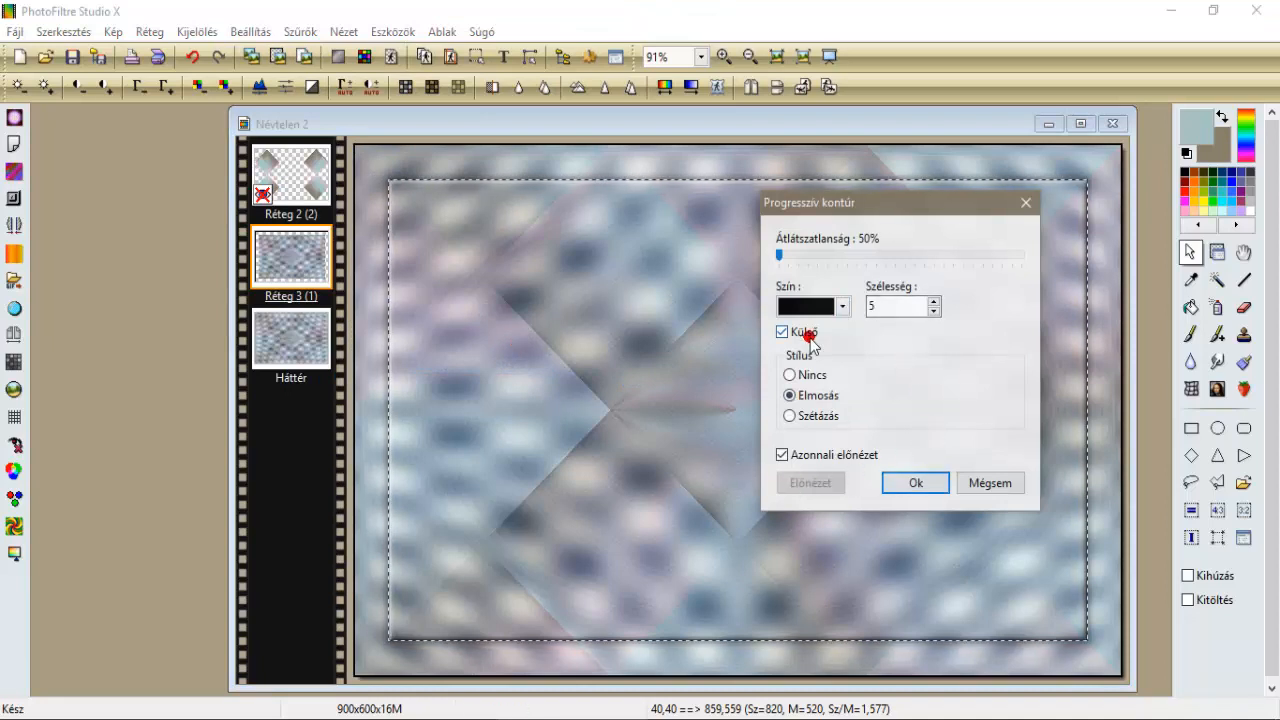
pyautogui.click(913, 482)
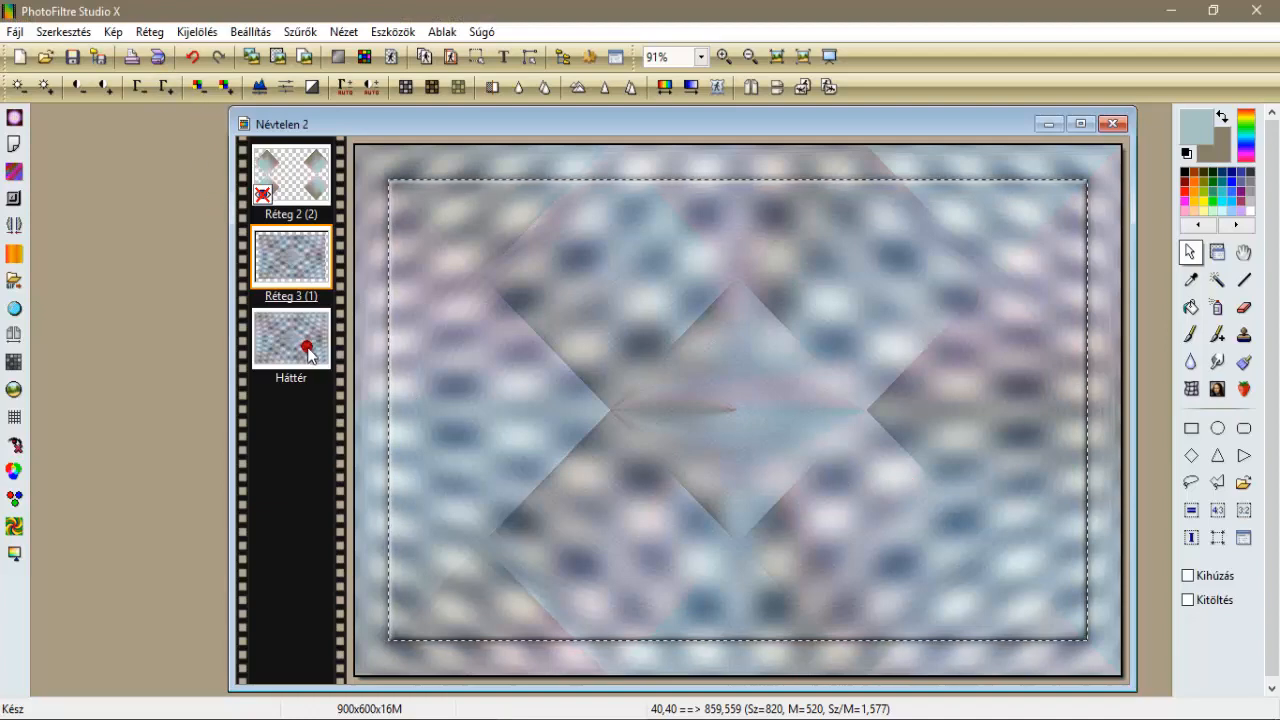
# Select the outer border strip by contracting the selection 40 pixels and inverting it.
pyautogui.click(196, 31)
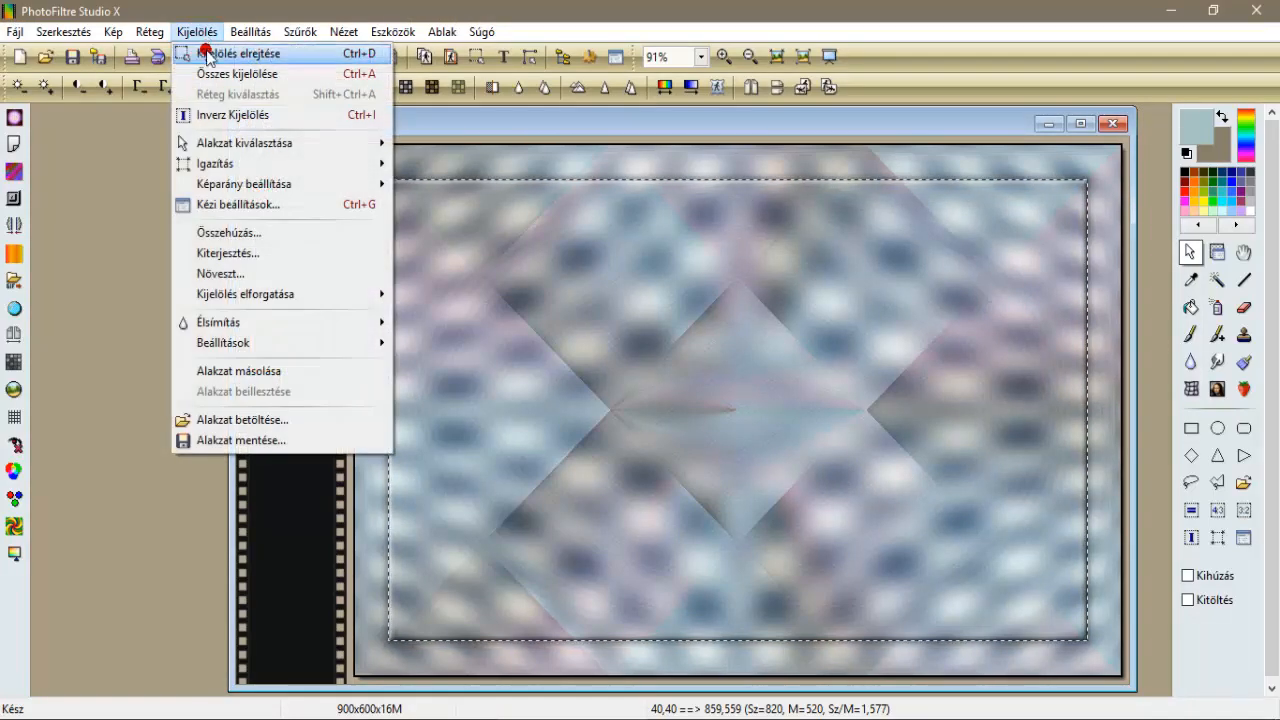
pyautogui.click(242, 53)
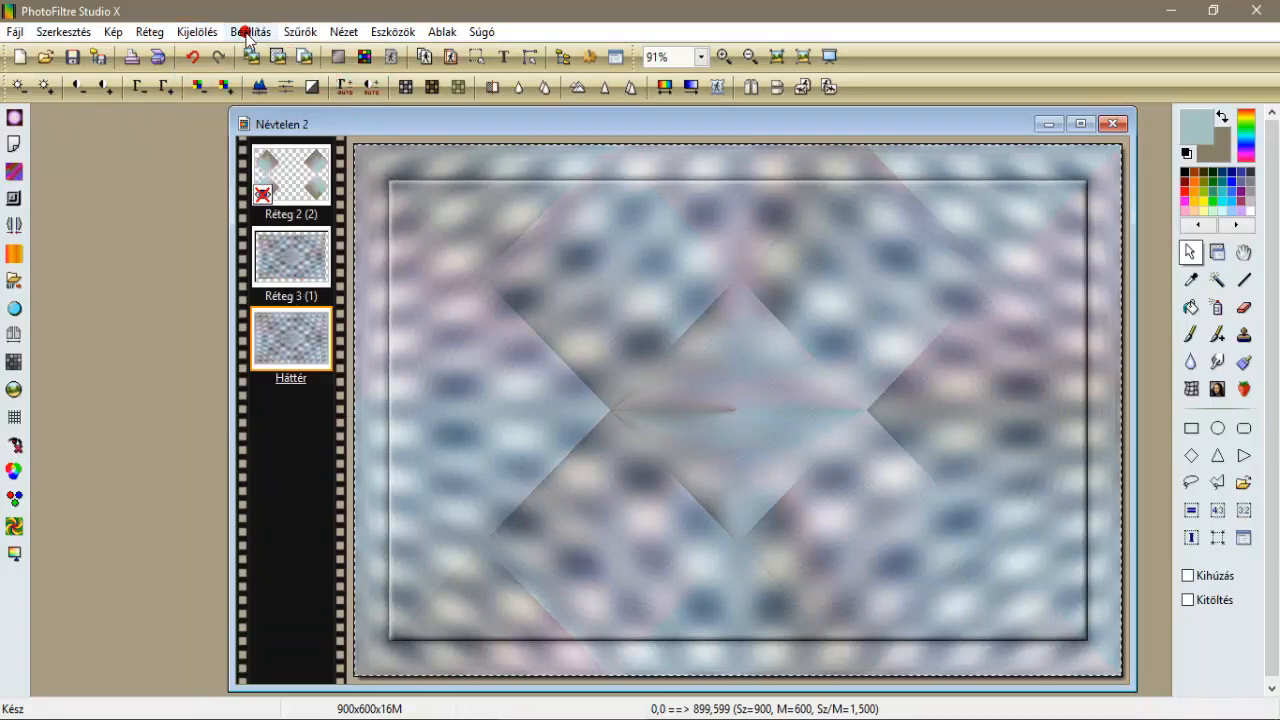
pyautogui.click(196, 31)
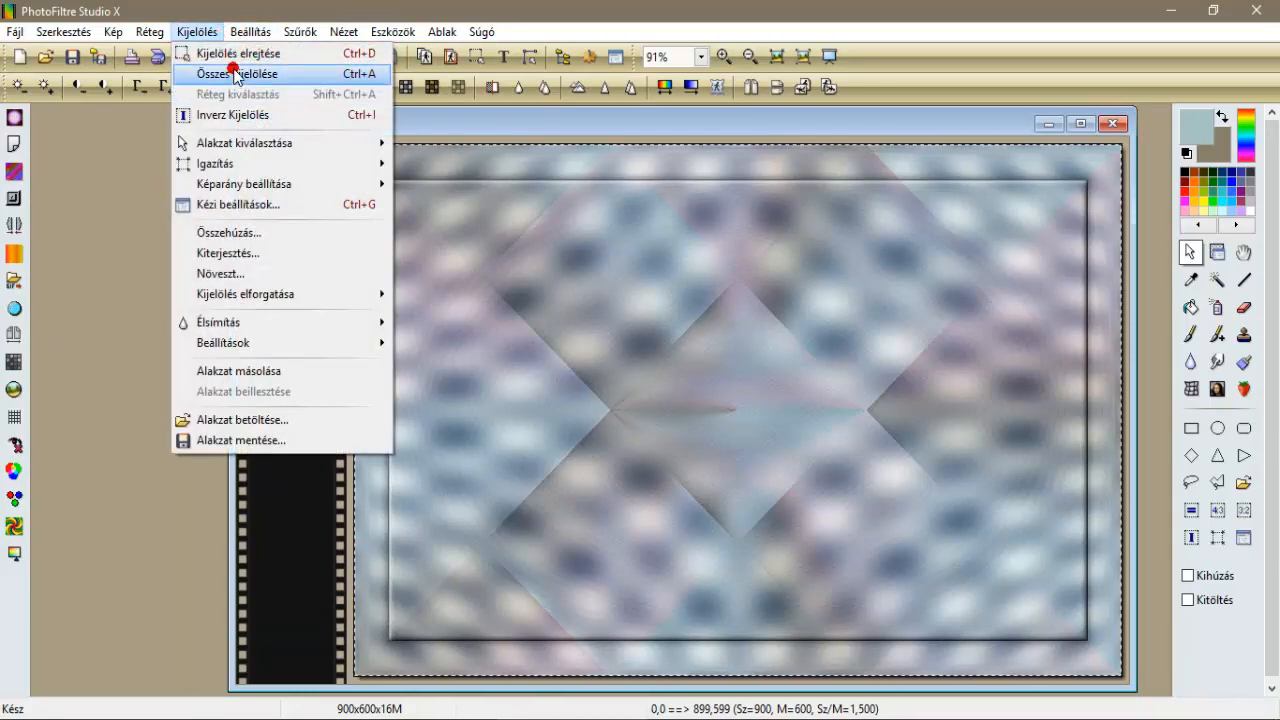
pyautogui.moveTo(240, 233)
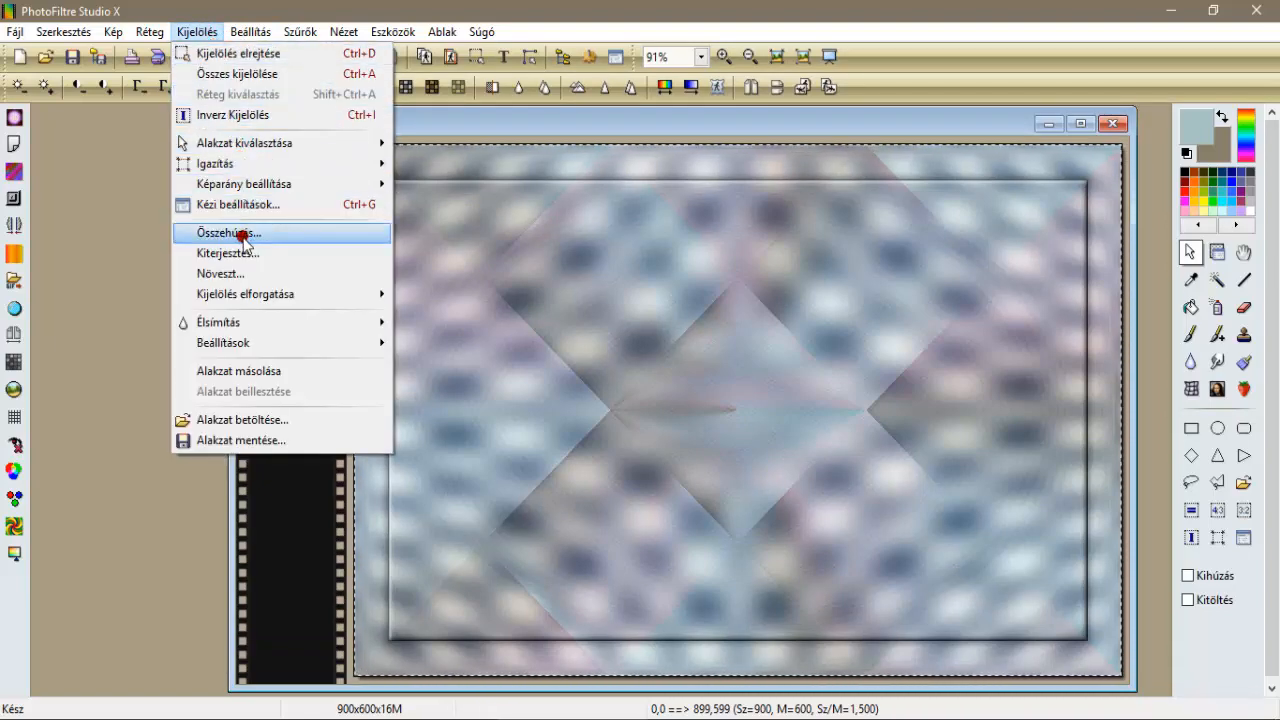
pyautogui.click(228, 233)
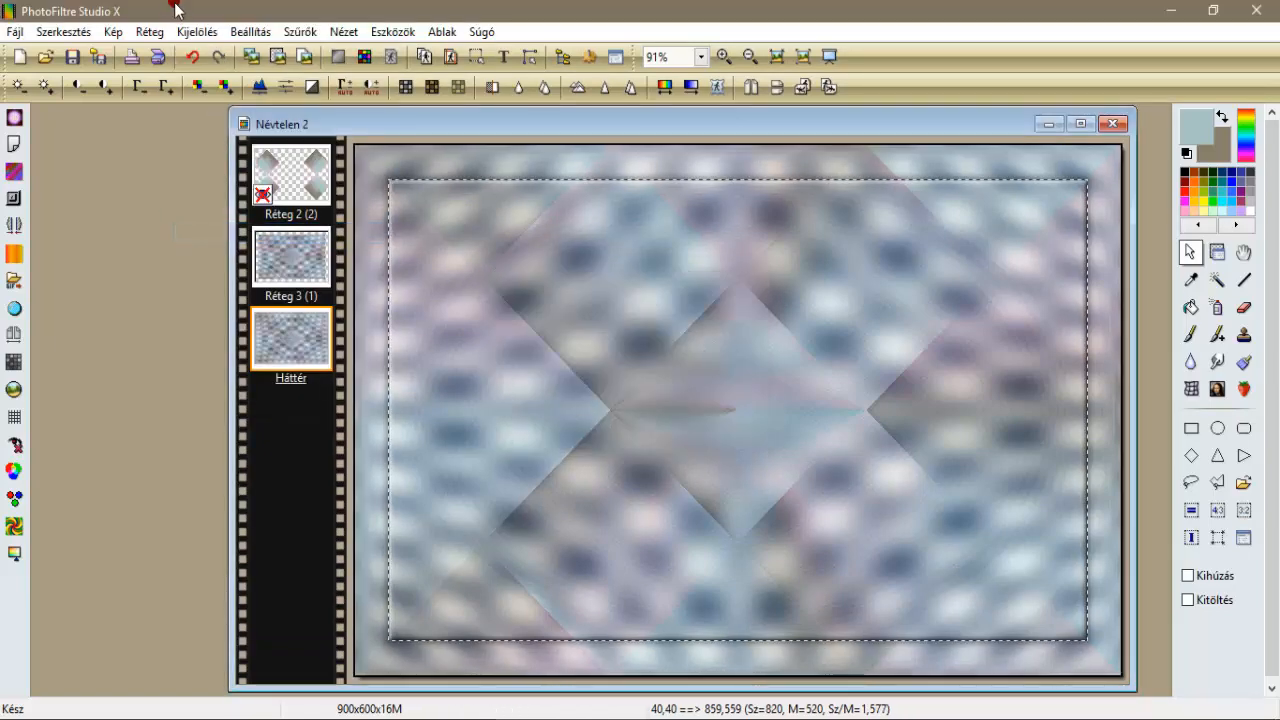
pyautogui.click(196, 31)
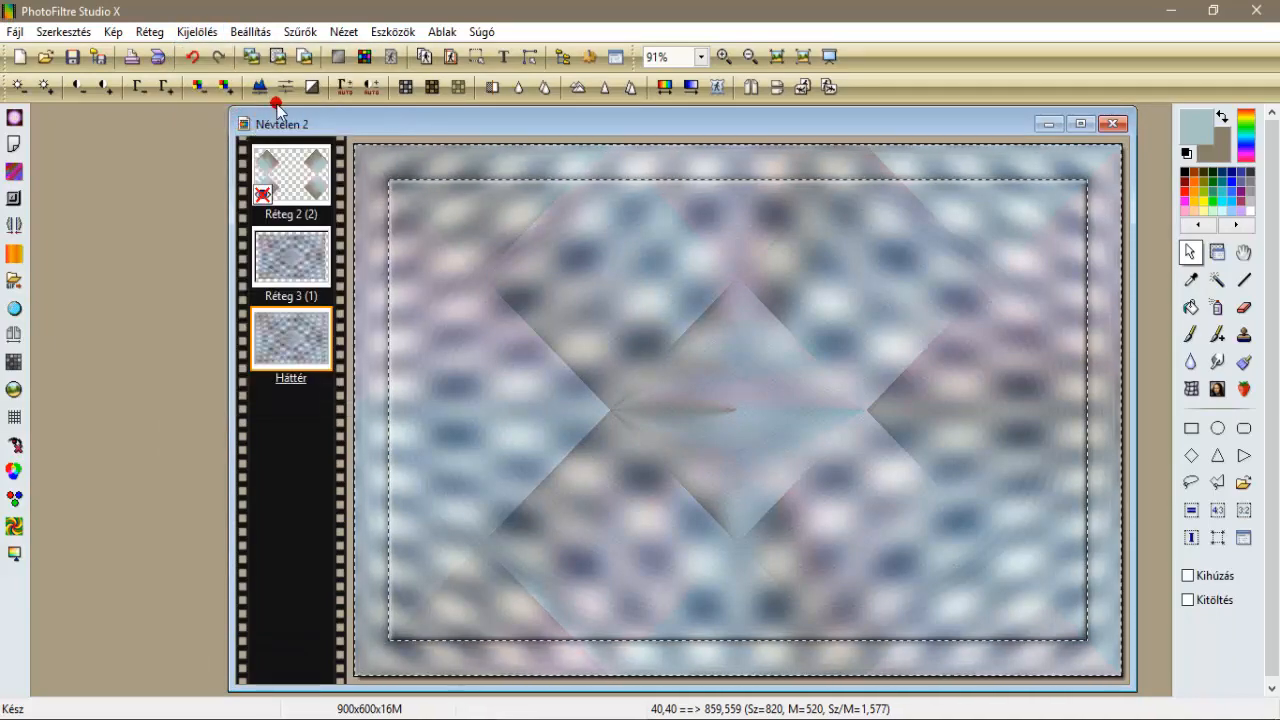
# Apply a 50-pixel Gaussian blur to the border strip.
pyautogui.click(300, 31)
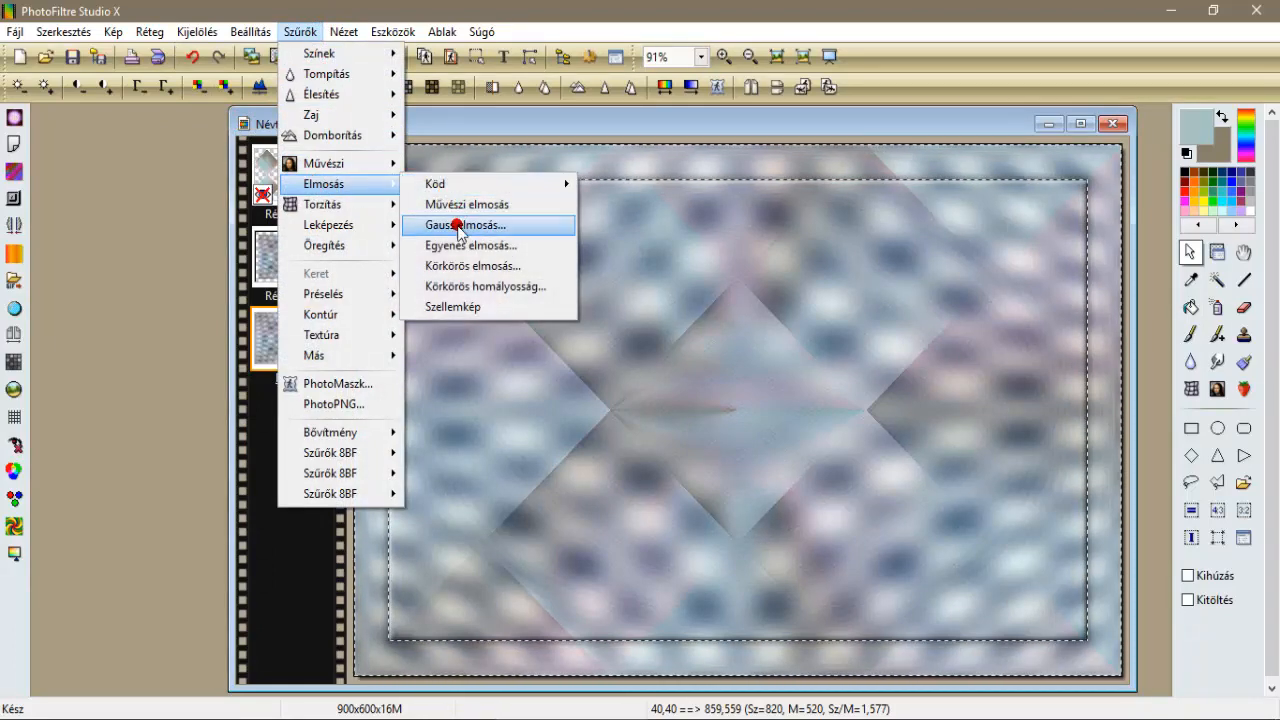
pyautogui.click(464, 224)
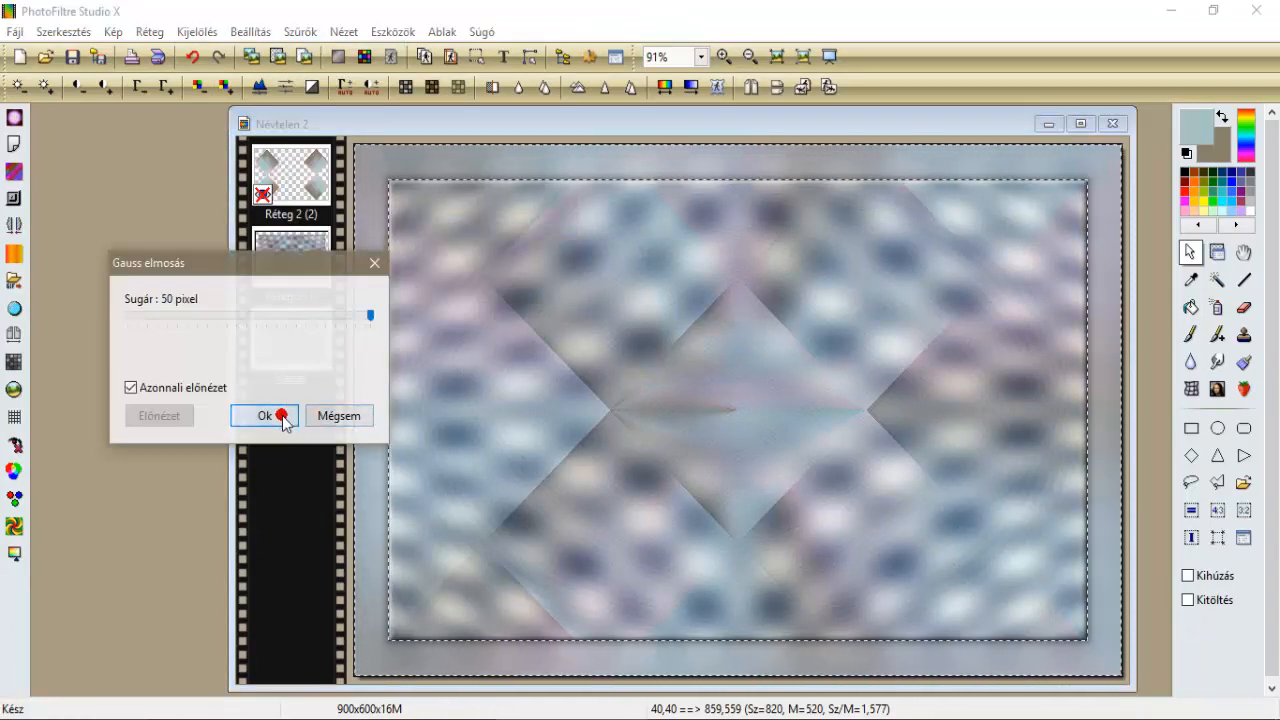
pyautogui.click(264, 415)
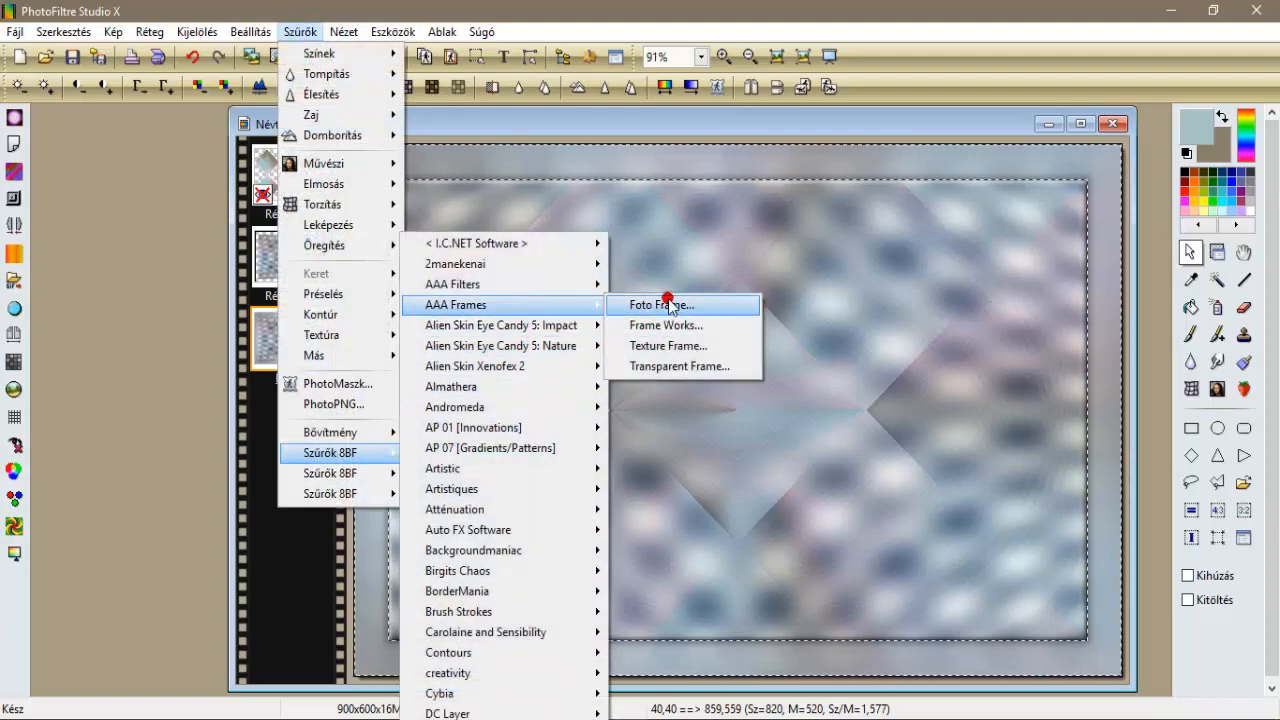
# Apply the AAA Foto Frame, then select all and contract the selection by 20 pixels.
pyautogui.click(659, 304)
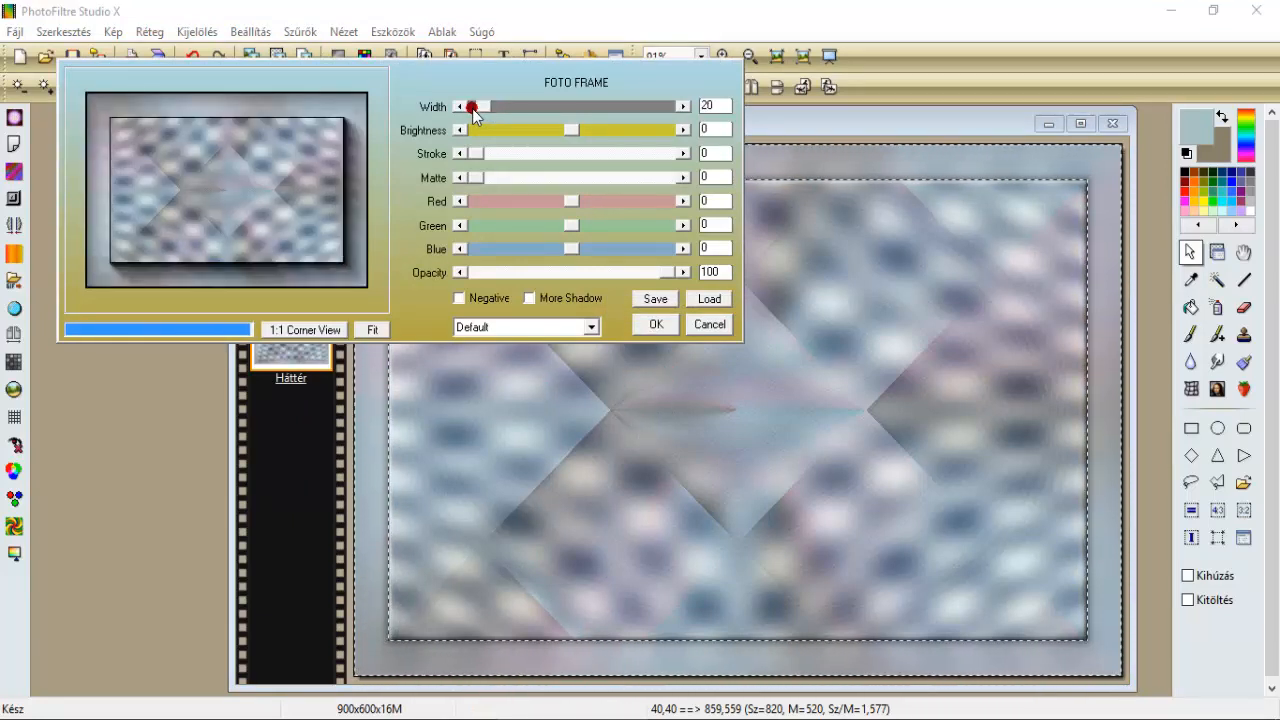
pyautogui.click(655, 324)
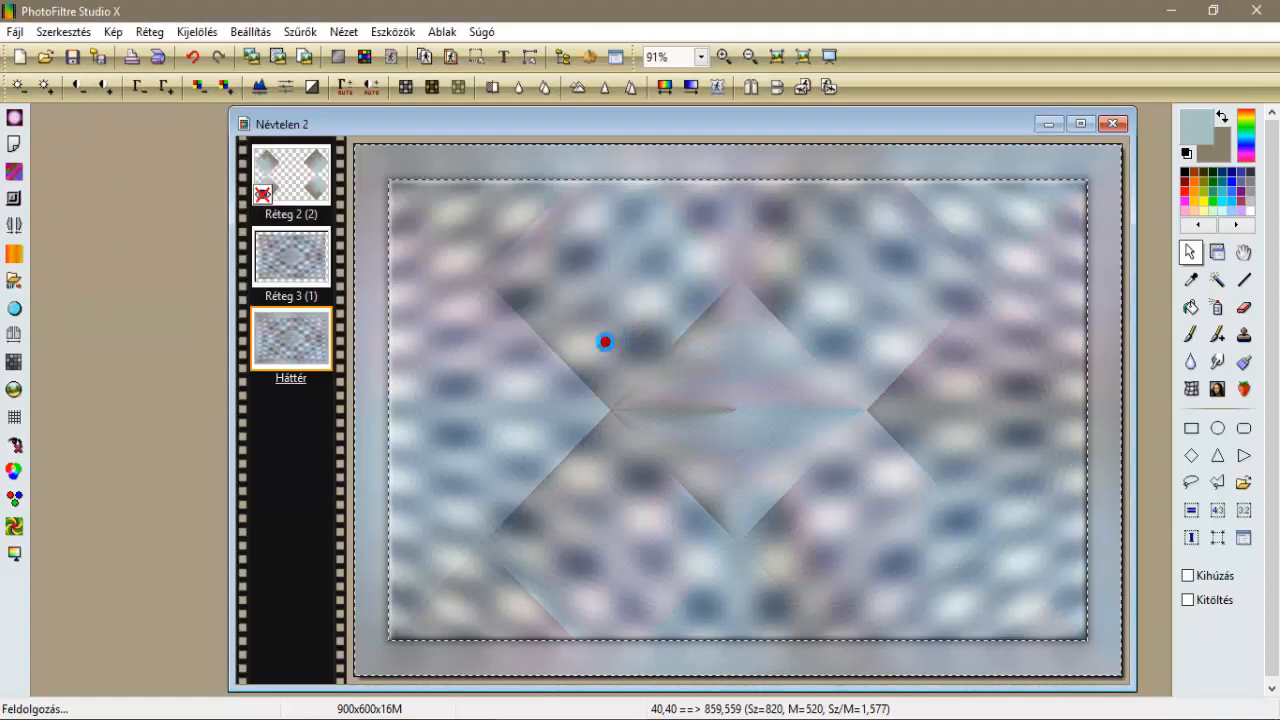
pyautogui.click(200, 57)
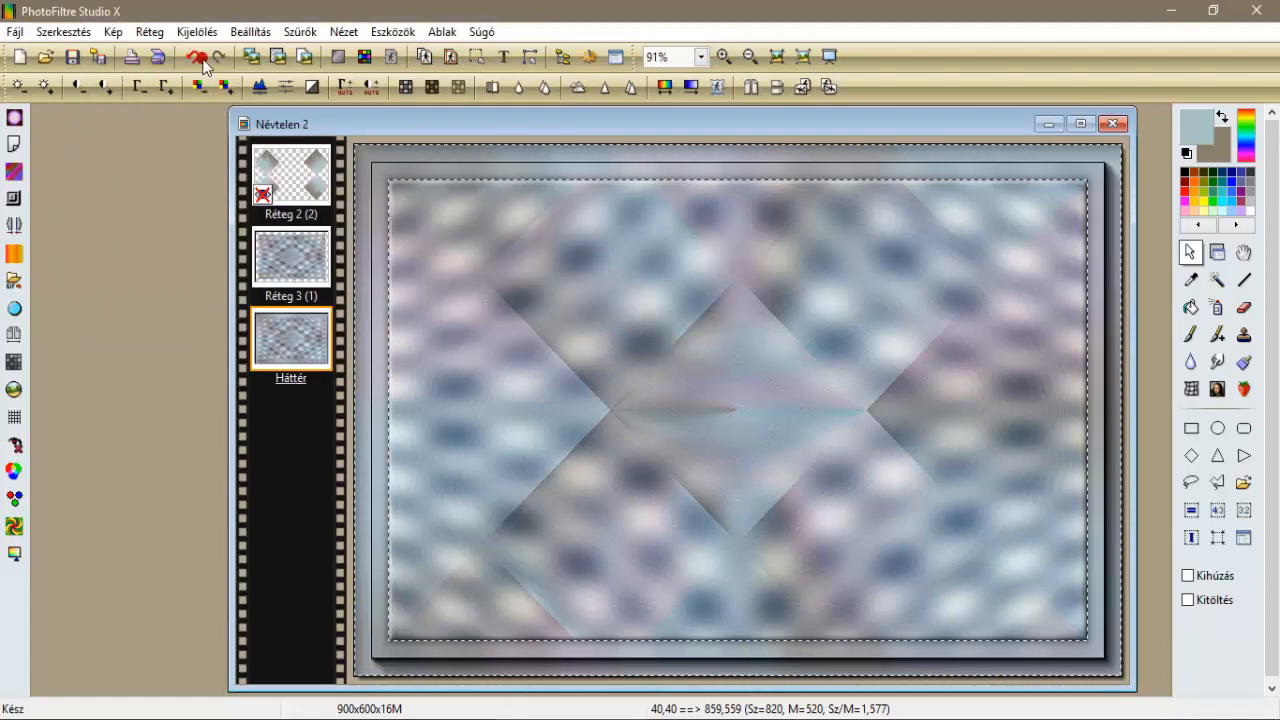
pyautogui.click(196, 31)
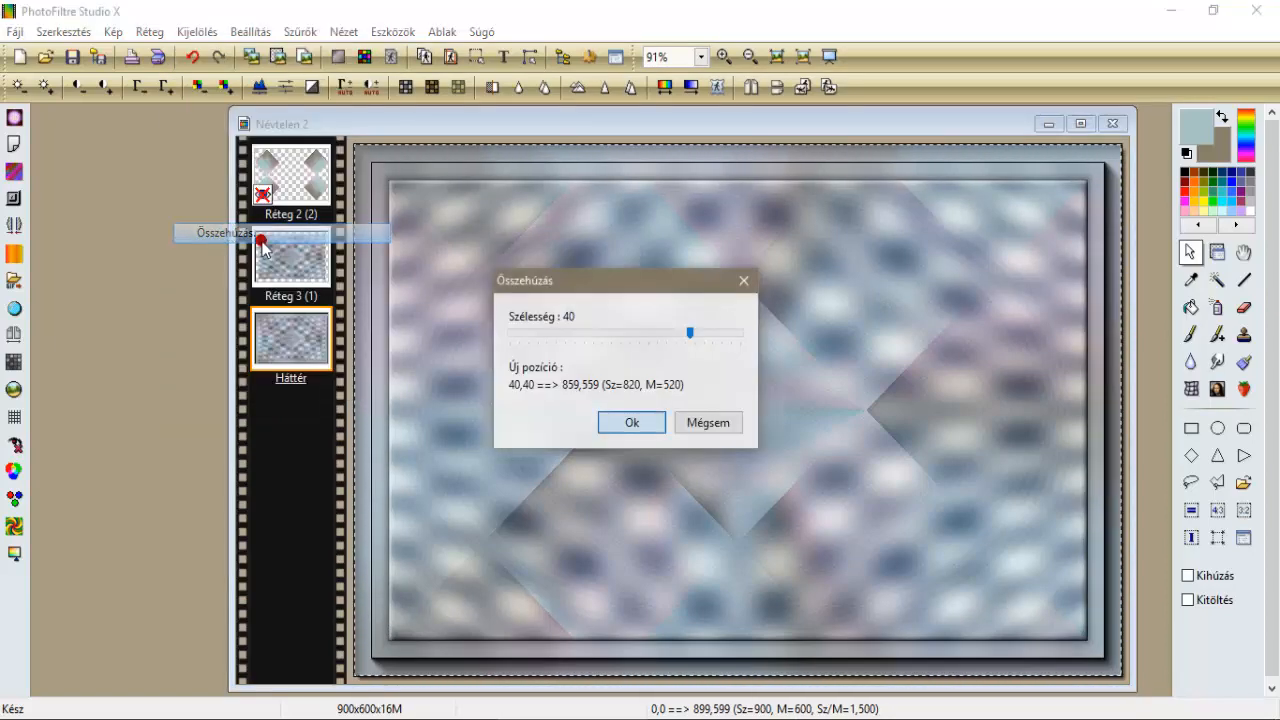
pyautogui.moveTo(690, 333); pyautogui.dragTo(532, 335)
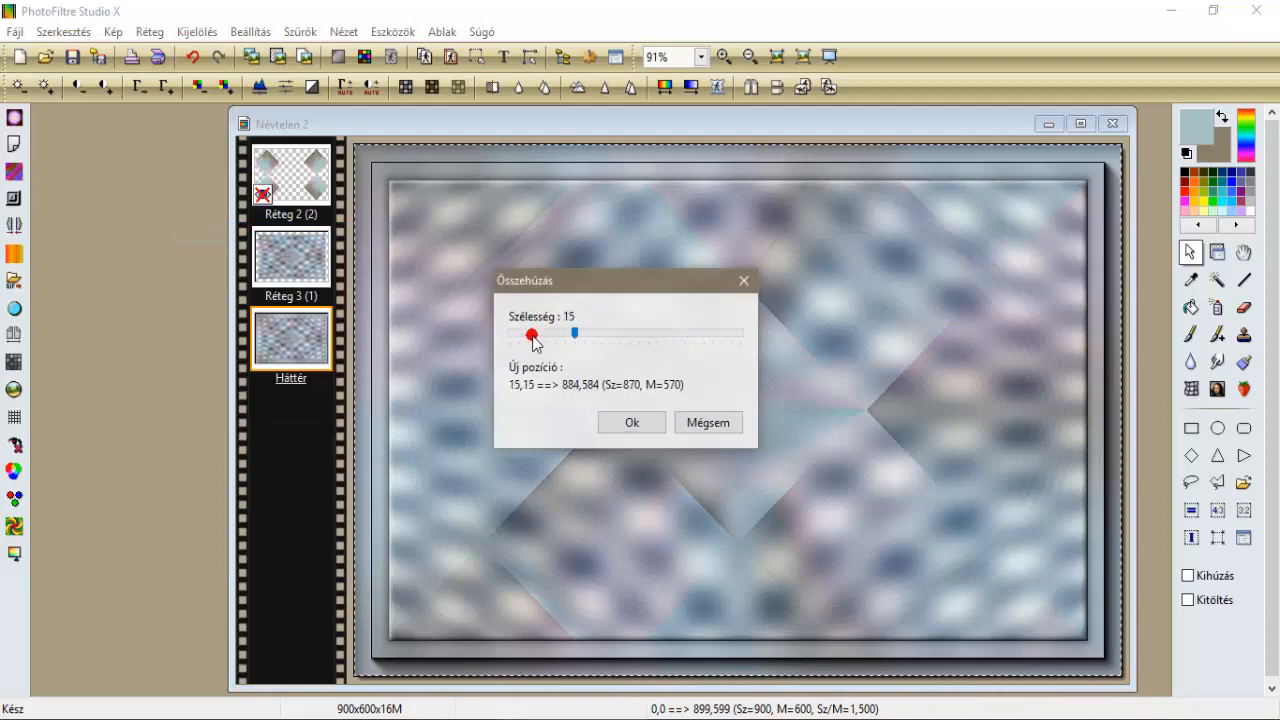
pyautogui.click(631, 422)
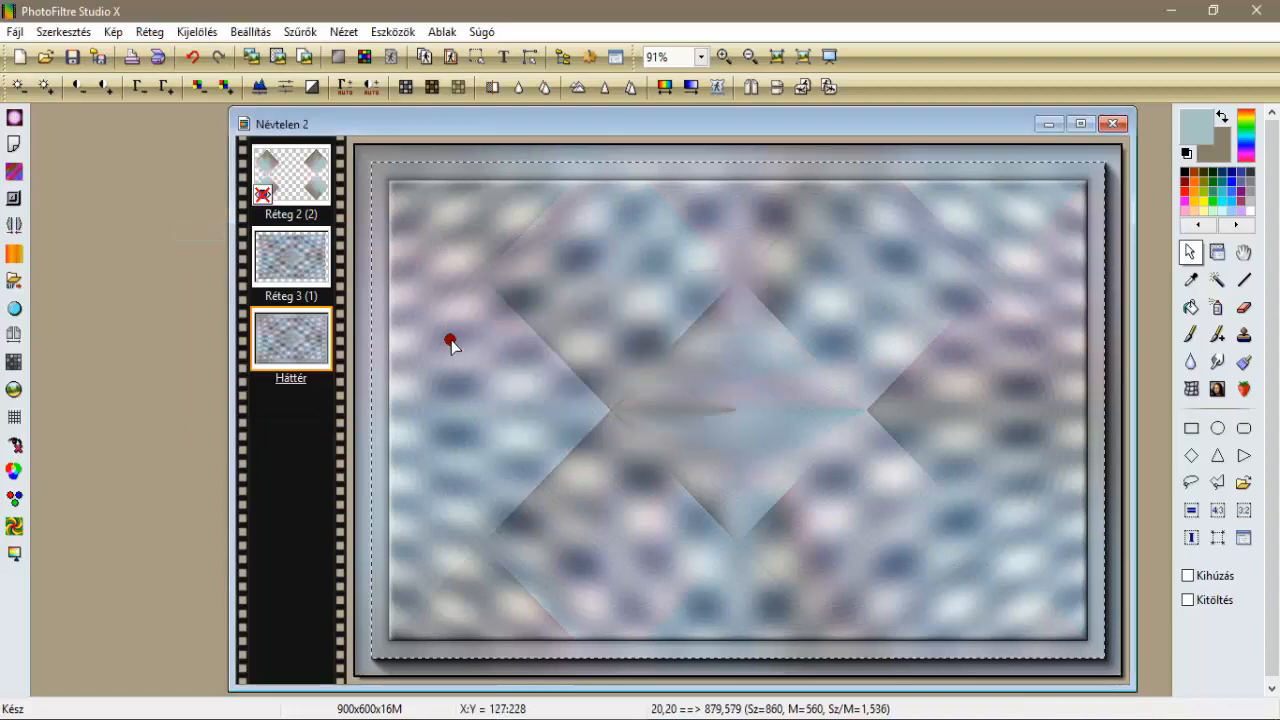
pyautogui.click(197, 31)
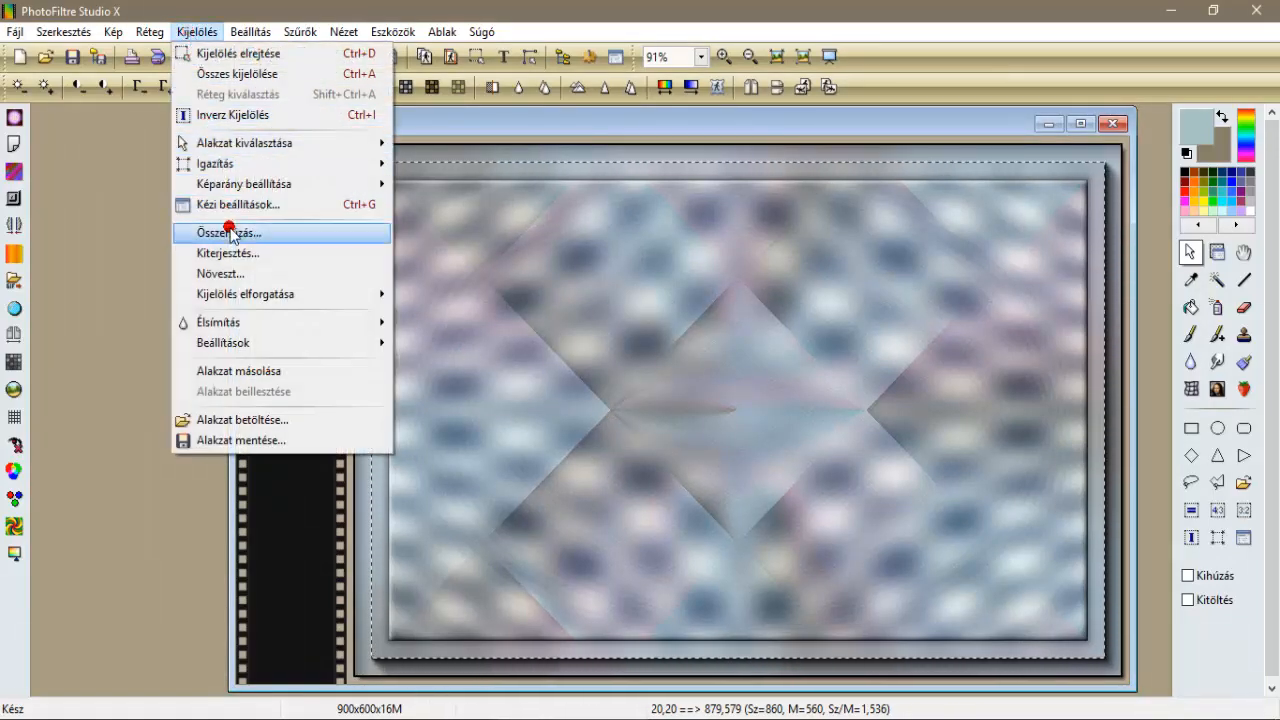
pyautogui.click(227, 232)
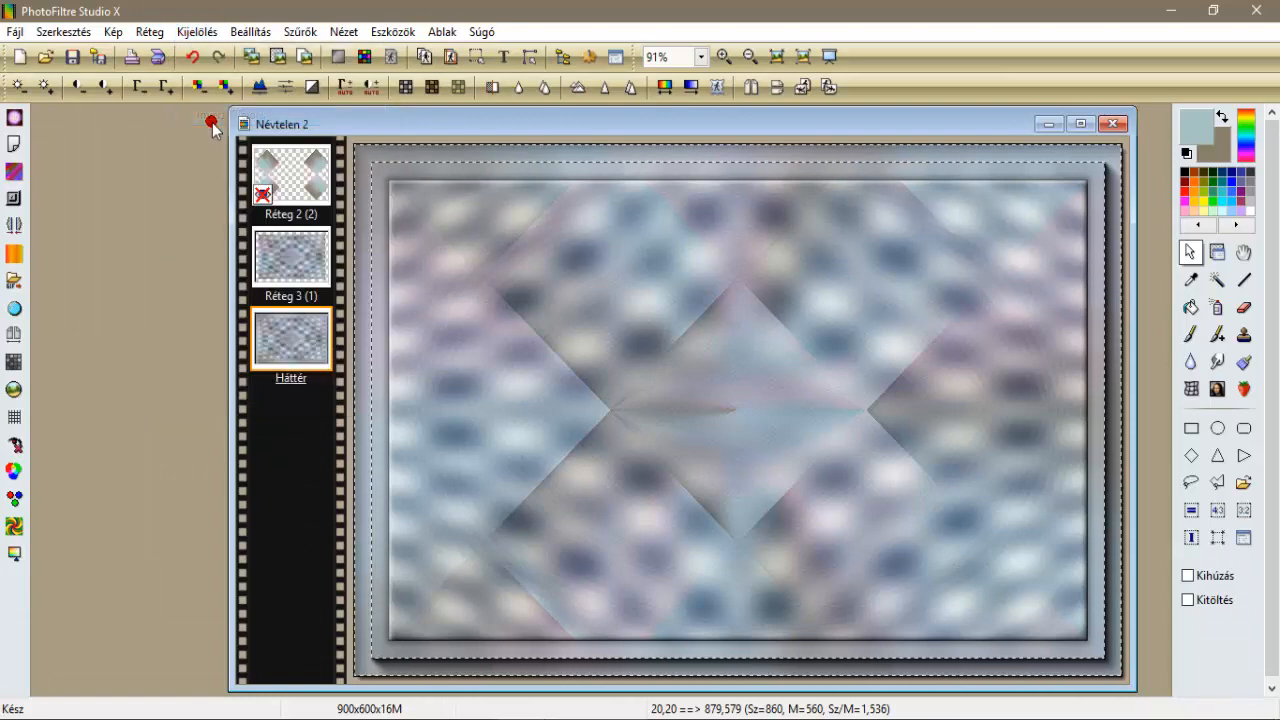
# Apply AP 01 SilverLining lines with a near-white colour, about RGB 243/255/255.
pyautogui.click(300, 31)
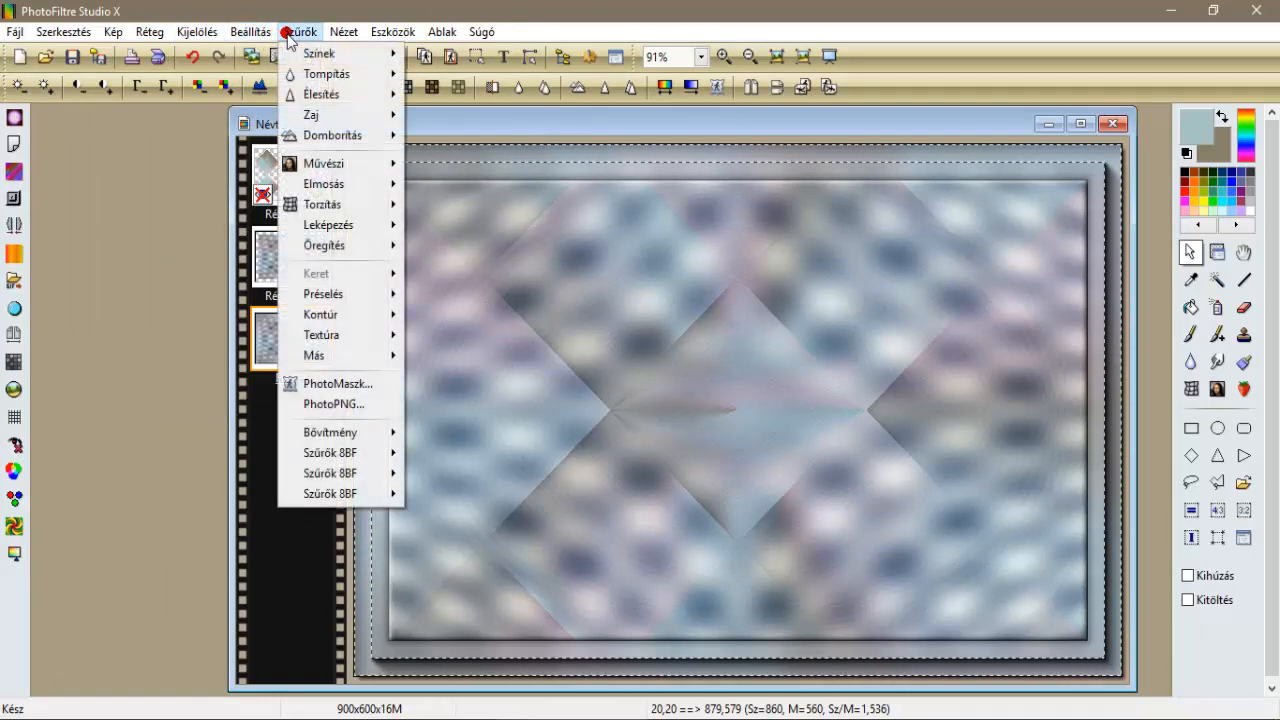
pyautogui.moveTo(340, 452)
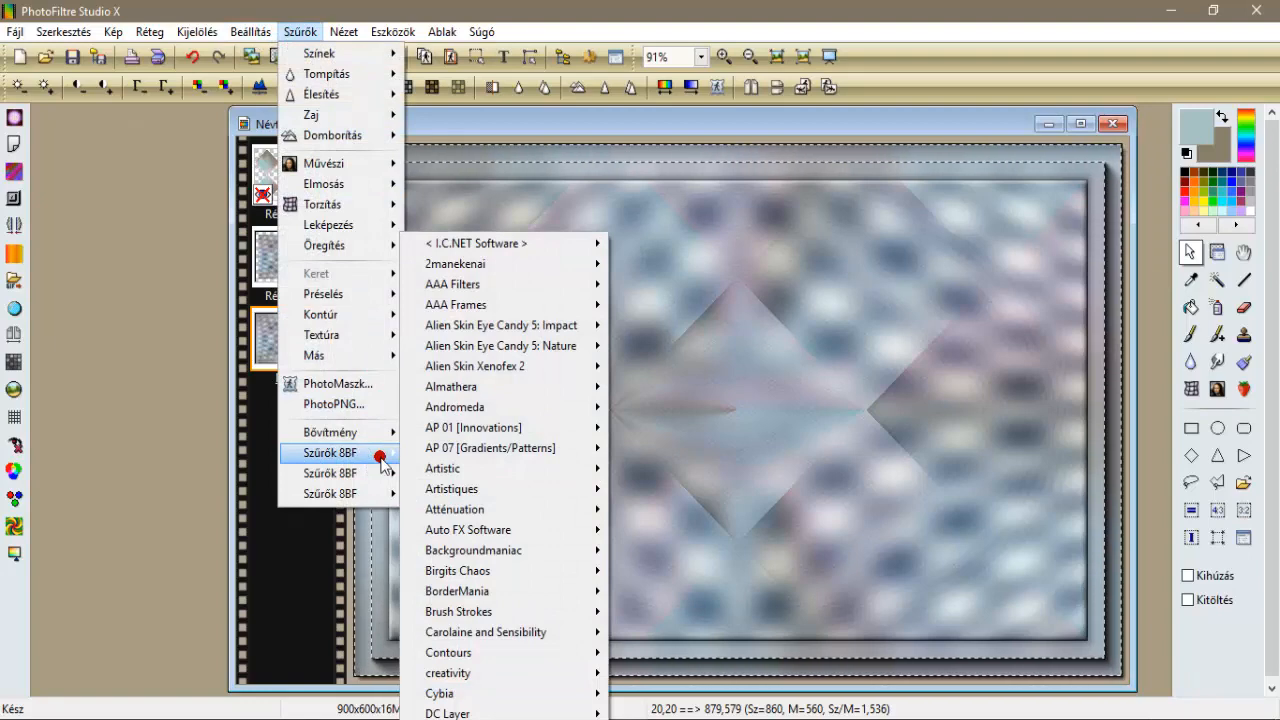
pyautogui.moveTo(500, 427)
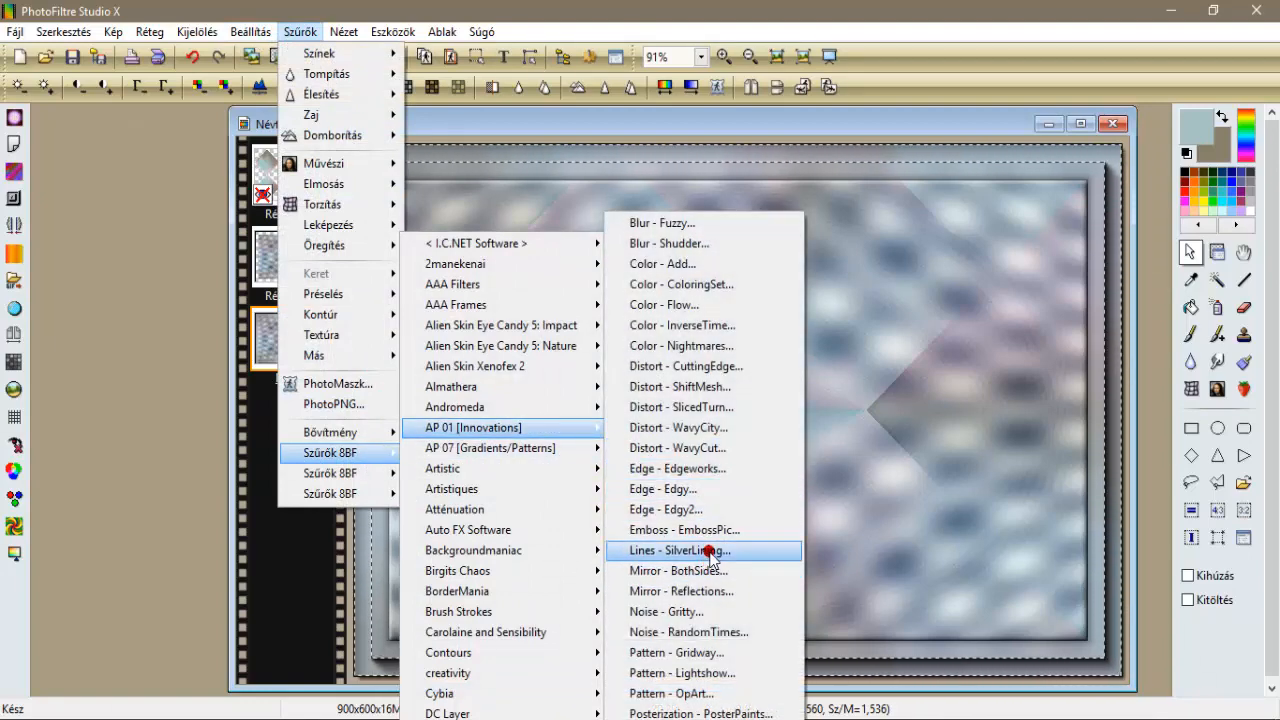
pyautogui.click(680, 550)
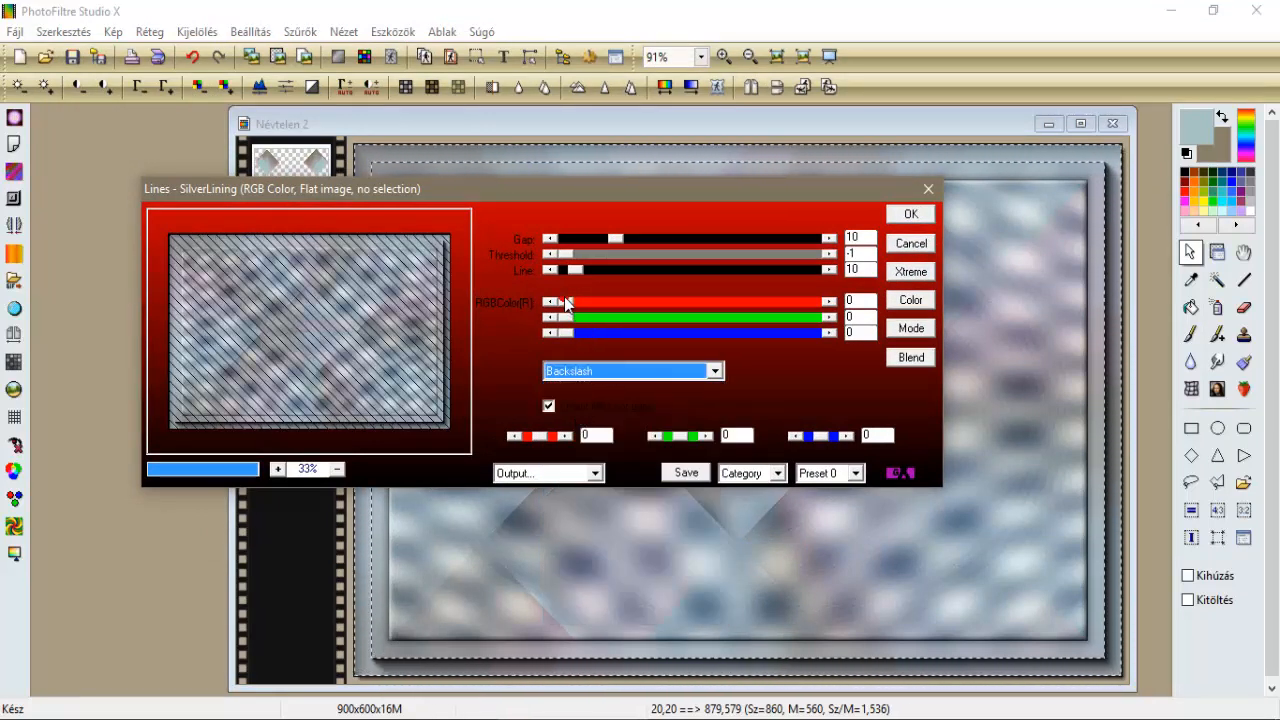
pyautogui.moveTo(575, 301); pyautogui.dragTo(728, 301)
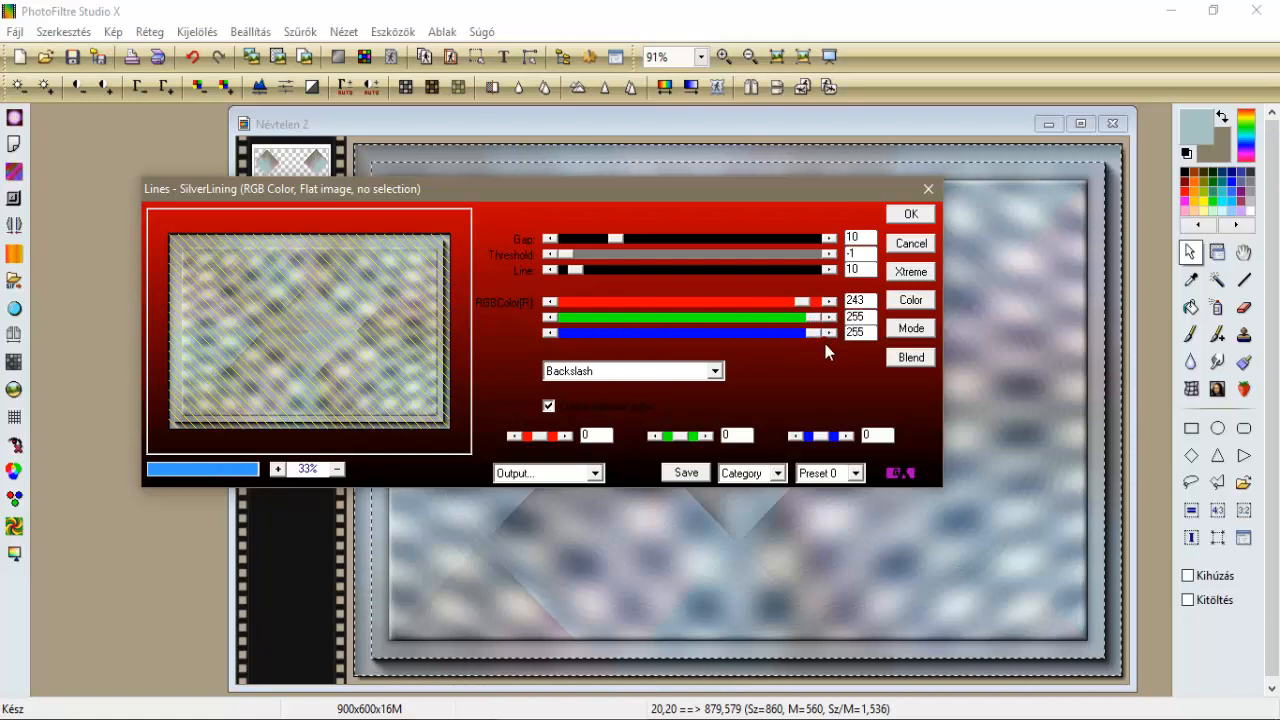
pyautogui.click(909, 213)
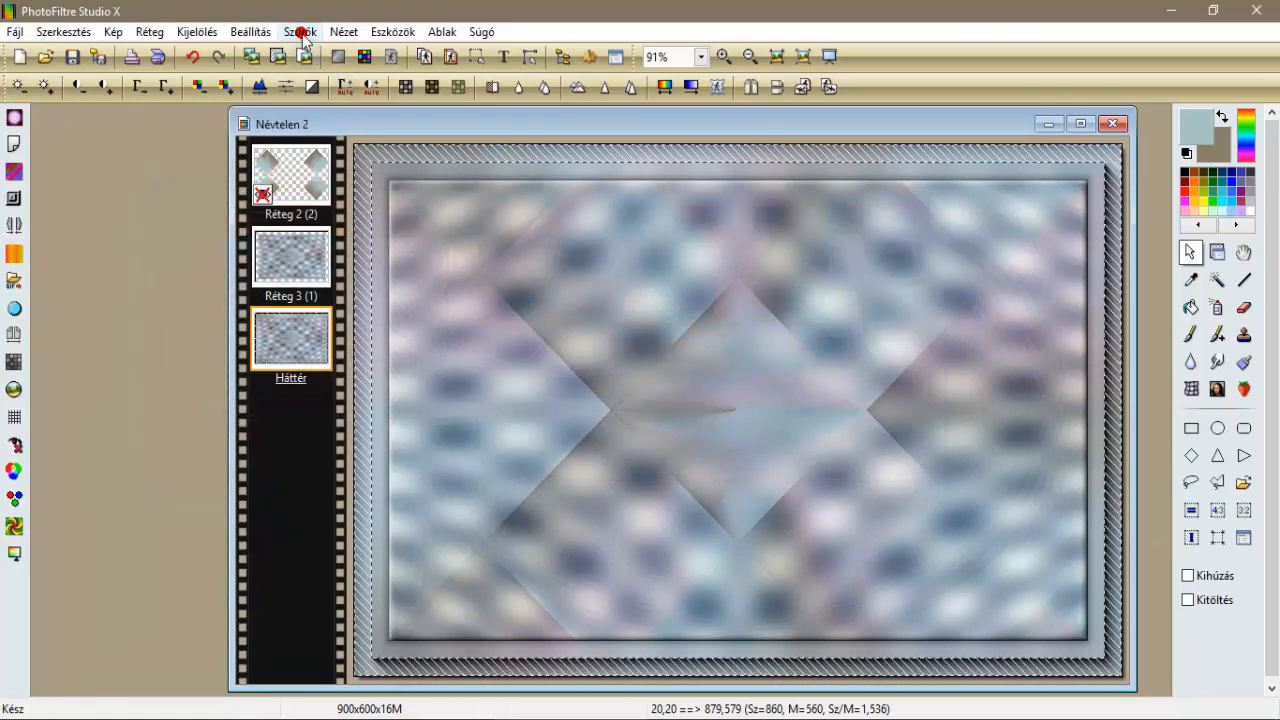
# Apply Micro contrast sharpening to the framed image.
pyautogui.click(300, 31)
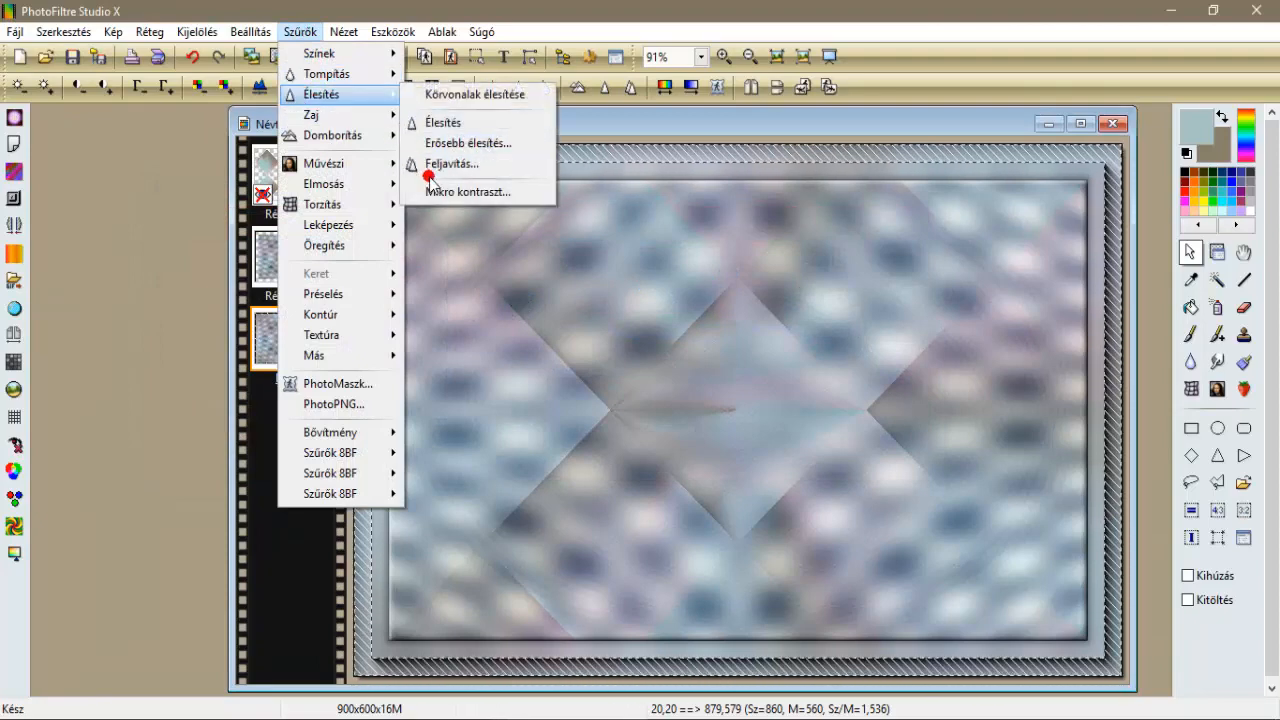
pyautogui.click(467, 191)
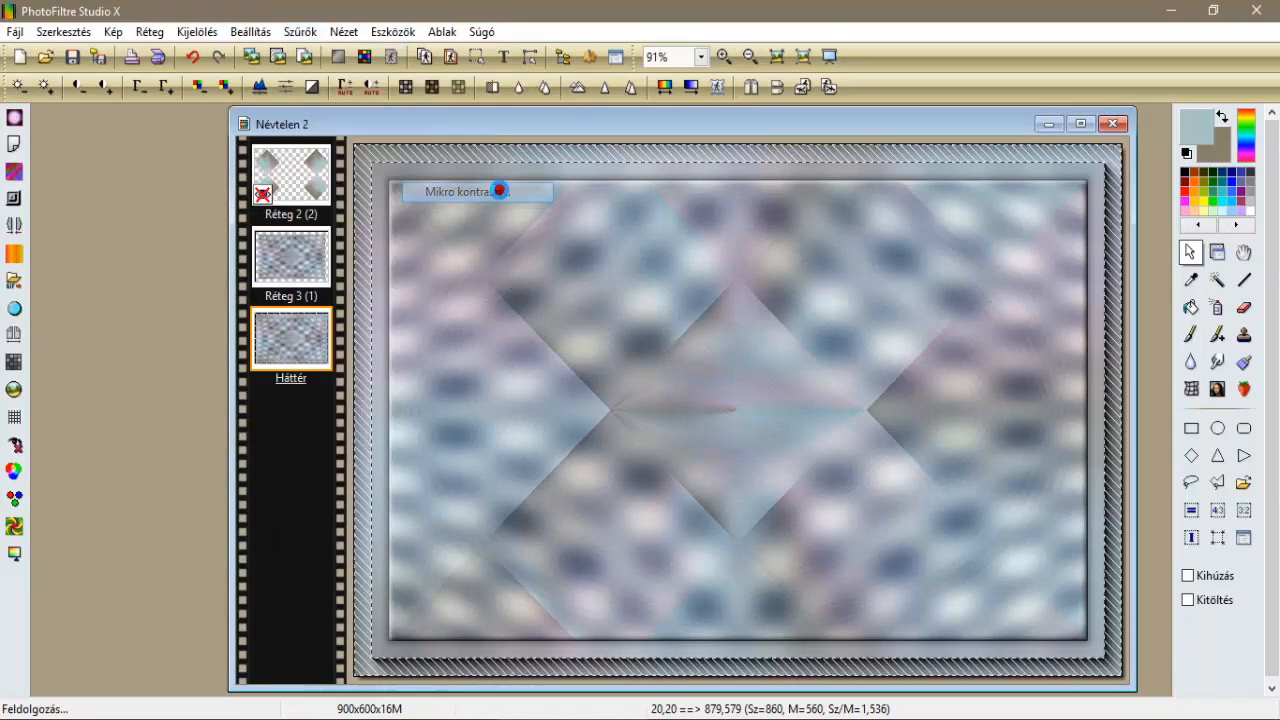
pyautogui.click(499, 191)
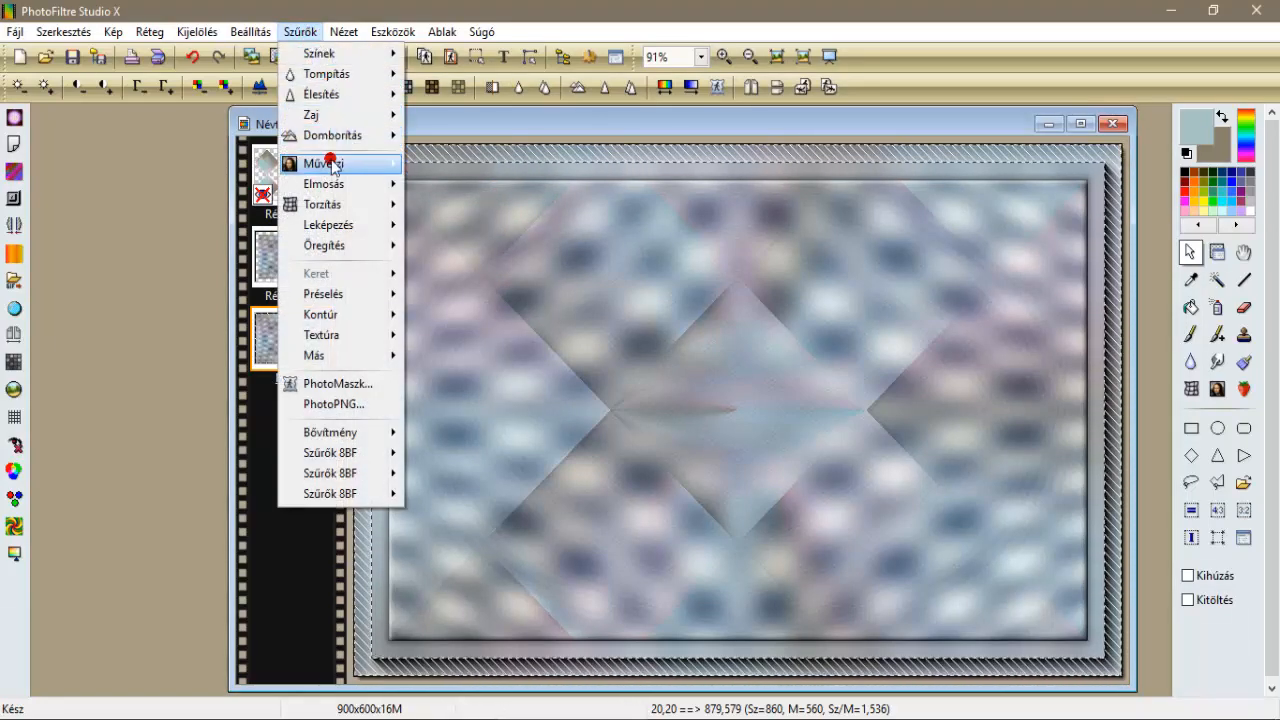
pyautogui.moveTo(333, 404)
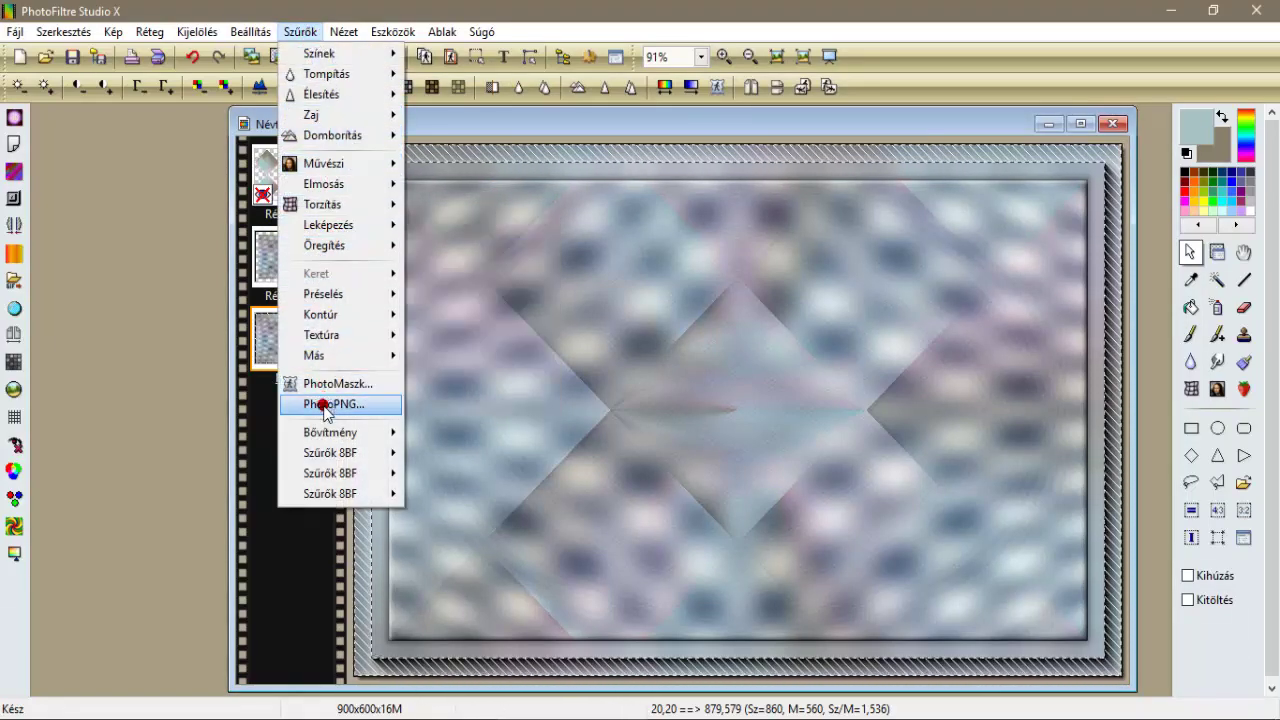
pyautogui.moveTo(510, 169)
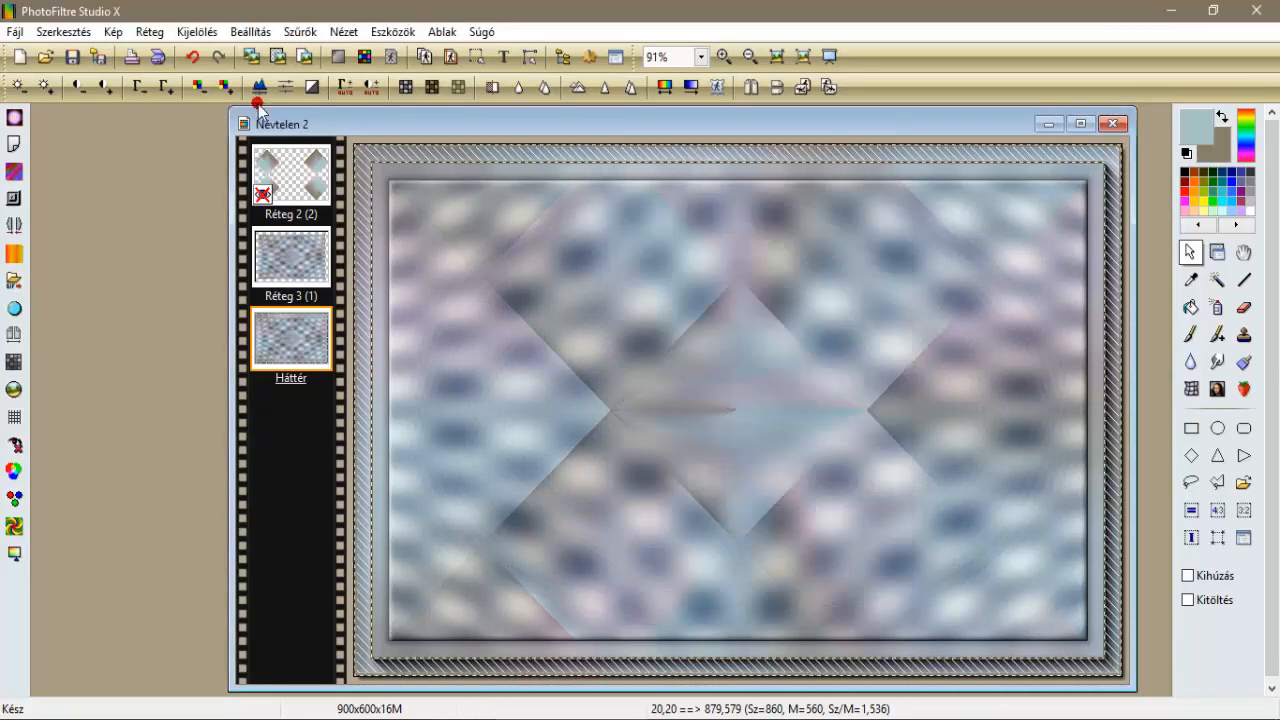
pyautogui.click(197, 31)
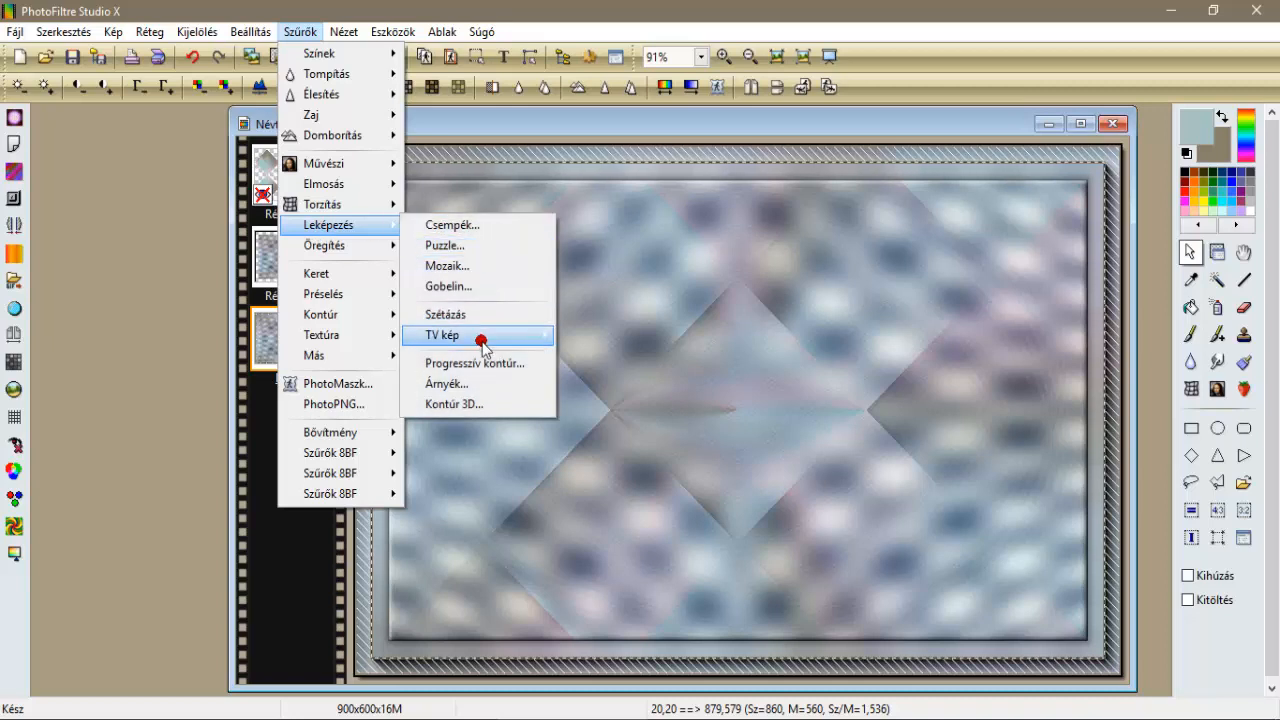
# Apply Progresszív kontúr again with the outer contour option unchecked.
pyautogui.click(474, 363)
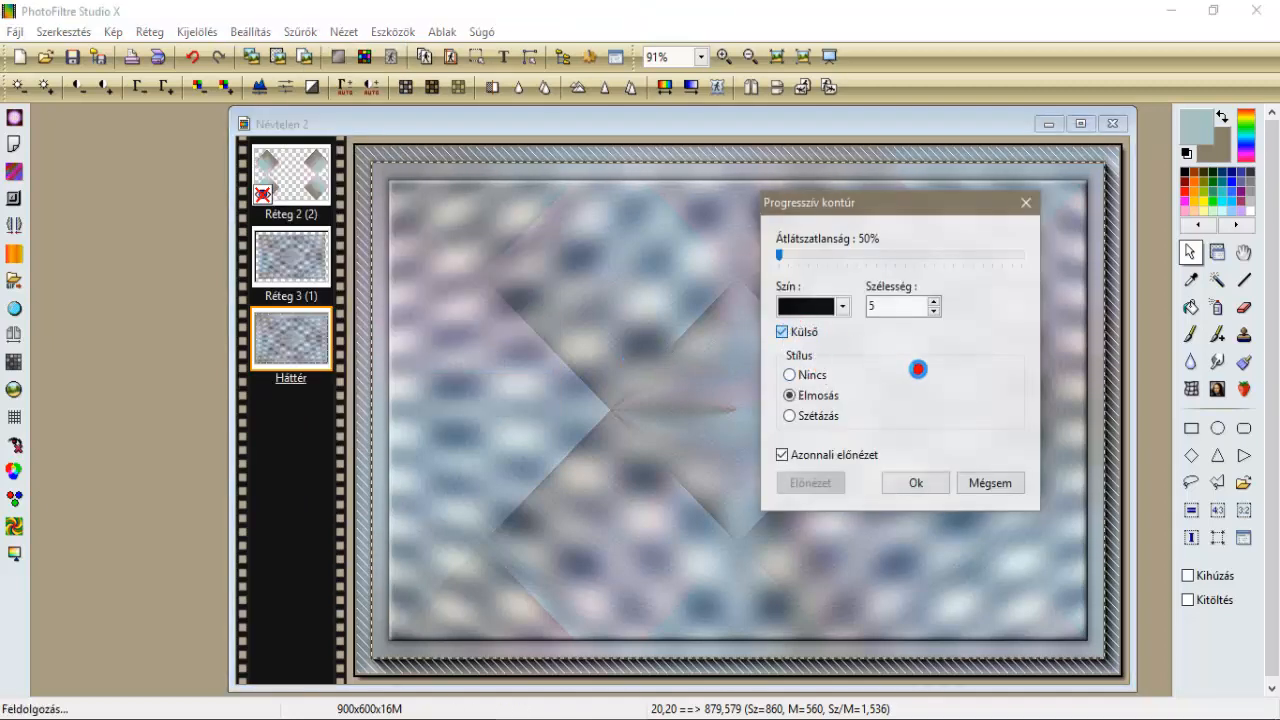
pyautogui.click(782, 331)
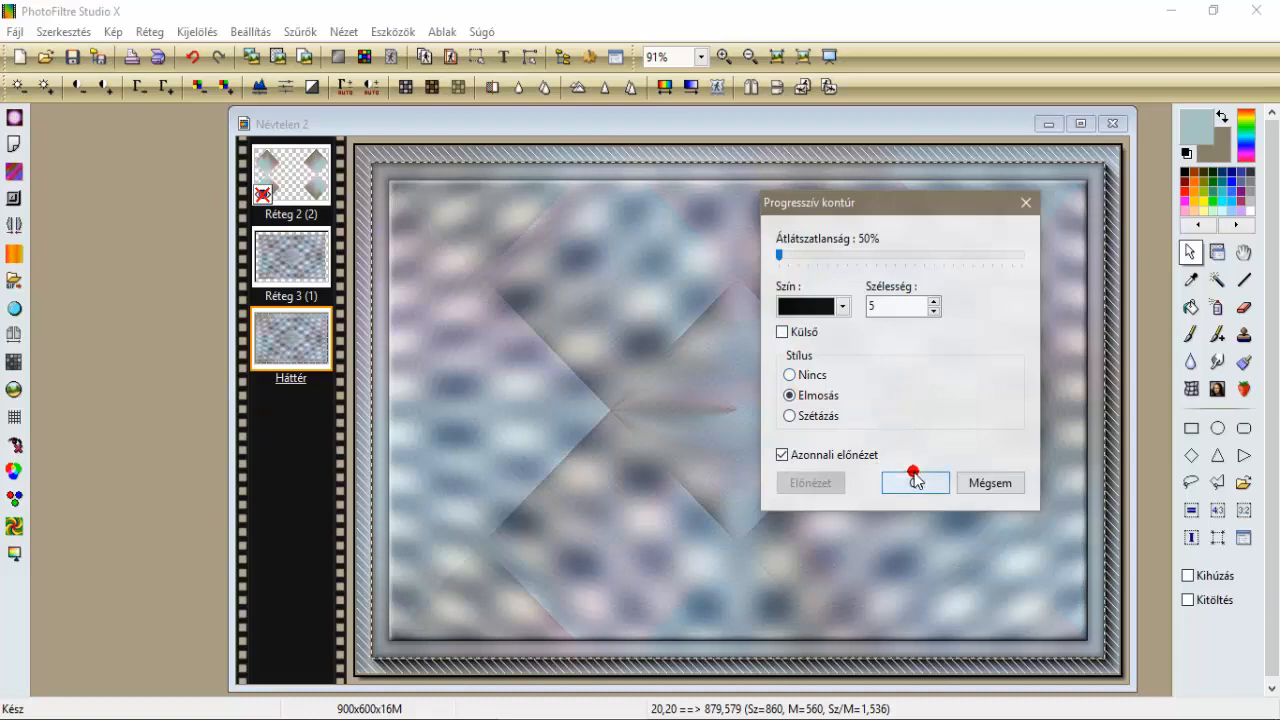
pyautogui.click(914, 482)
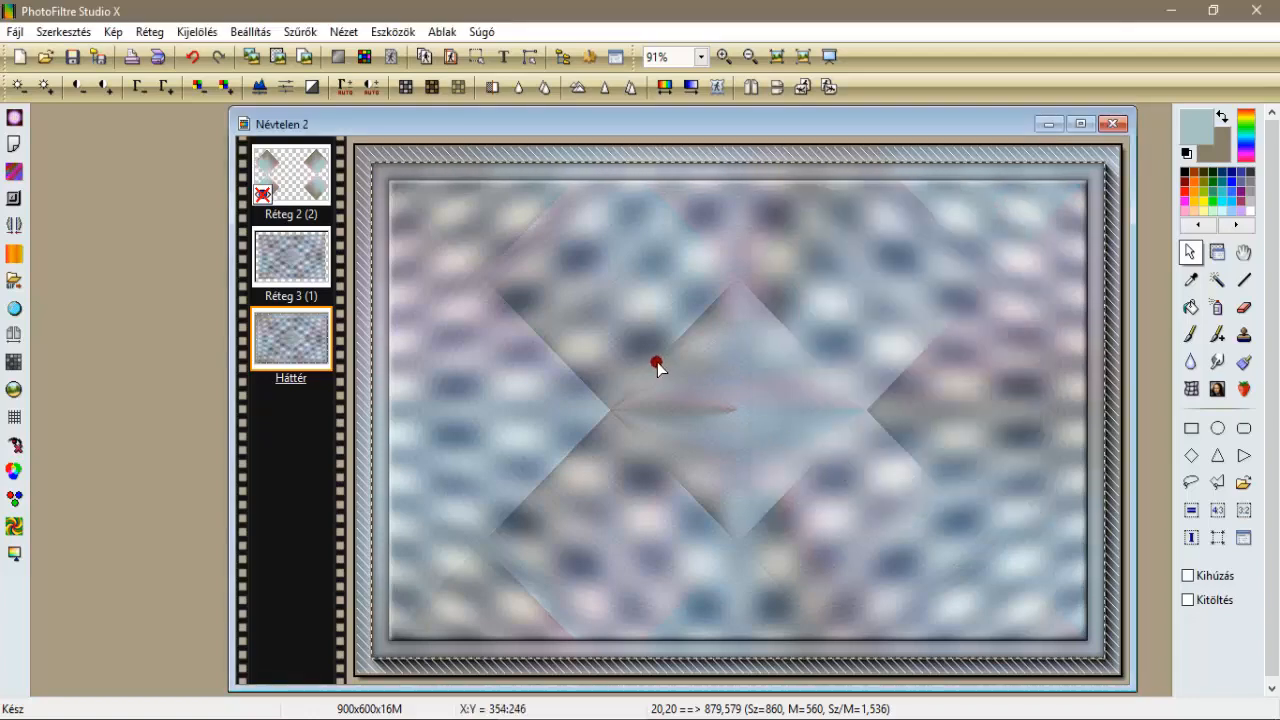
# Hide the selection, merge Réteg 3 into the background, and show Réteg 2.
pyautogui.click(196, 31)
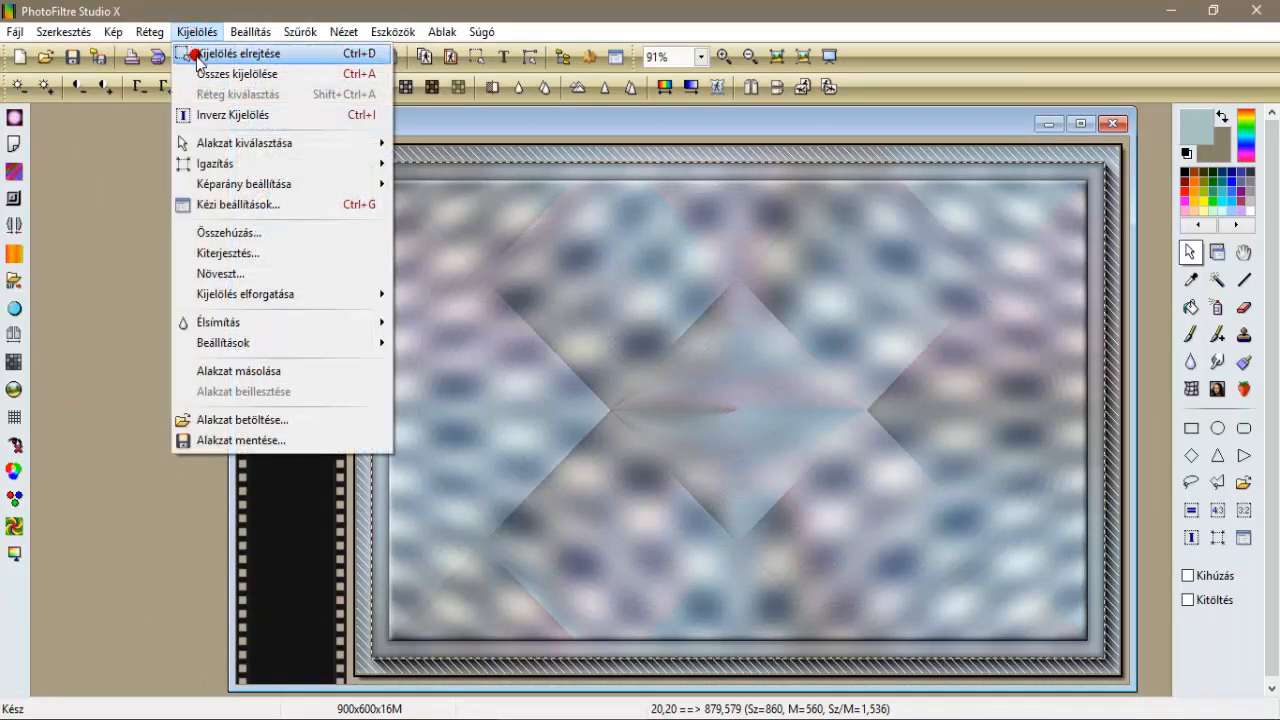
pyautogui.click(240, 53)
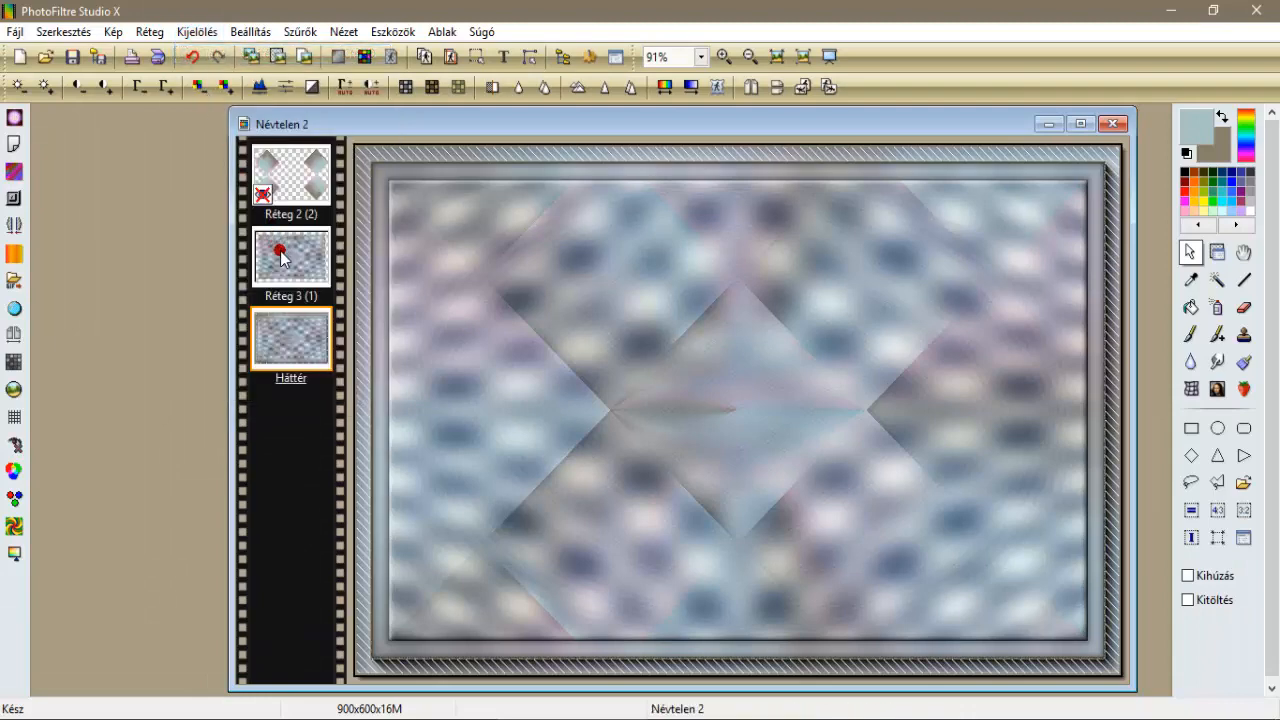
pyautogui.rightClick(290, 255)
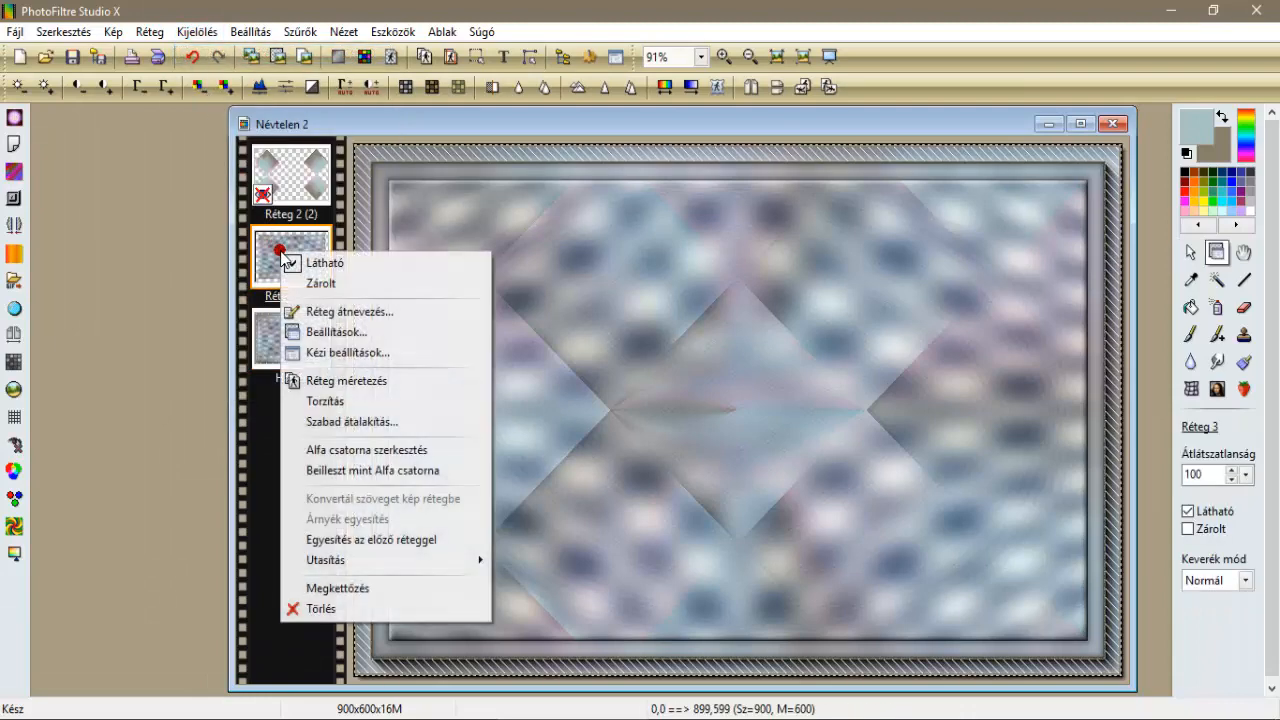
pyautogui.click(371, 540)
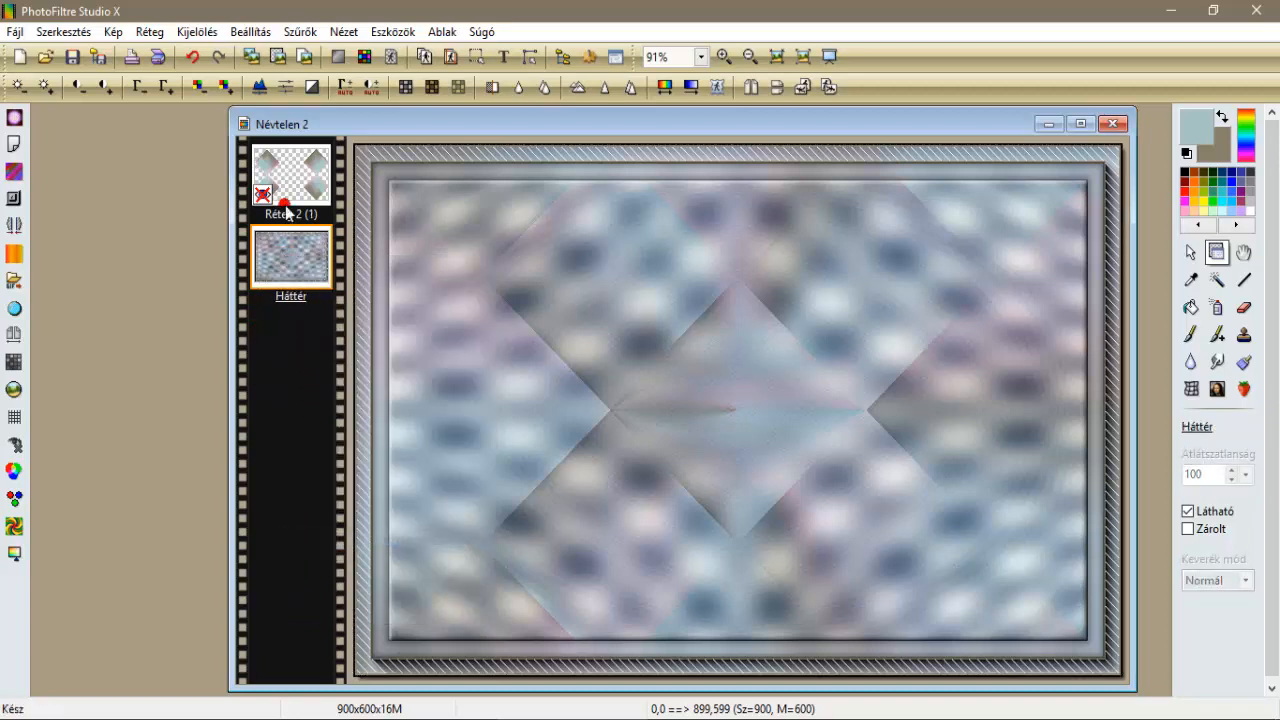
pyautogui.rightClick(290, 180)
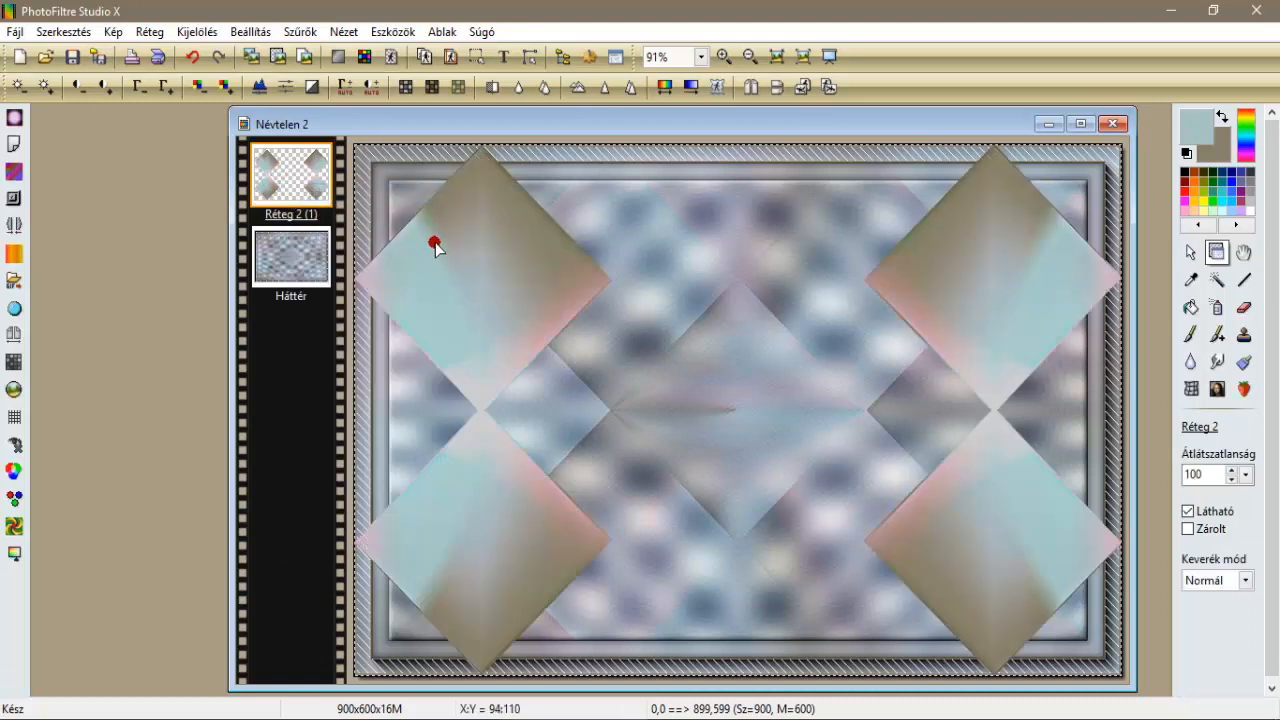
# Start Layer resize on the corner diamonds layer, shrinking its height to about 561 pixels.
pyautogui.rightClick(433, 244)
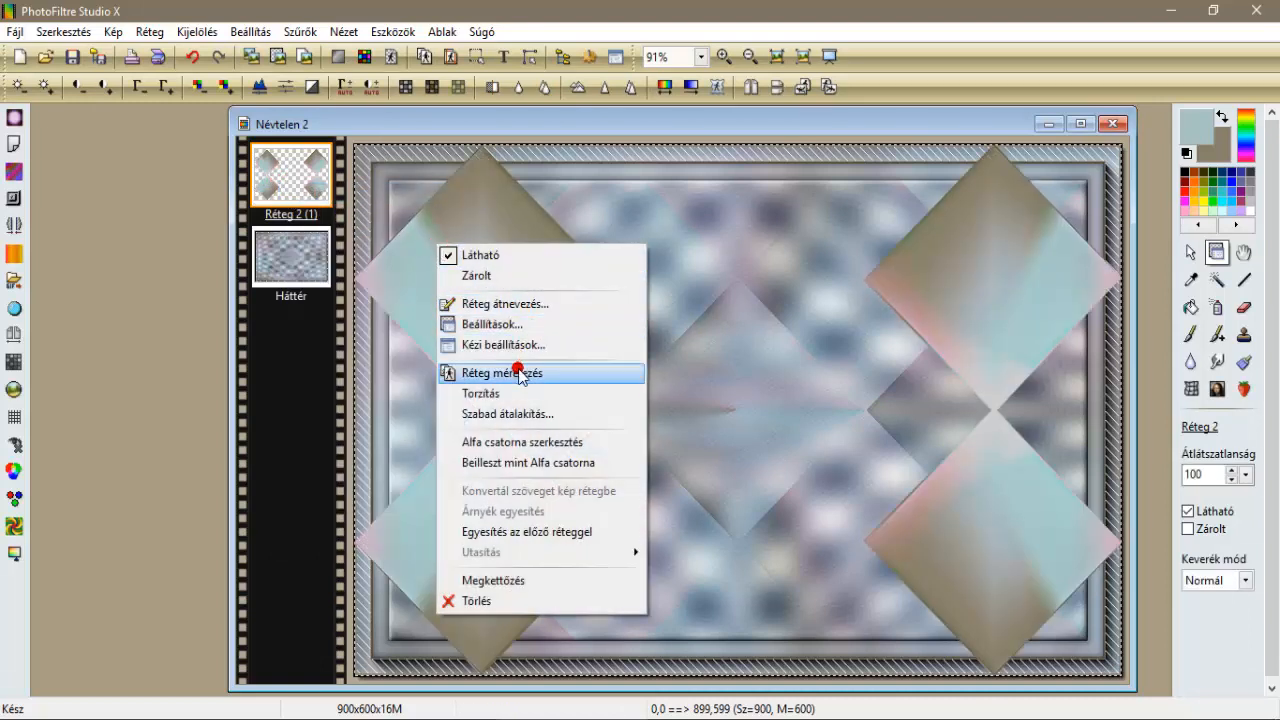
pyautogui.click(501, 372)
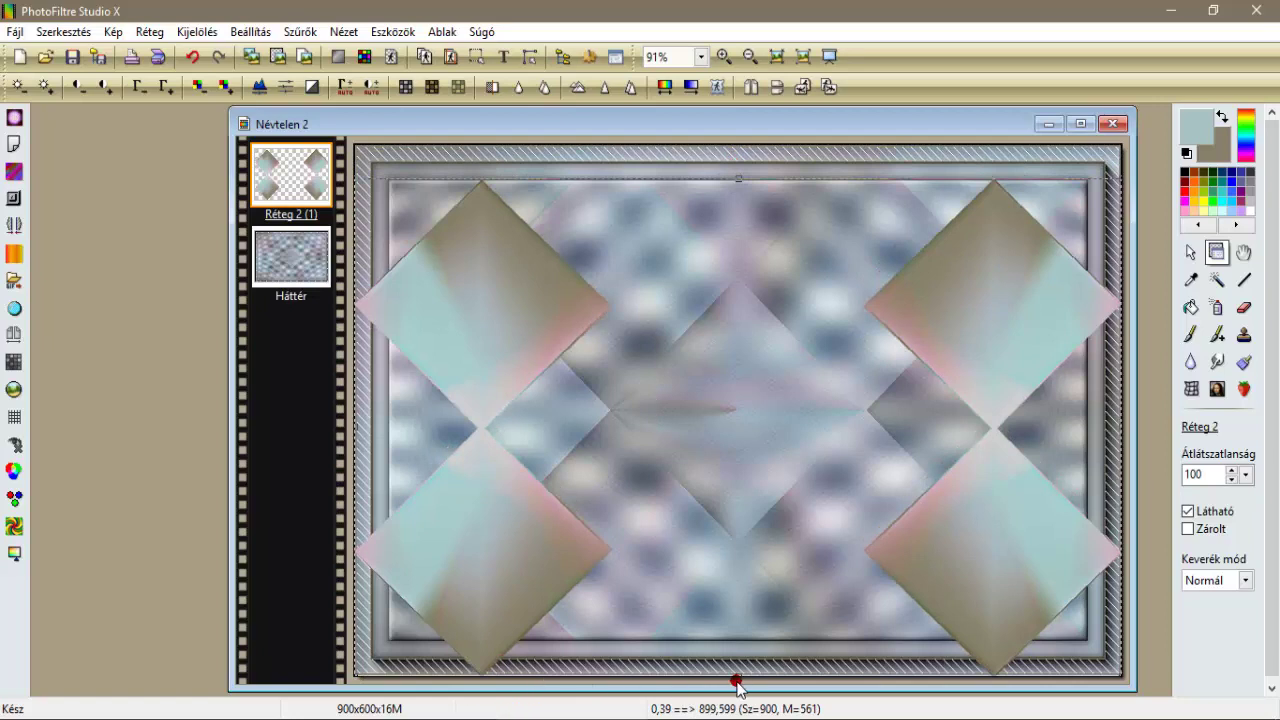
pyautogui.moveTo(738, 662)
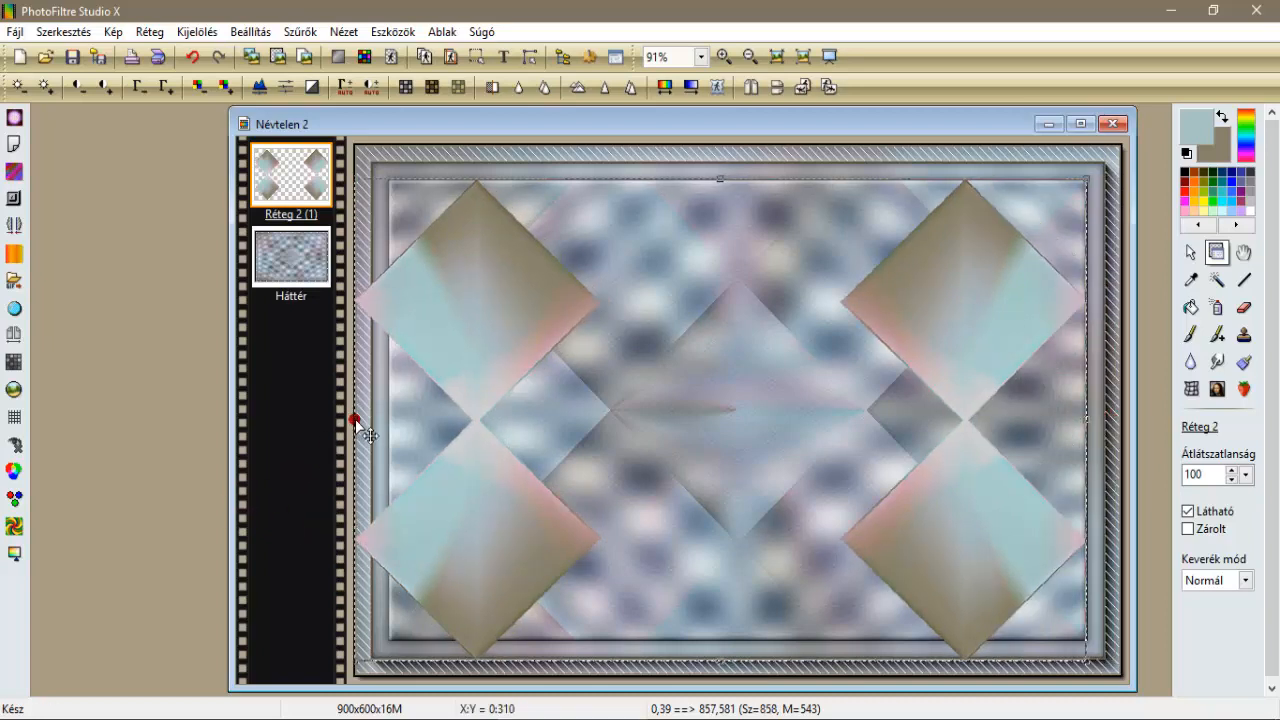
pyautogui.moveTo(390, 419)
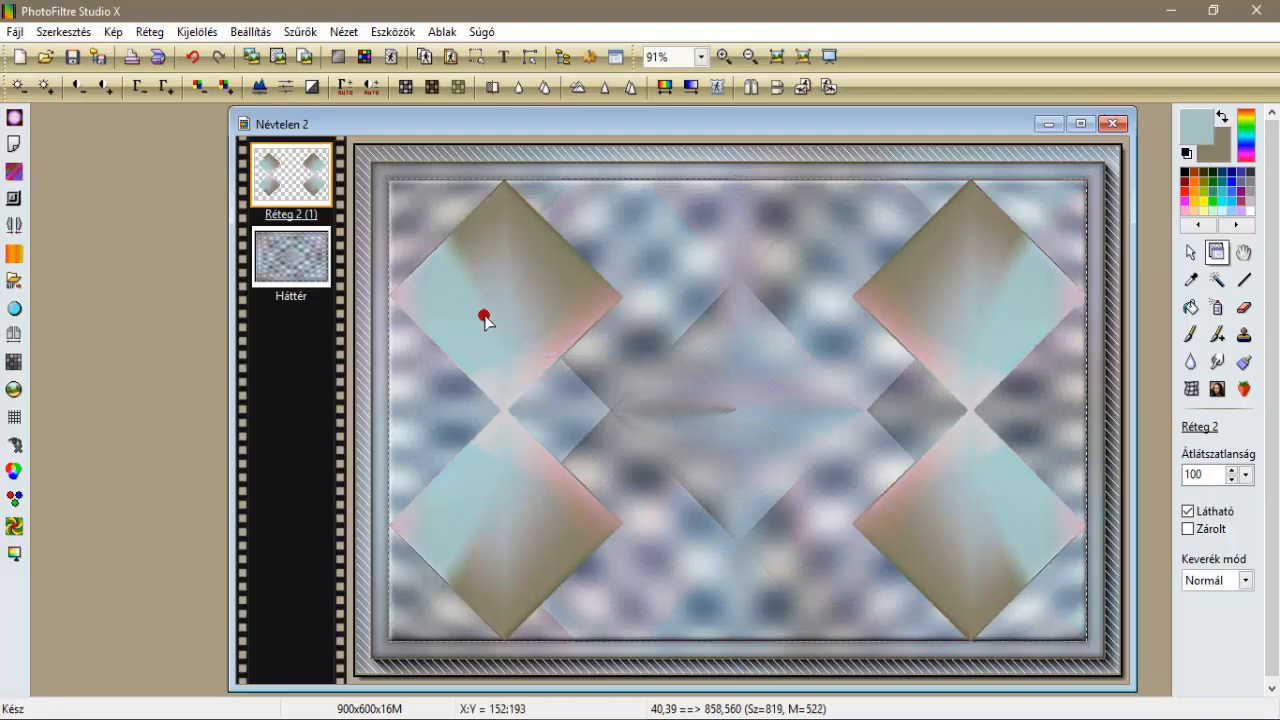
# Apply Johann's Blurred Mesh filter to the diamonds with Mesh Size 17 and Blur Amount 125.
pyautogui.click(300, 31)
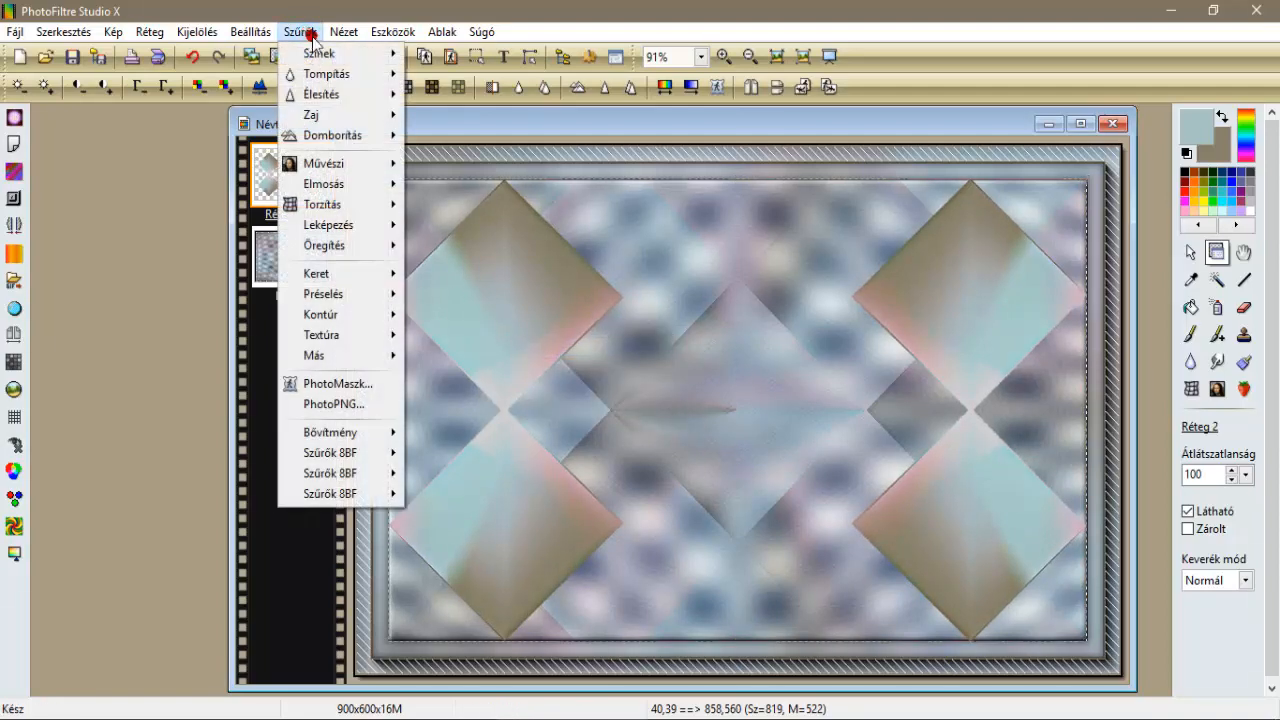
pyautogui.moveTo(335, 473)
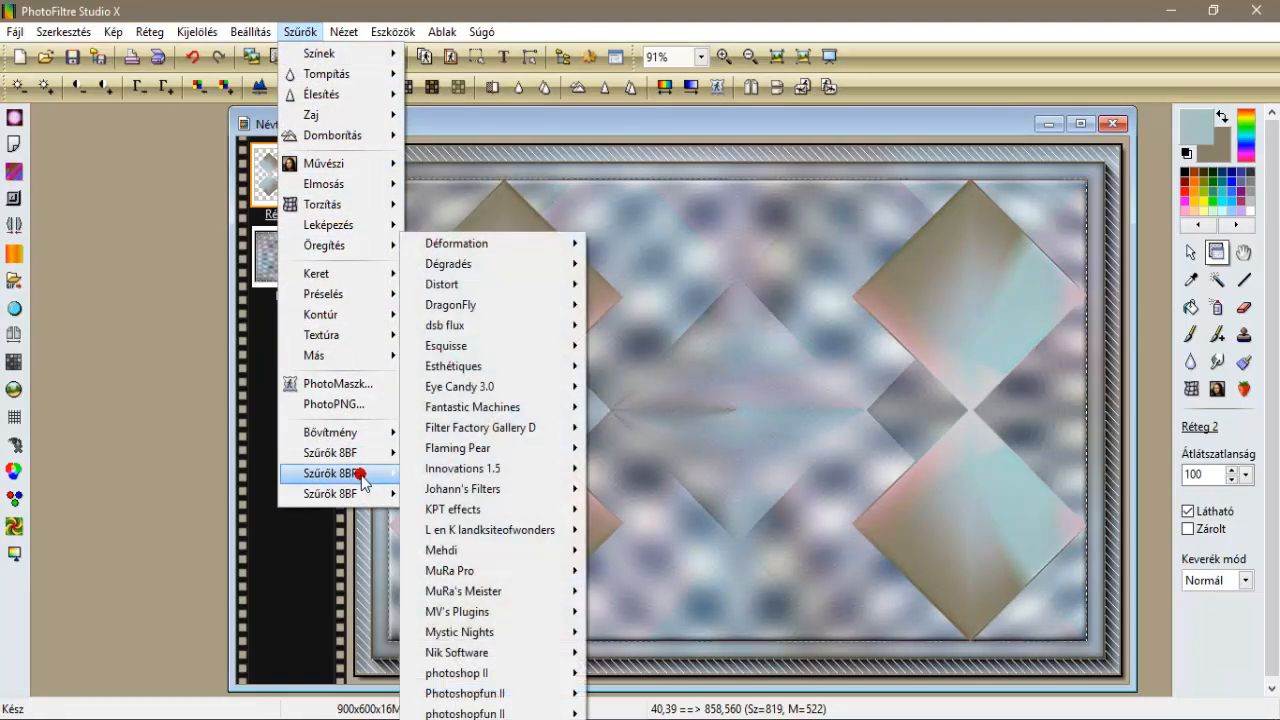
pyautogui.moveTo(480, 488)
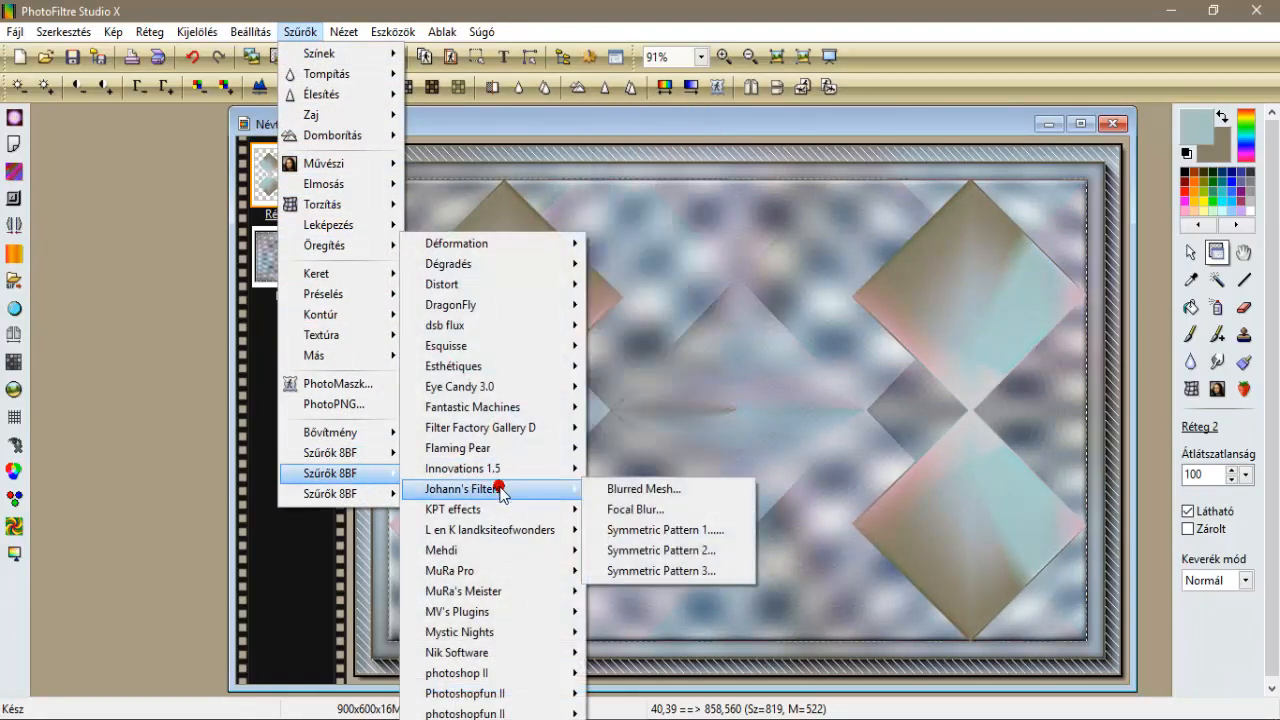
pyautogui.moveTo(643, 489)
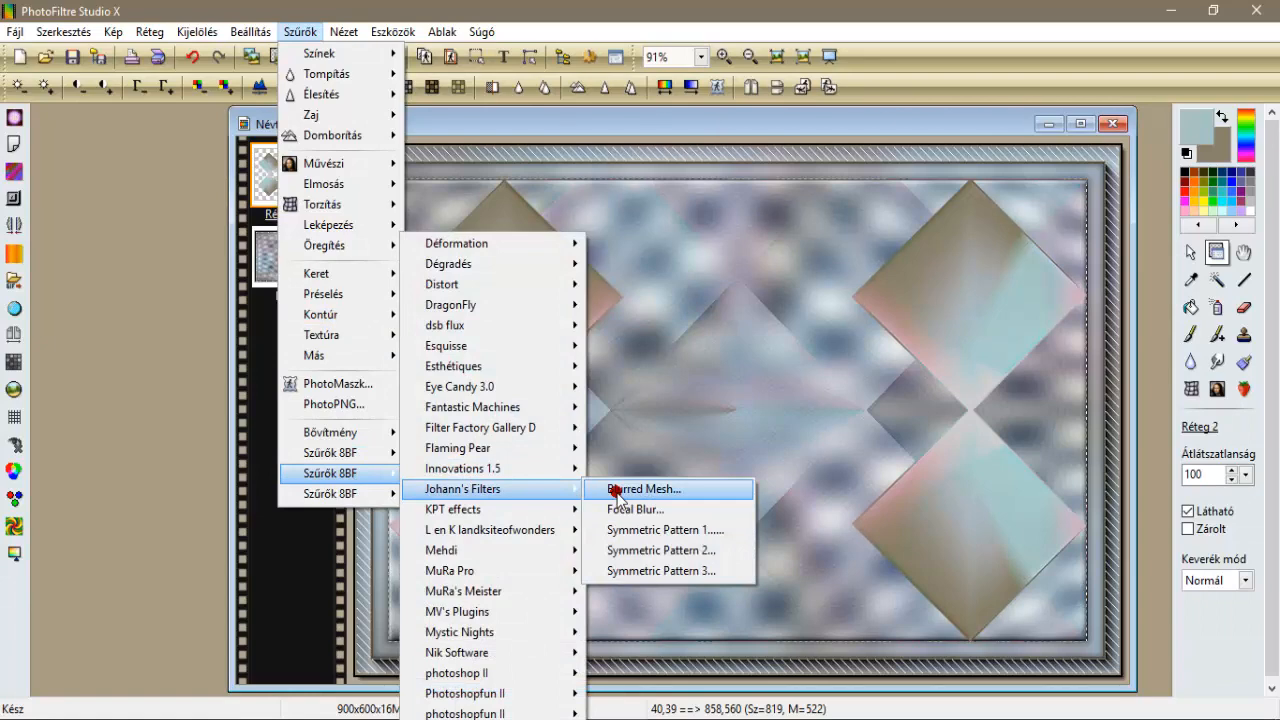
pyautogui.click(643, 489)
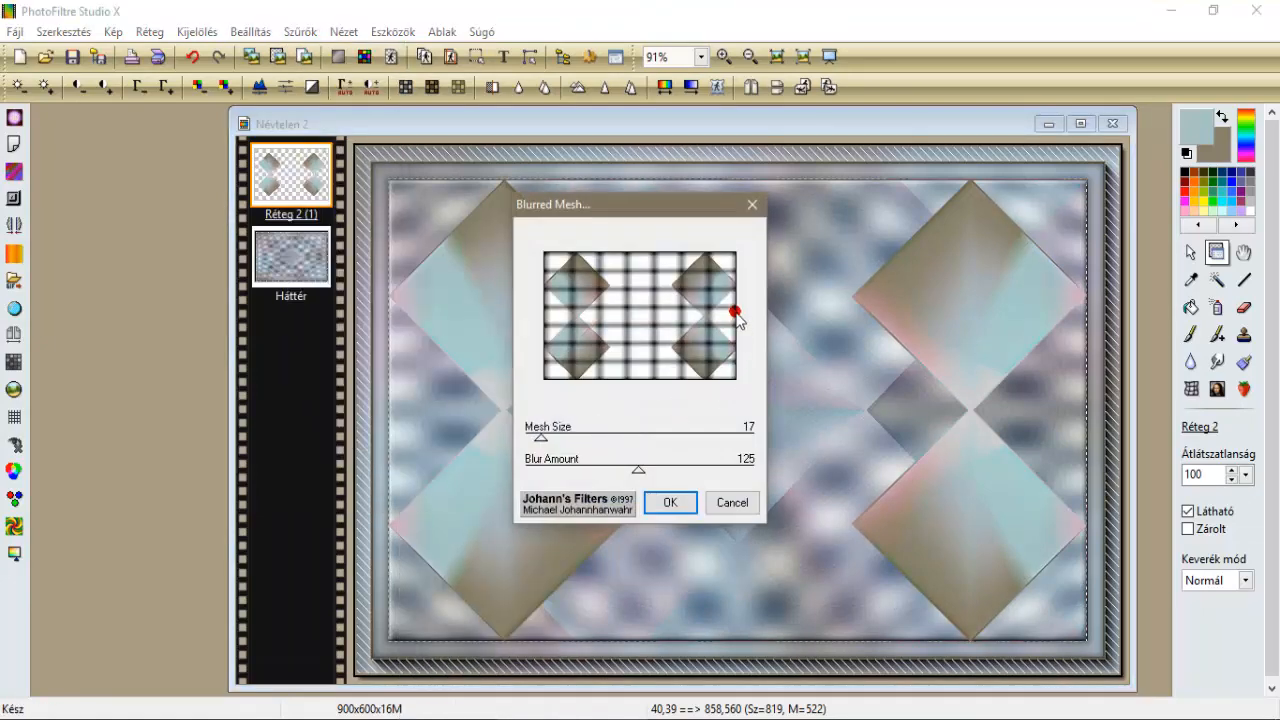
pyautogui.click(670, 502)
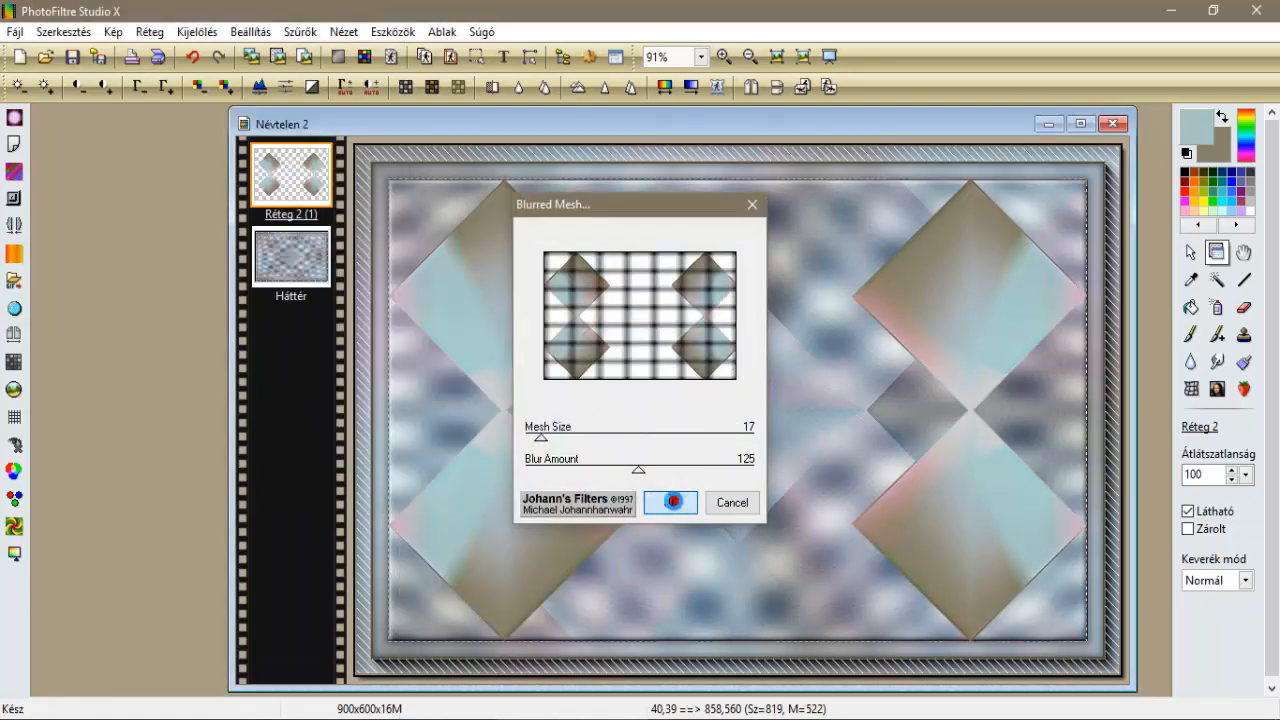
pyautogui.click(670, 502)
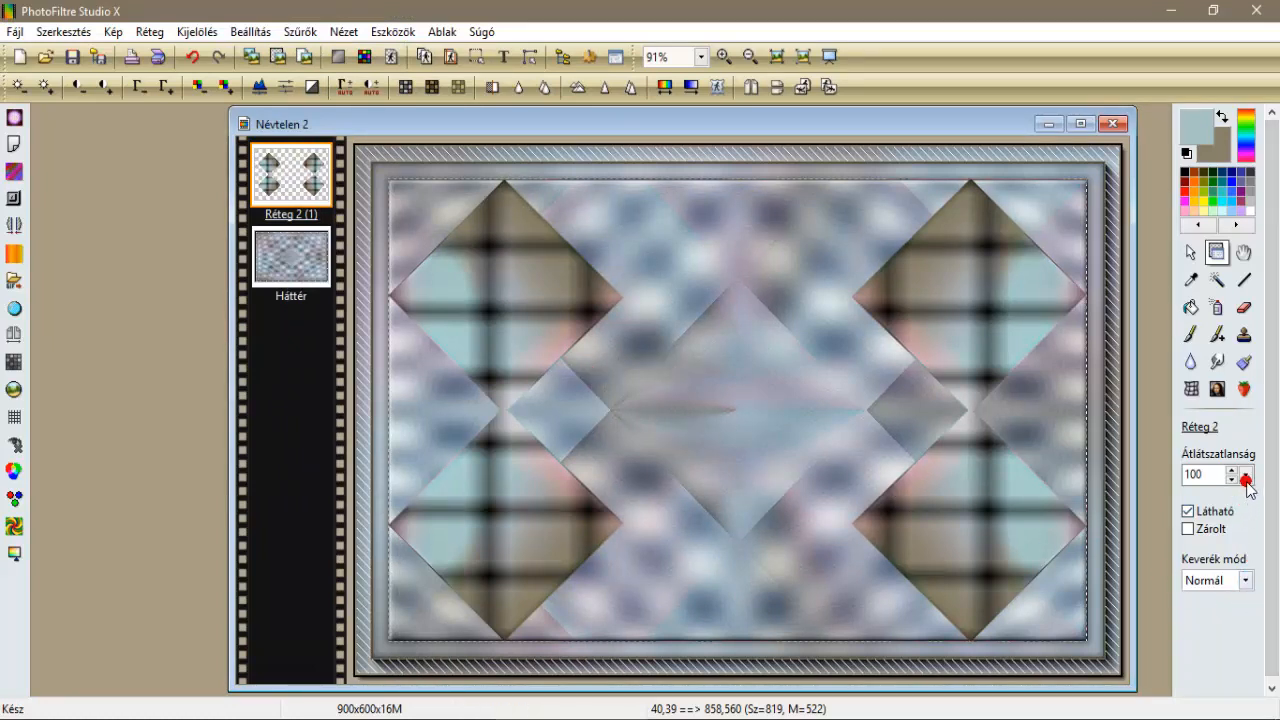
# Set the diamonds layer to 50% opacity, apply Micro contrast, and preview a width-3 Contour 3D.
pyautogui.click(1245, 474)
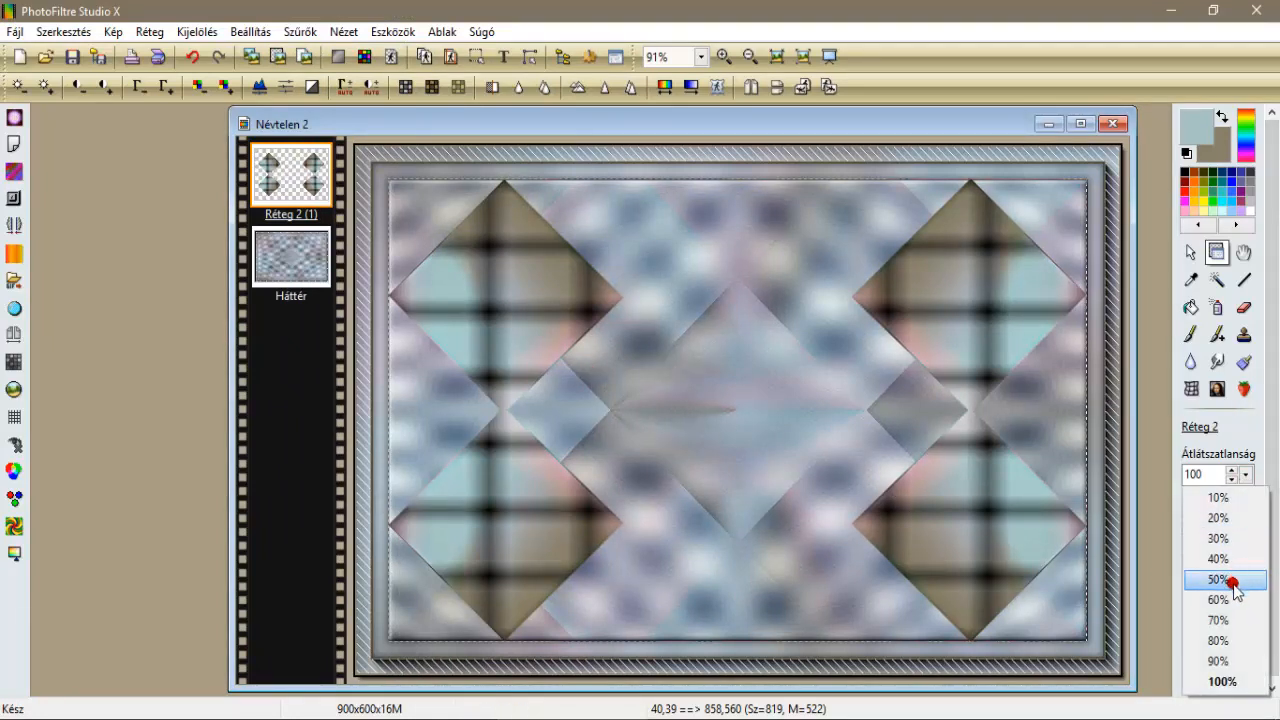
pyautogui.click(1217, 580)
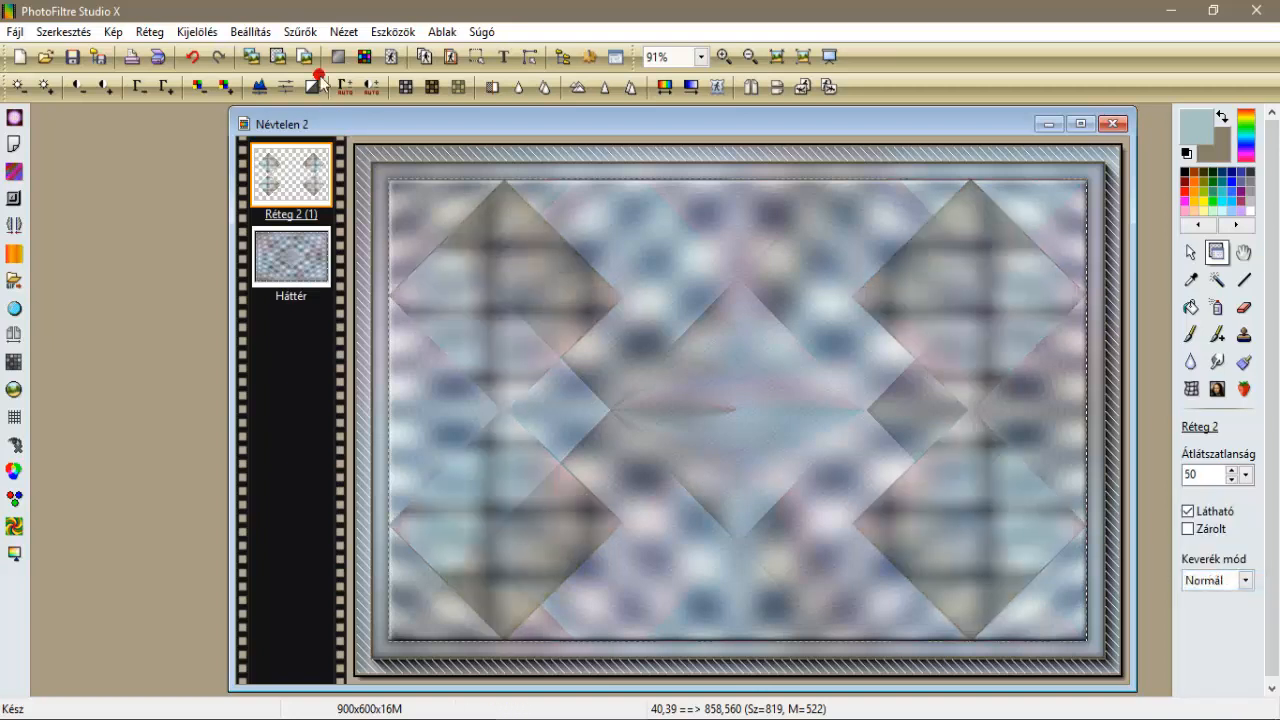
pyautogui.click(300, 31)
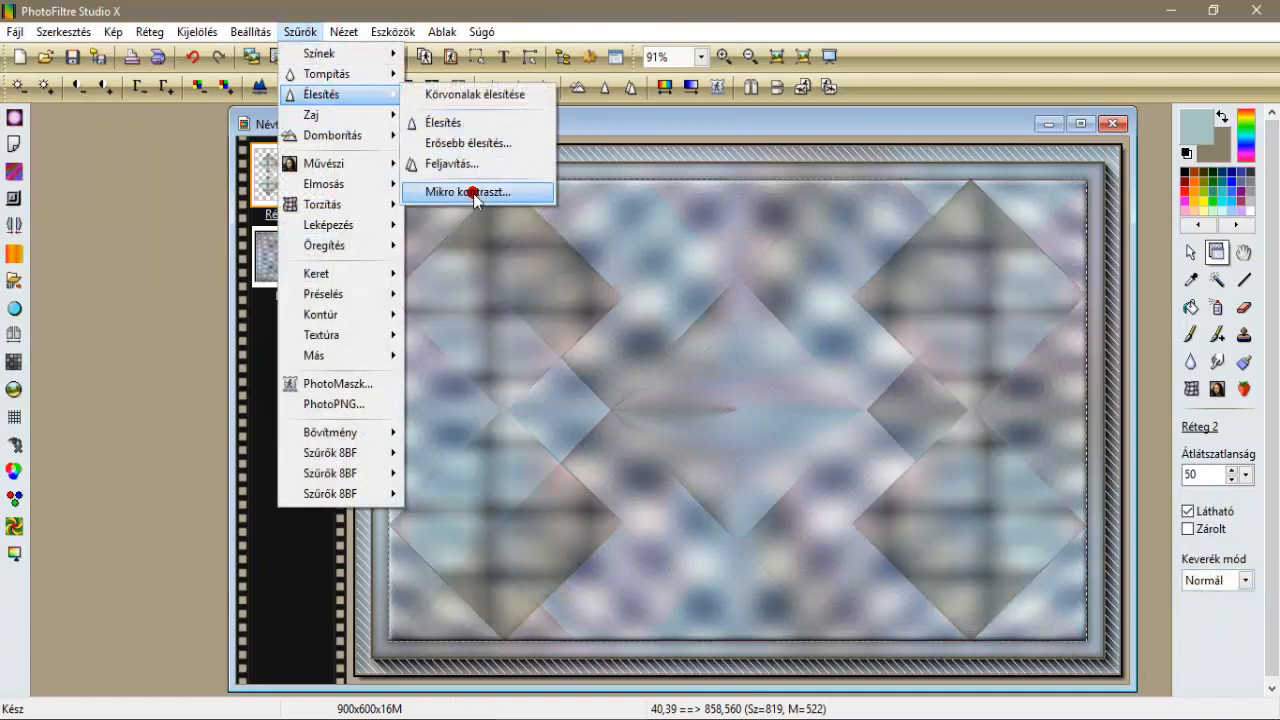
pyautogui.click(476, 191)
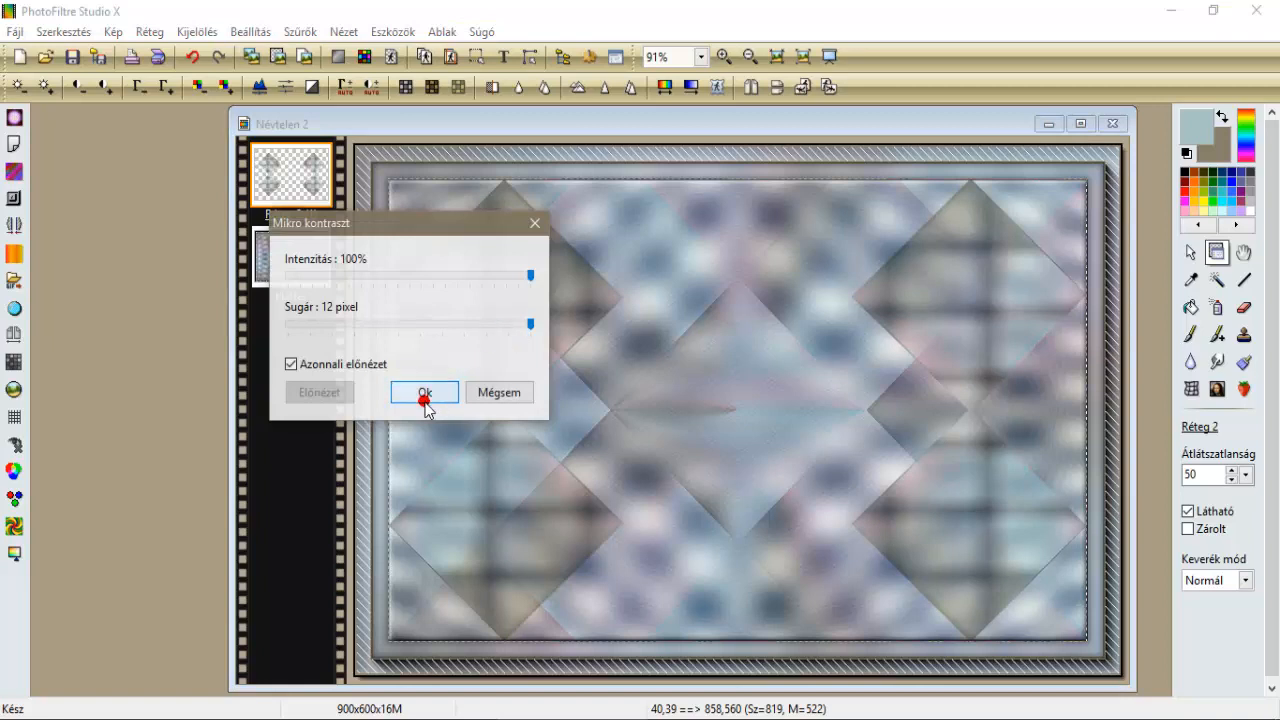
pyautogui.click(423, 391)
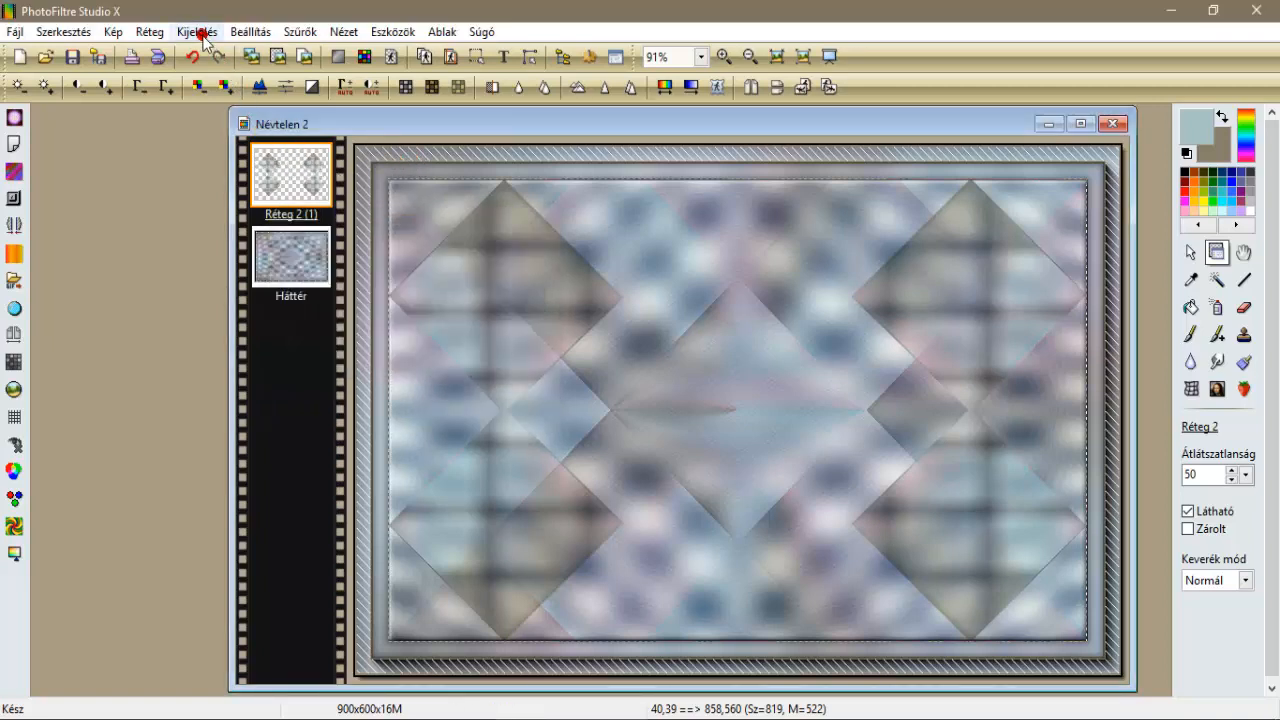
pyautogui.click(300, 31)
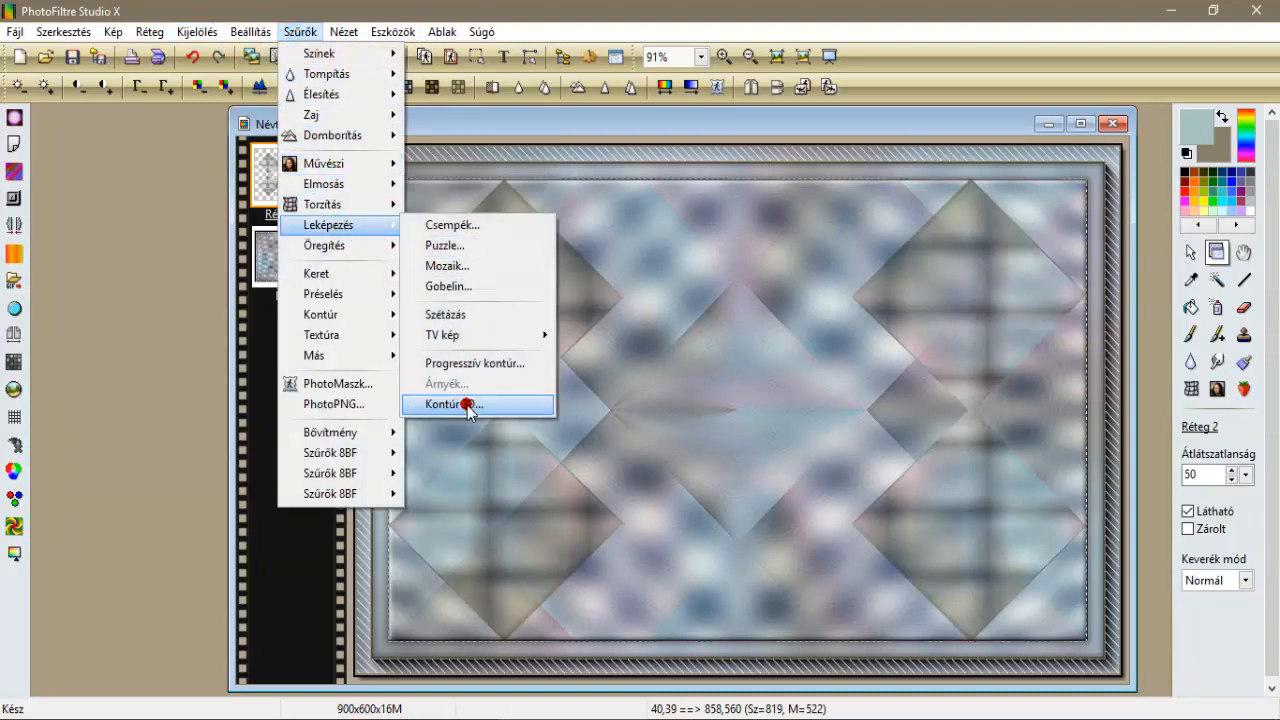
pyautogui.click(453, 404)
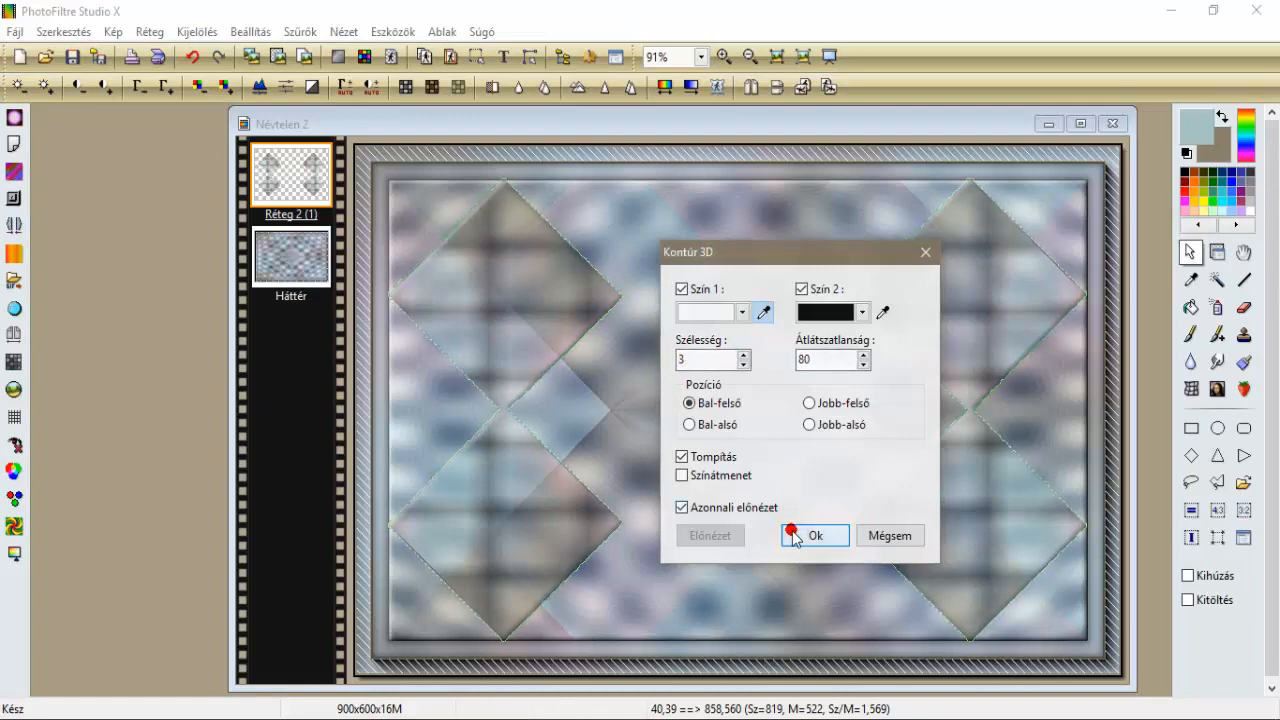
# Apply the 3D contour, then add an Outer progressive contour around the diamonds.
pyautogui.click(814, 535)
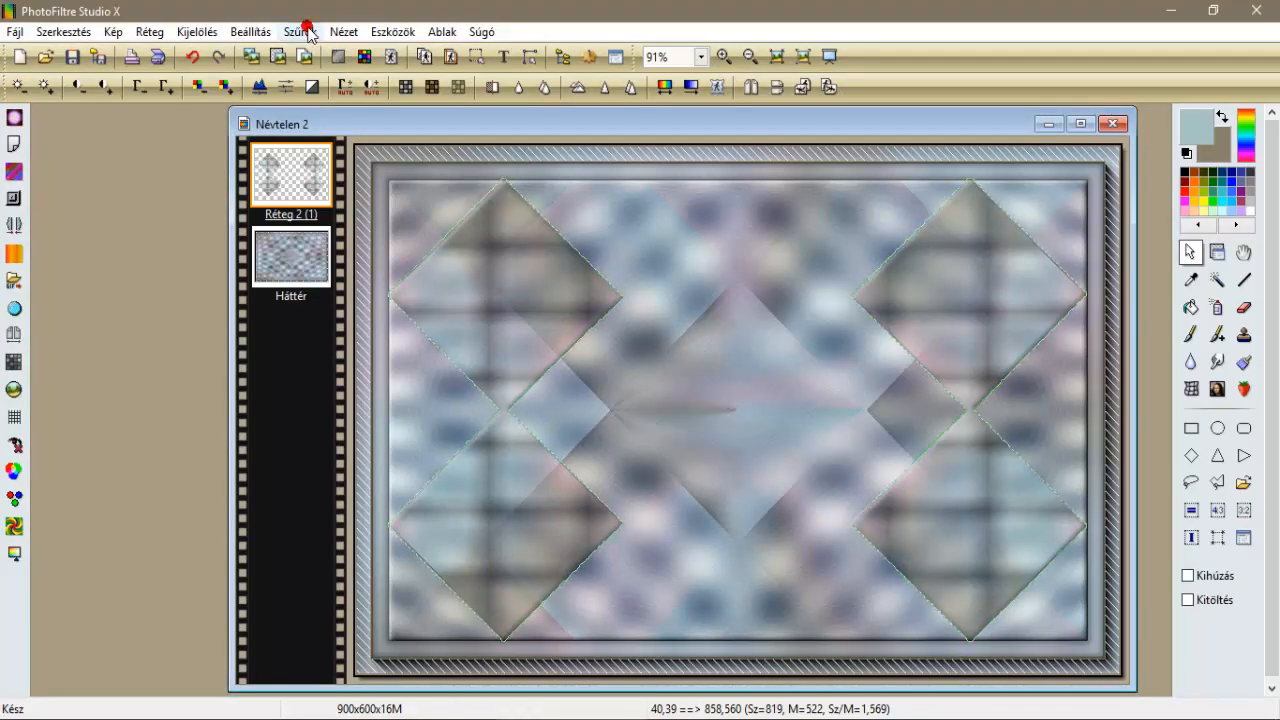
pyautogui.click(300, 31)
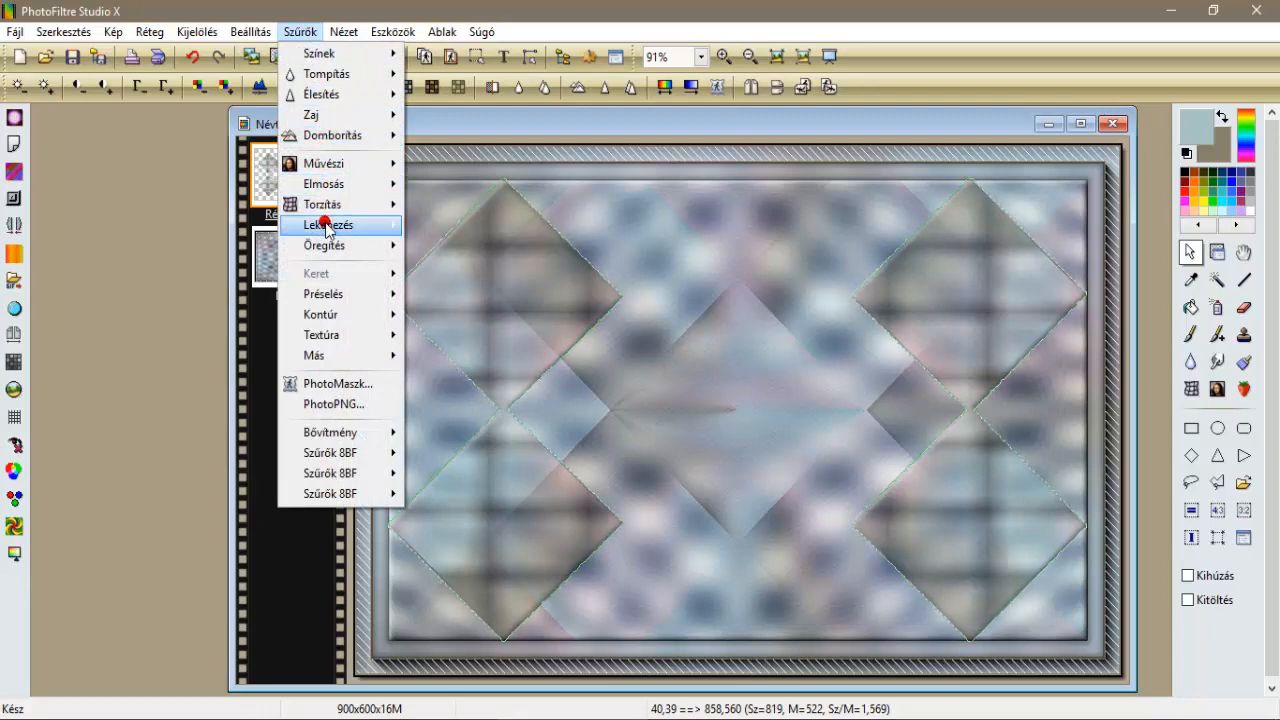
pyautogui.click(326, 224)
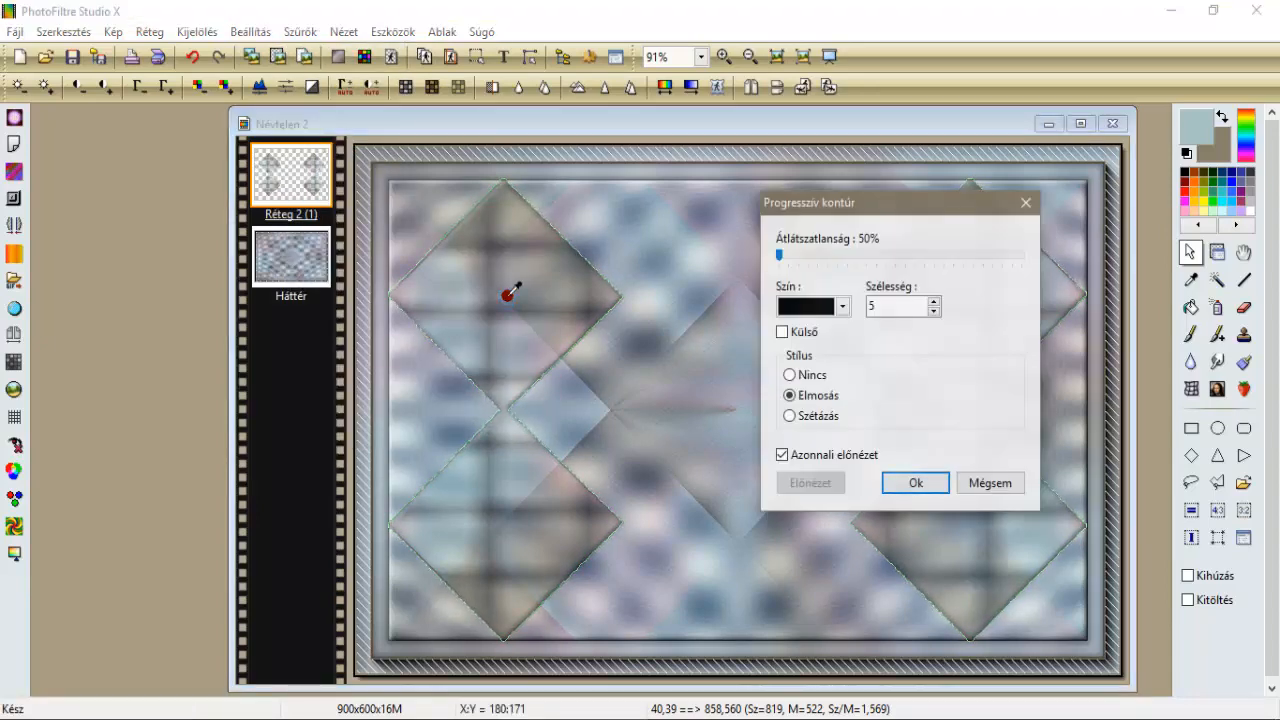
pyautogui.click(782, 331)
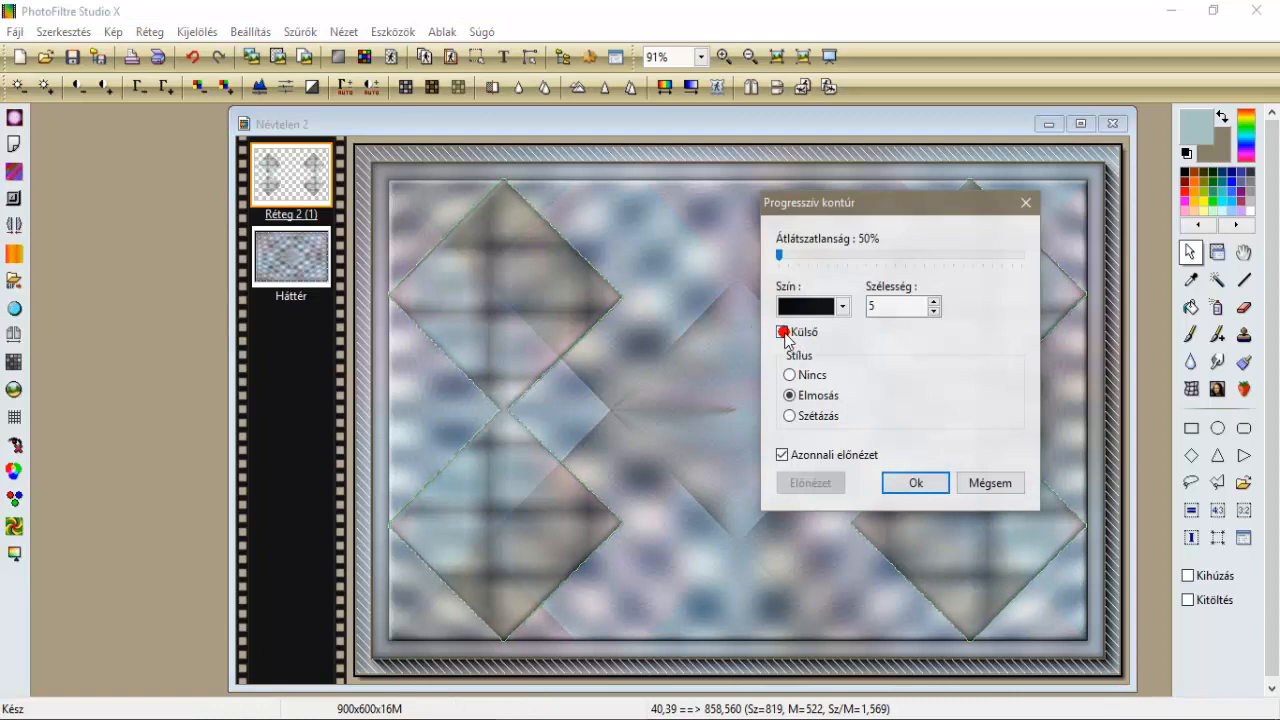
pyautogui.click(784, 331)
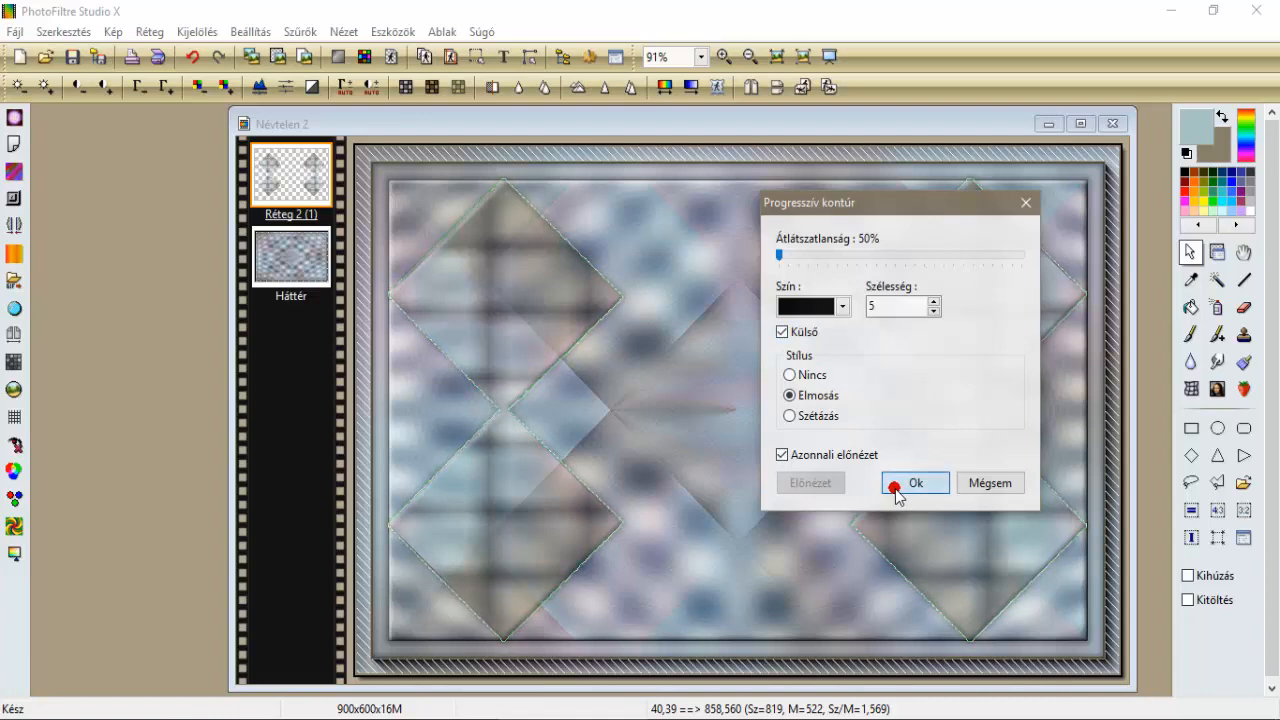
pyautogui.click(196, 31)
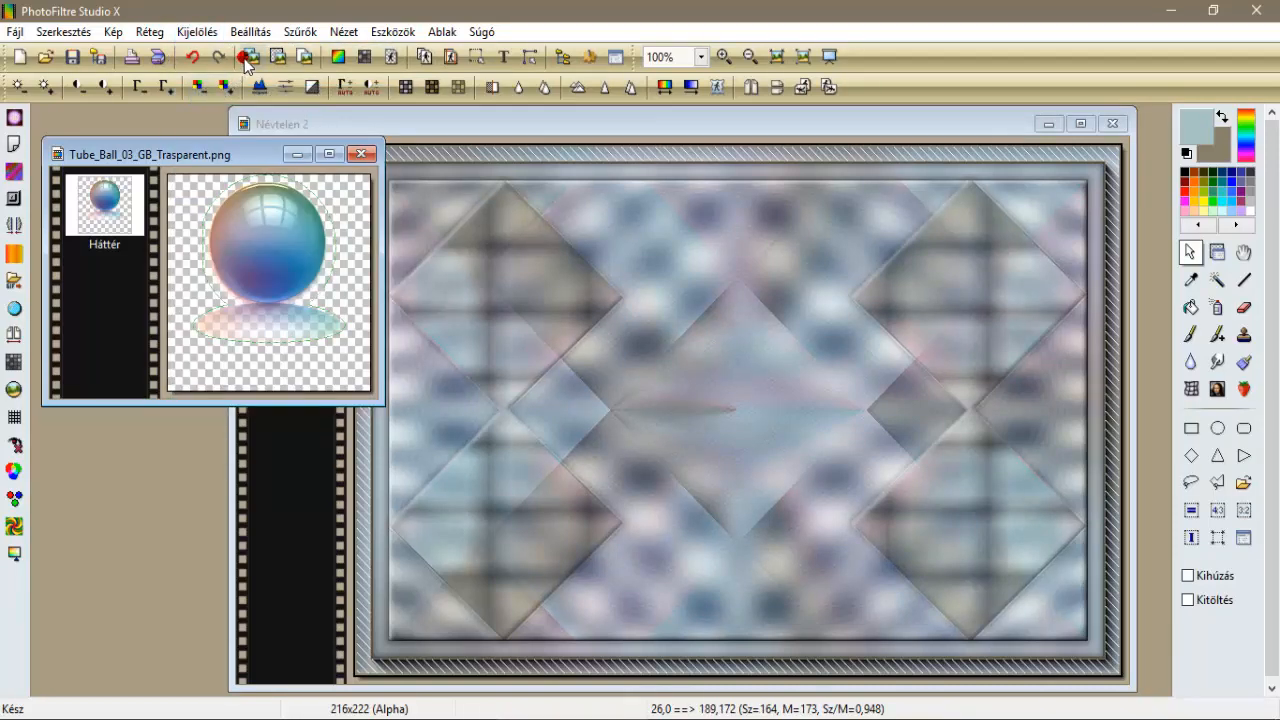
pyautogui.moveTo(420, 97)
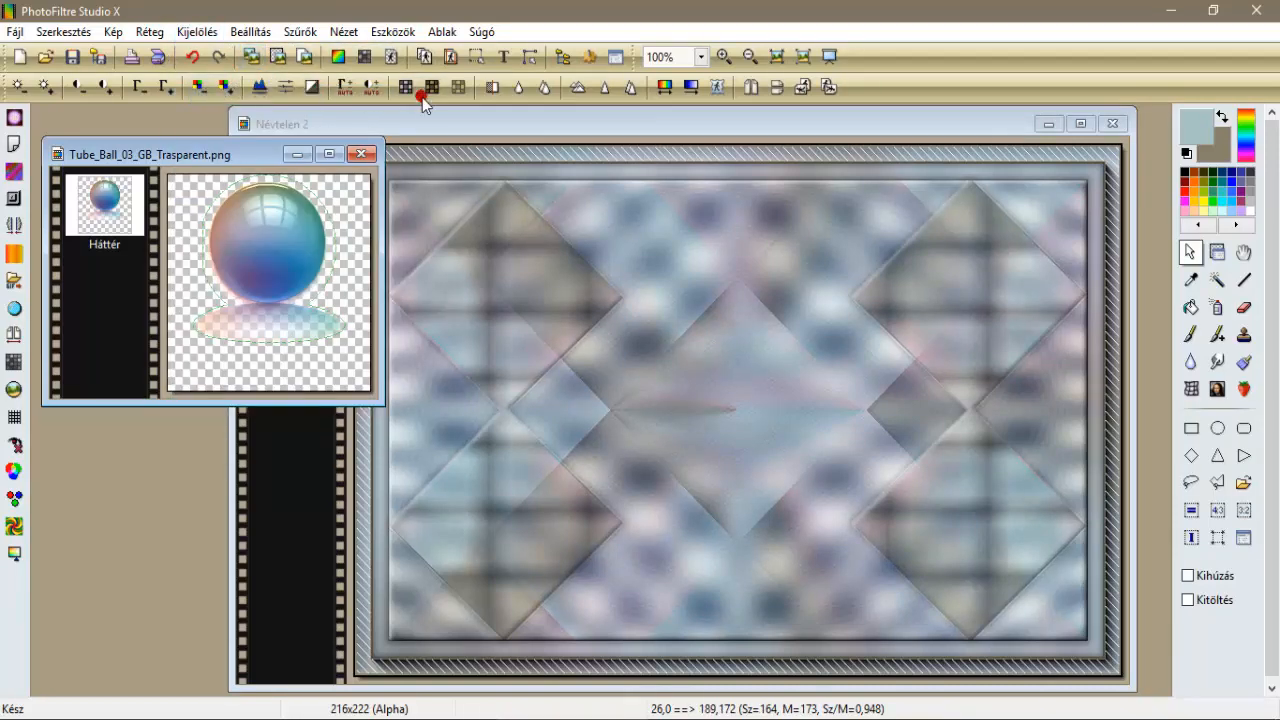
# Paste the glass-ball tube as Layer 3 and scale it to 130% with Rotate/Ratio.
pyautogui.click(420, 95)
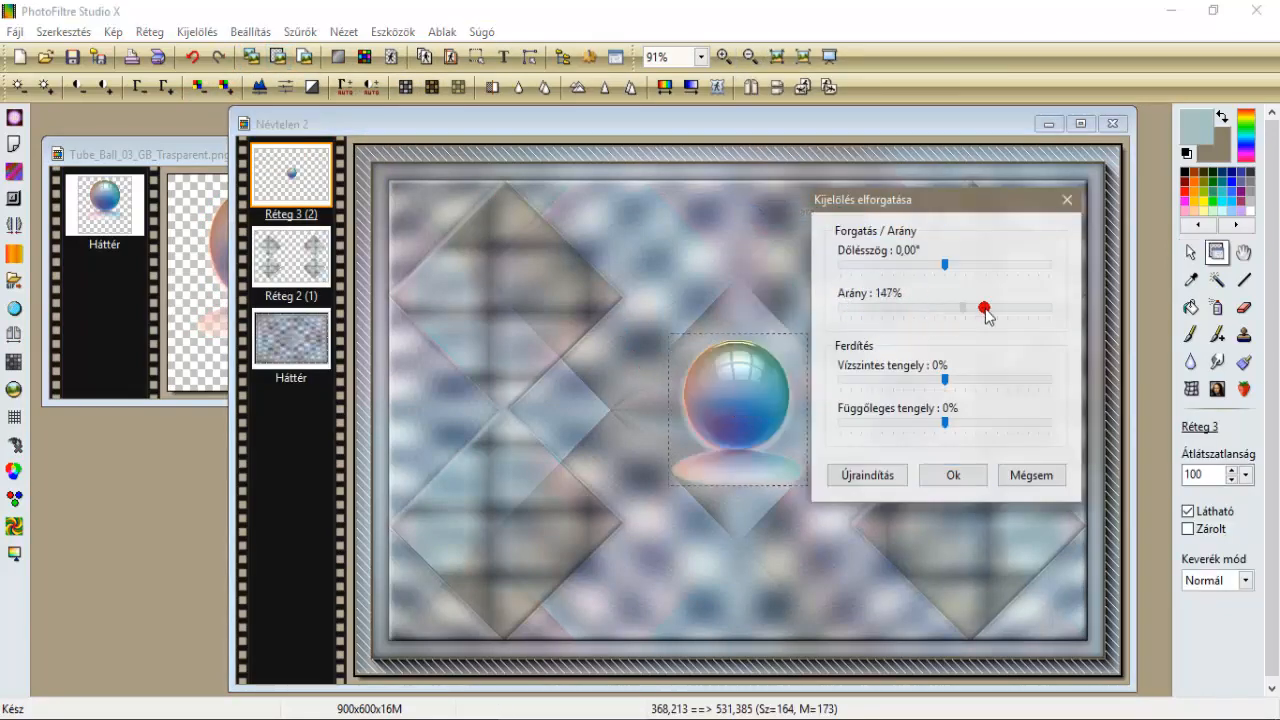
pyautogui.moveTo(983, 307); pyautogui.dragTo(1050, 307)
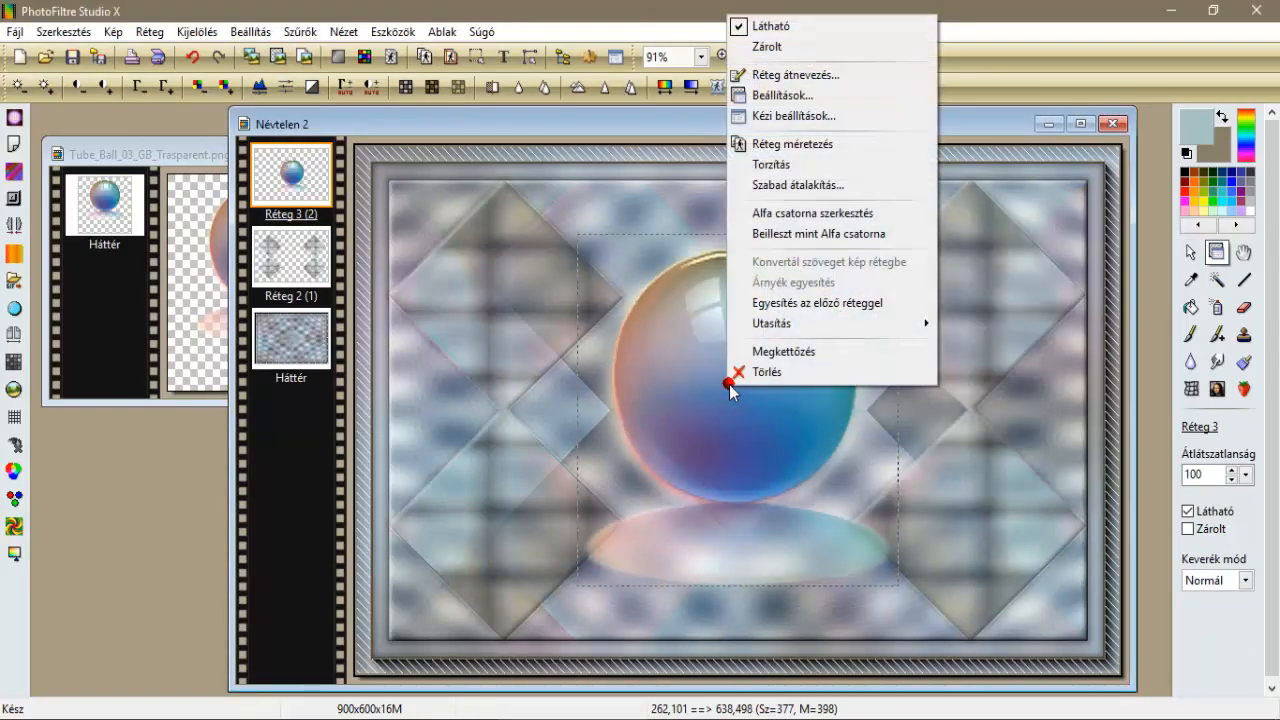
pyautogui.click(797, 185)
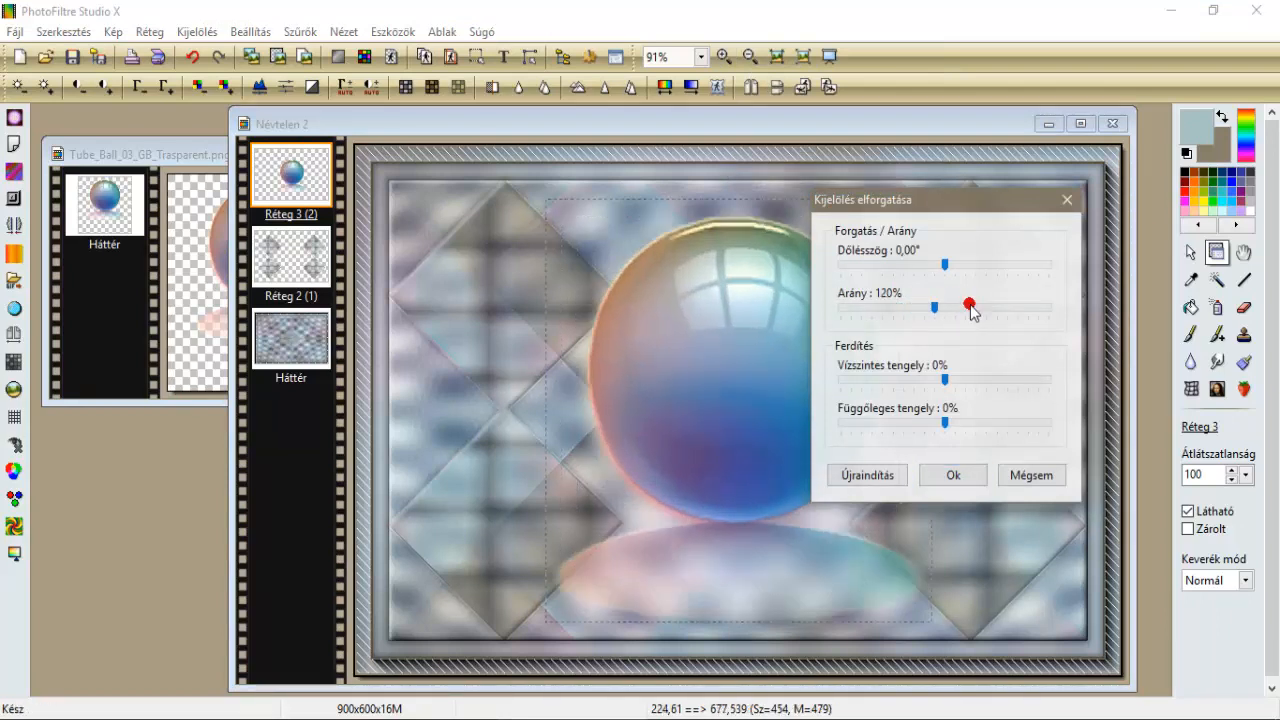
pyautogui.moveTo(935, 307); pyautogui.dragTo(945, 307)
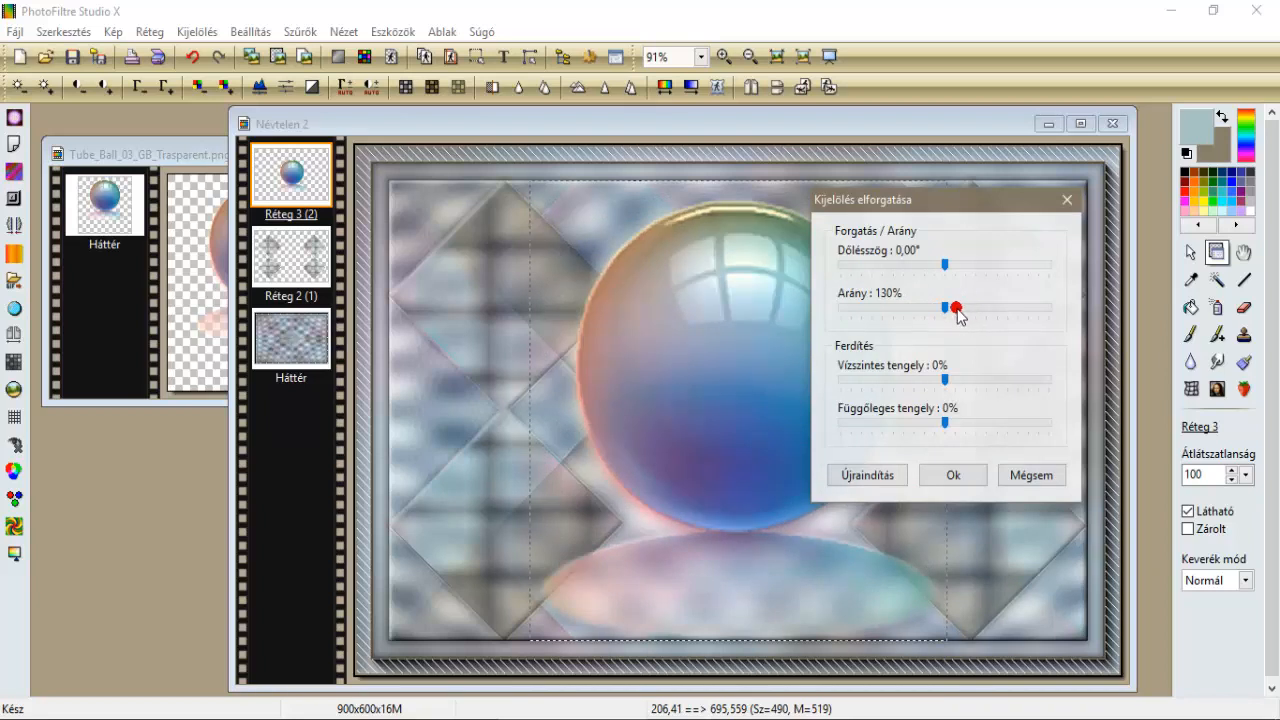
pyautogui.click(951, 474)
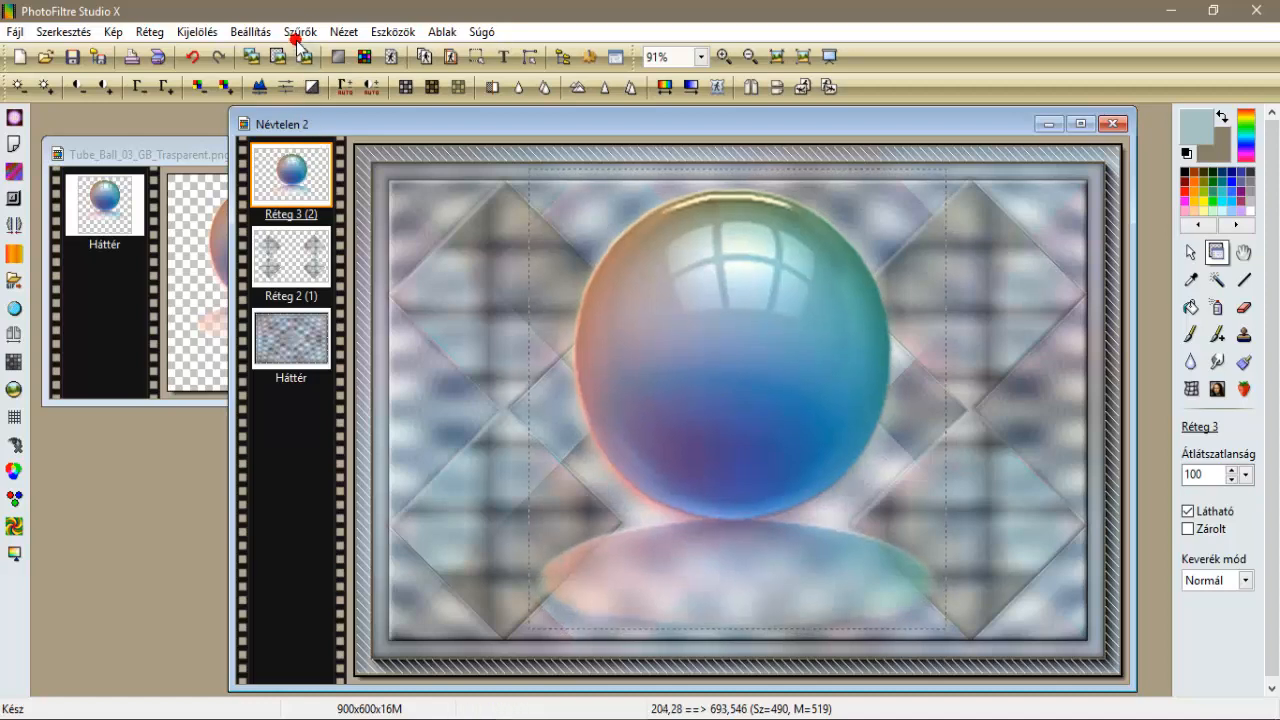
# Sharpen the sphere with Enhance and add a drop shadow at 100% opacity.
pyautogui.click(300, 31)
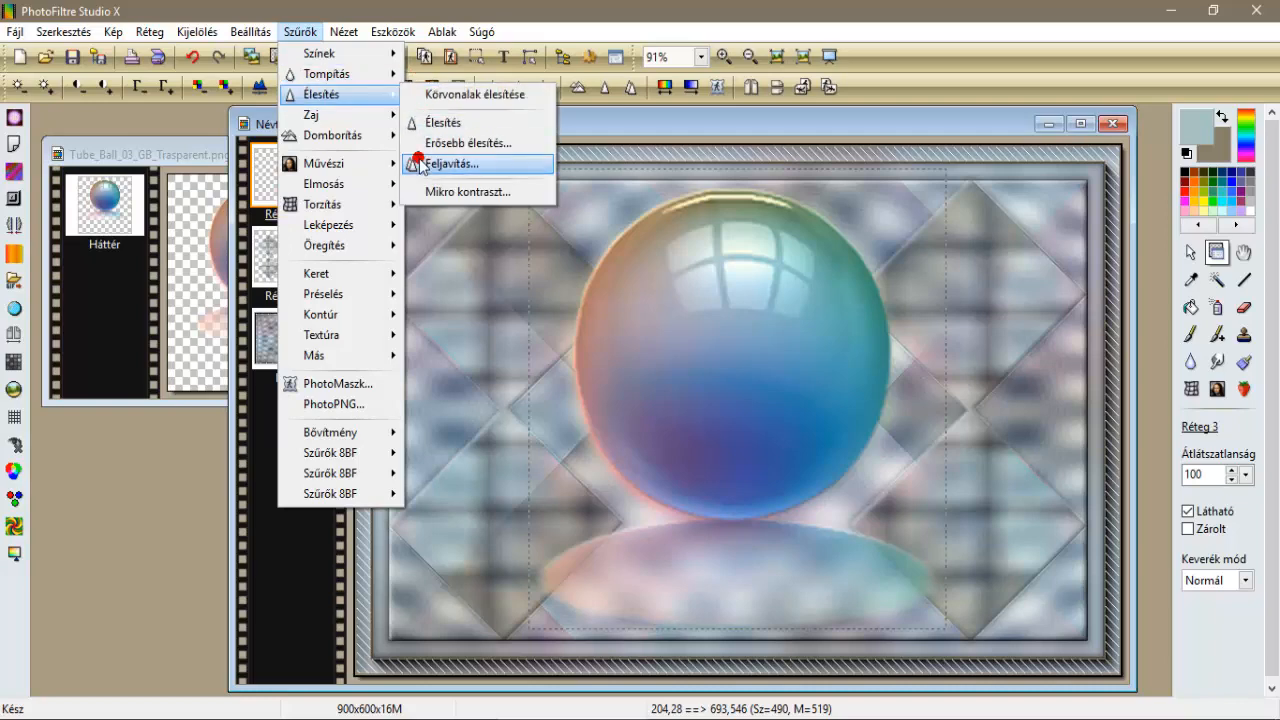
pyautogui.click(468, 191)
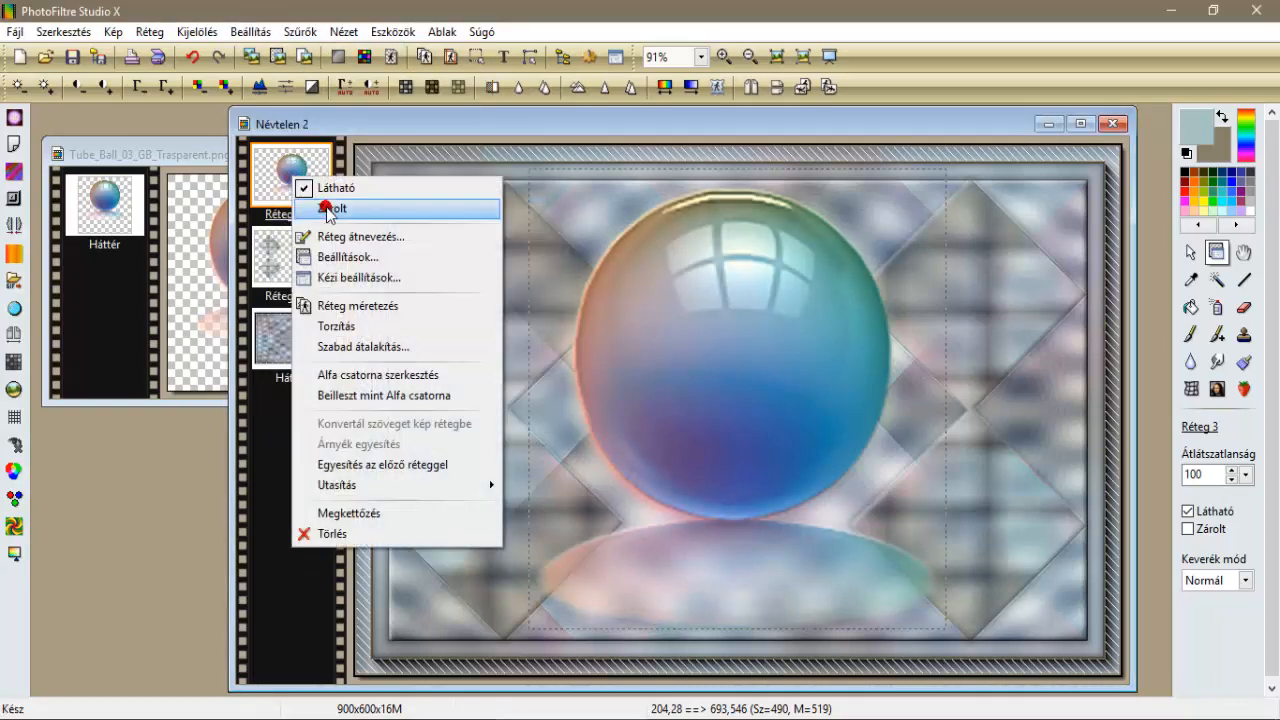
pyautogui.click(348, 257)
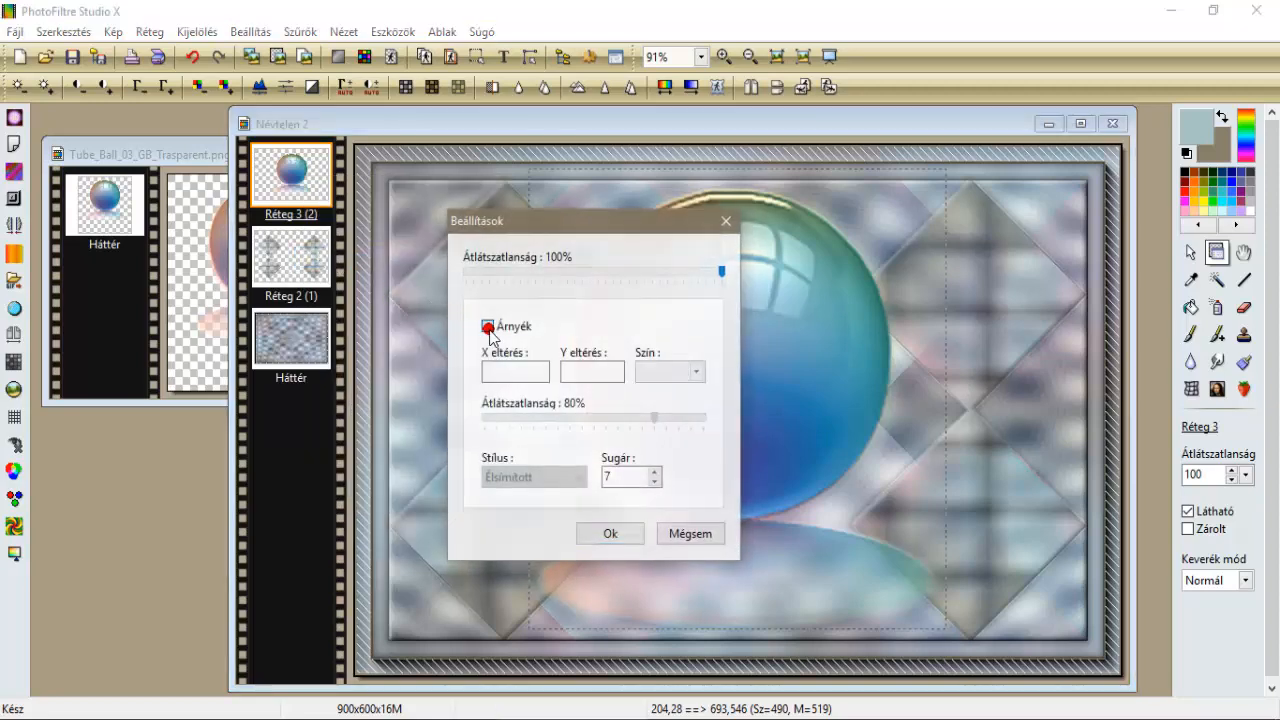
pyautogui.click(488, 327)
pyautogui.write('10')
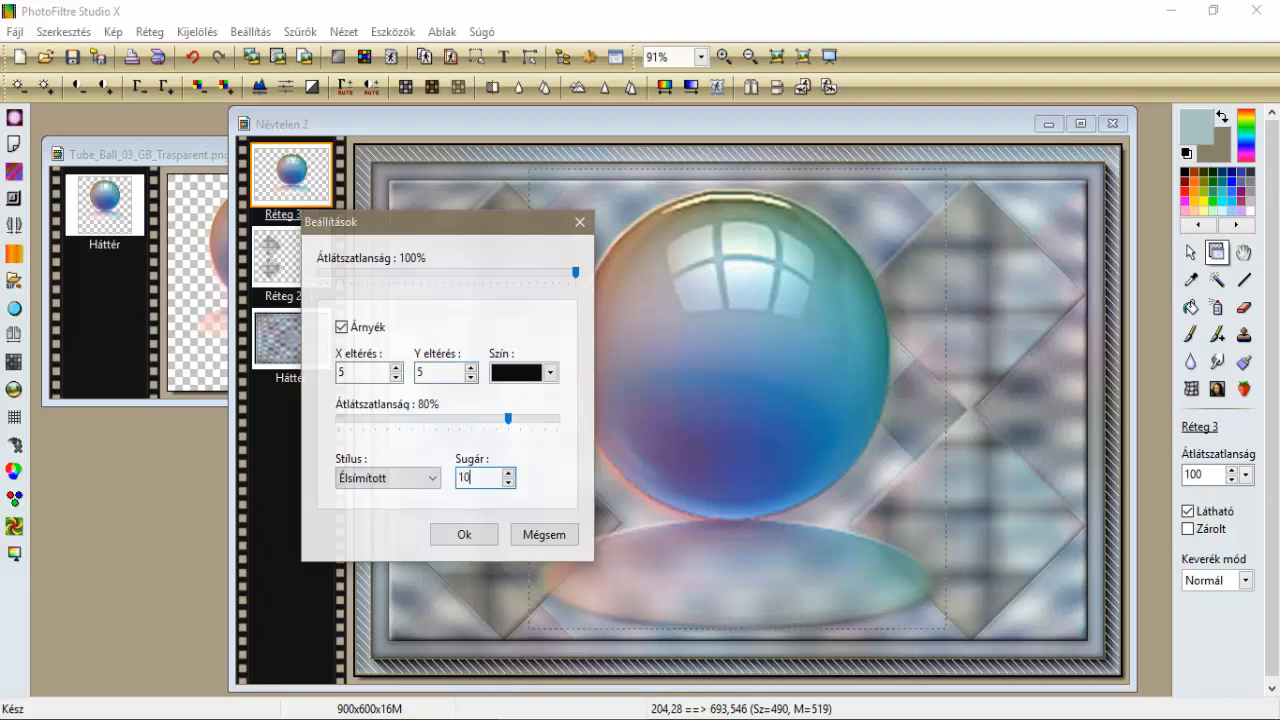
pyautogui.moveTo(508, 418); pyautogui.dragTo(583, 418)
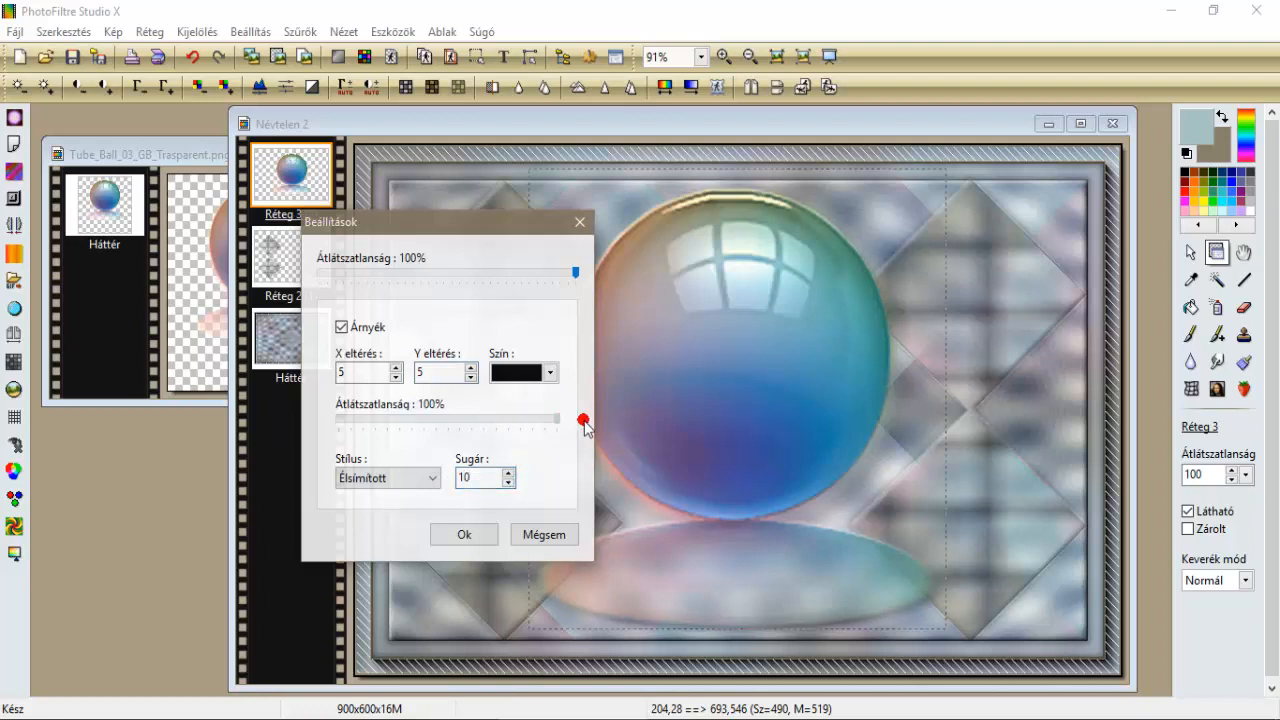
pyautogui.click(464, 534)
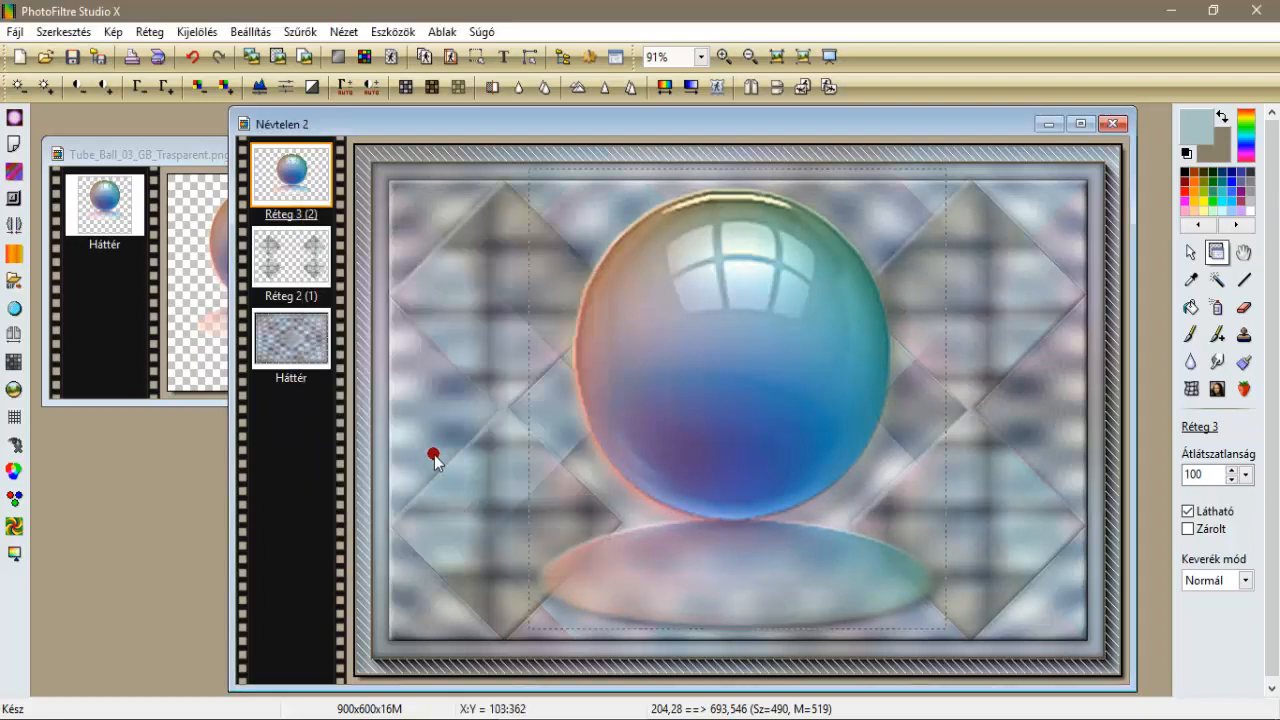
# Reopen the sphere layer settings and adjust the black 5/5, radius-10 shadow option.
pyautogui.rightClick(290, 175)
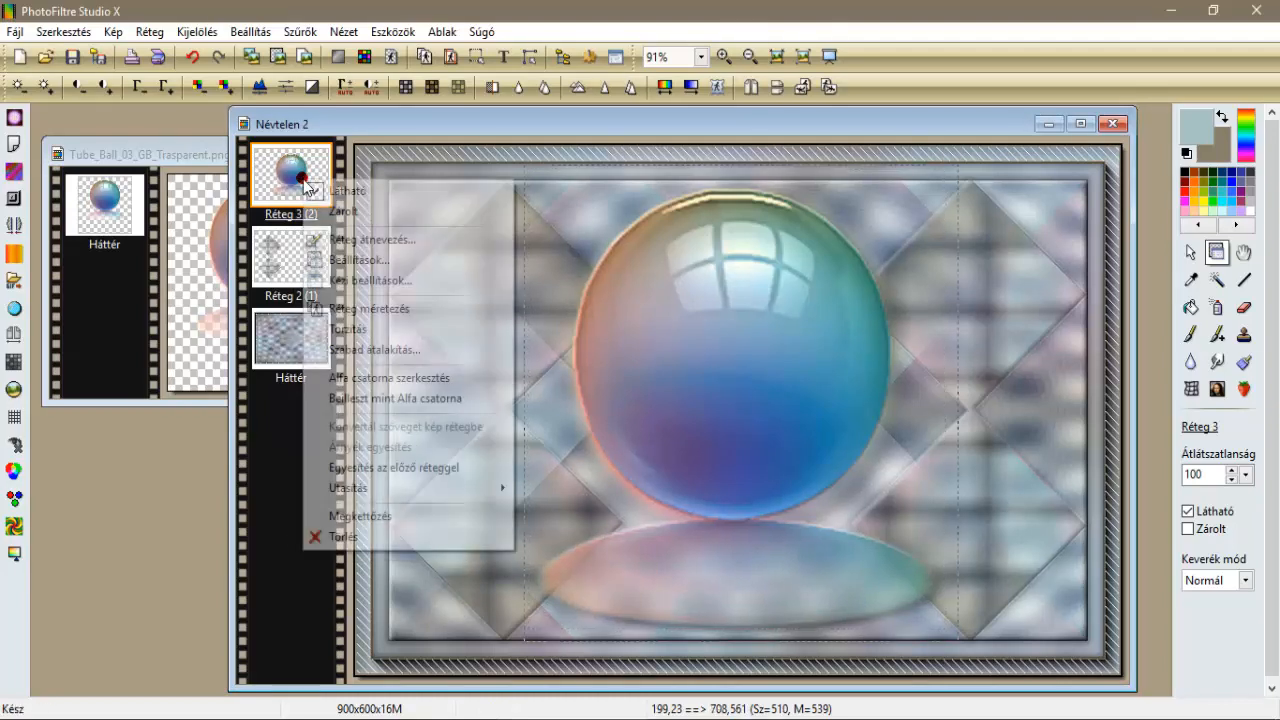
pyautogui.click(358, 260)
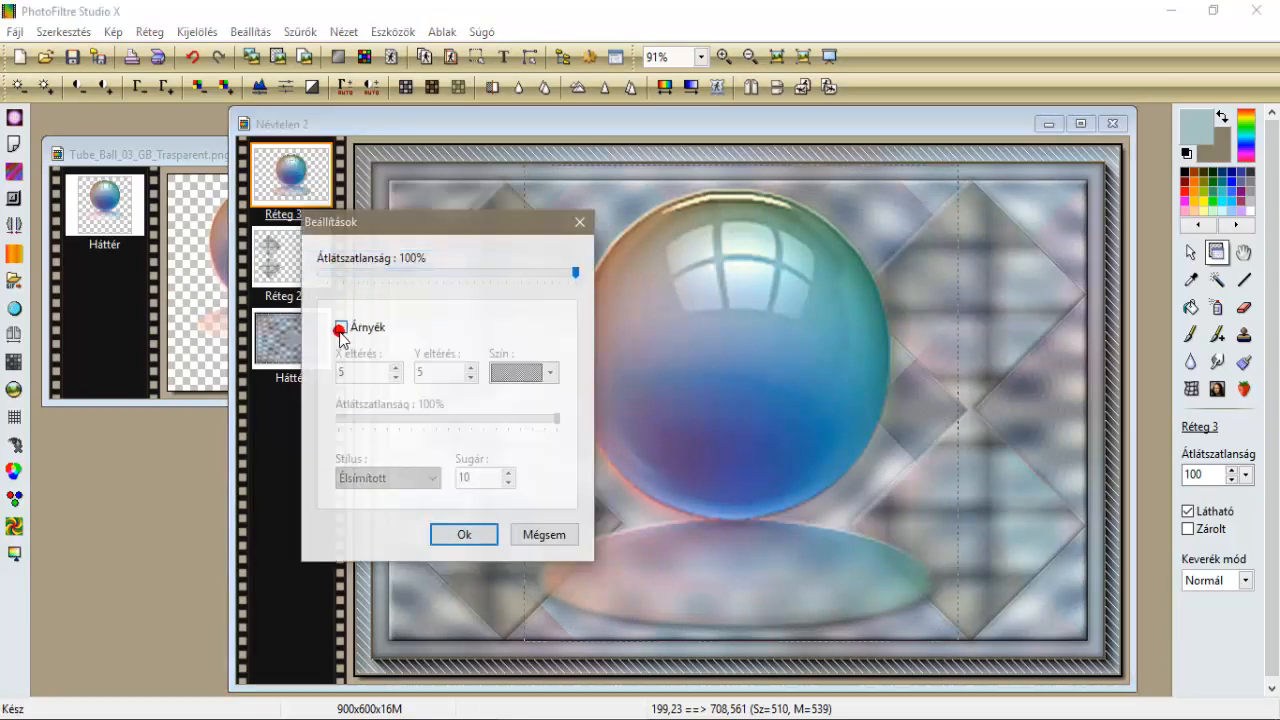
pyautogui.click(341, 327)
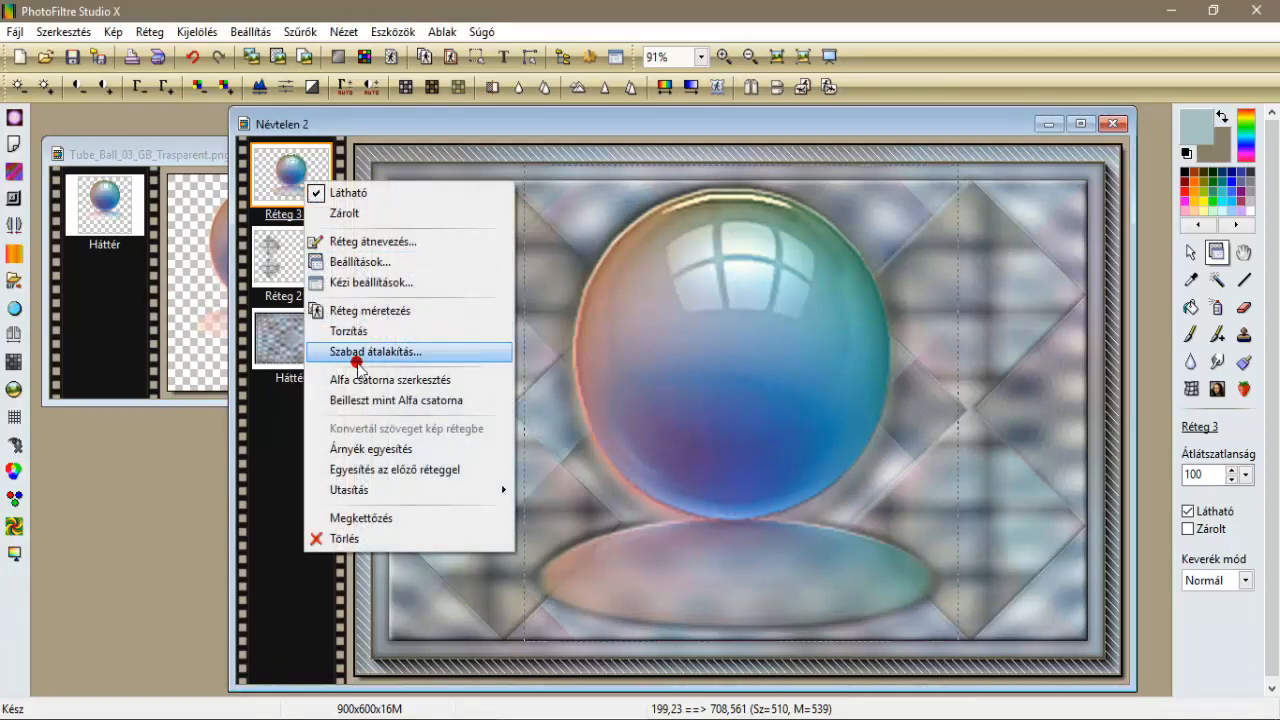
pyautogui.click(377, 351)
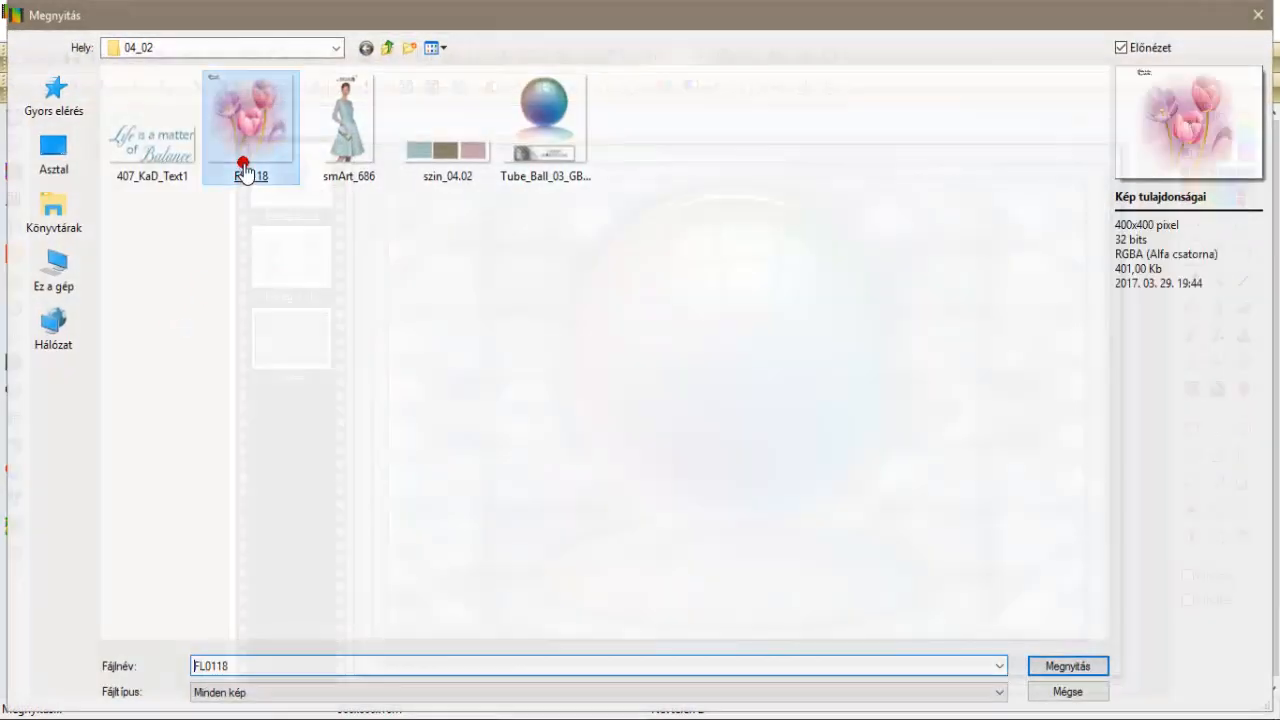
# Open FL0118.png and fit an elliptical selection to the glass ball's left, bottom and top edges.
pyautogui.click(1067, 666)
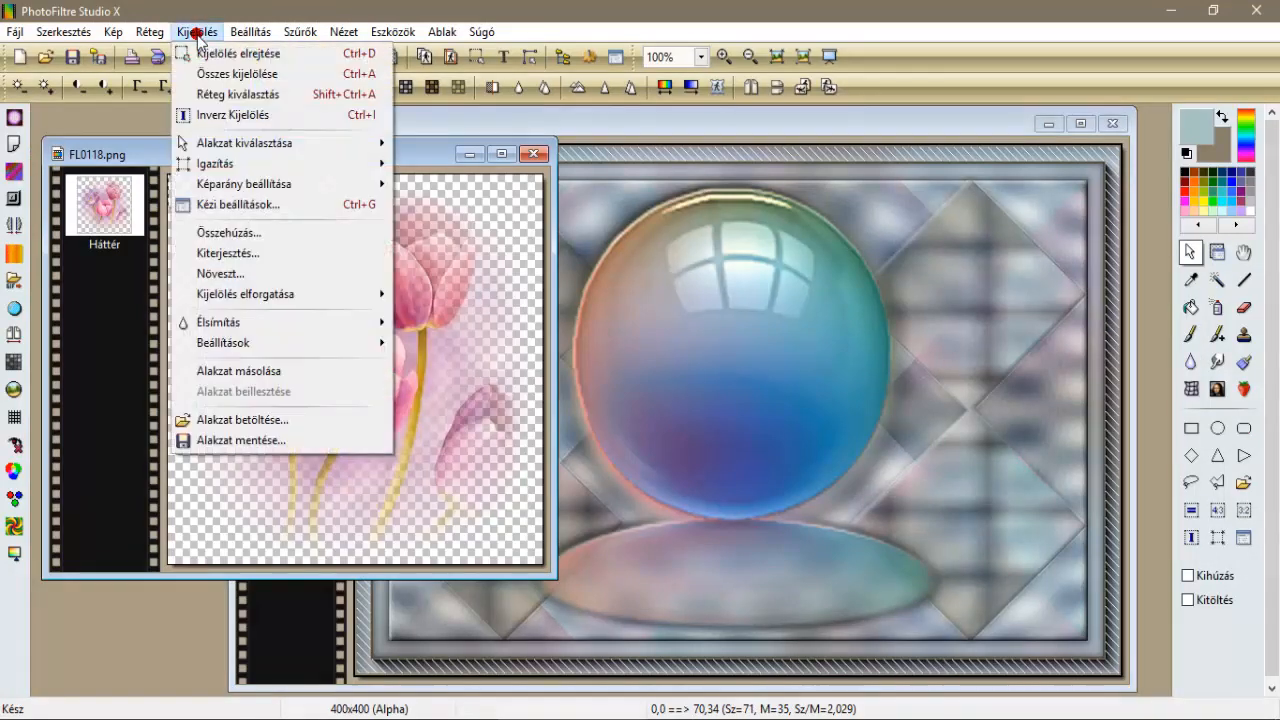
pyautogui.click(236, 73)
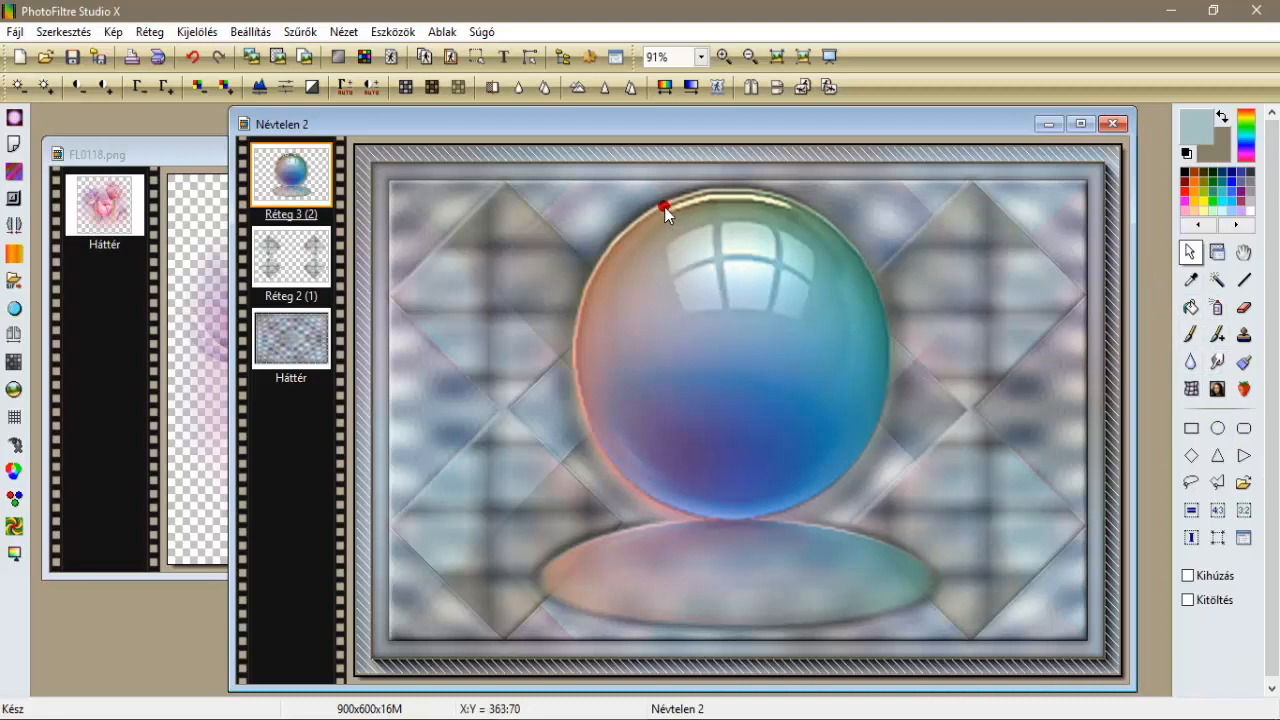
pyautogui.moveTo(663, 205); pyautogui.dragTo(882, 502)
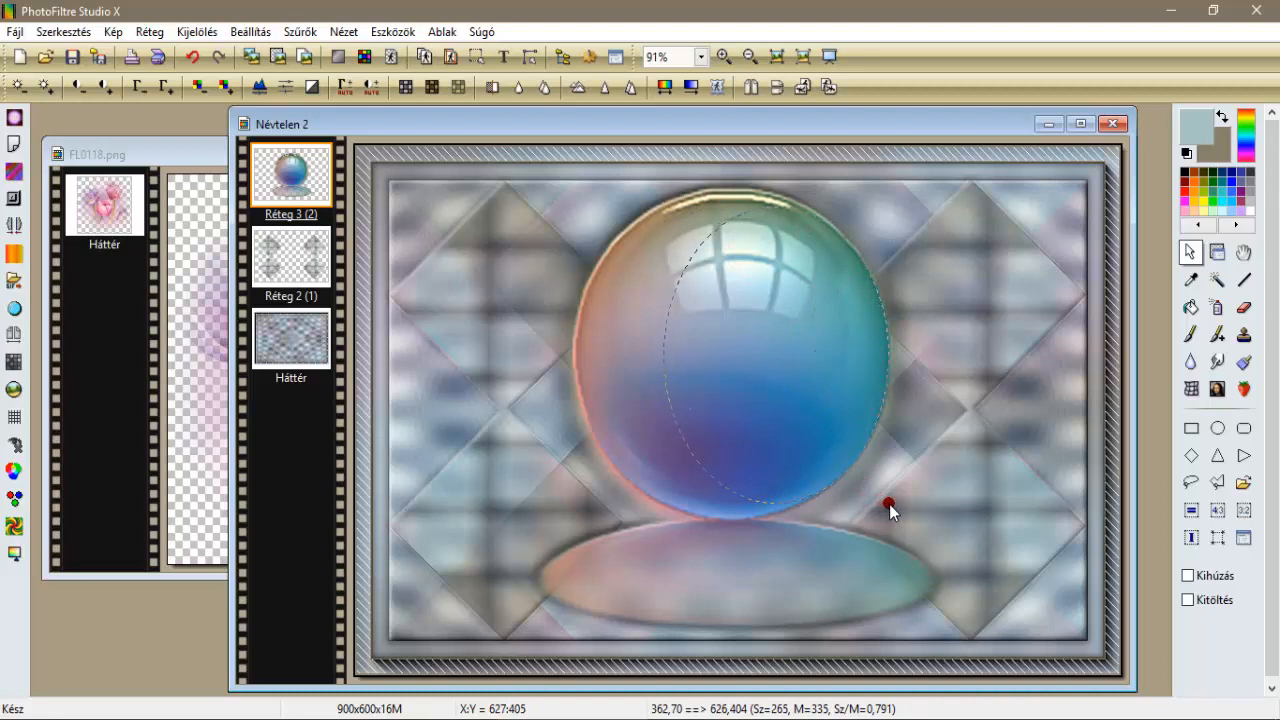
pyautogui.moveTo(890, 505); pyautogui.dragTo(665, 367)
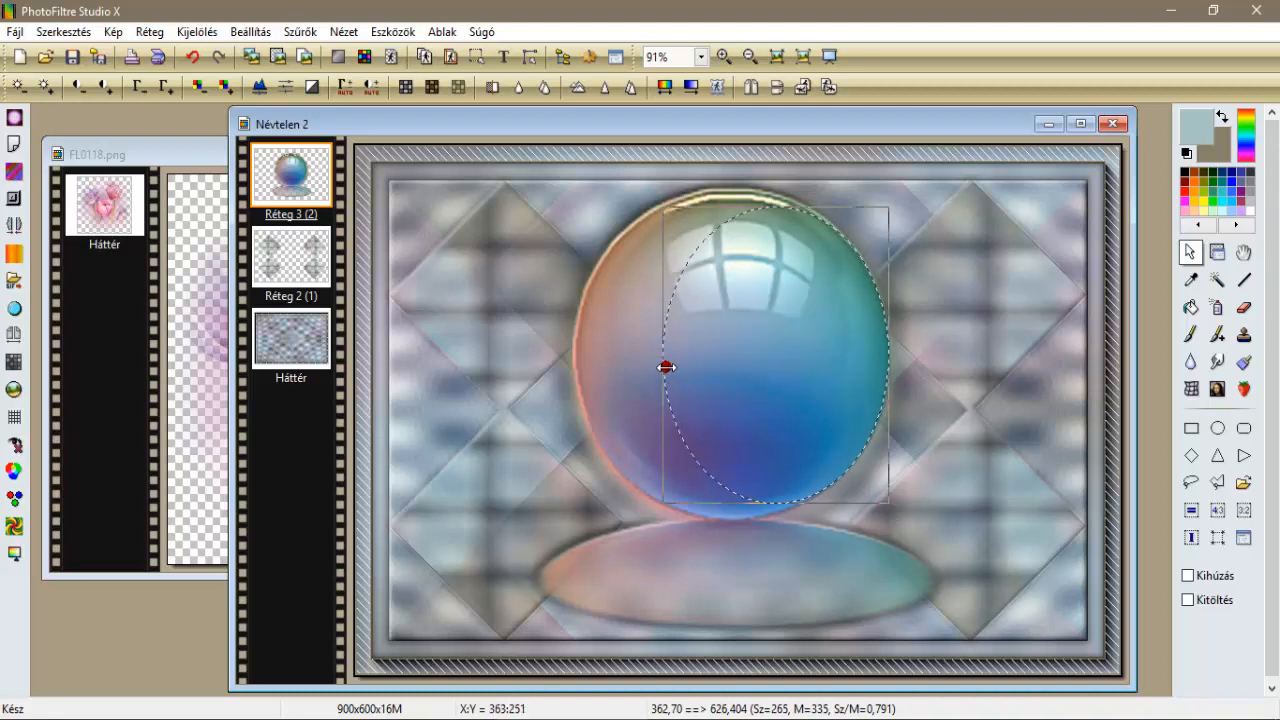
pyautogui.moveTo(662, 367); pyautogui.dragTo(580, 367)
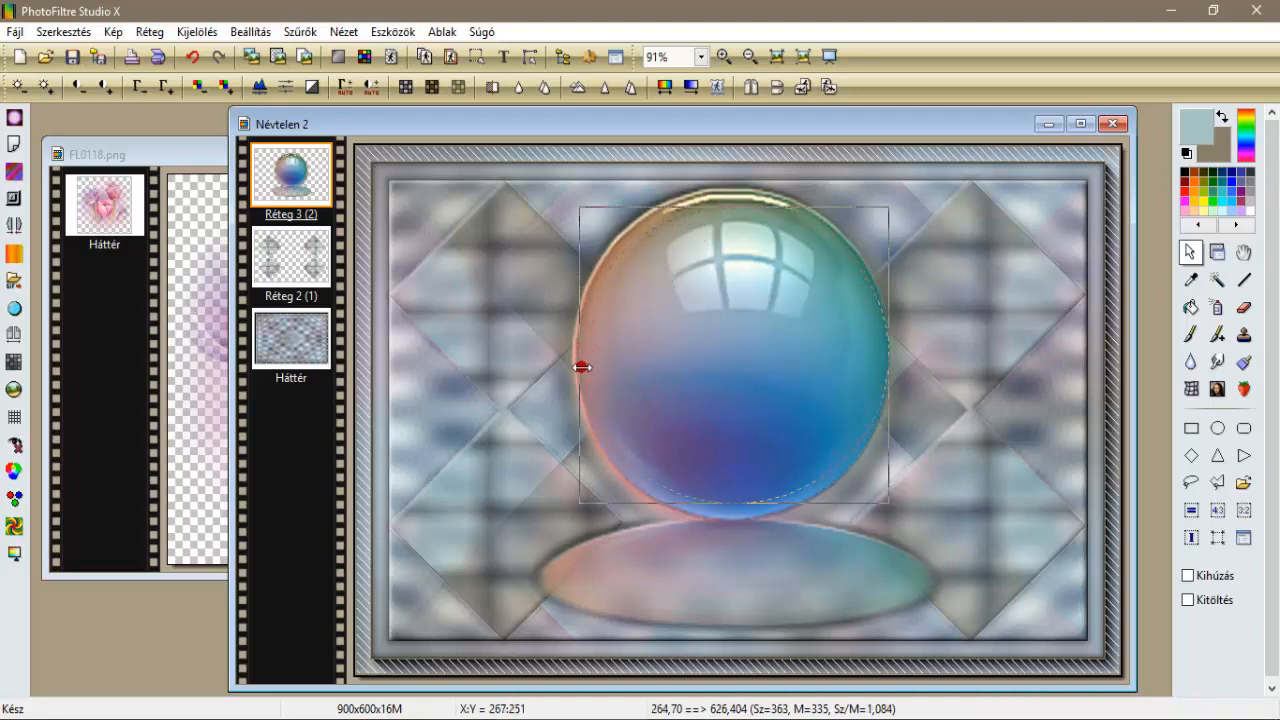
pyautogui.moveTo(583, 367); pyautogui.dragTo(730, 498)
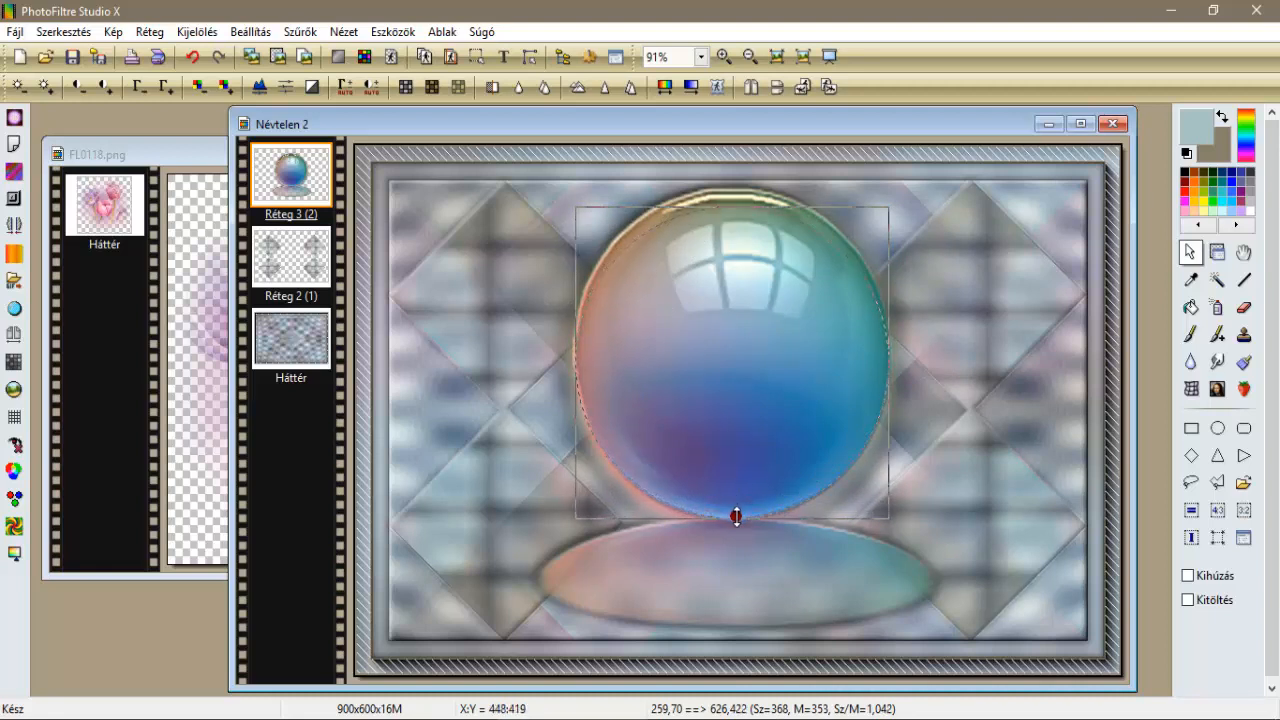
pyautogui.moveTo(735, 516); pyautogui.dragTo(735, 207)
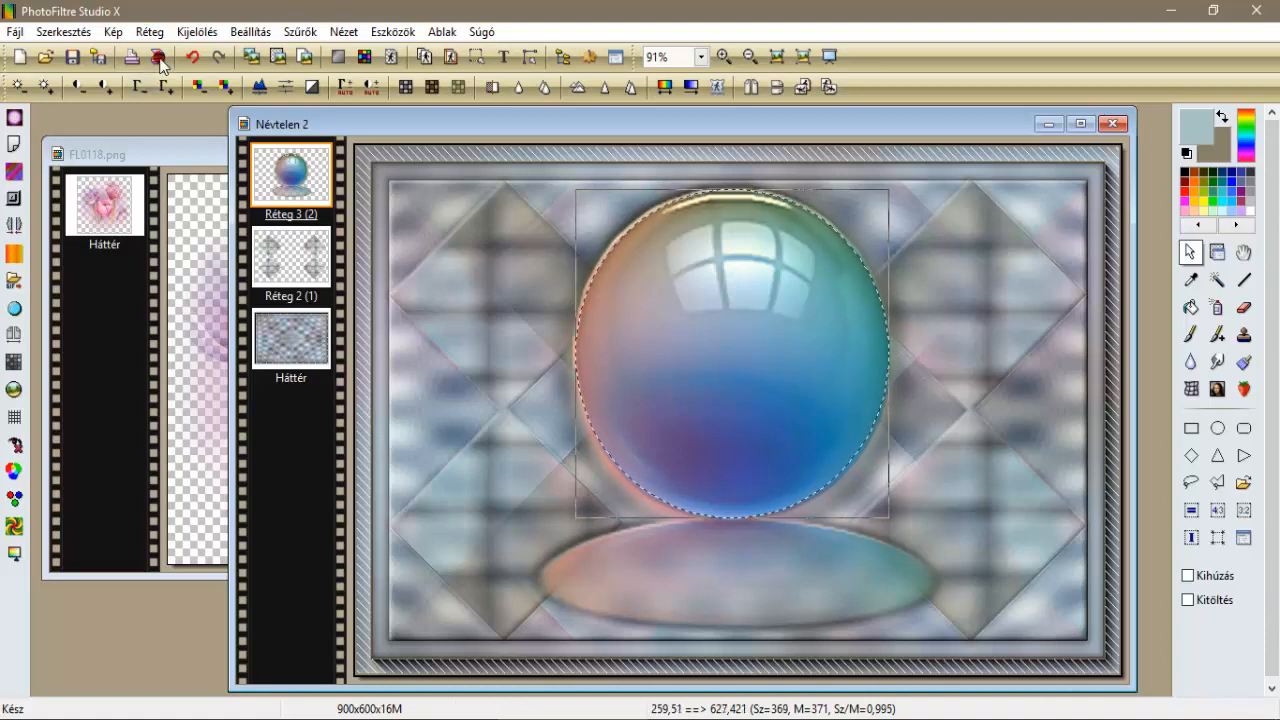
# Add a new empty layer to the composition.
pyautogui.click(196, 31)
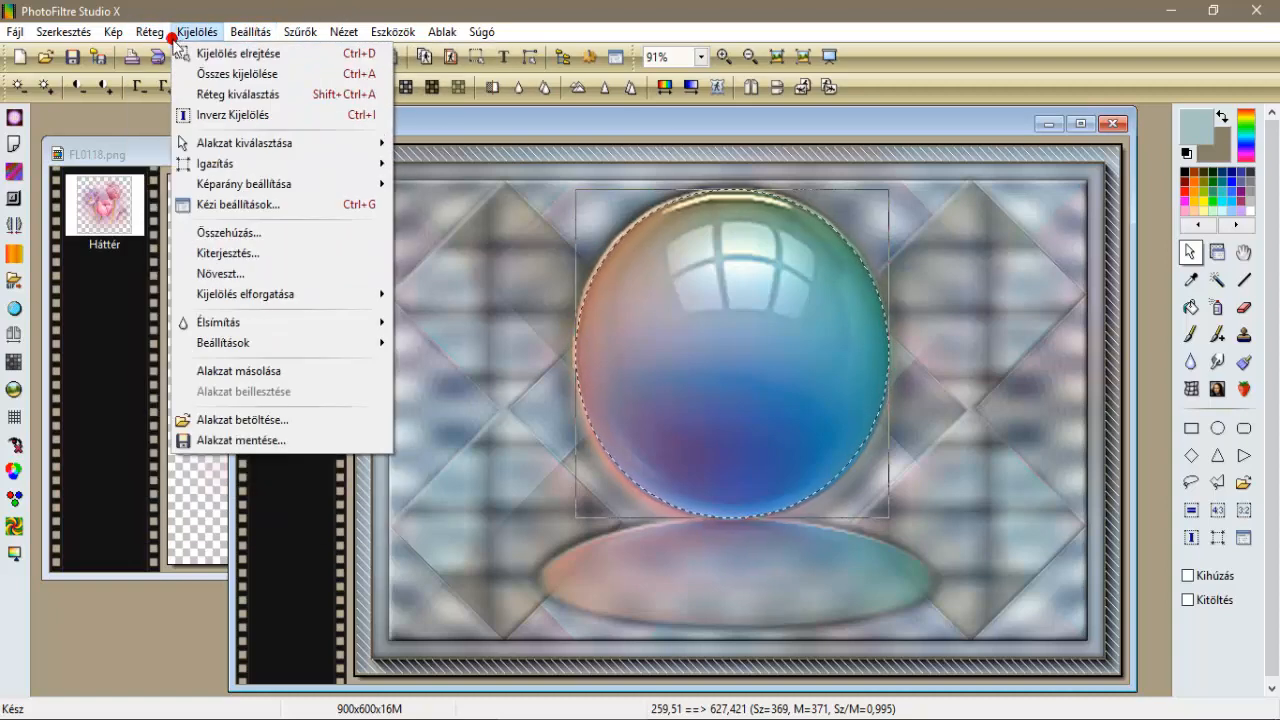
pyautogui.click(149, 31)
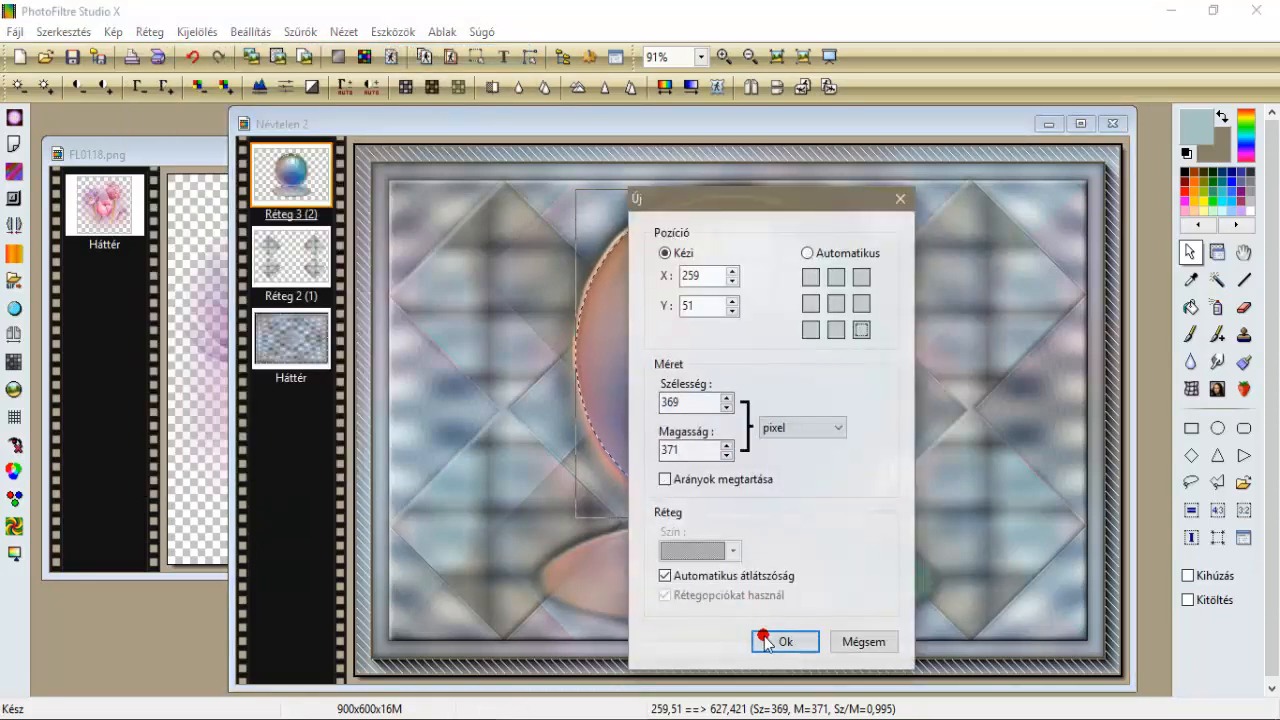
pyautogui.click(784, 641)
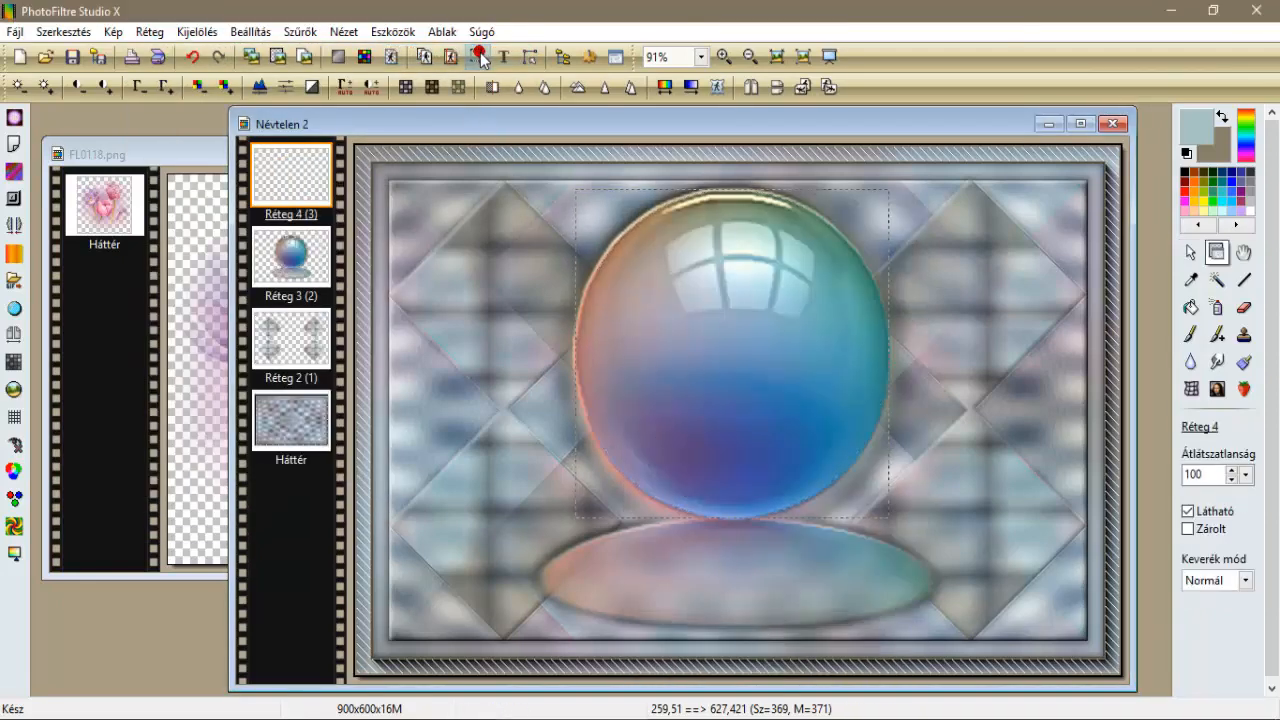
# Paste the FL0118 tulip picture into the sphere selection, resized to fit it.
pyautogui.rightClick(705, 243)
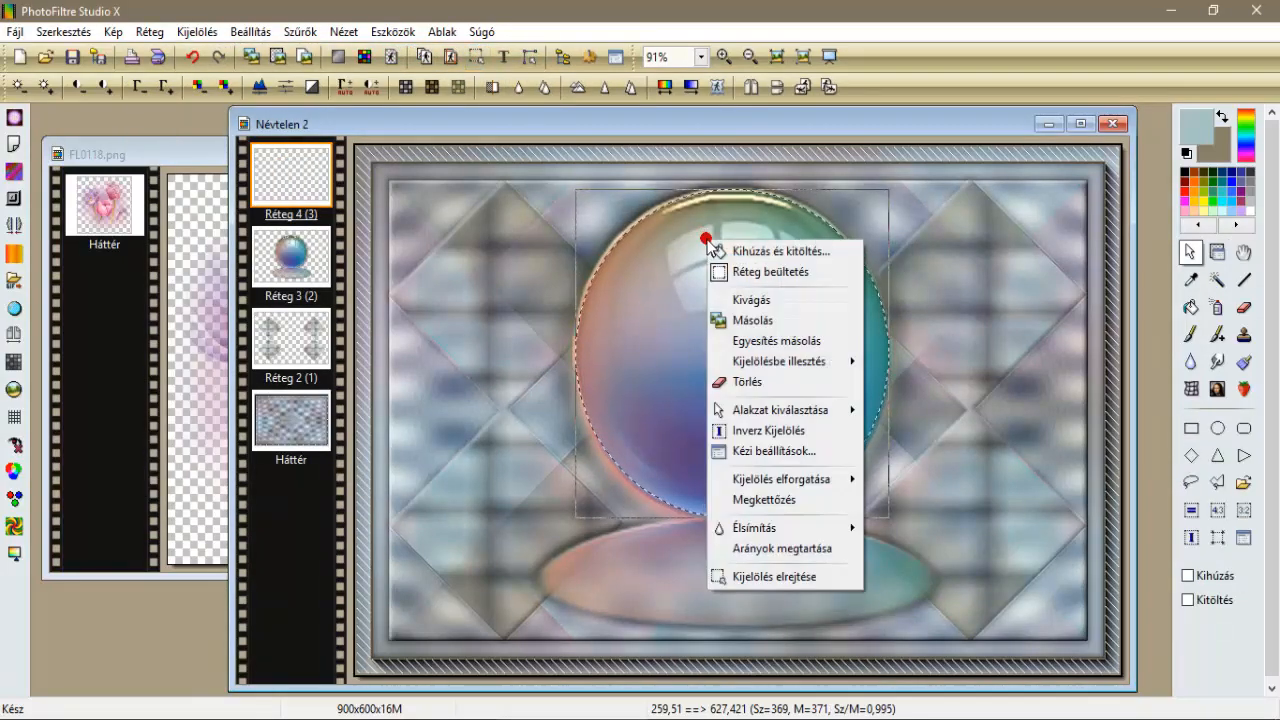
pyautogui.moveTo(780, 361)
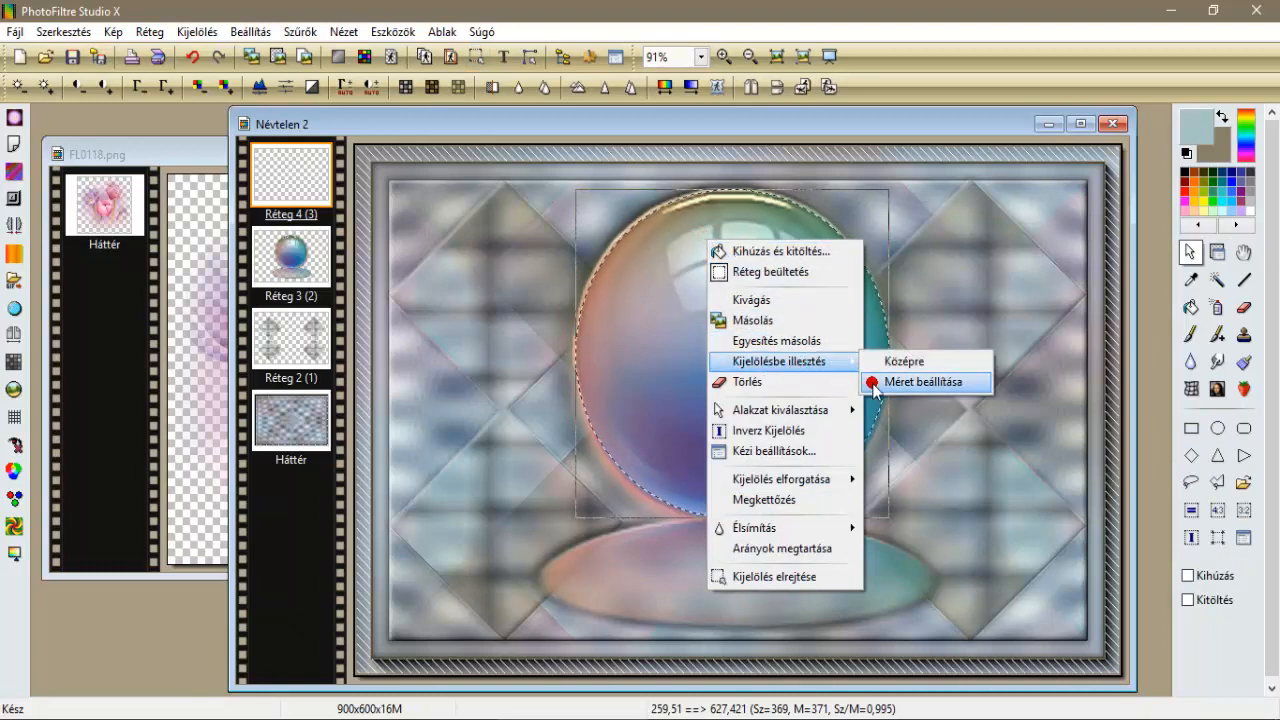
pyautogui.click(922, 382)
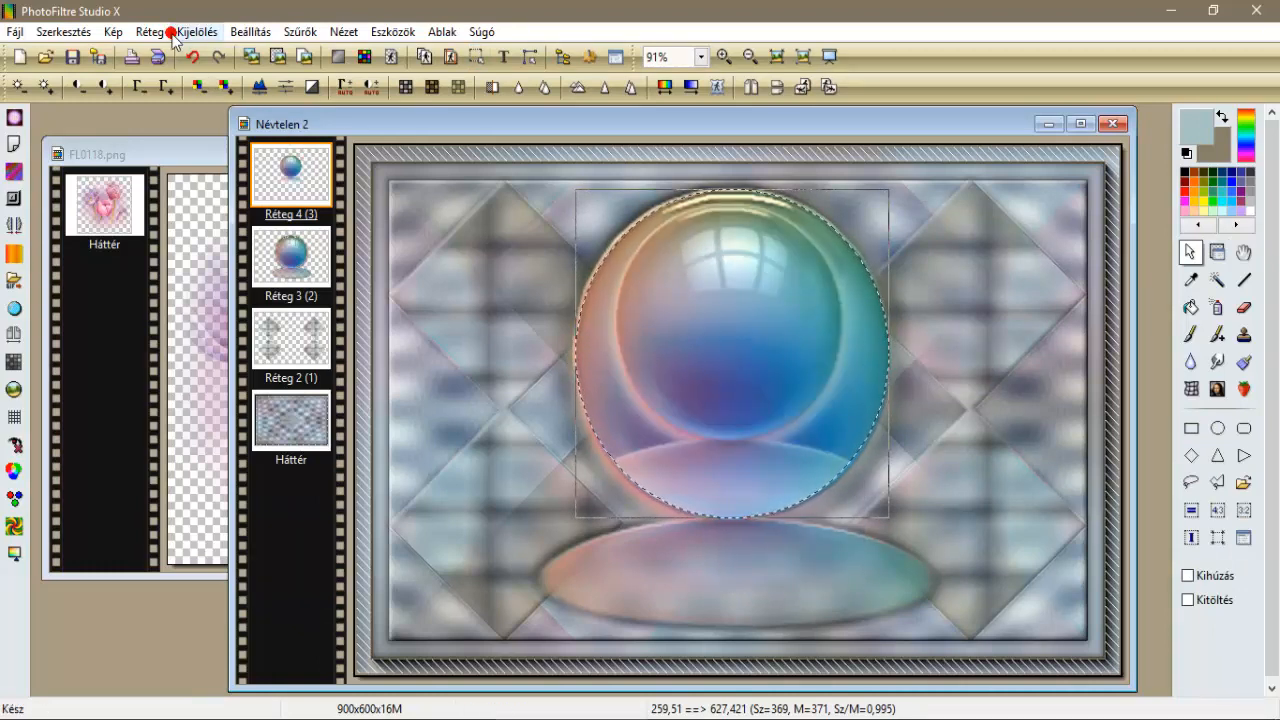
pyautogui.click(97, 153)
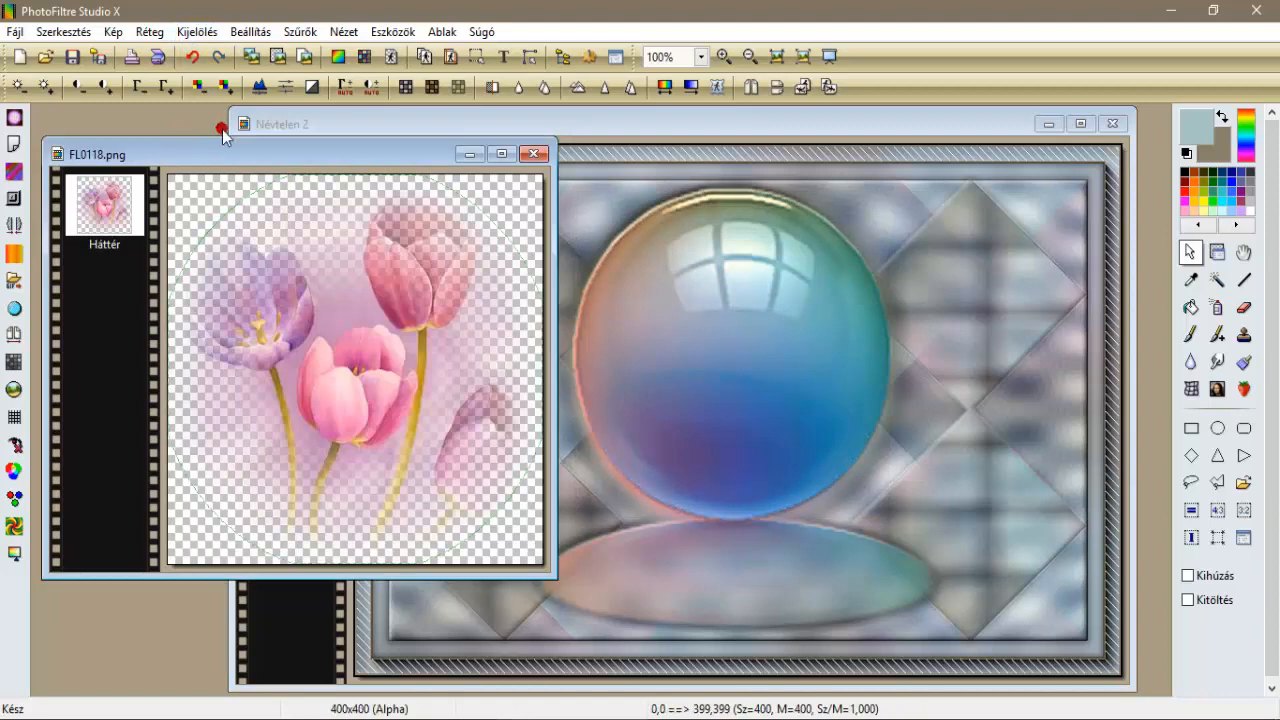
pyautogui.moveTo(618, 128)
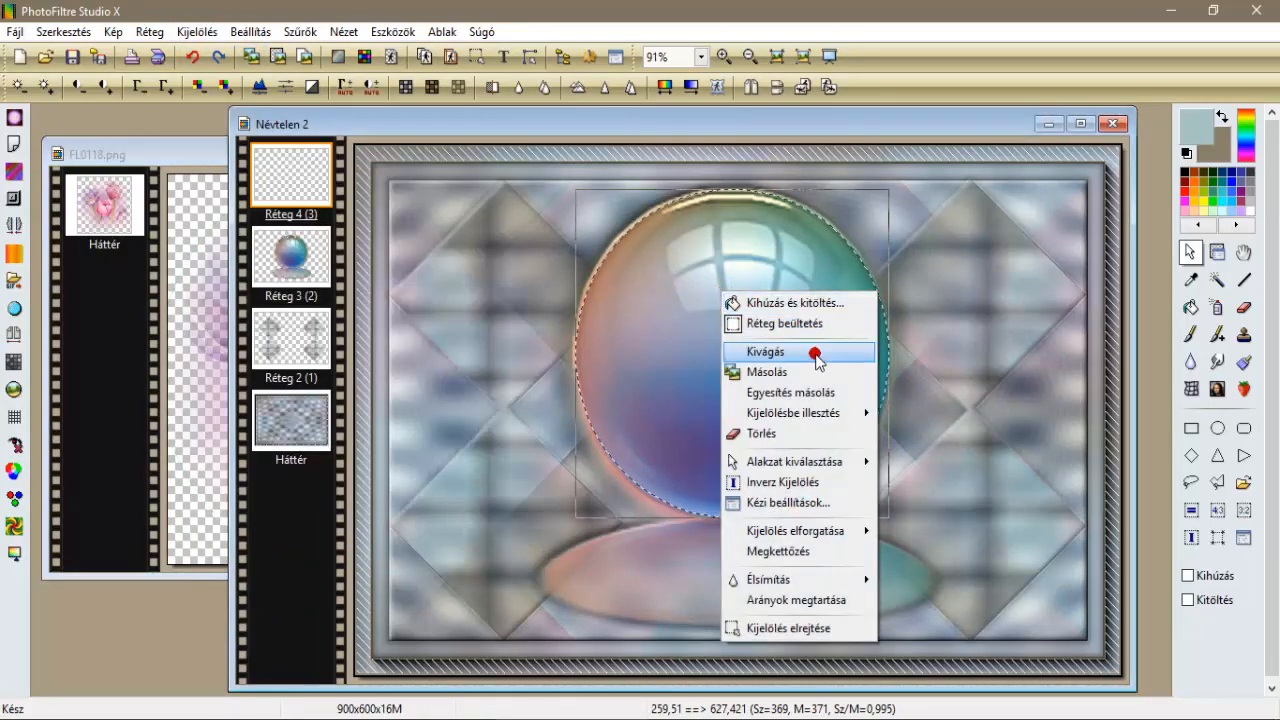
pyautogui.click(766, 352)
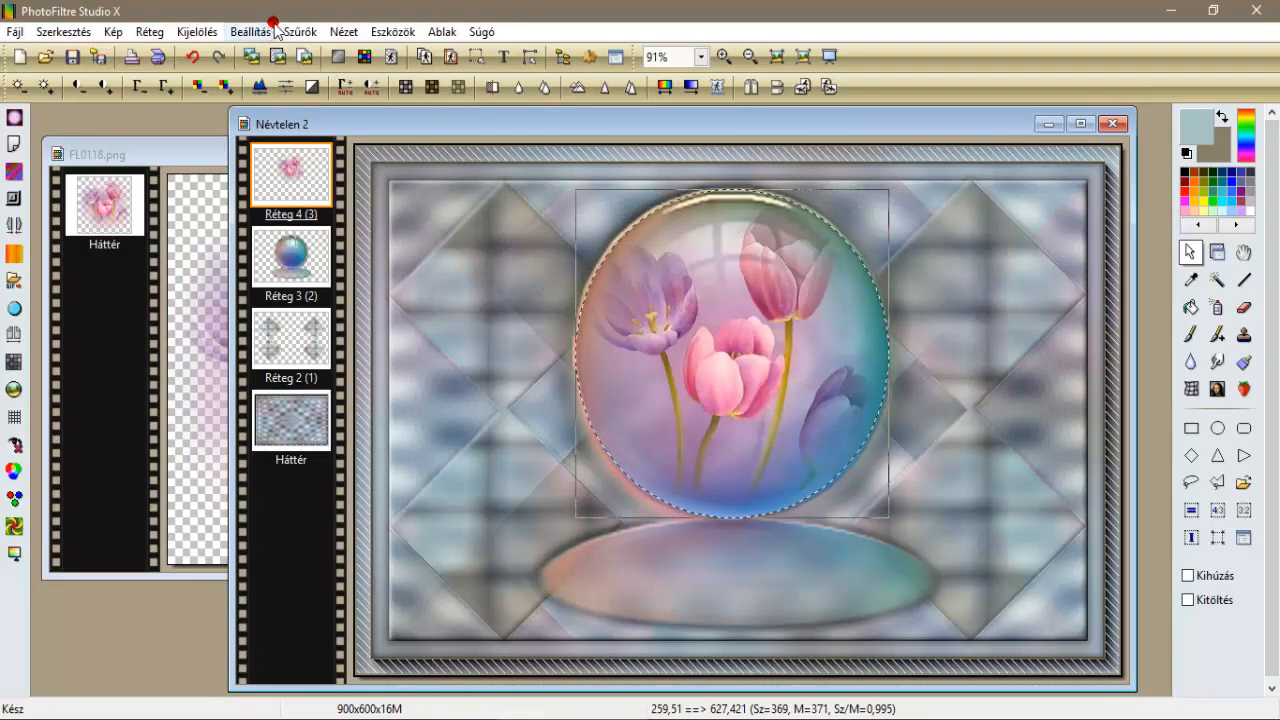
# Apply Micro contrast sharpening and a Moderate emboss to the tulips.
pyautogui.click(300, 31)
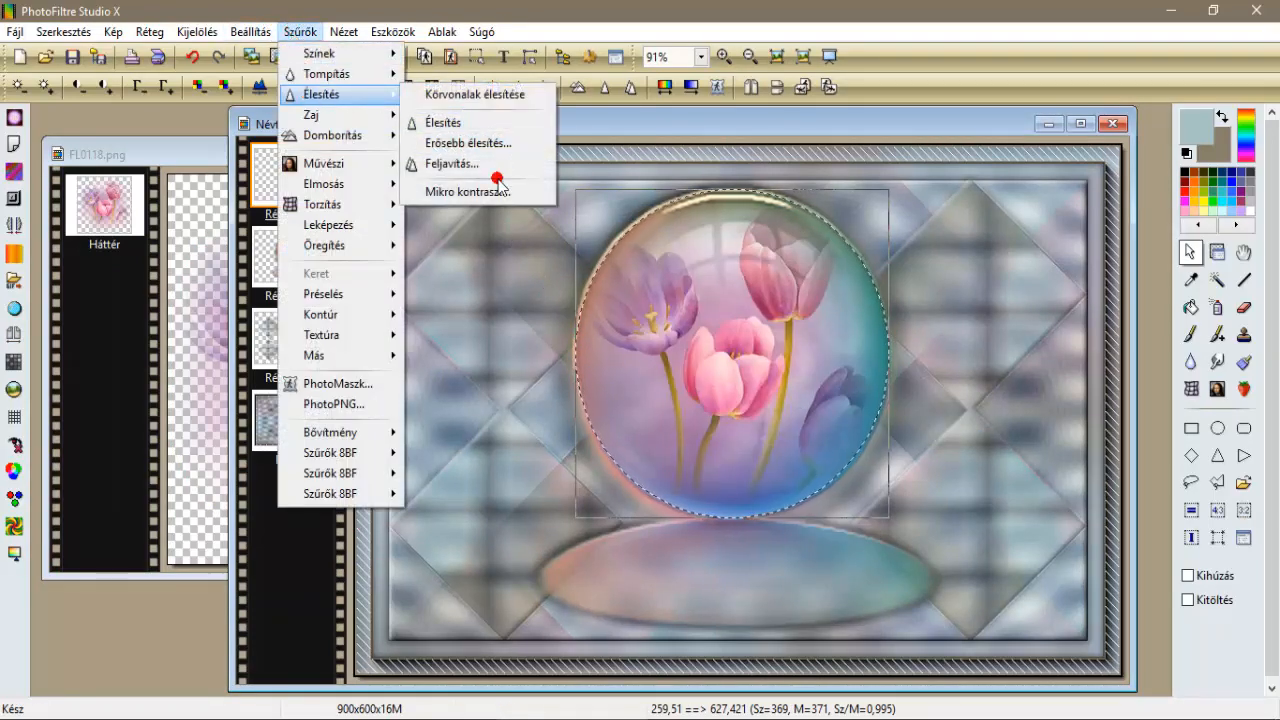
pyautogui.click(468, 191)
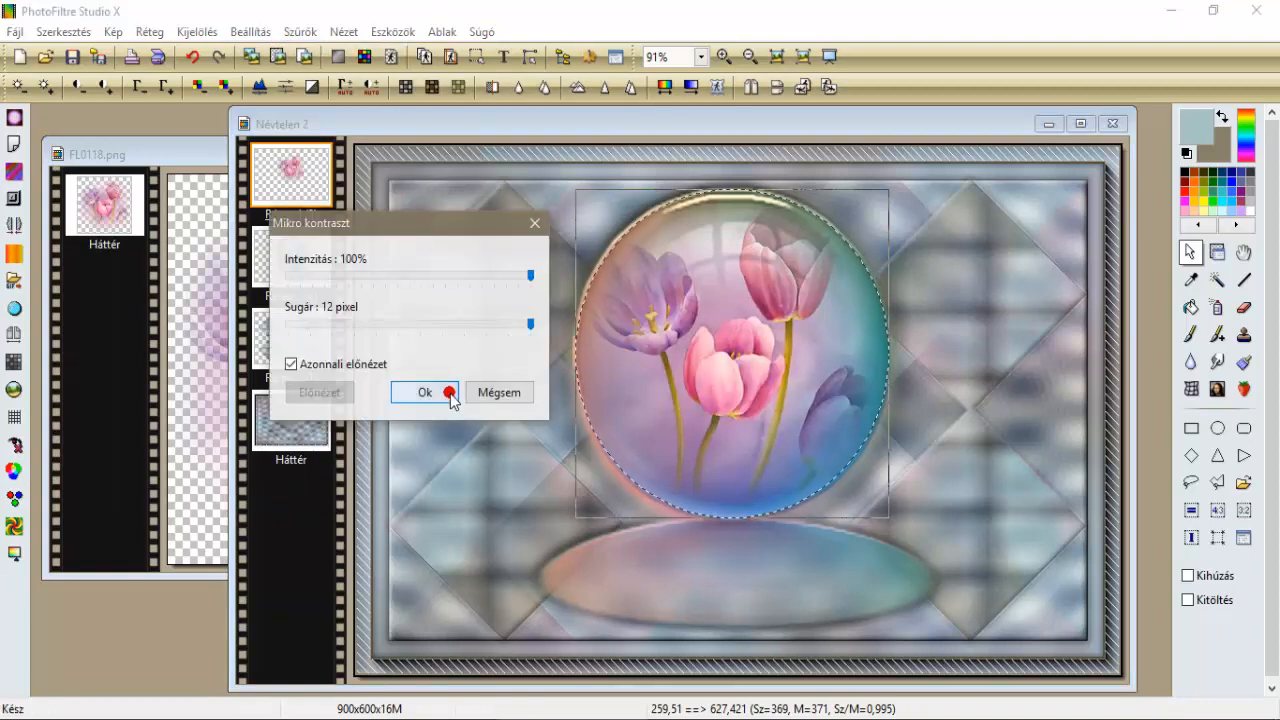
pyautogui.click(300, 31)
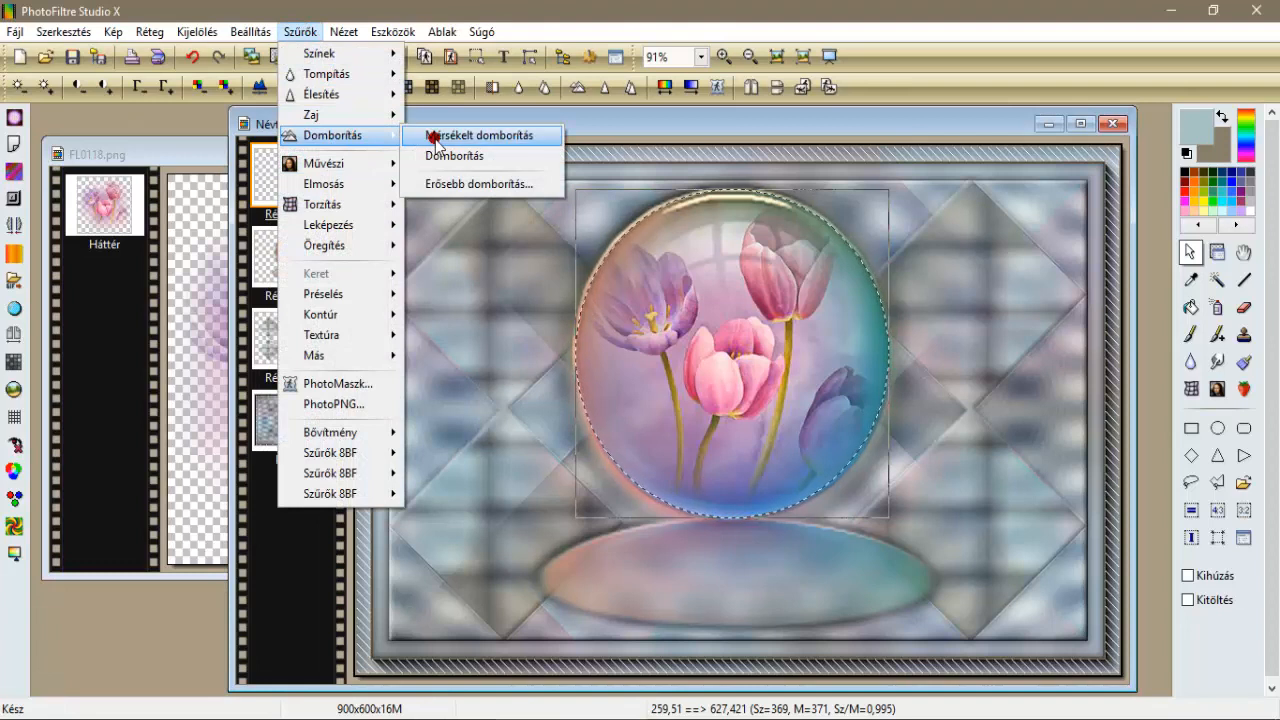
pyautogui.click(480, 135)
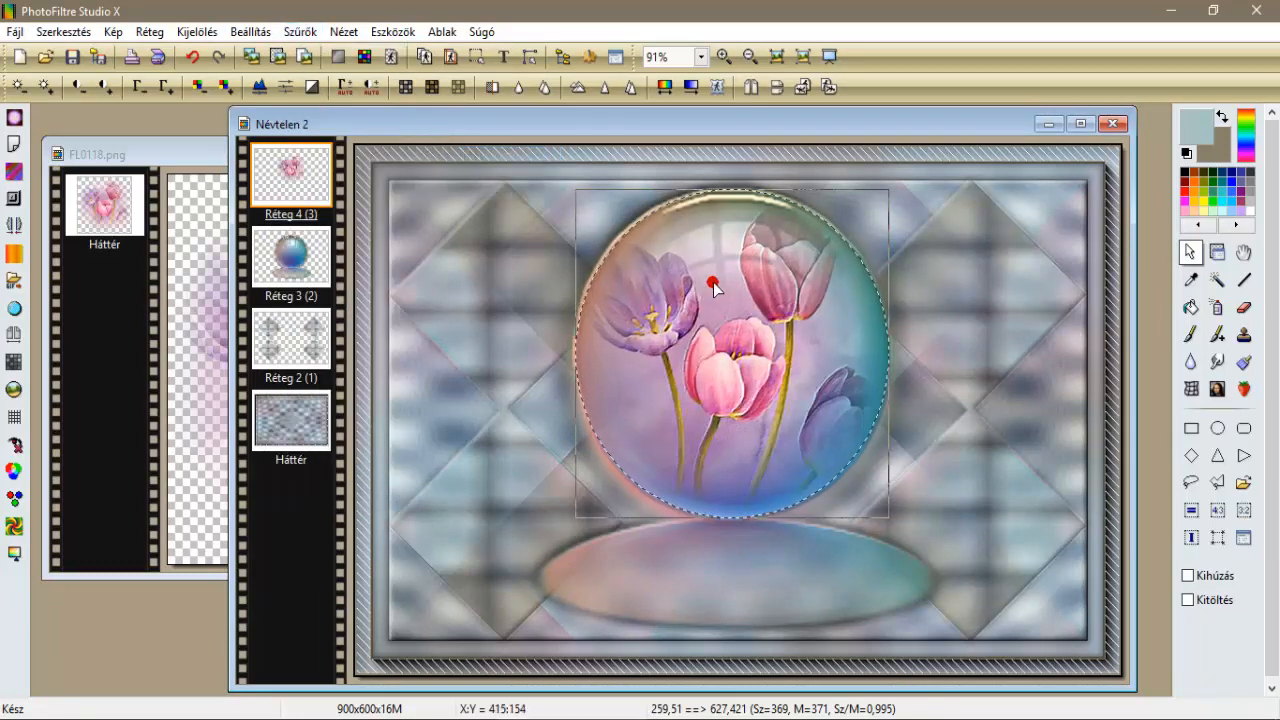
pyautogui.moveTo(900, 283)
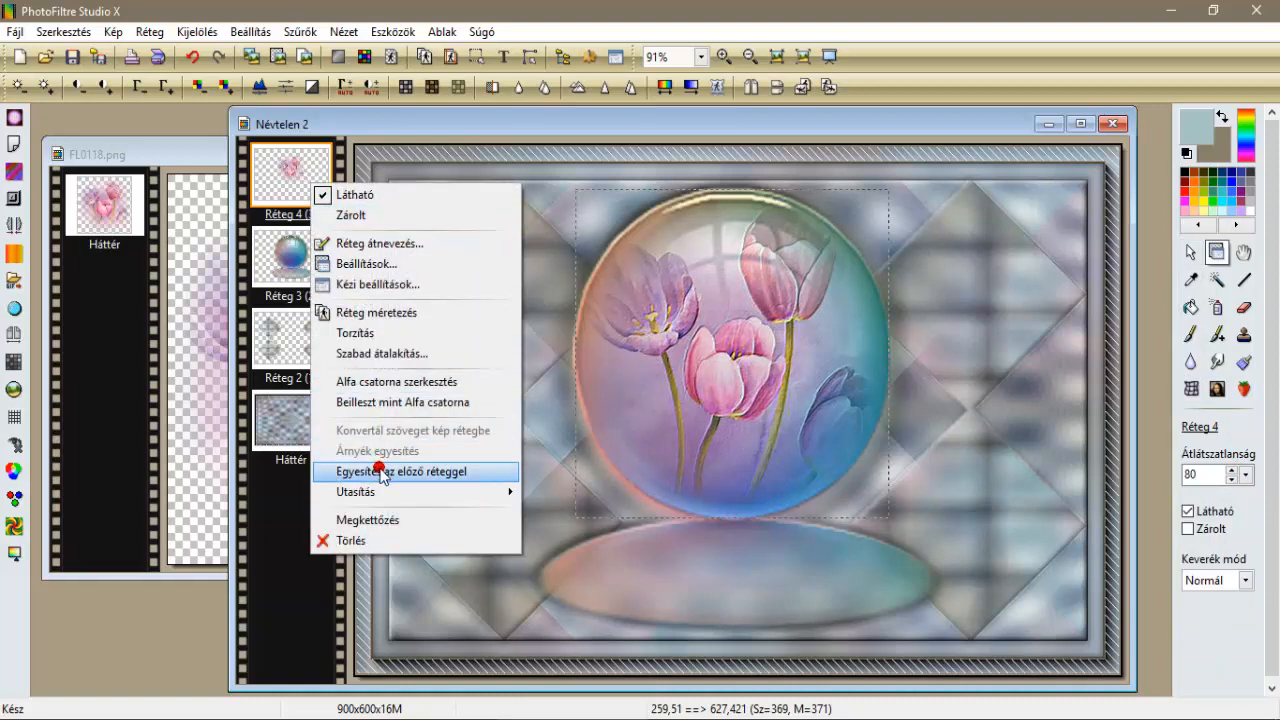
# Merge the tulip layer into the sphere layer and close FL0118 without saving.
pyautogui.click(401, 471)
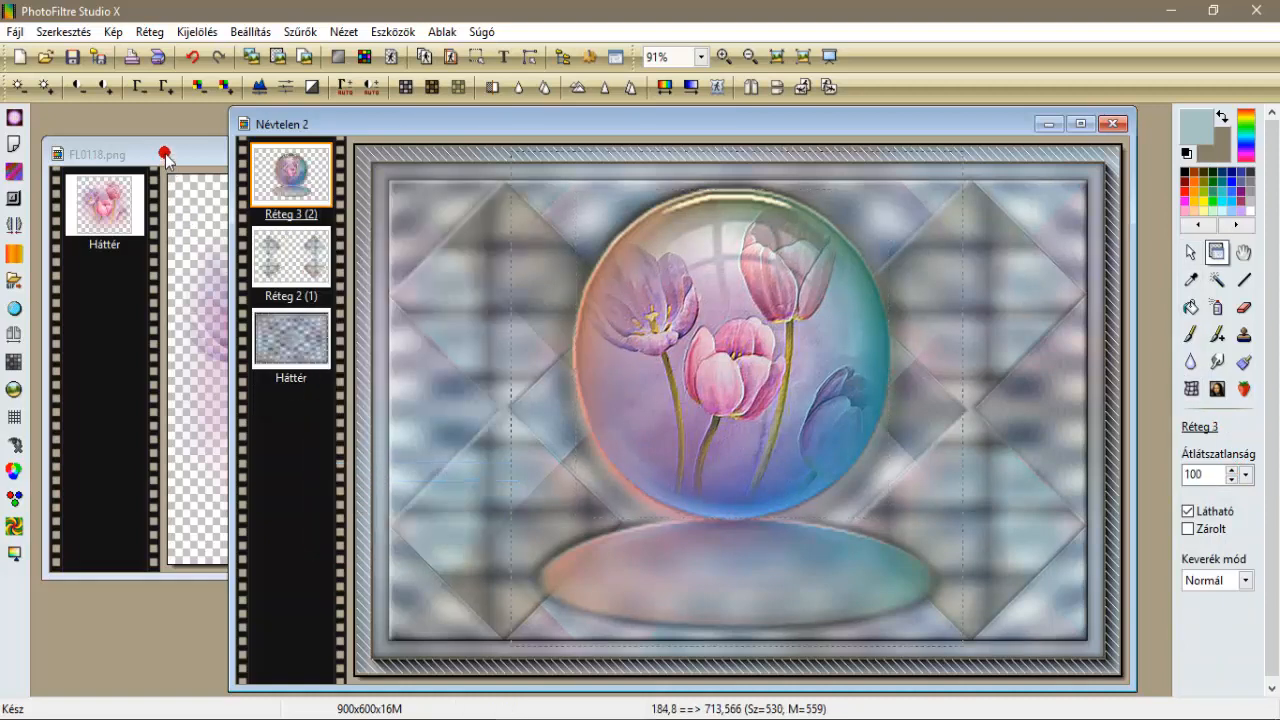
pyautogui.click(165, 153)
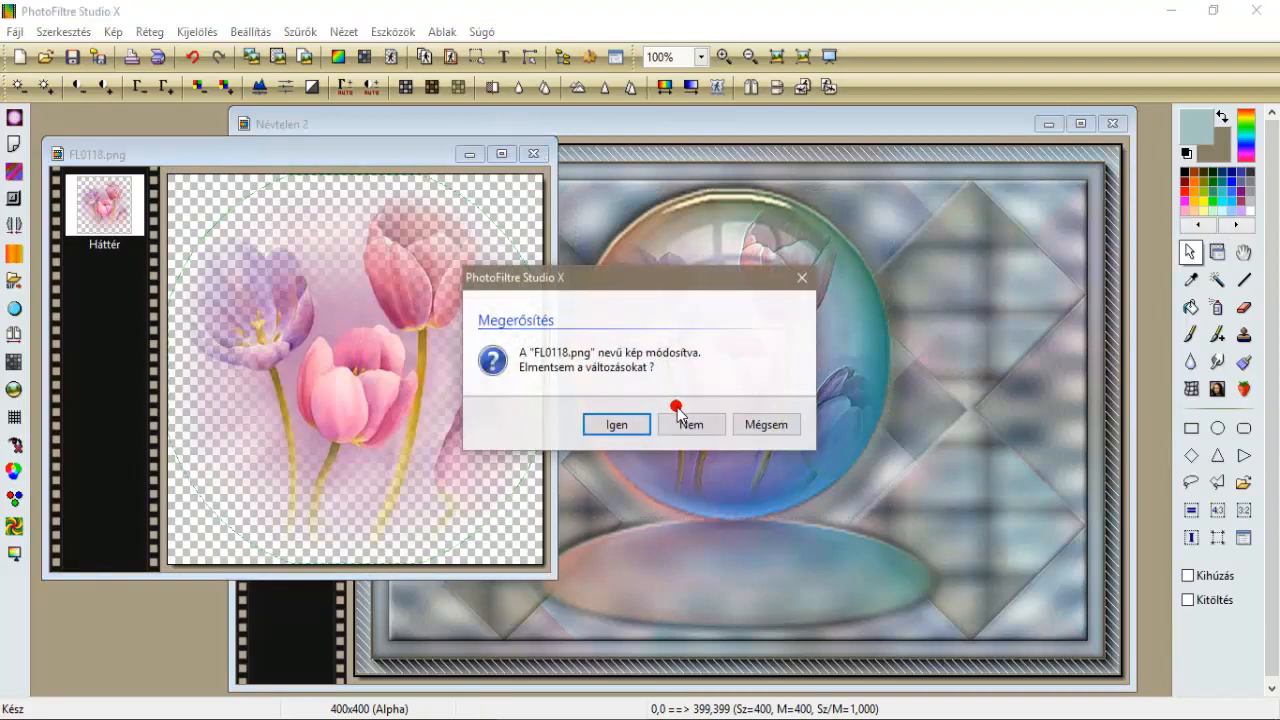
pyautogui.click(691, 424)
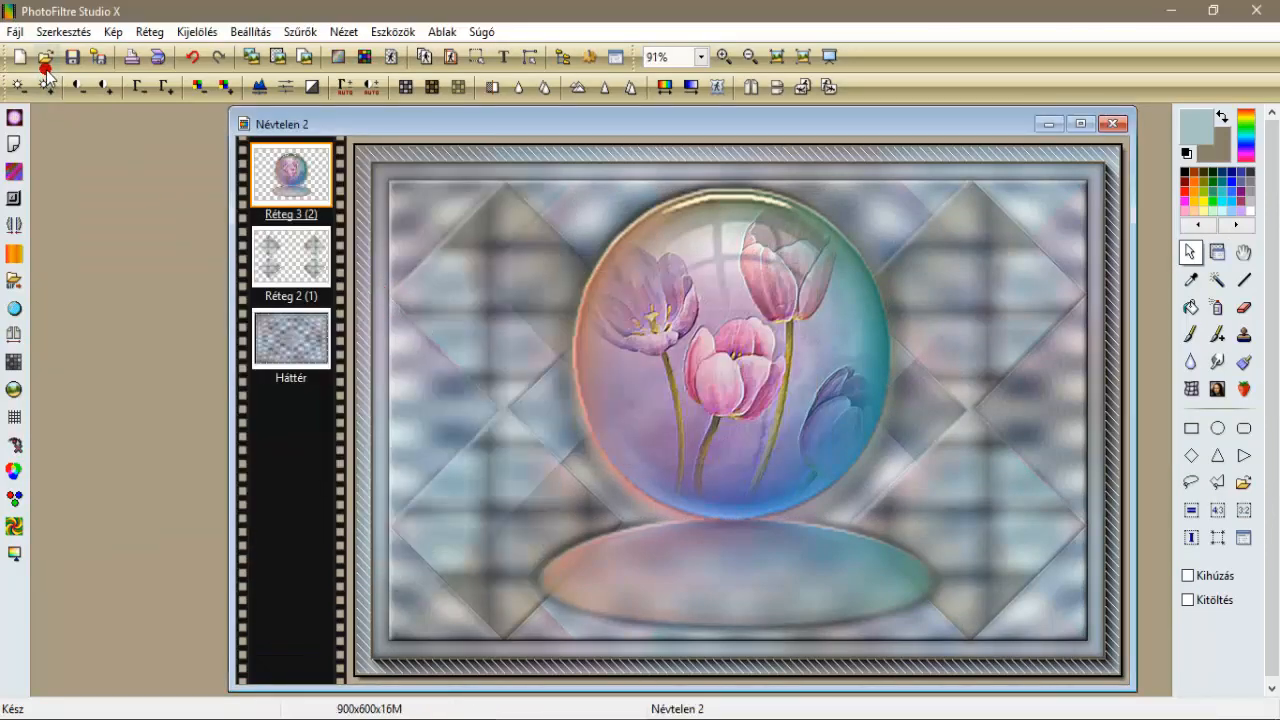
# Open smArt_686, delete its watermark text, and select the whole woman layer.
pyautogui.click(46, 56)
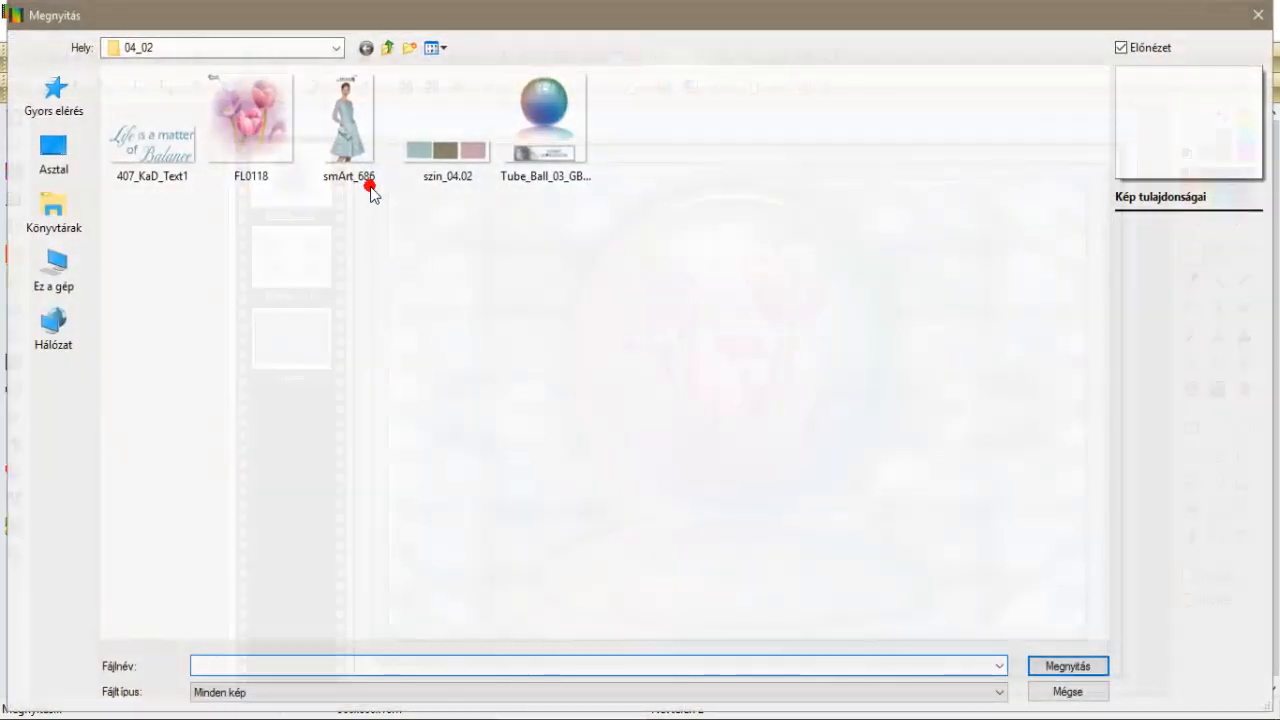
pyautogui.doubleClick(347, 117)
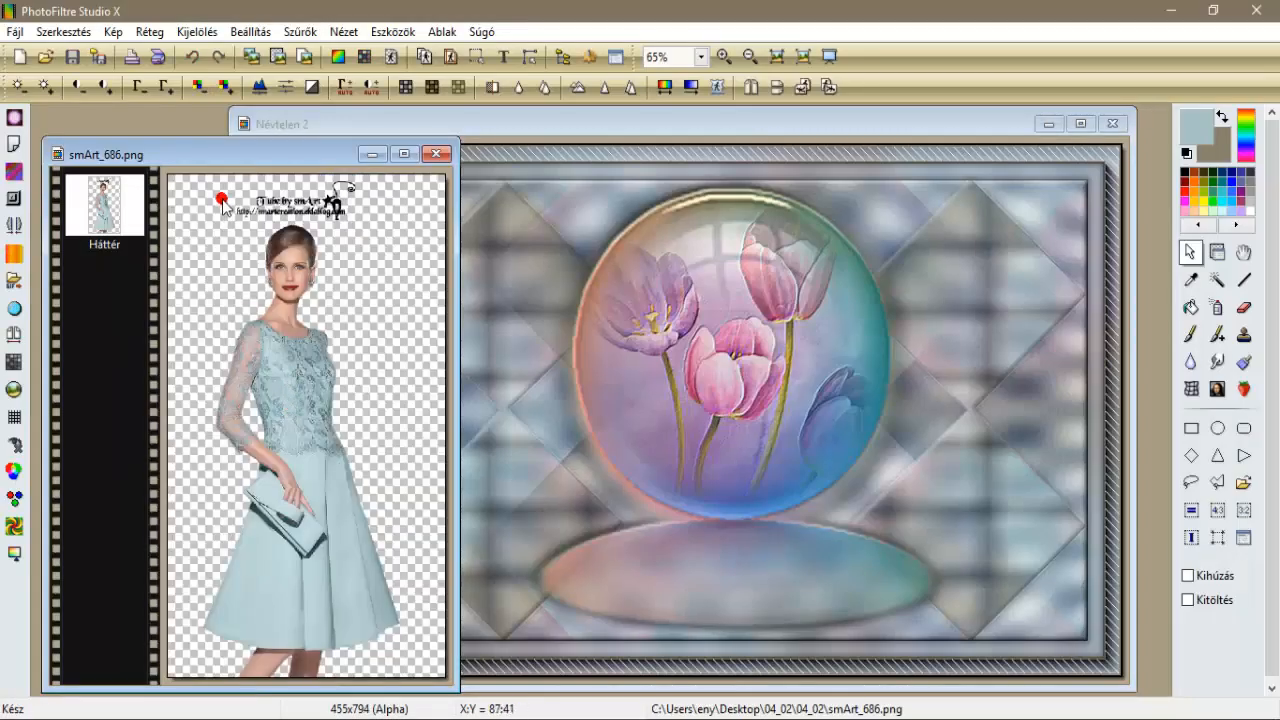
pyautogui.moveTo(223, 199); pyautogui.dragTo(375, 221)
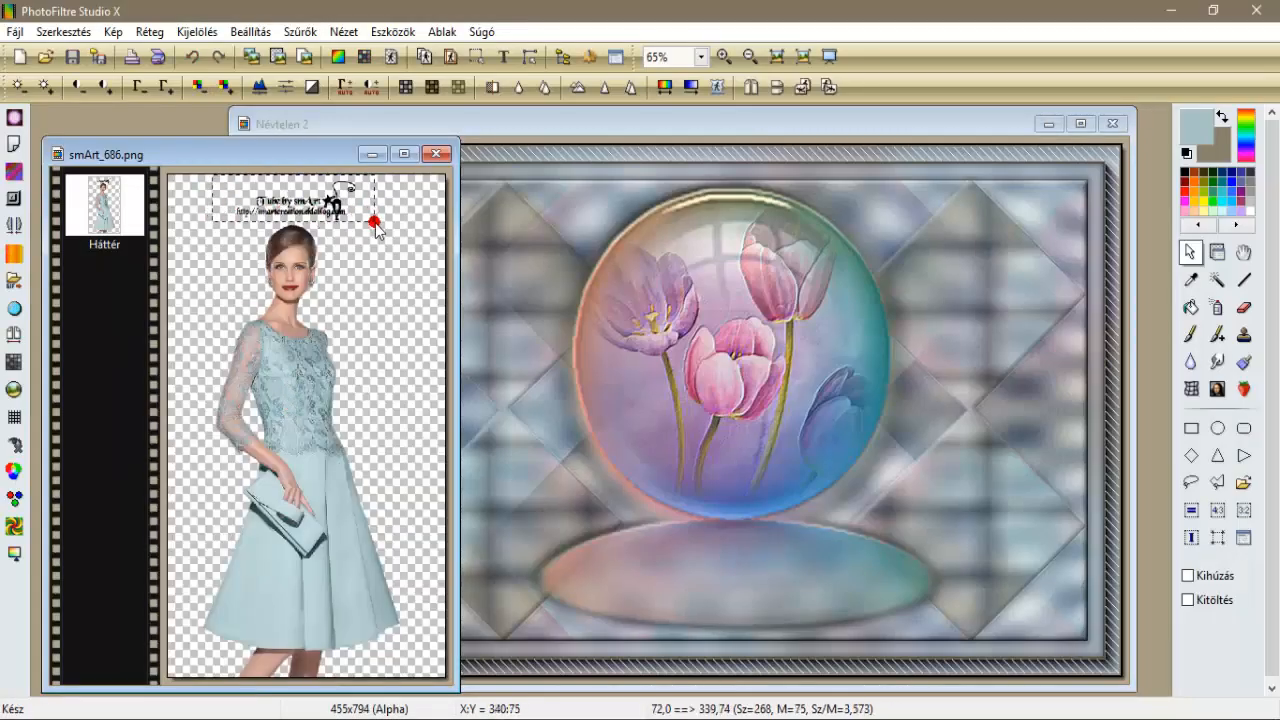
pyautogui.press('Delete')
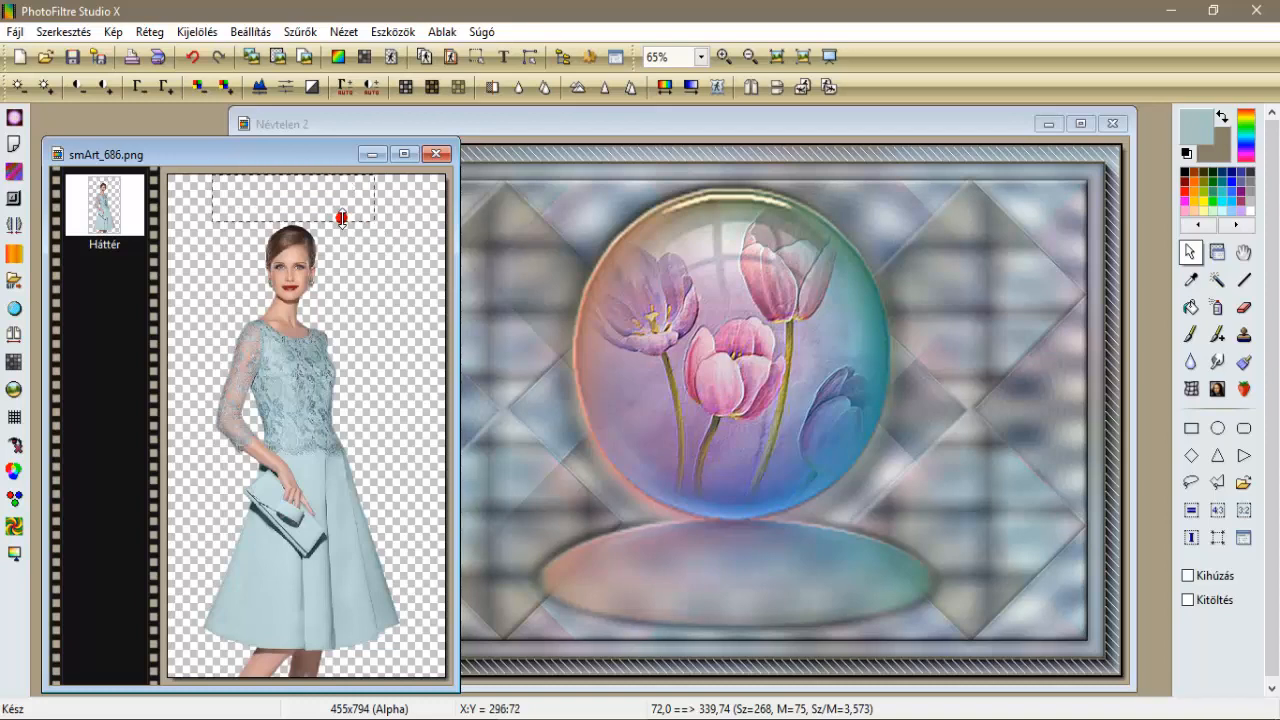
pyautogui.click(196, 31)
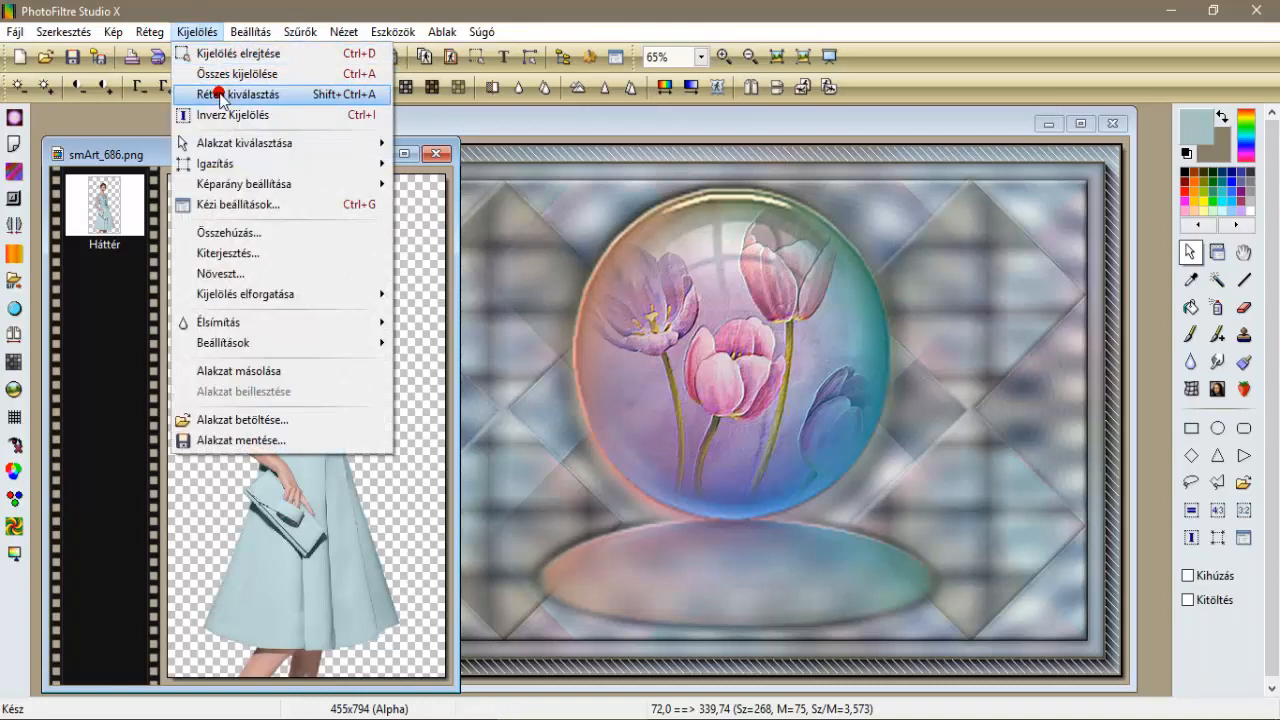
pyautogui.click(242, 93)
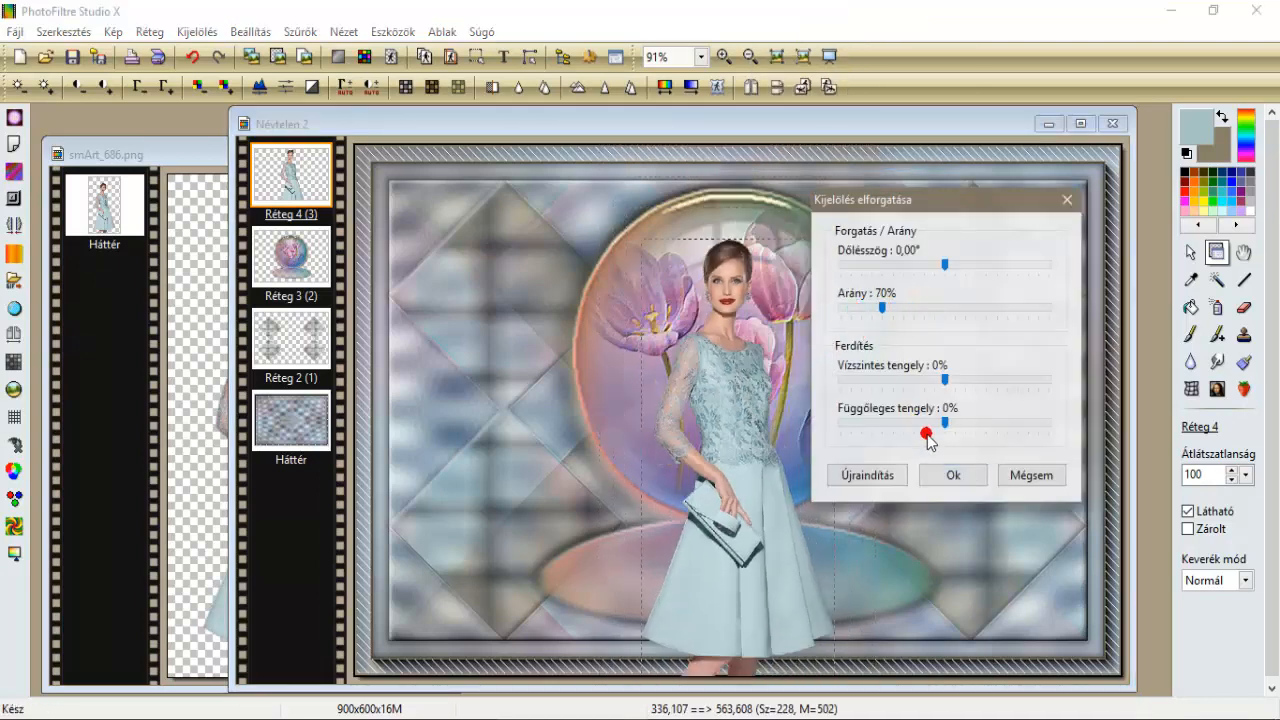
# Apply the 70% scaling, move the woman left, and enlarge her proportionally to nearly full height.
pyautogui.click(951, 474)
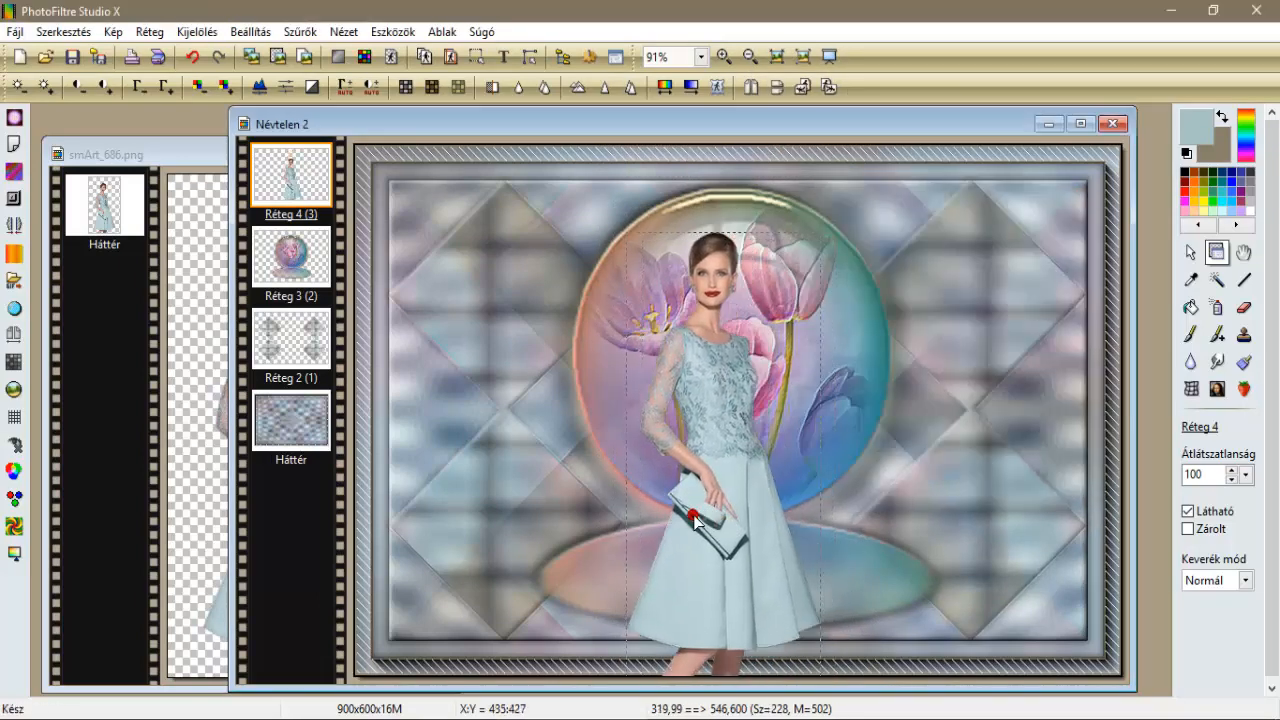
pyautogui.moveTo(697, 515); pyautogui.dragTo(470, 520)
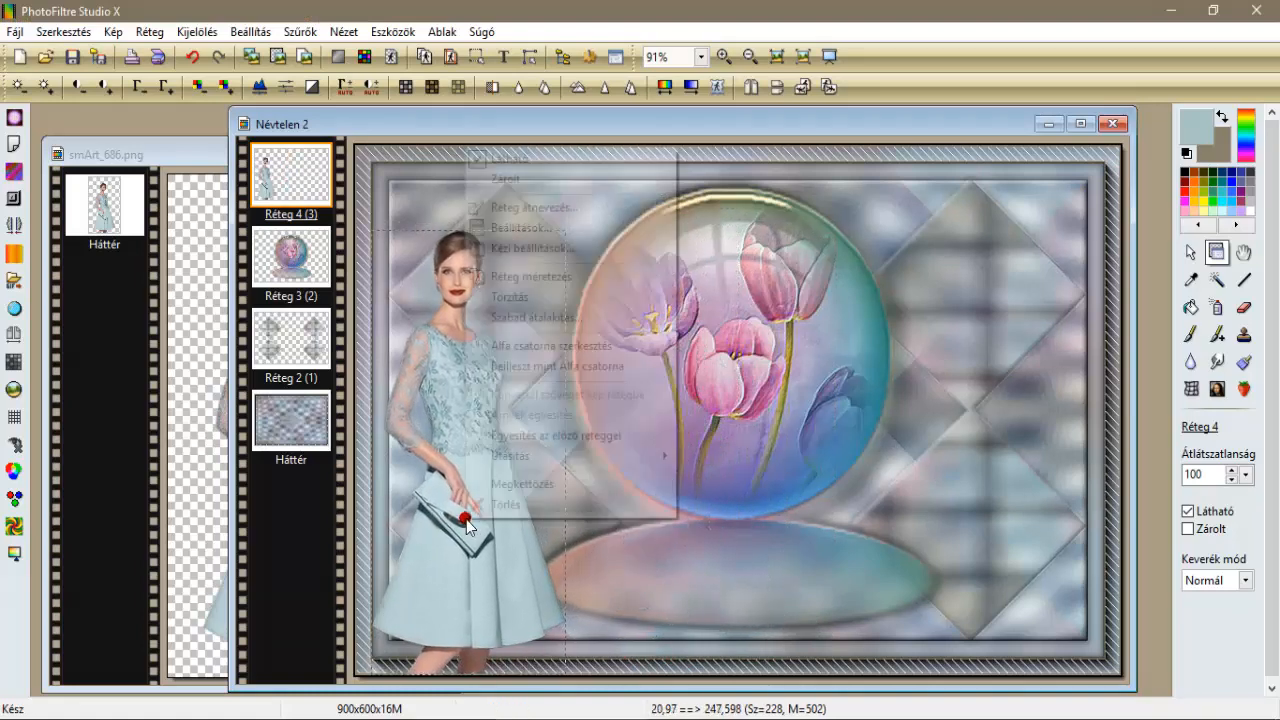
pyautogui.click(420, 450)
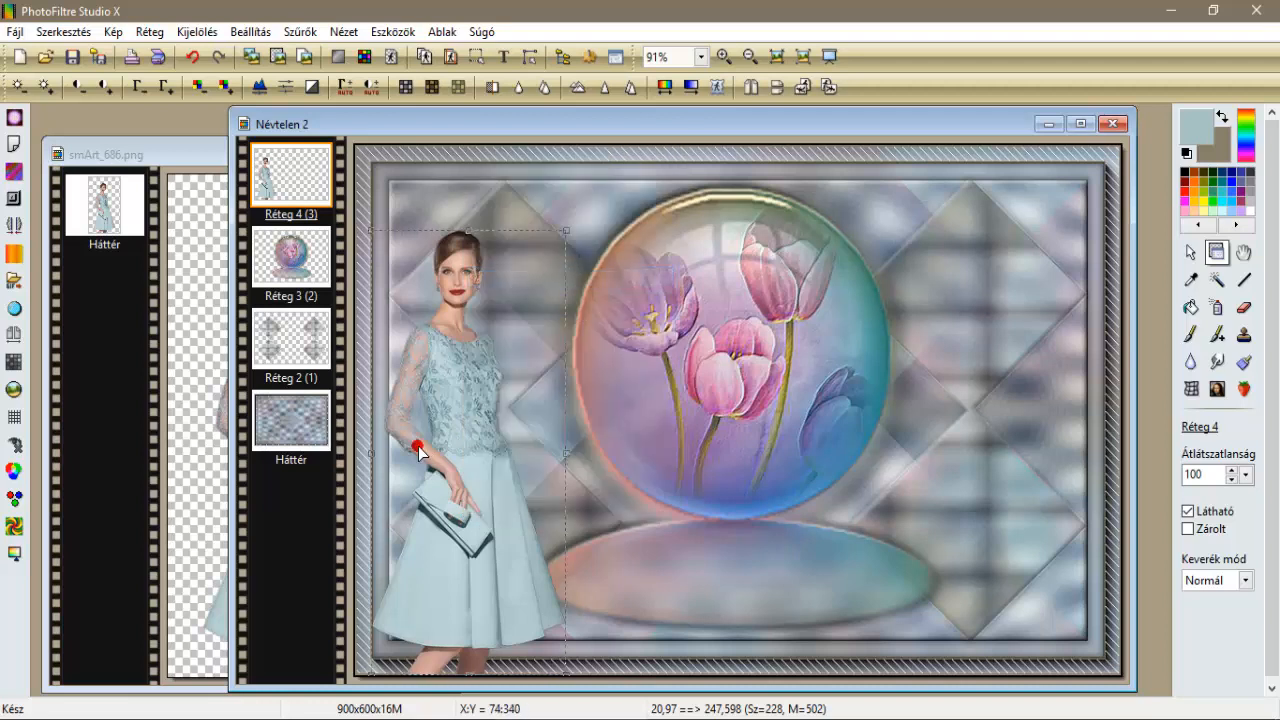
pyautogui.rightClick(420, 448)
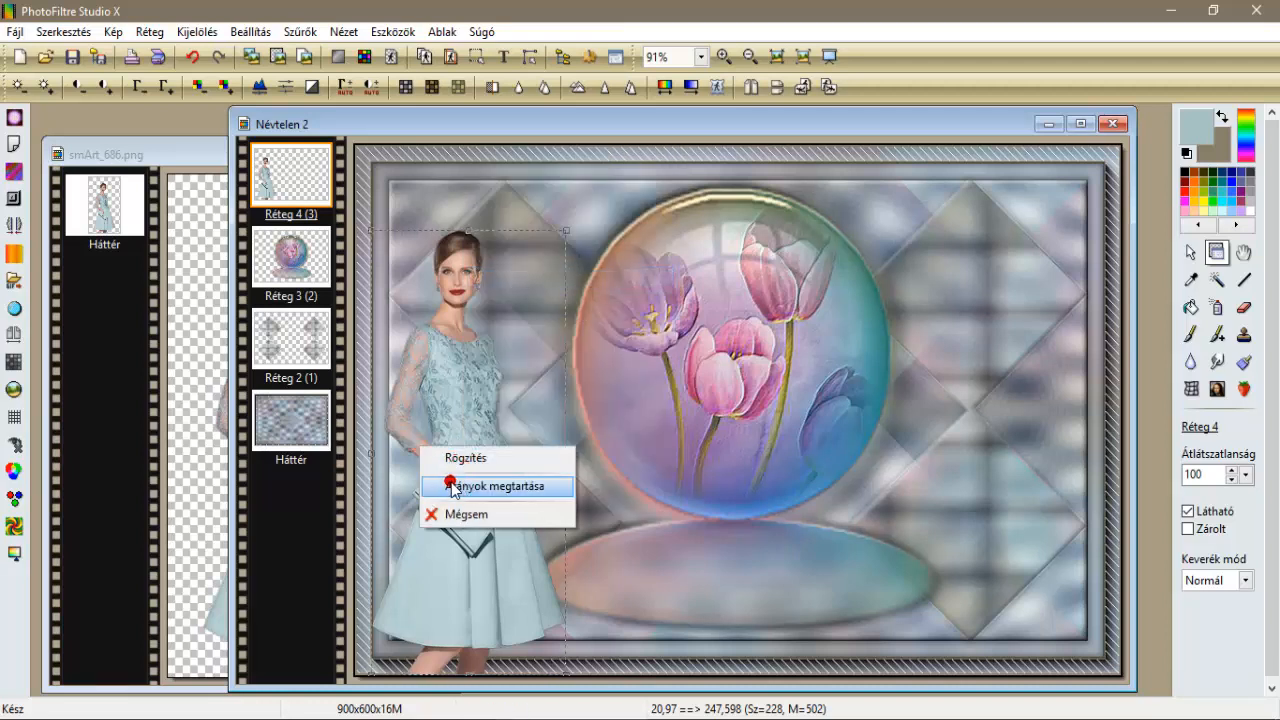
pyautogui.click(499, 486)
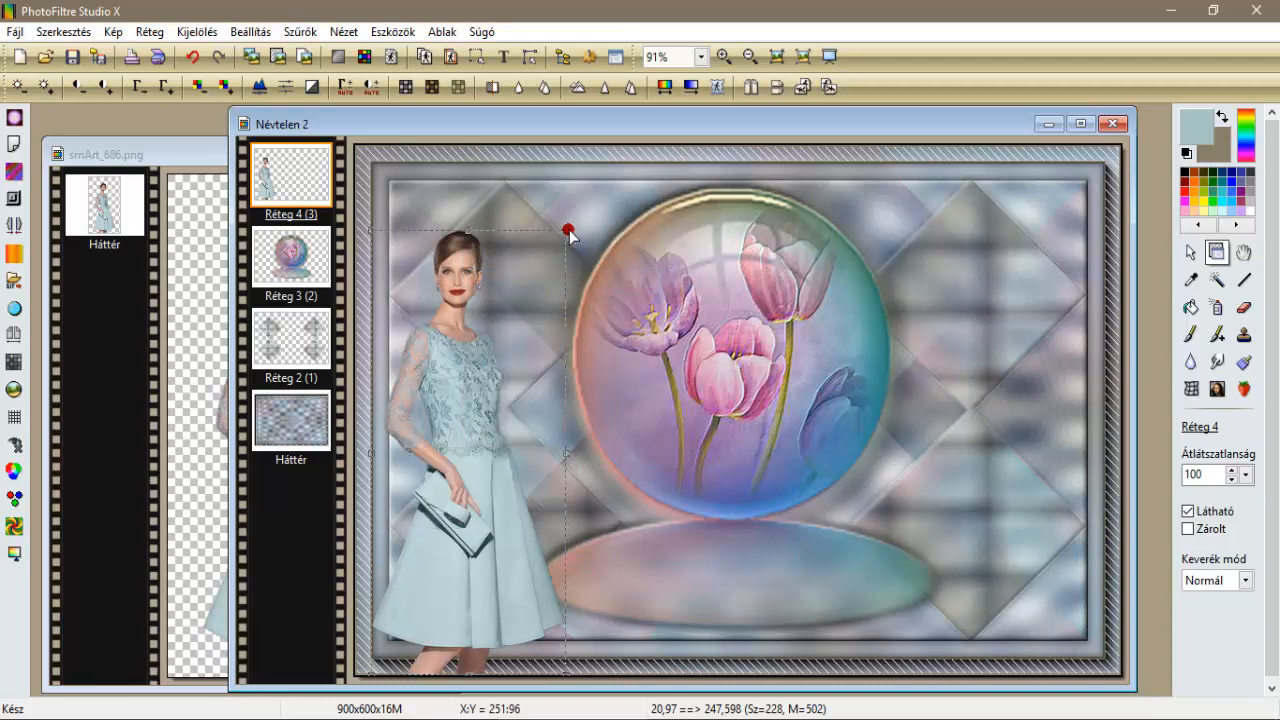
pyautogui.moveTo(570, 228); pyautogui.dragTo(610, 158)
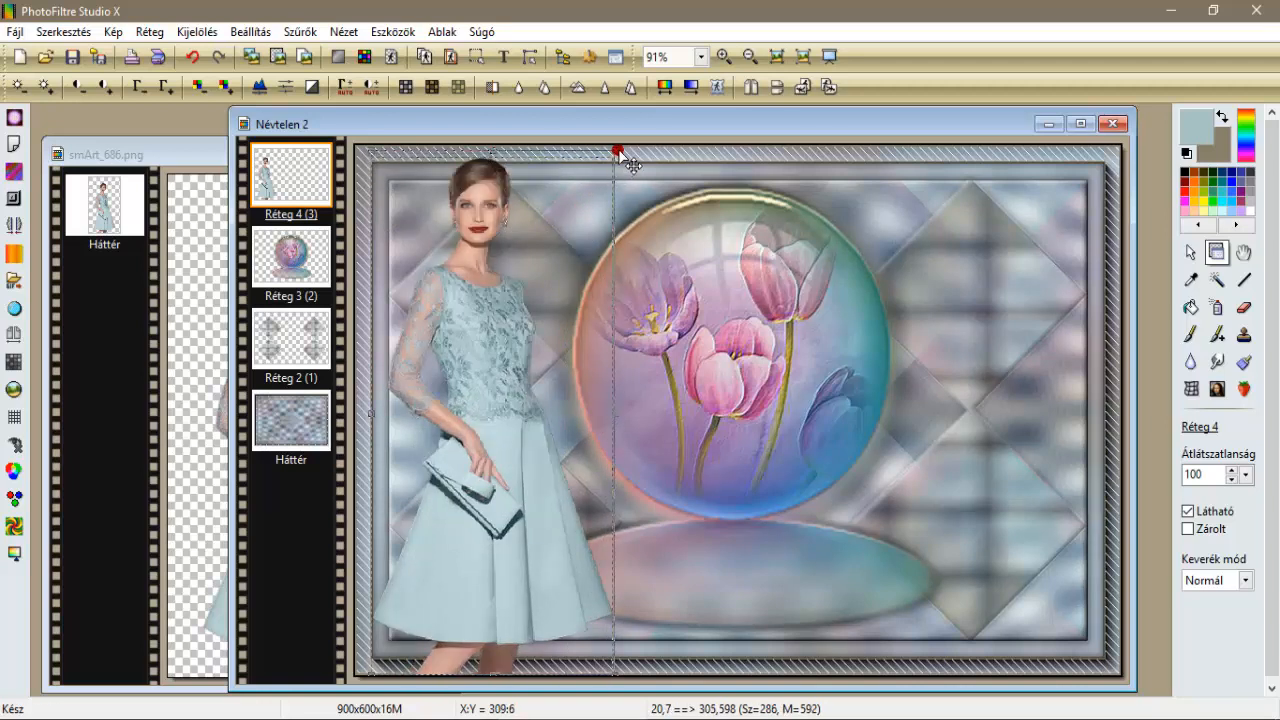
pyautogui.rightClick(463, 322)
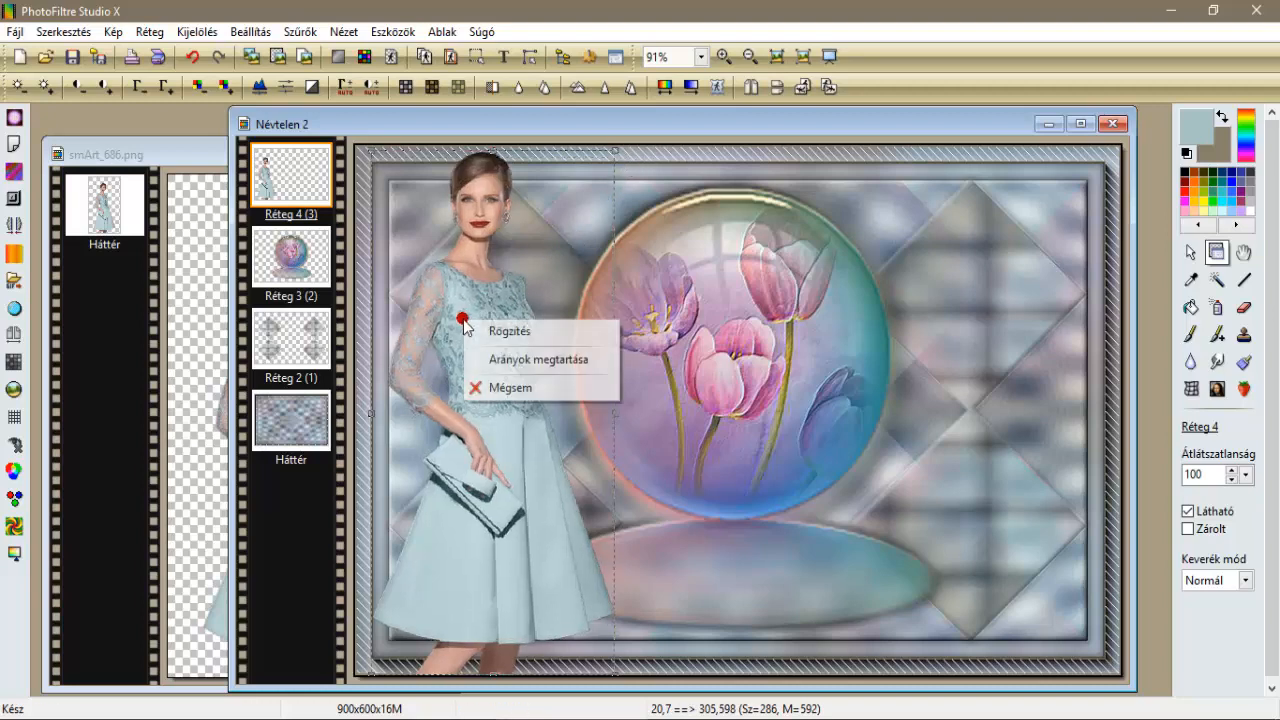
pyautogui.click(510, 330)
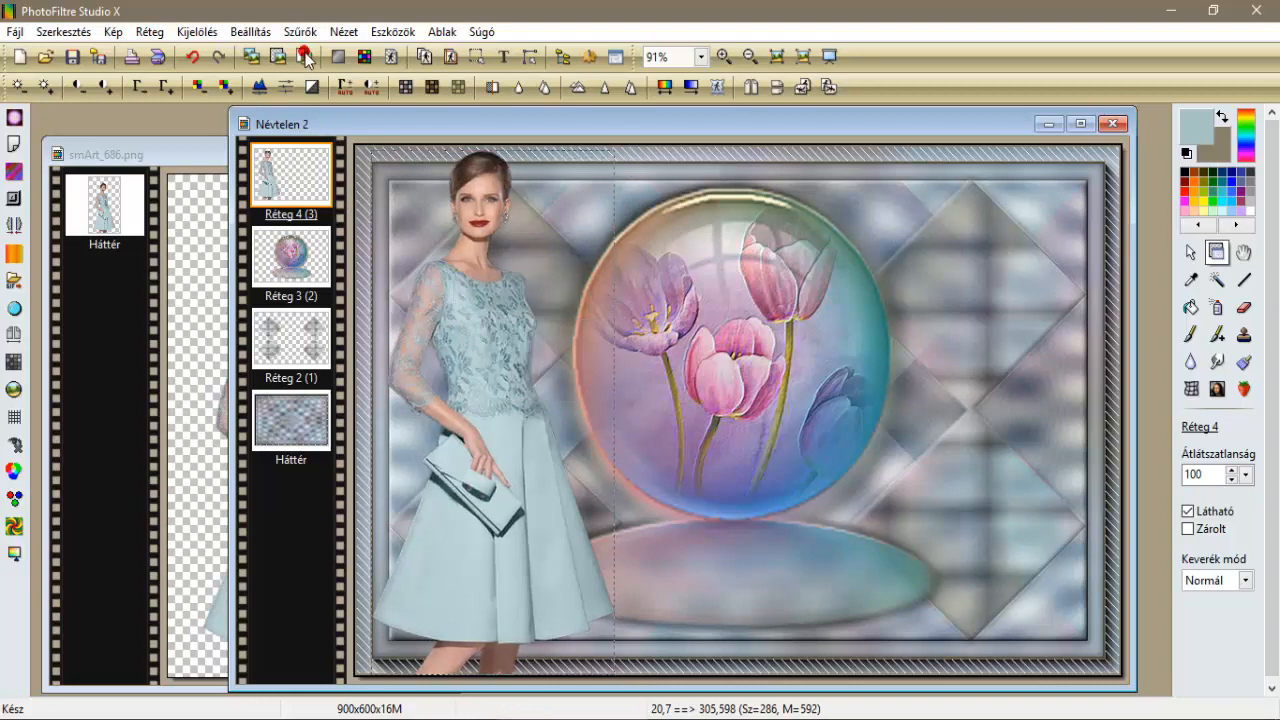
# Sharpen the woman with micro contrast and give her a 50% opacity drop shadow.
pyautogui.click(300, 31)
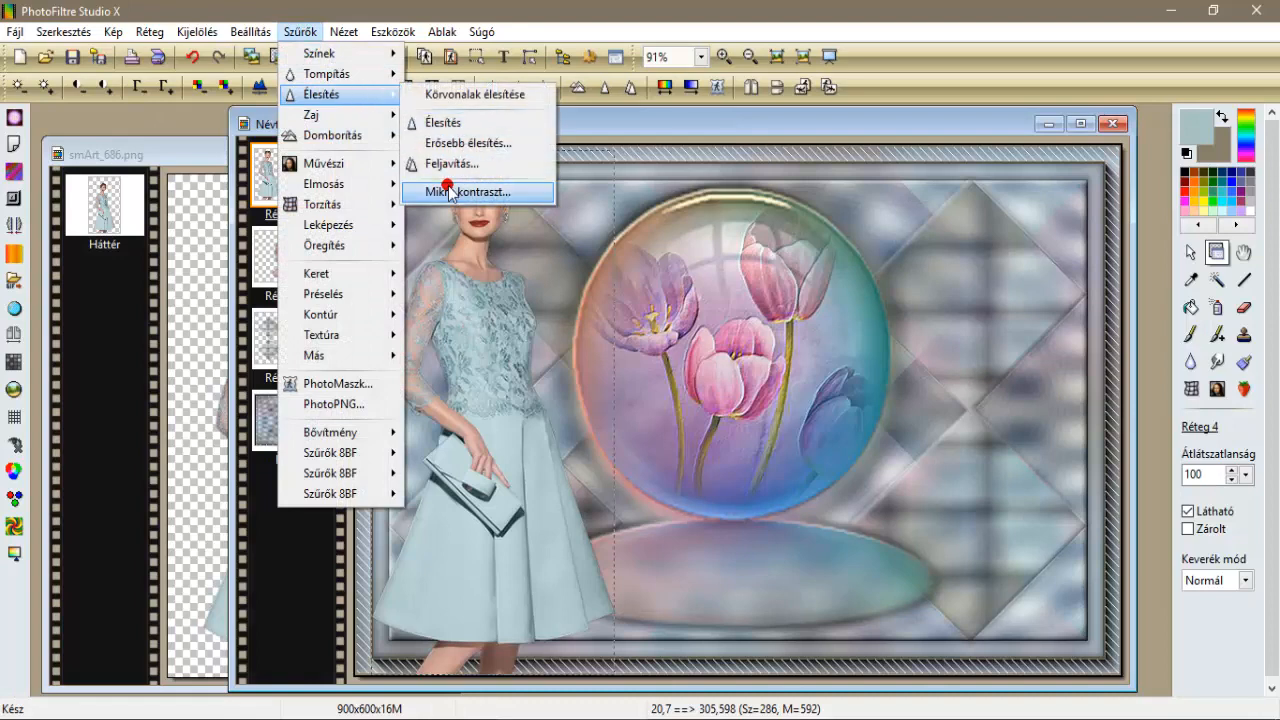
pyautogui.click(470, 191)
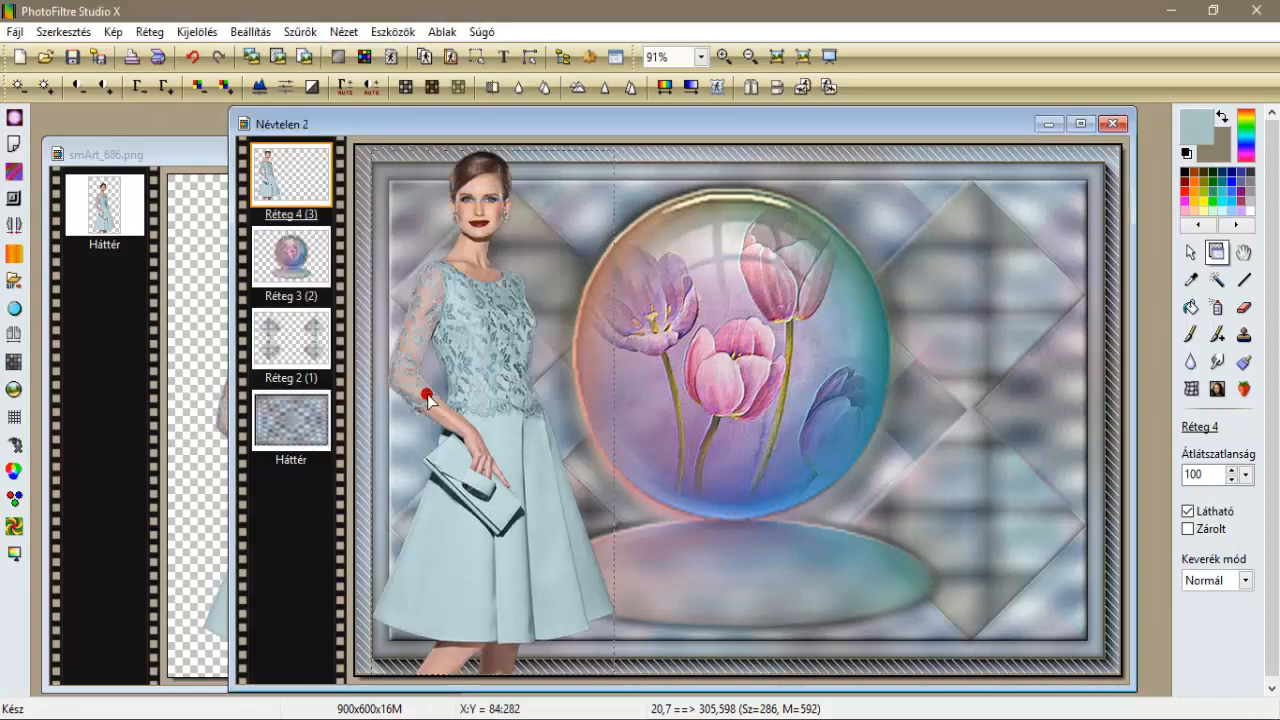
pyautogui.rightClick(290, 170)
pyautogui.write('5')
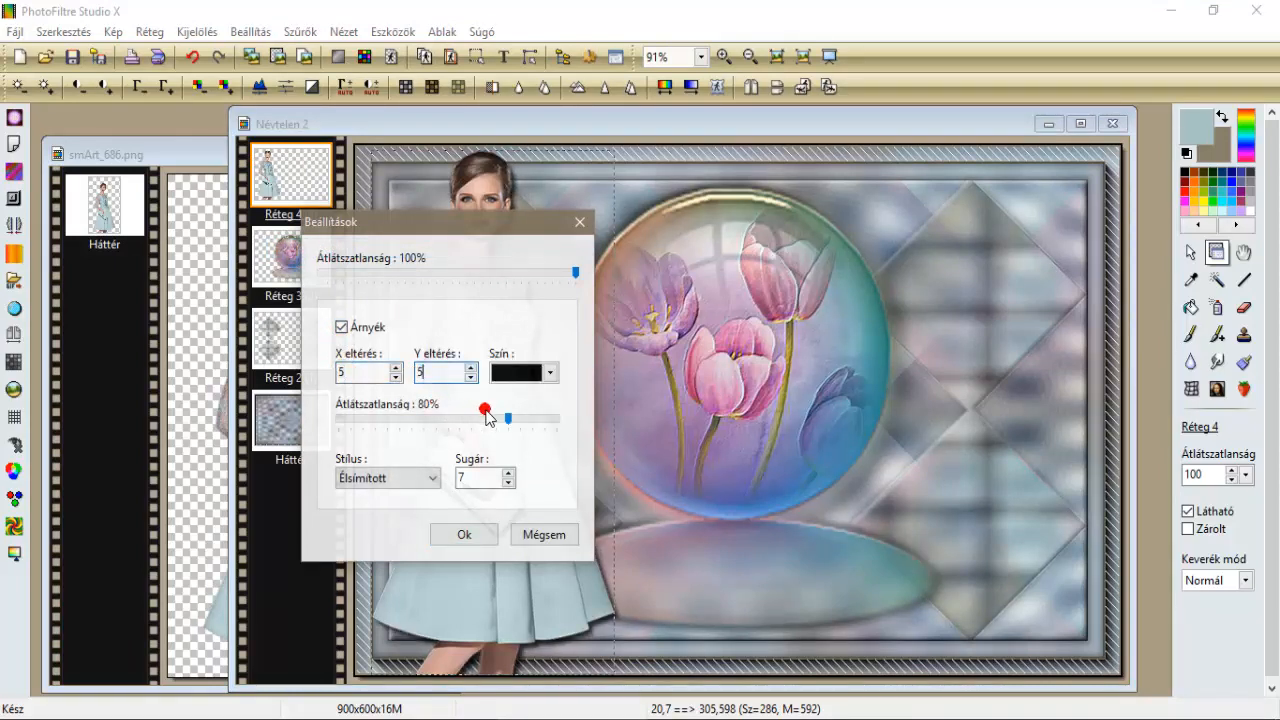
pyautogui.moveTo(485, 410); pyautogui.dragTo(445, 422)
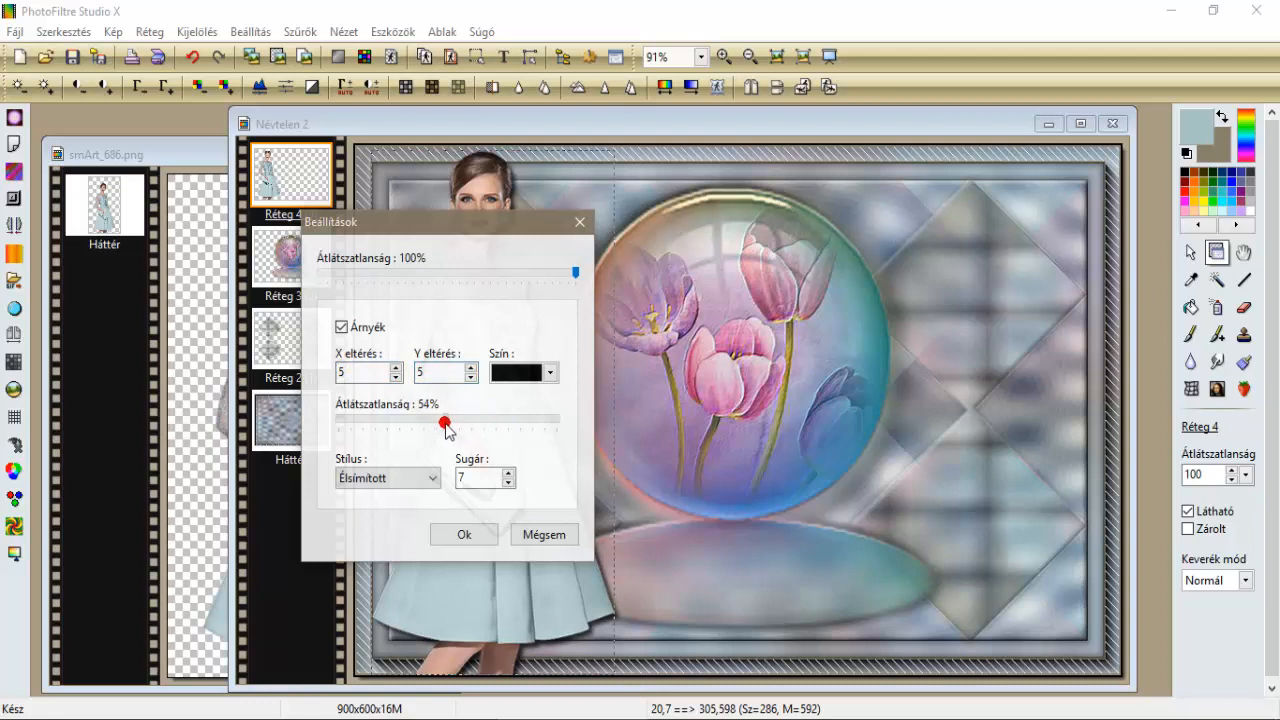
pyautogui.moveTo(445, 423); pyautogui.dragTo(430, 426)
pyautogui.write('25')
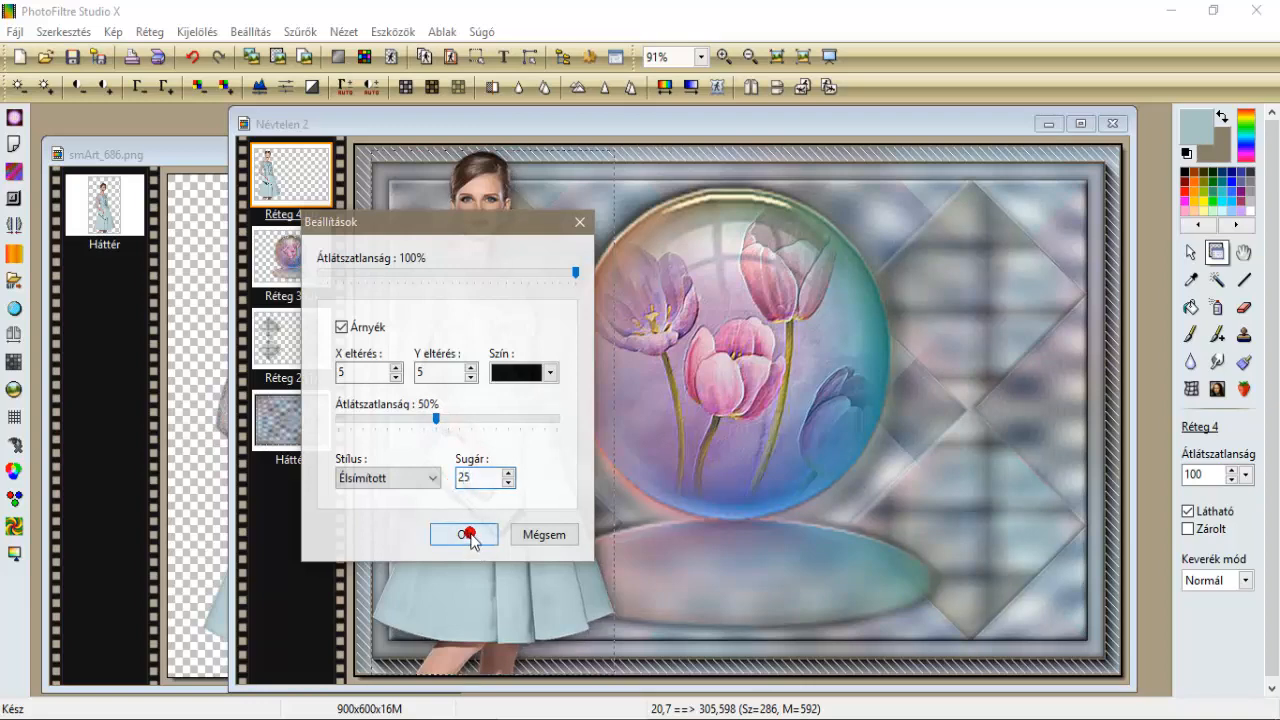
pyautogui.click(464, 534)
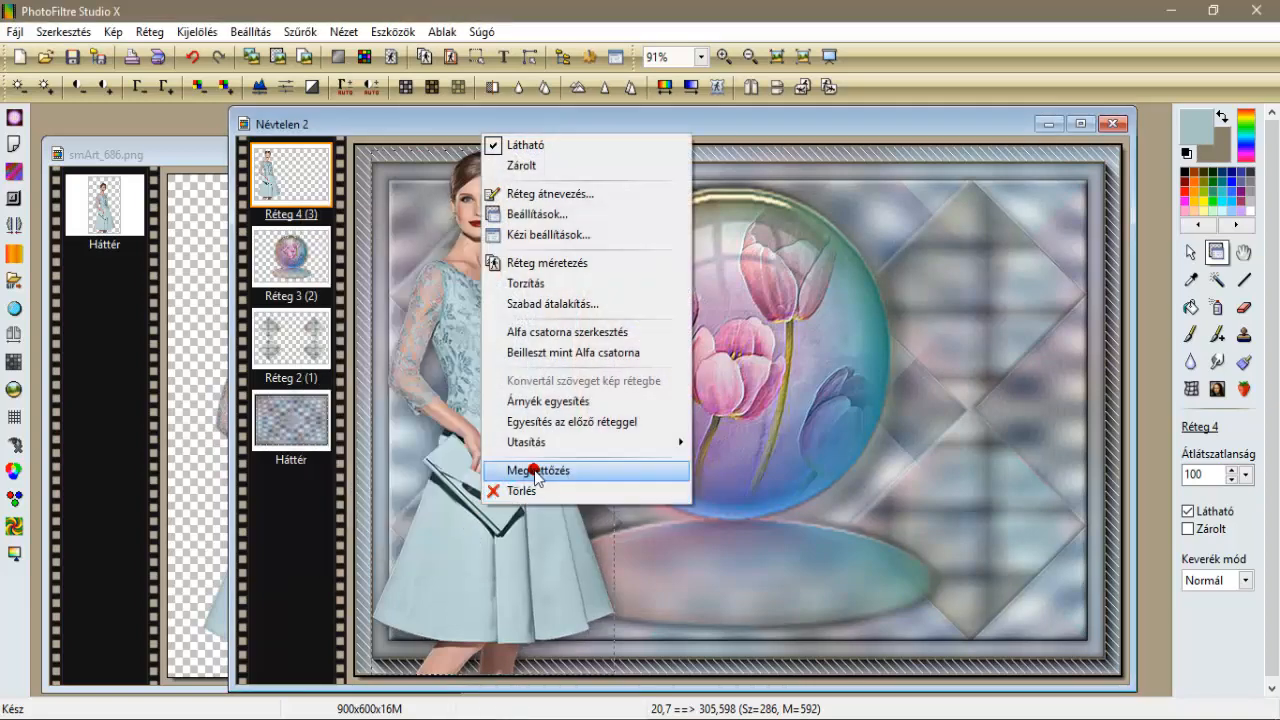
# Duplicate the woman layer and enable a drop shadow on it.
pyautogui.click(538, 470)
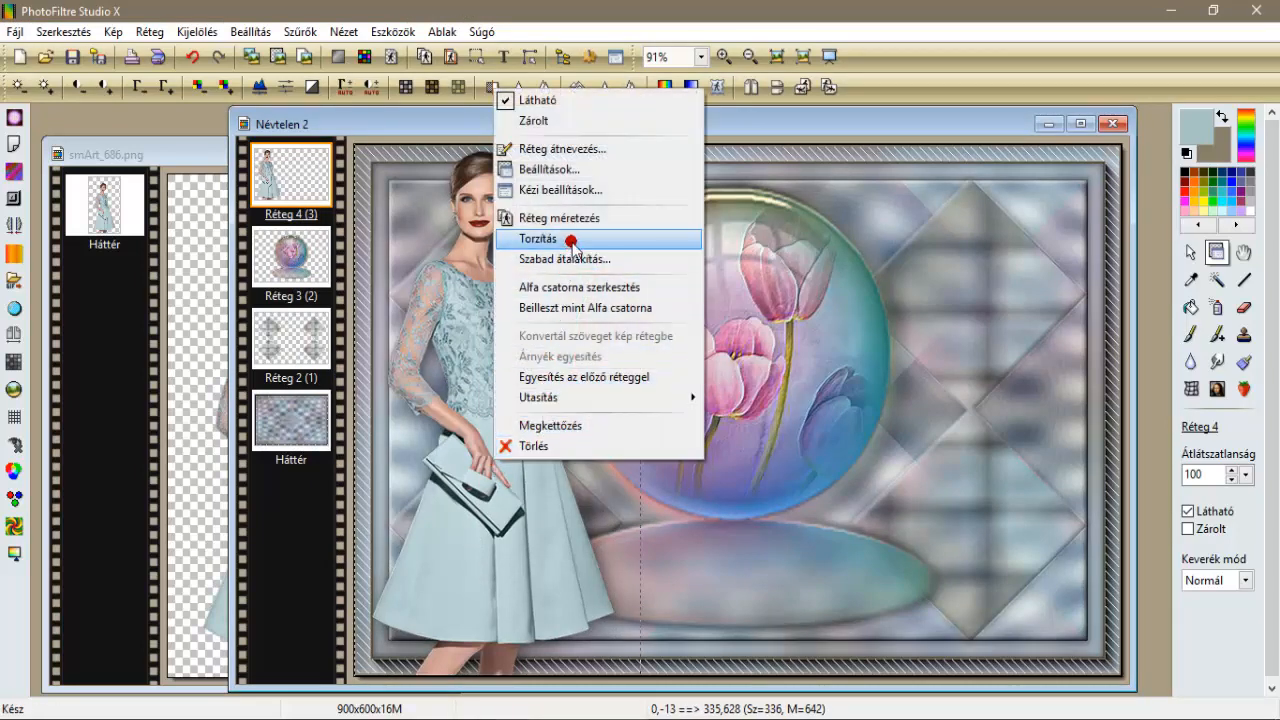
pyautogui.moveTo(605, 149)
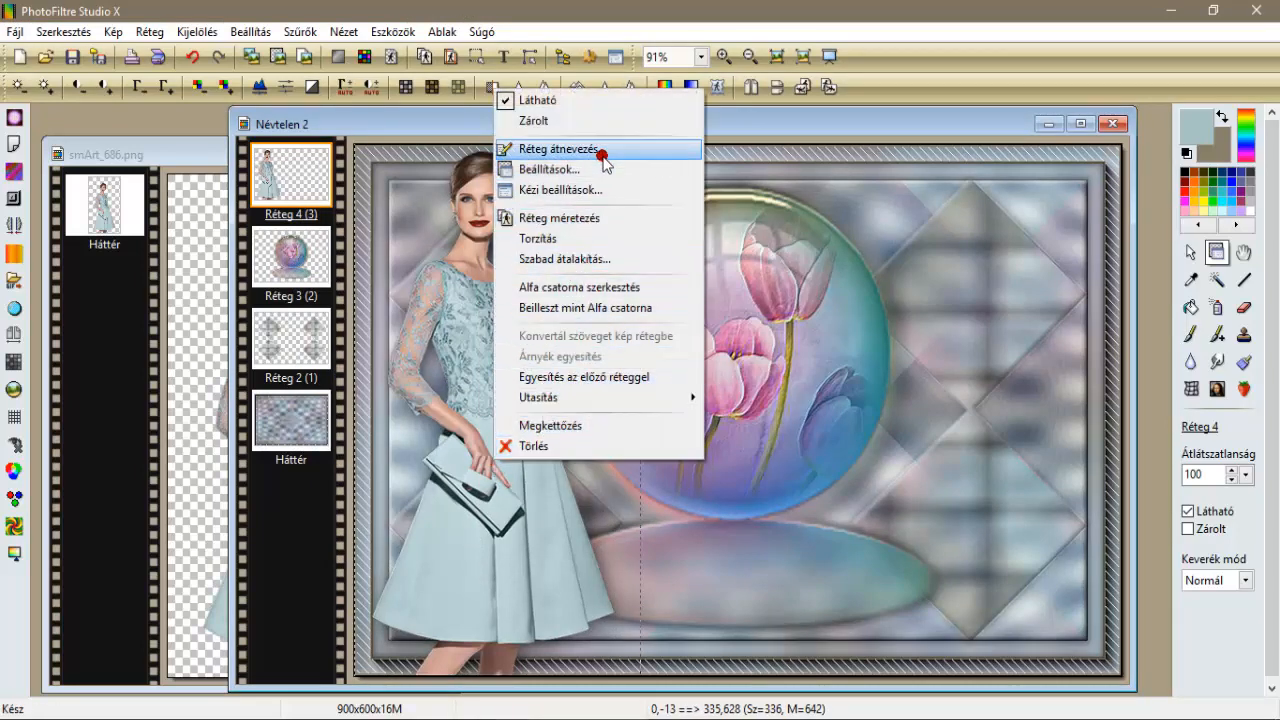
pyautogui.click(550, 169)
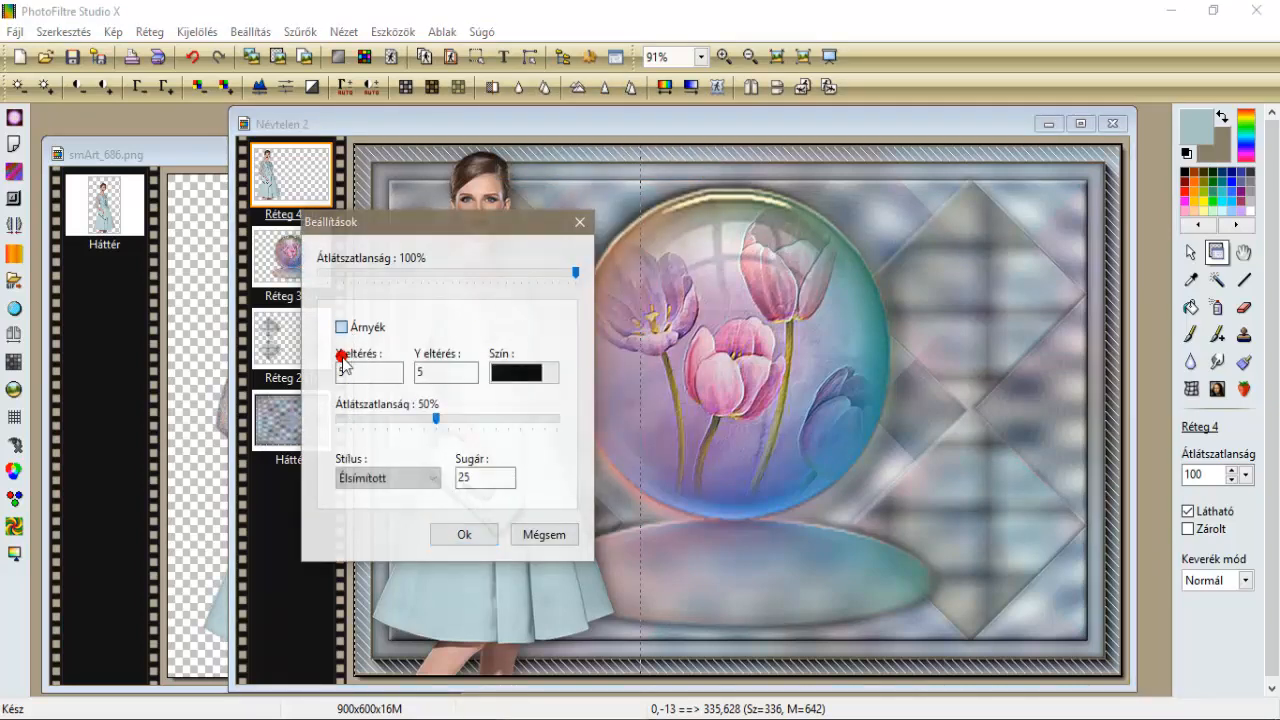
pyautogui.click(341, 327)
pyautogui.write('-5')
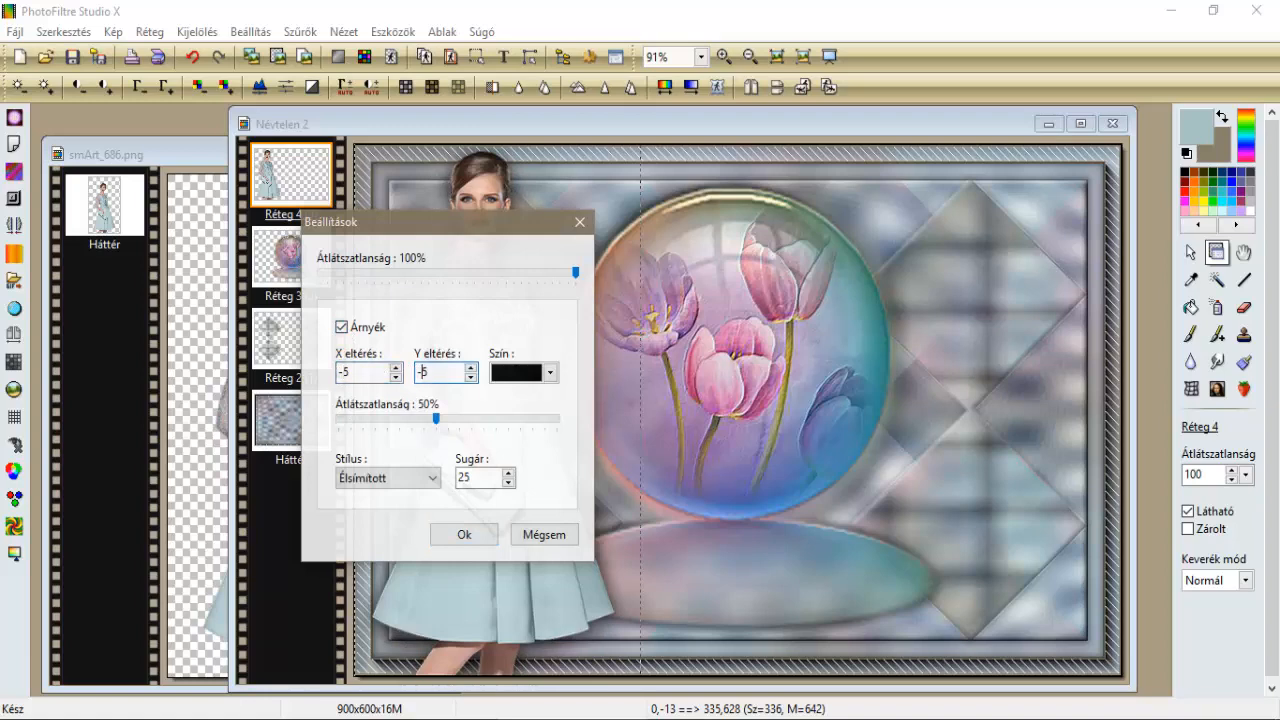
pyautogui.click(463, 534)
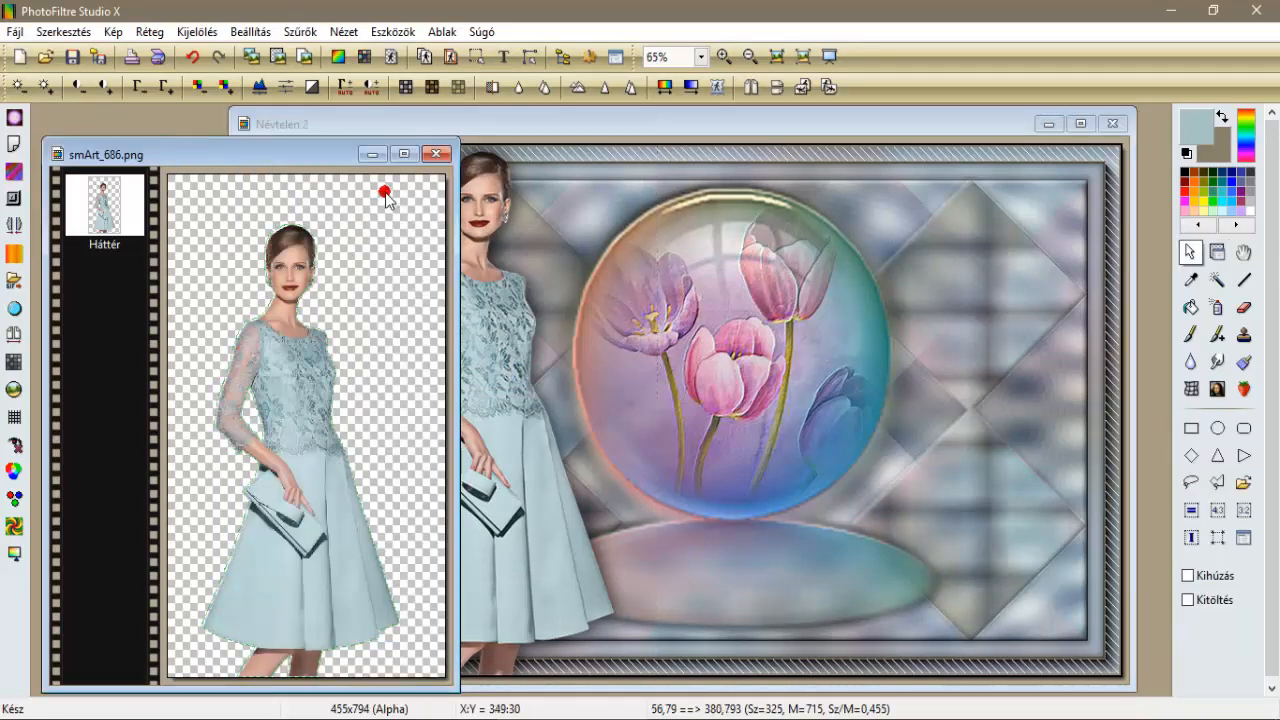
# Close the woman image without saving and open the 'Life is a matter of Balance' text image.
pyautogui.click(436, 153)
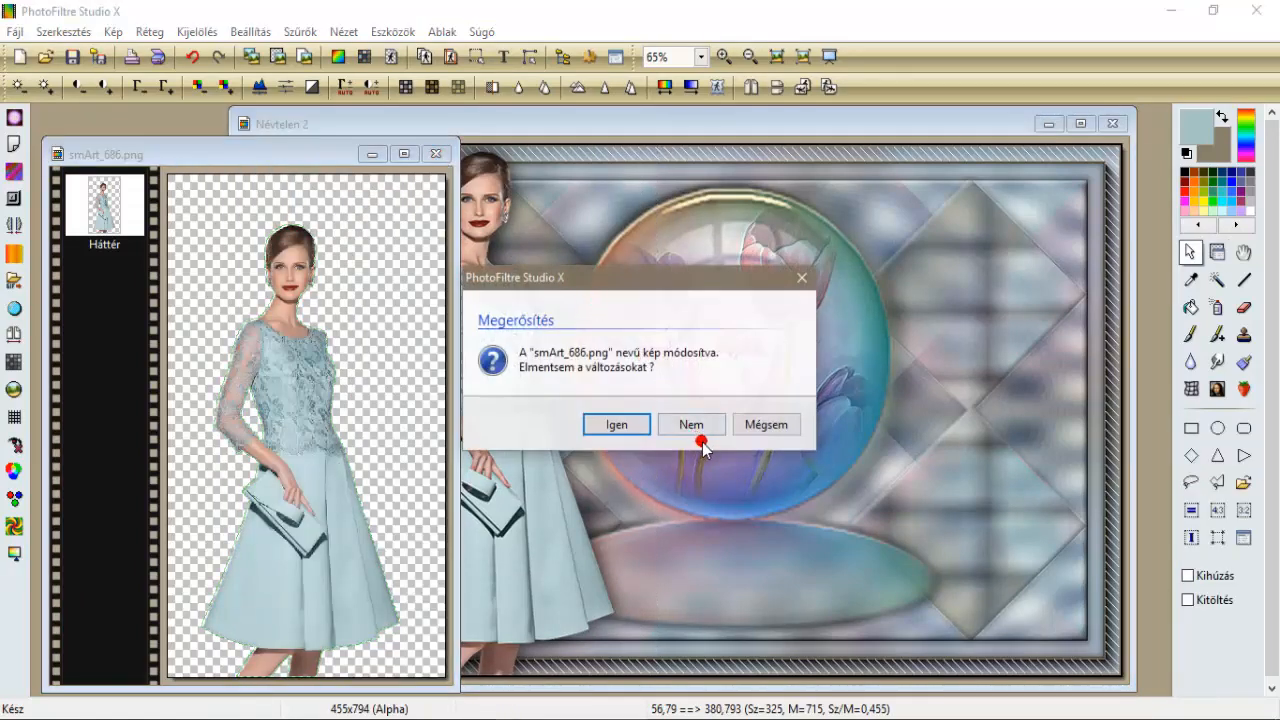
pyautogui.click(691, 424)
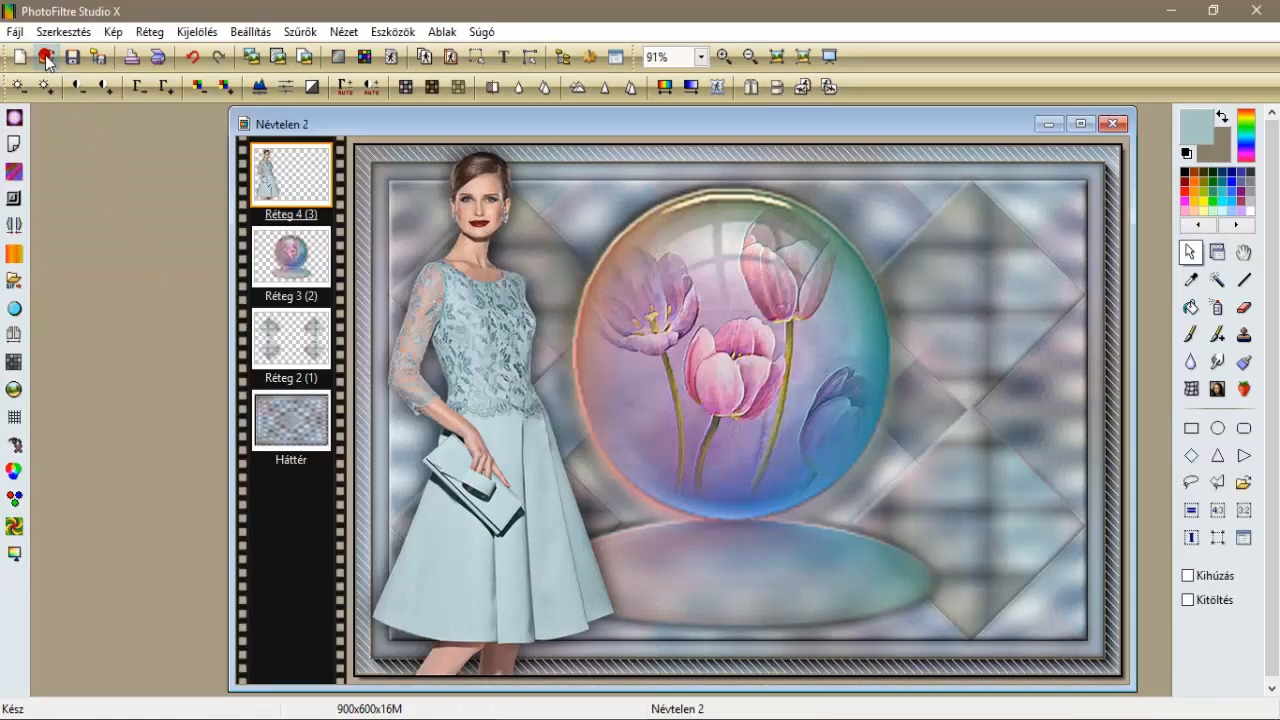
pyautogui.click(46, 57)
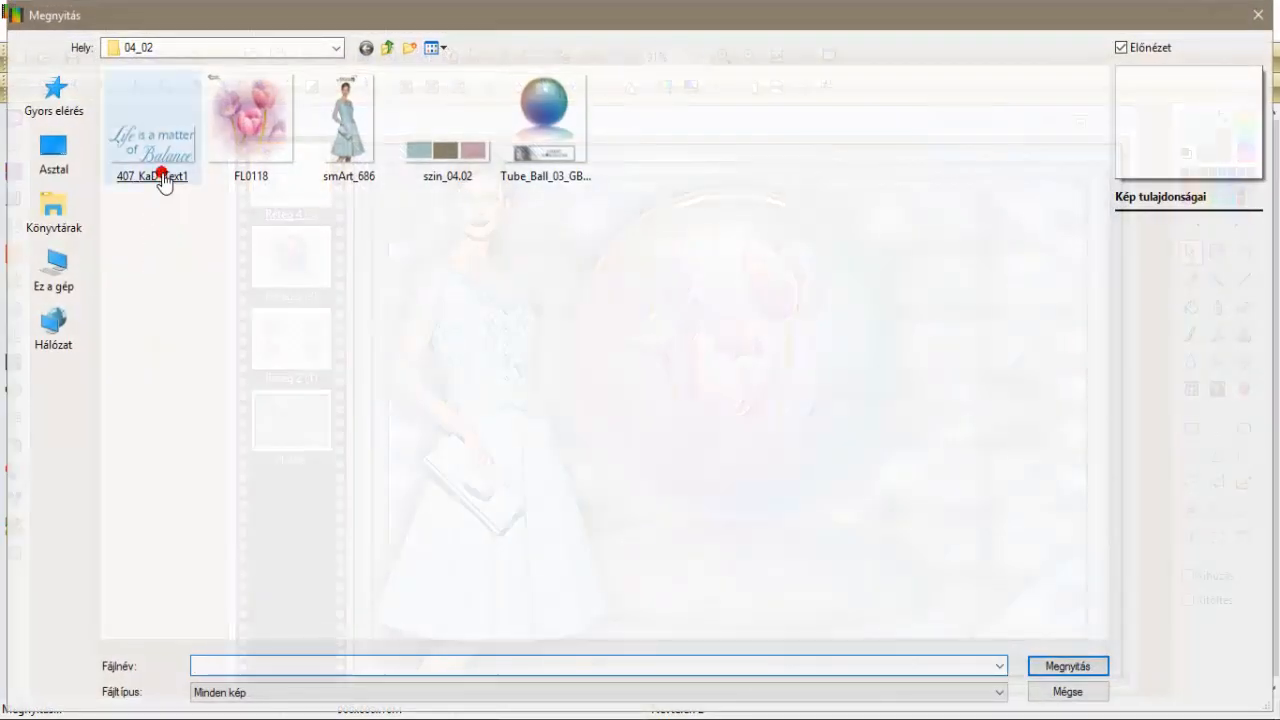
pyautogui.doubleClick(151, 120)
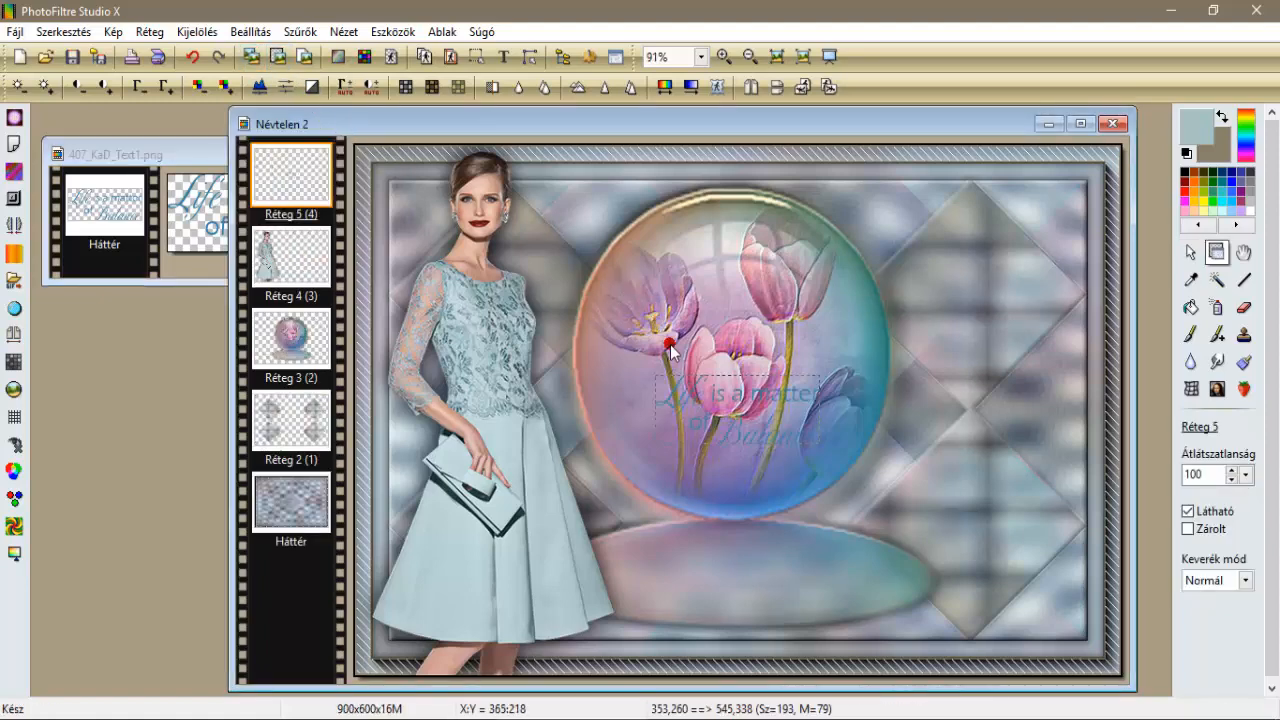
# Enlarge the text layer to 180% and place it over the lower-right ellipse.
pyautogui.rightClick(670, 350)
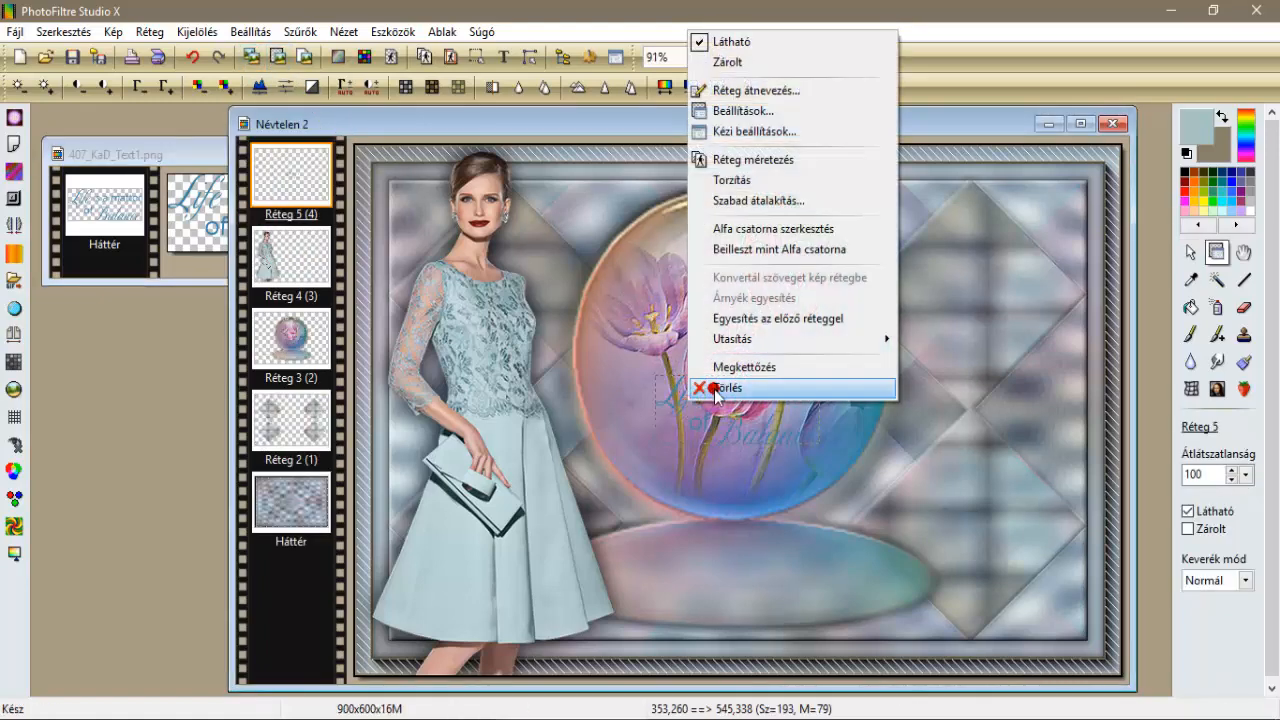
pyautogui.moveTo(778, 201)
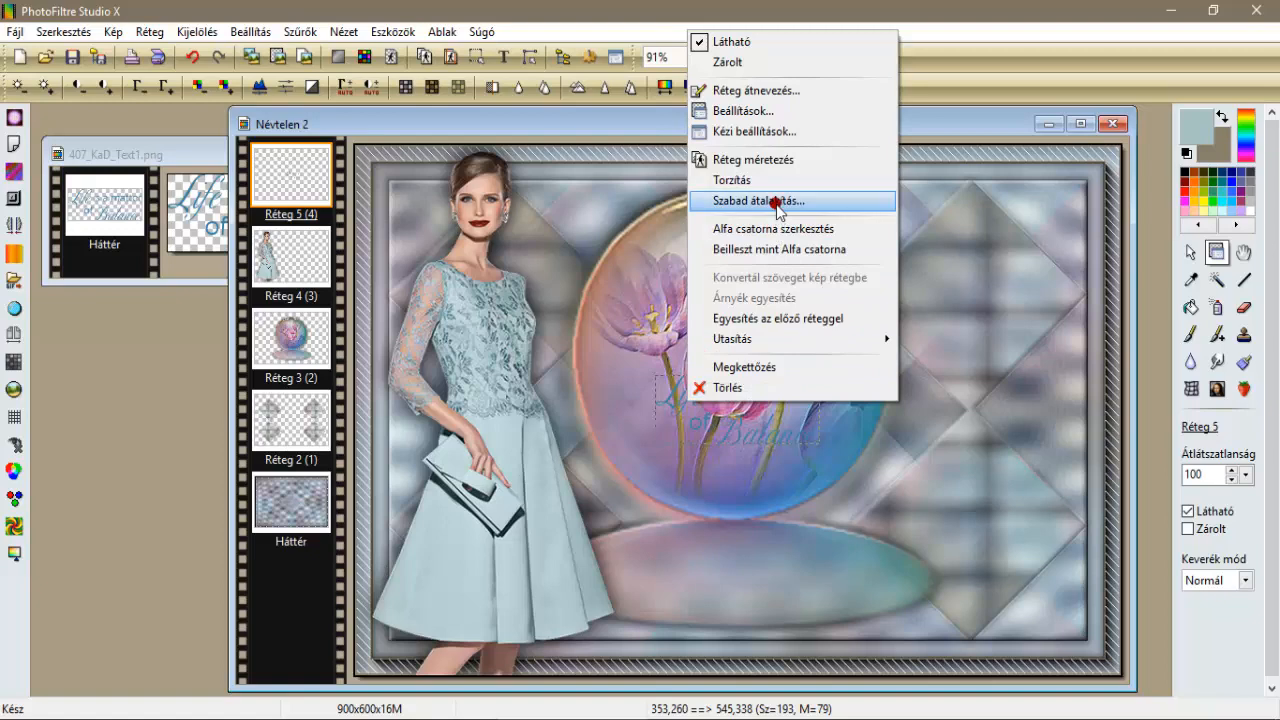
pyautogui.click(762, 201)
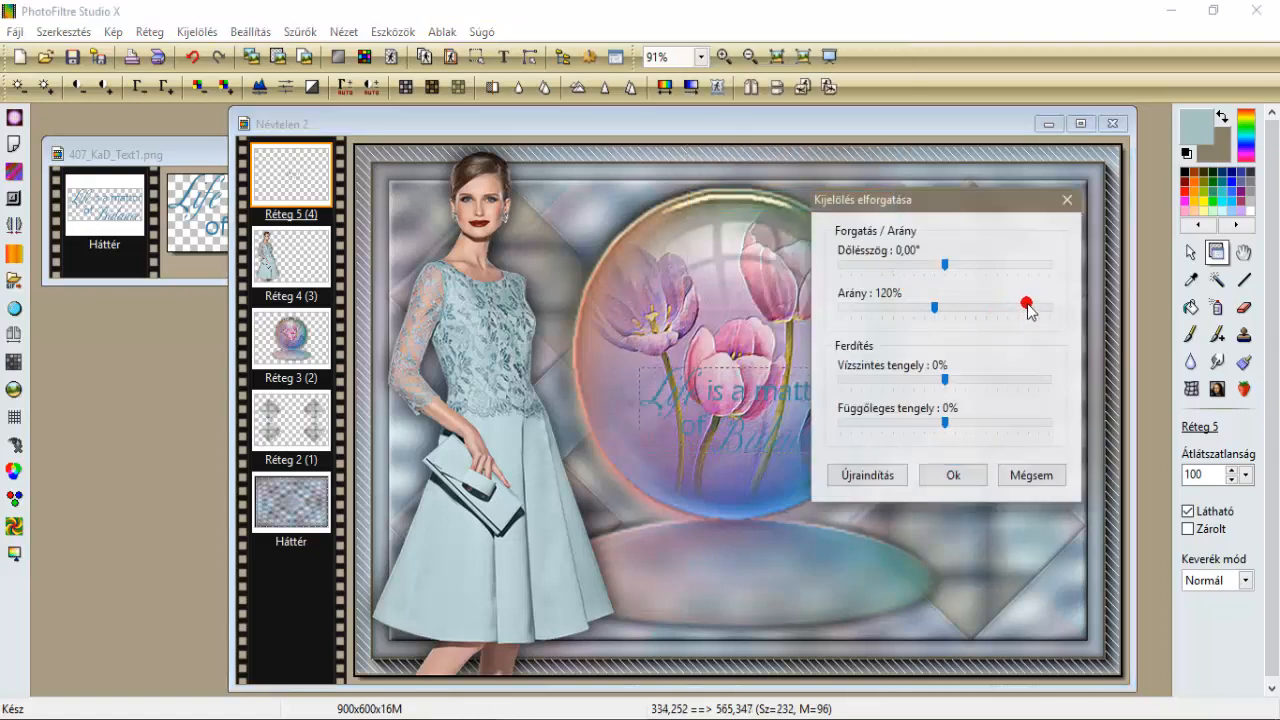
pyautogui.moveTo(935, 307); pyautogui.dragTo(997, 307)
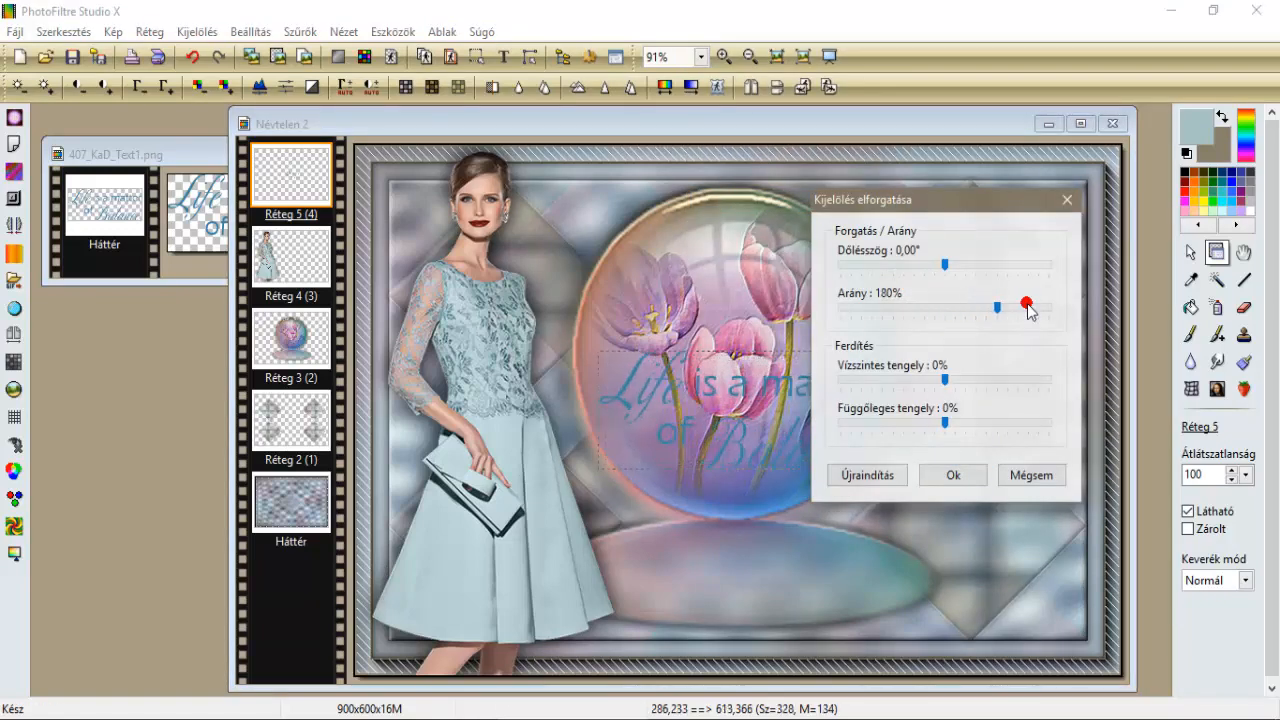
pyautogui.click(951, 474)
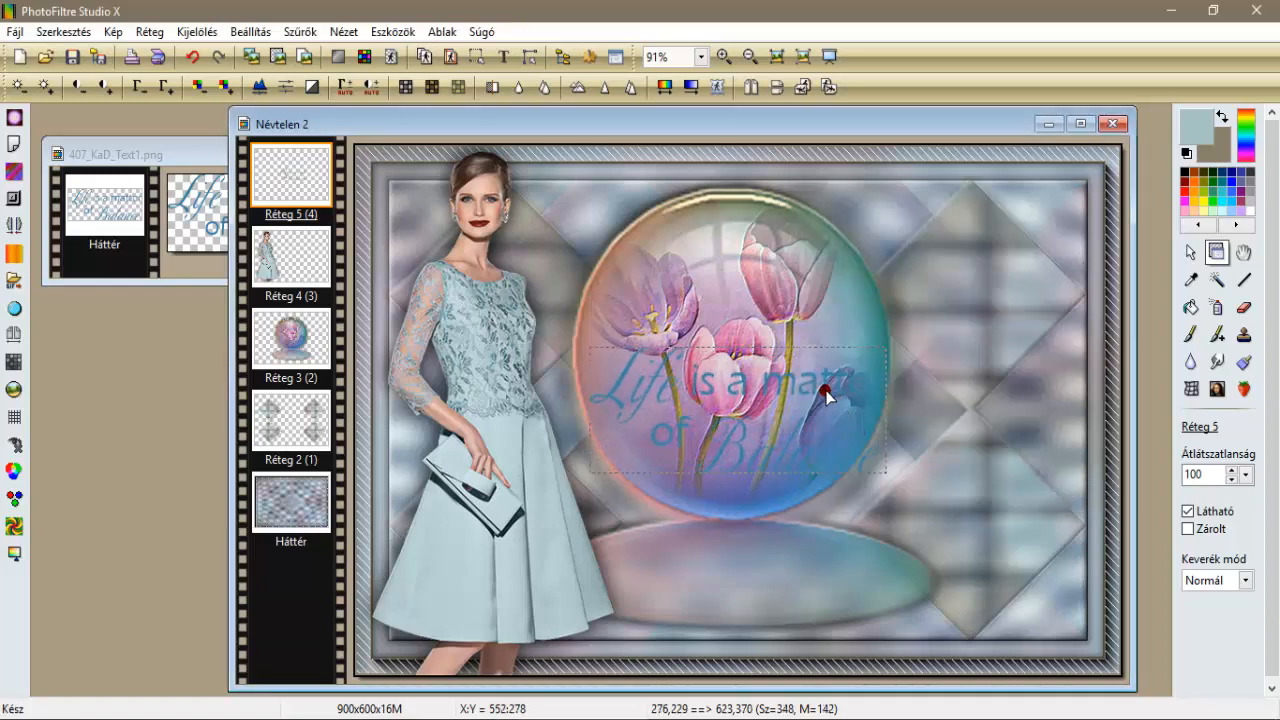
pyautogui.moveTo(825, 393); pyautogui.dragTo(1015, 543)
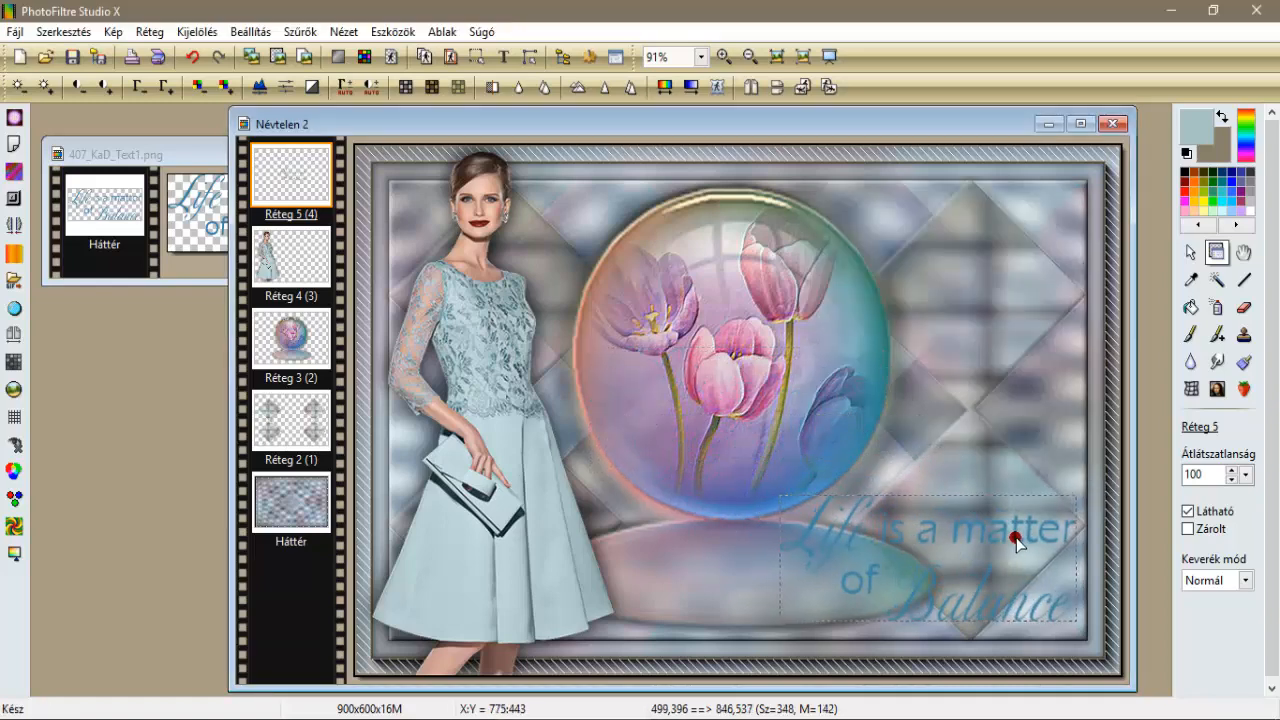
pyautogui.moveTo(1015, 543); pyautogui.dragTo(1027, 560)
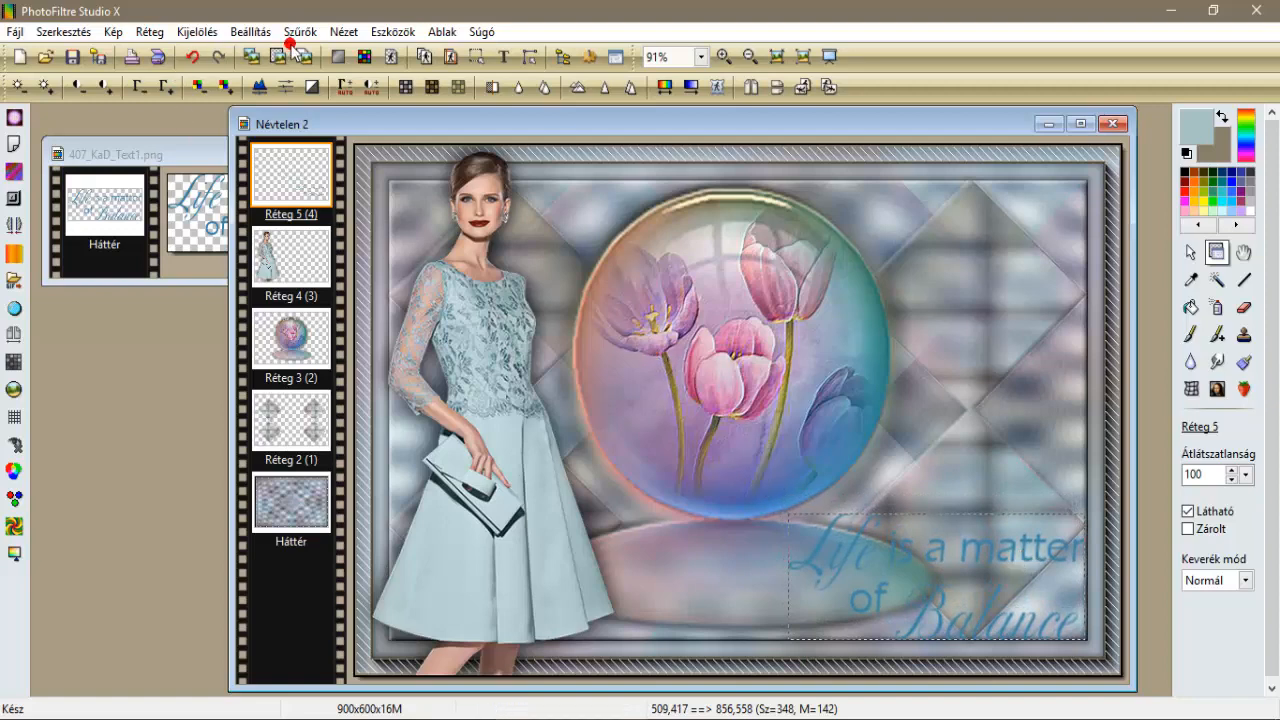
# Enable a drop shadow on the text layer and merge it into the layer.
pyautogui.rightClick(290, 175)
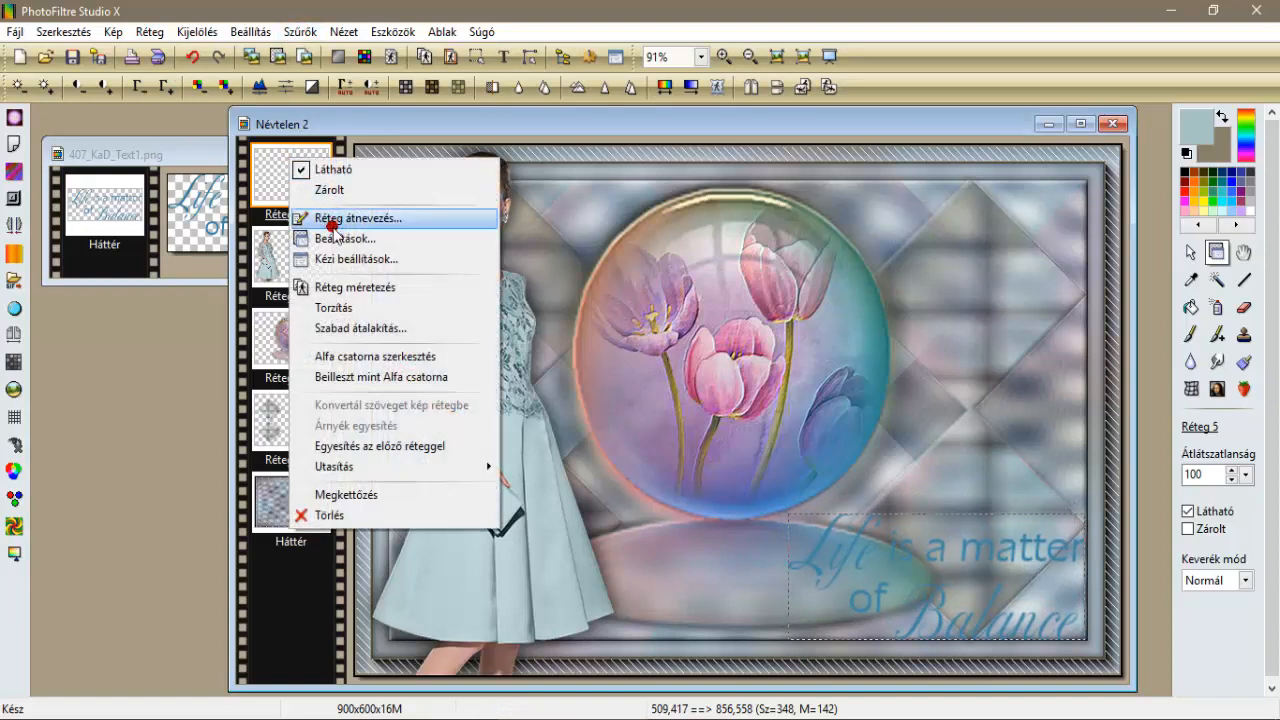
pyautogui.click(344, 238)
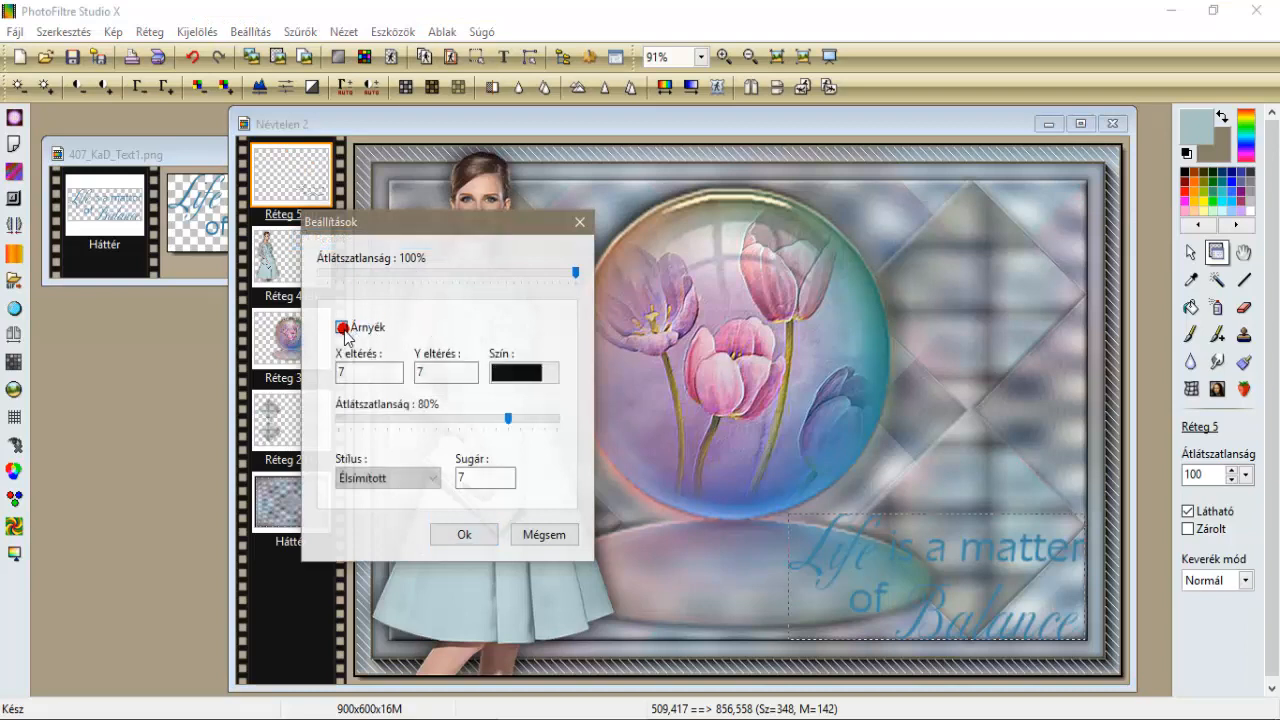
pyautogui.click(341, 327)
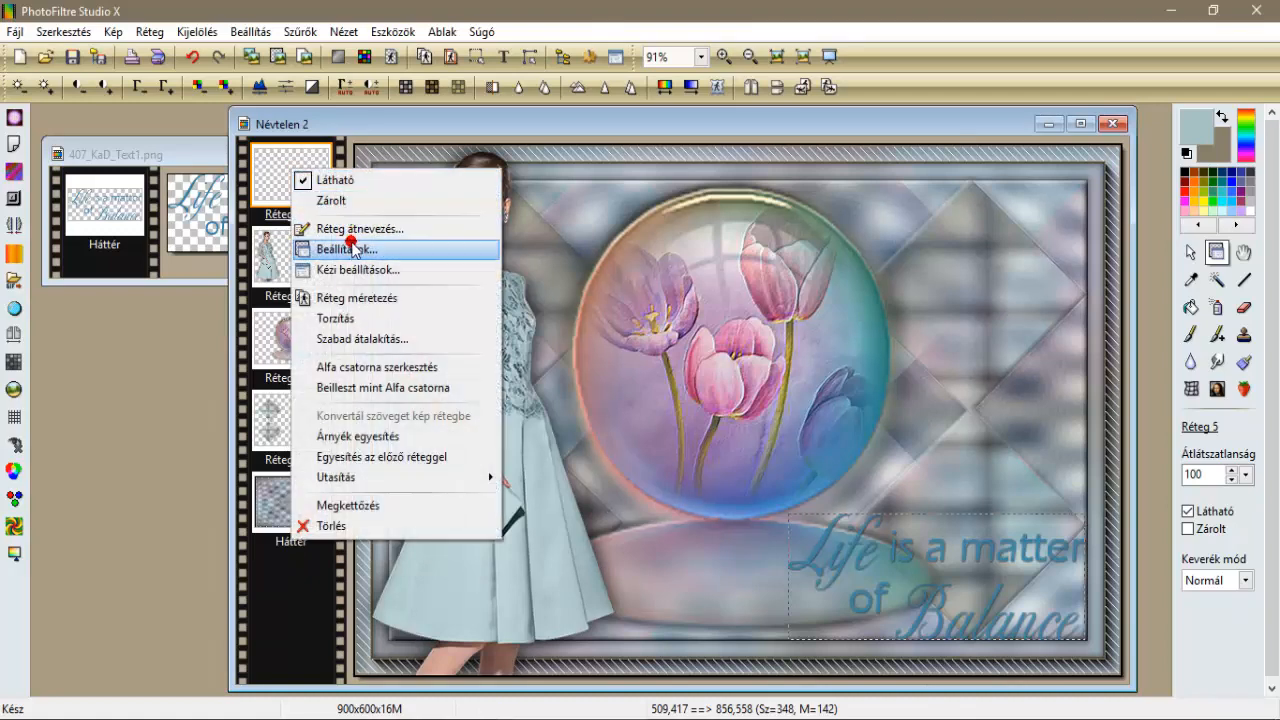
pyautogui.moveTo(357, 436)
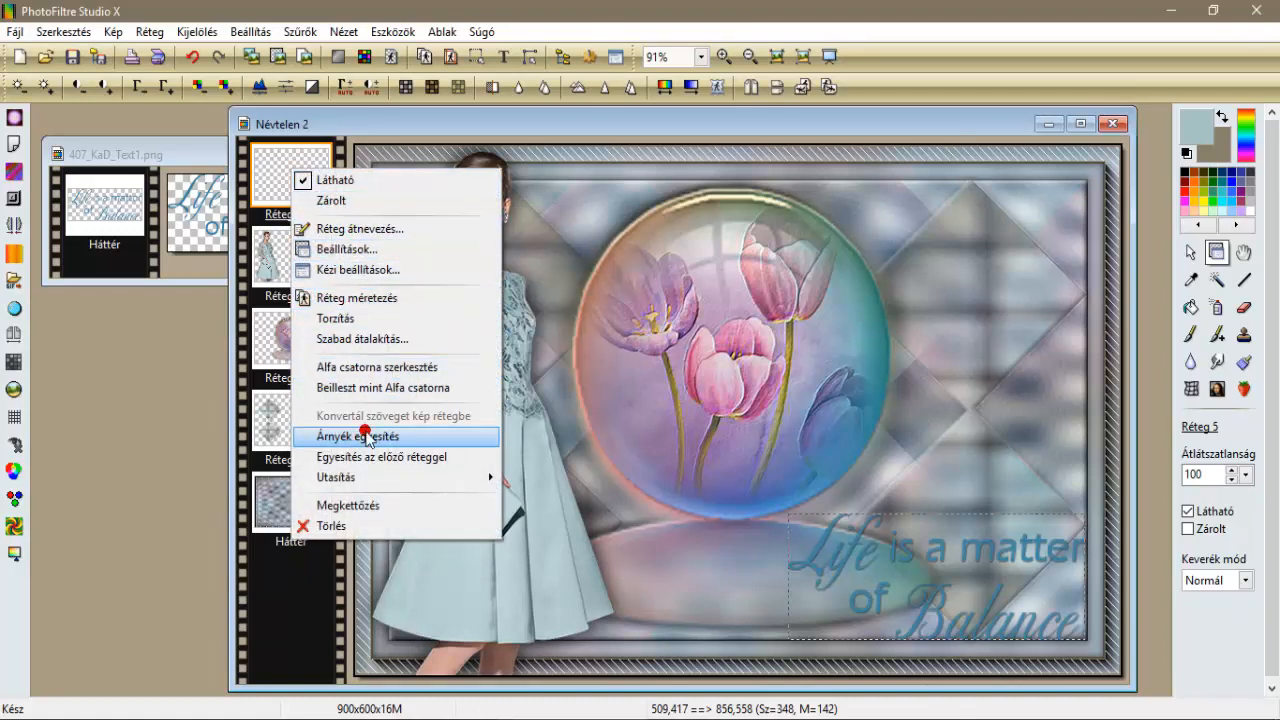
pyautogui.click(357, 436)
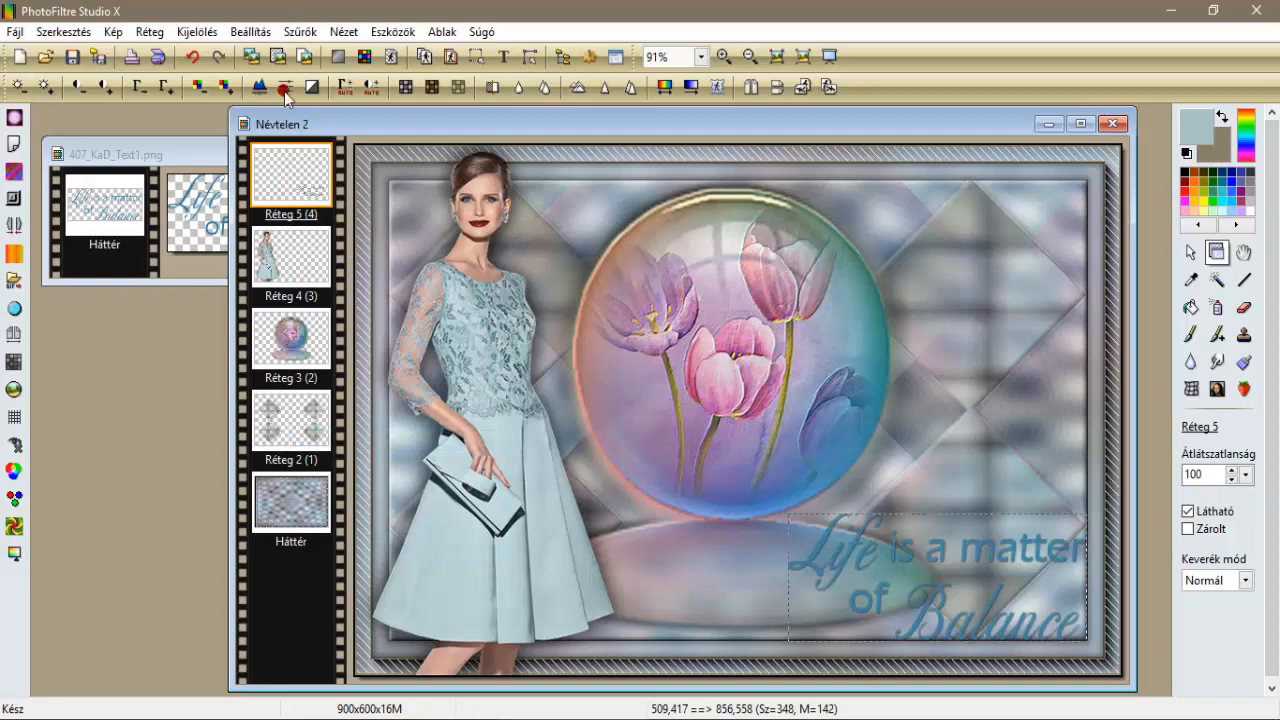
# Apply the Sharpen filter to the text layer.
pyautogui.click(300, 31)
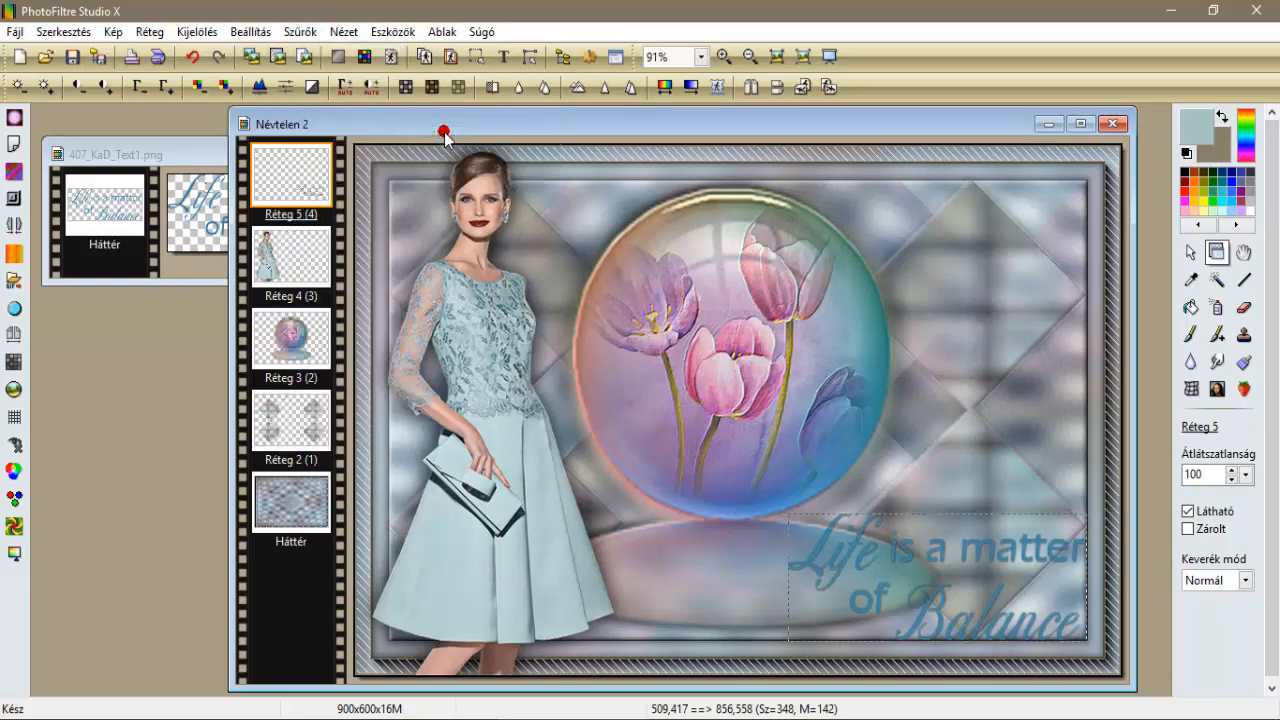
pyautogui.click(300, 31)
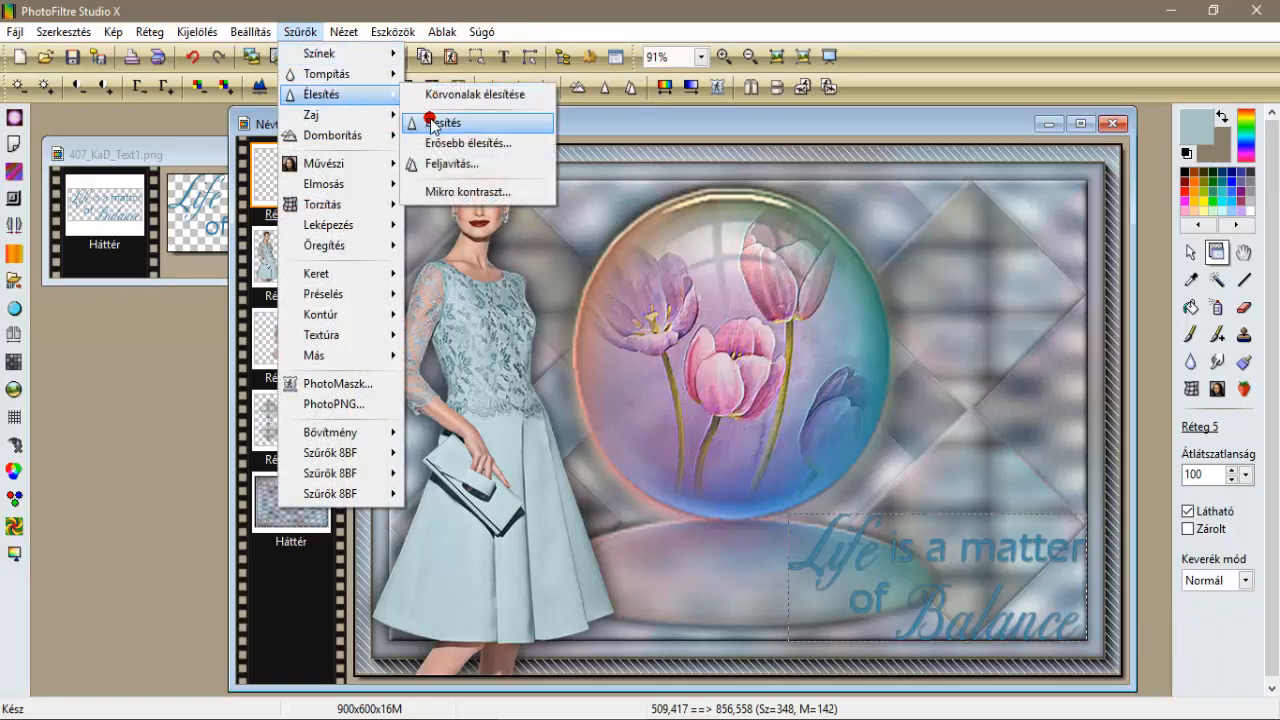
pyautogui.click(445, 122)
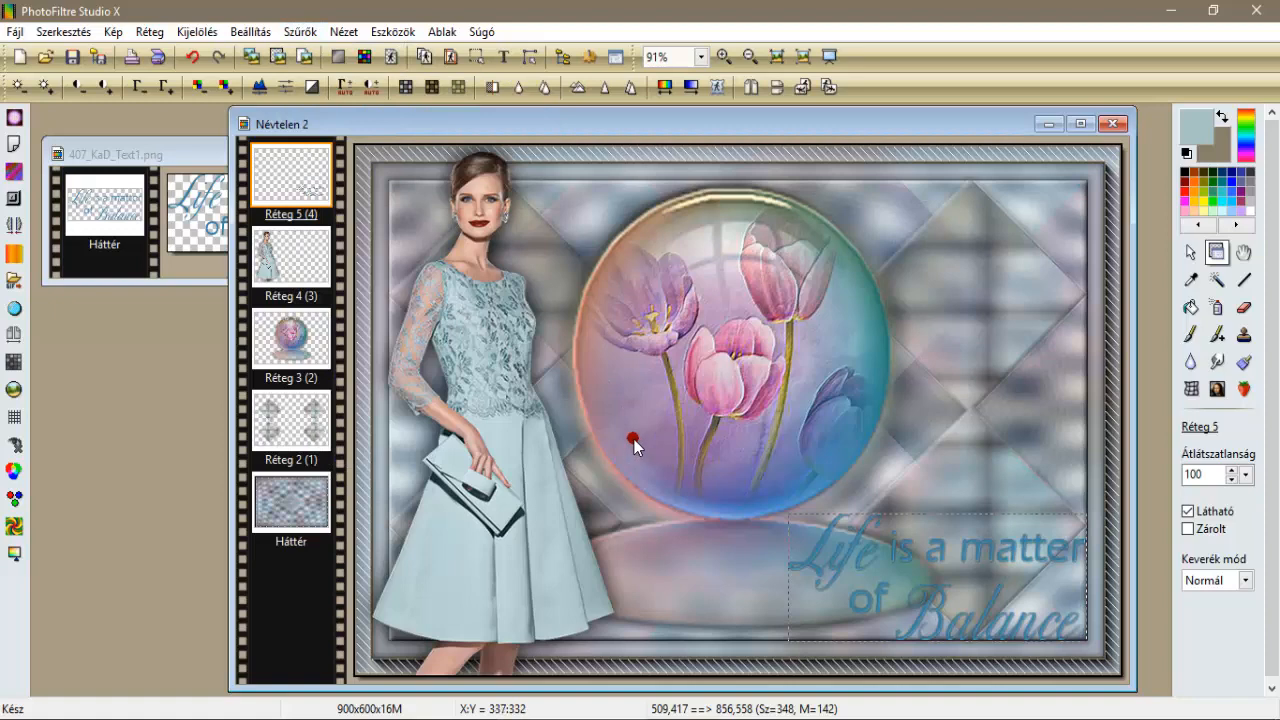
pyautogui.click(149, 31)
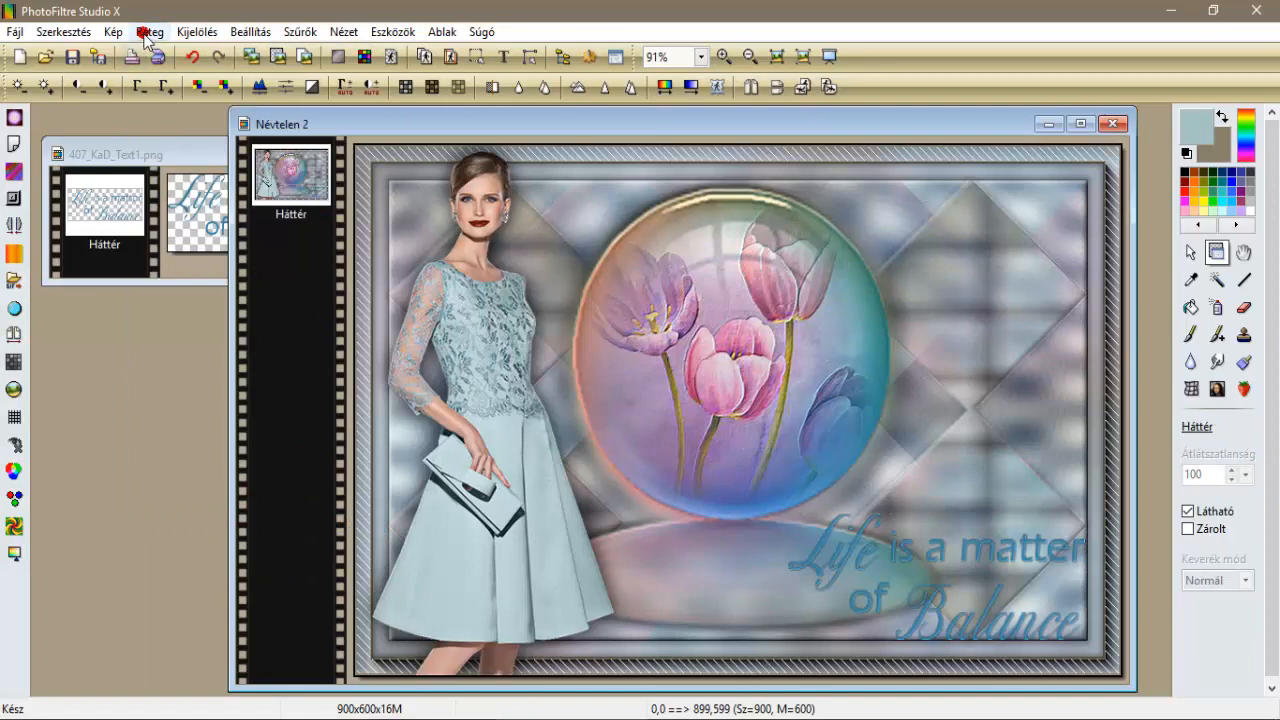
# Set the image size to 800 pixels wide with proportions kept, giving 800 × 533.
pyautogui.click(113, 31)
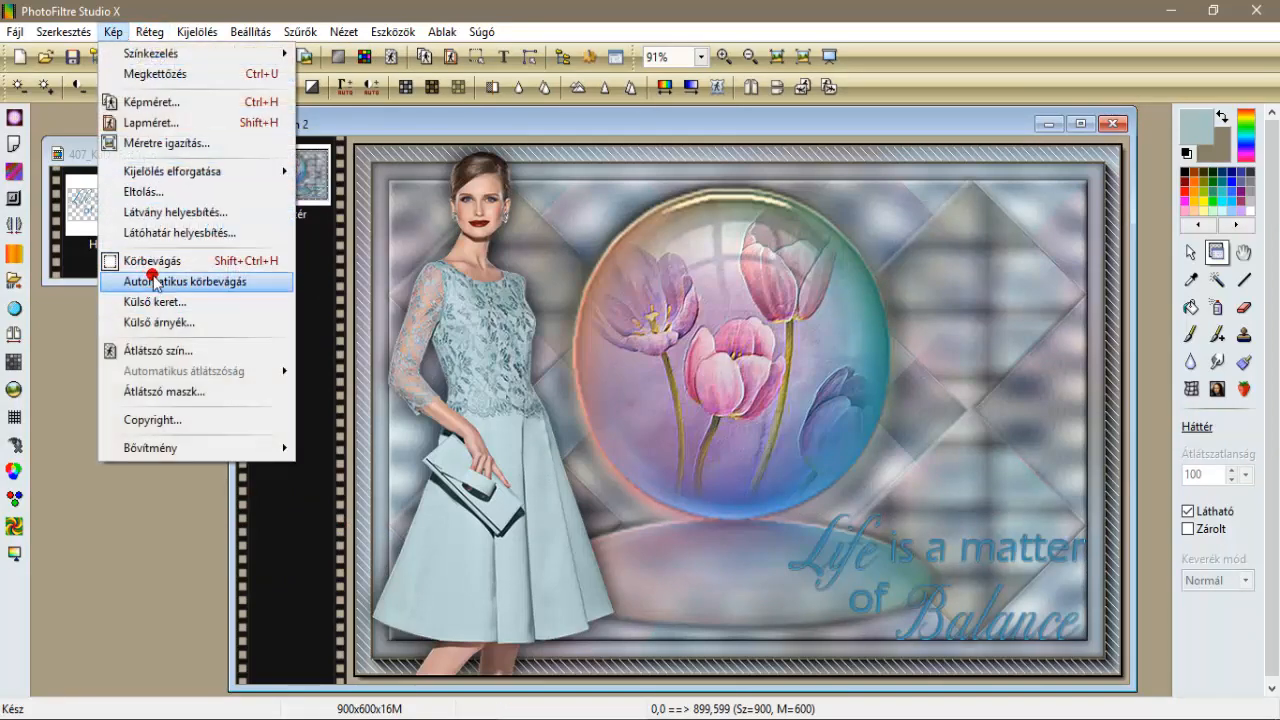
pyautogui.click(151, 101)
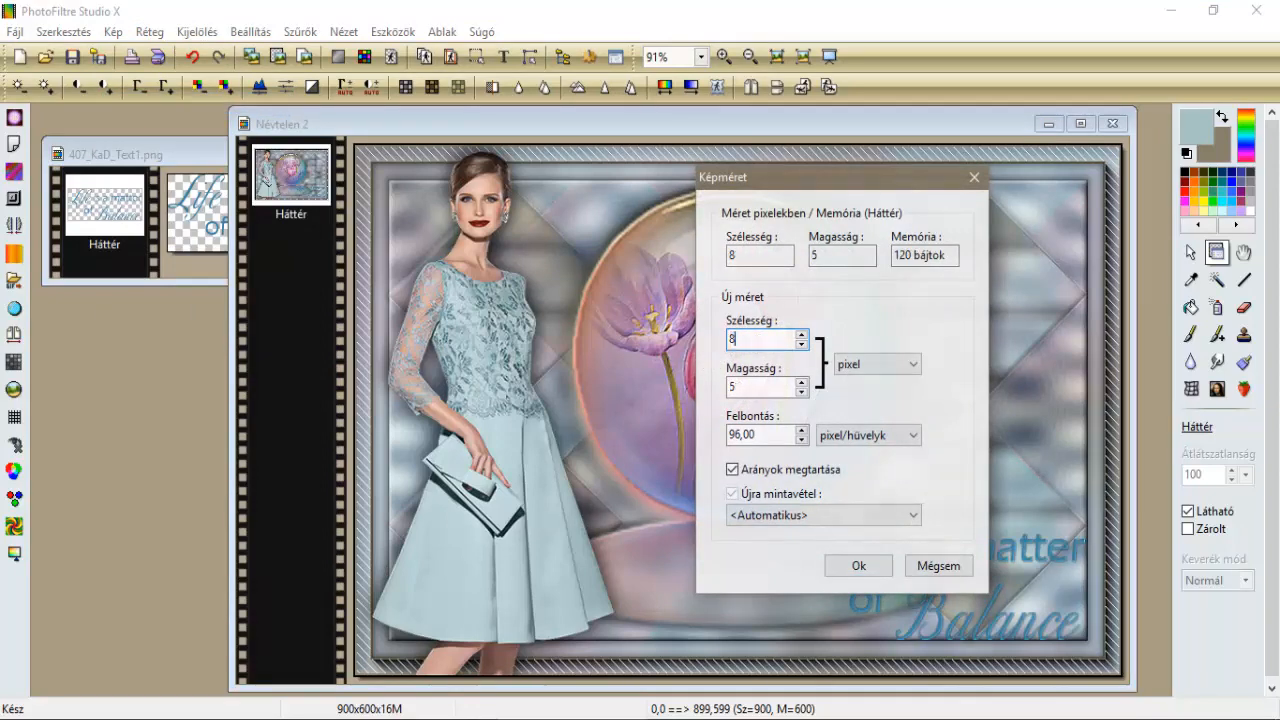
pyautogui.write('800')
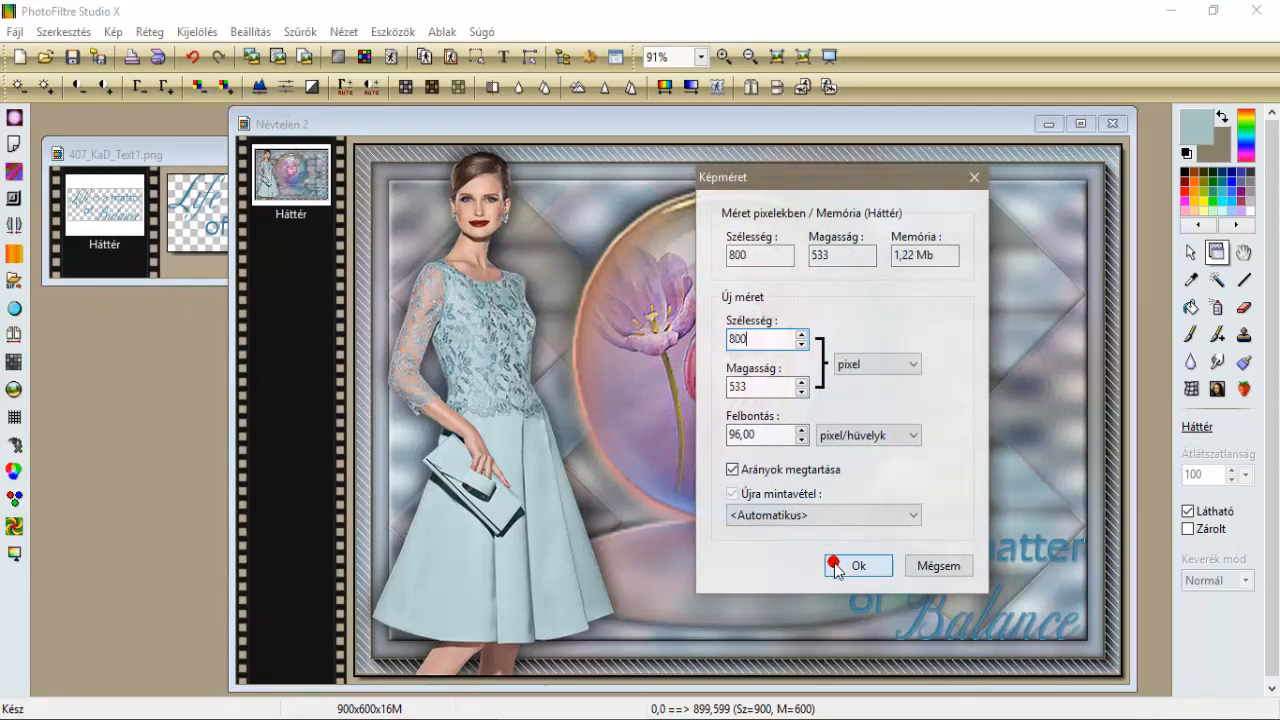
pyautogui.click(857, 566)
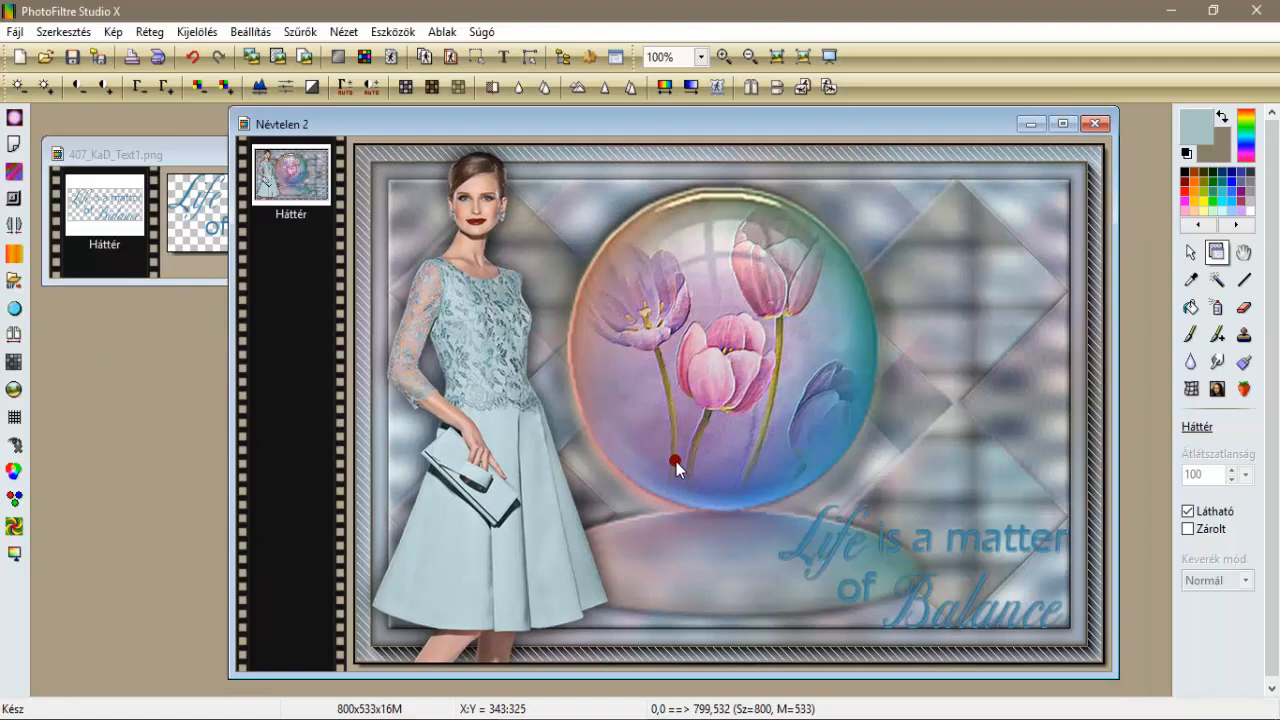